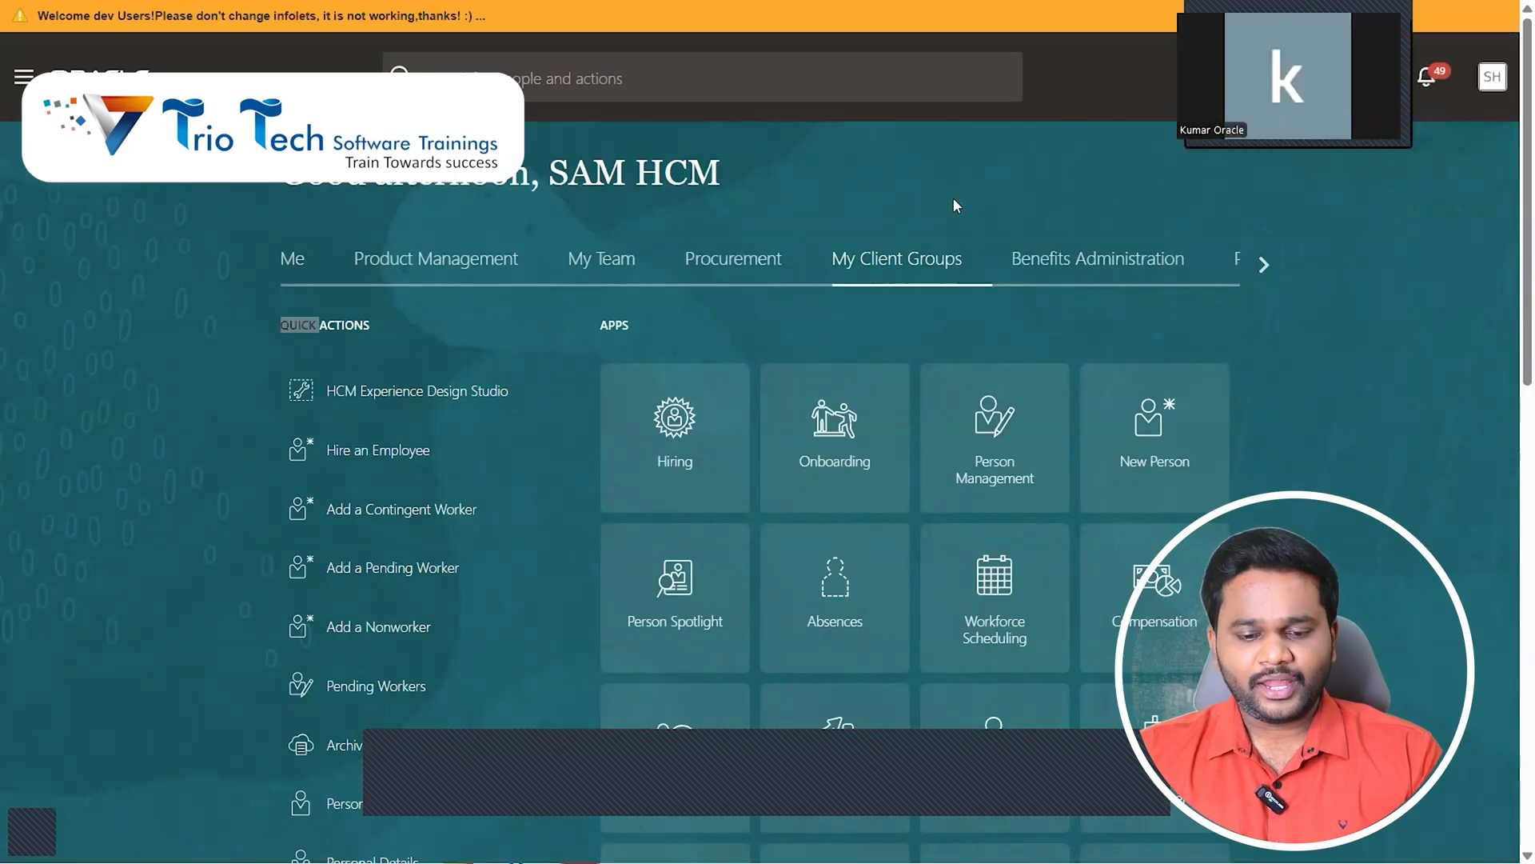
mouse_move(934, 206)
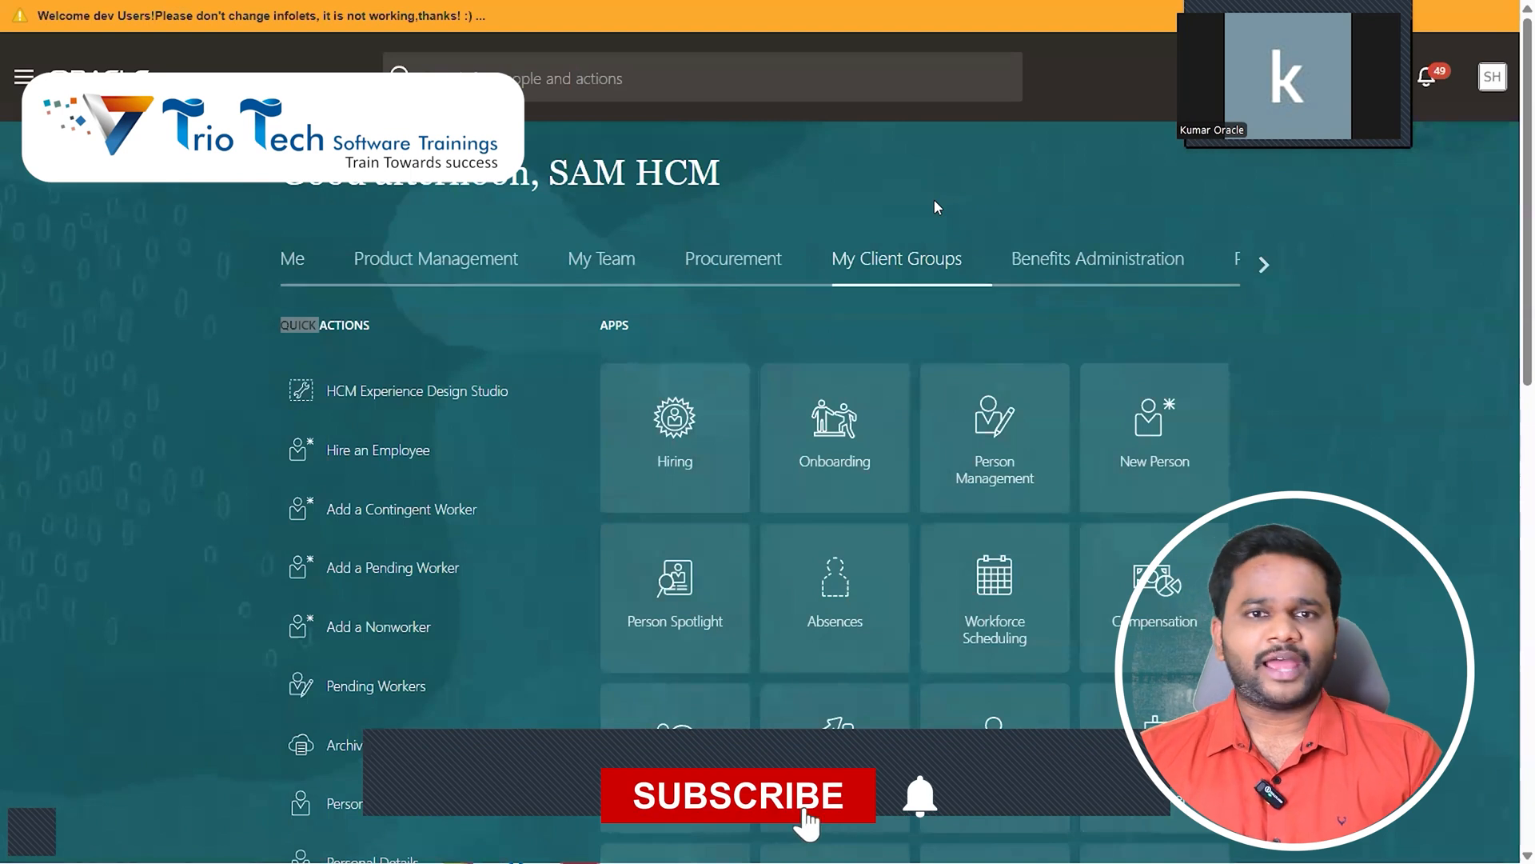
- Bring up the Redwood Pages with Profile Options PDF and reach its table of contents on page 3
left_click(738, 795)
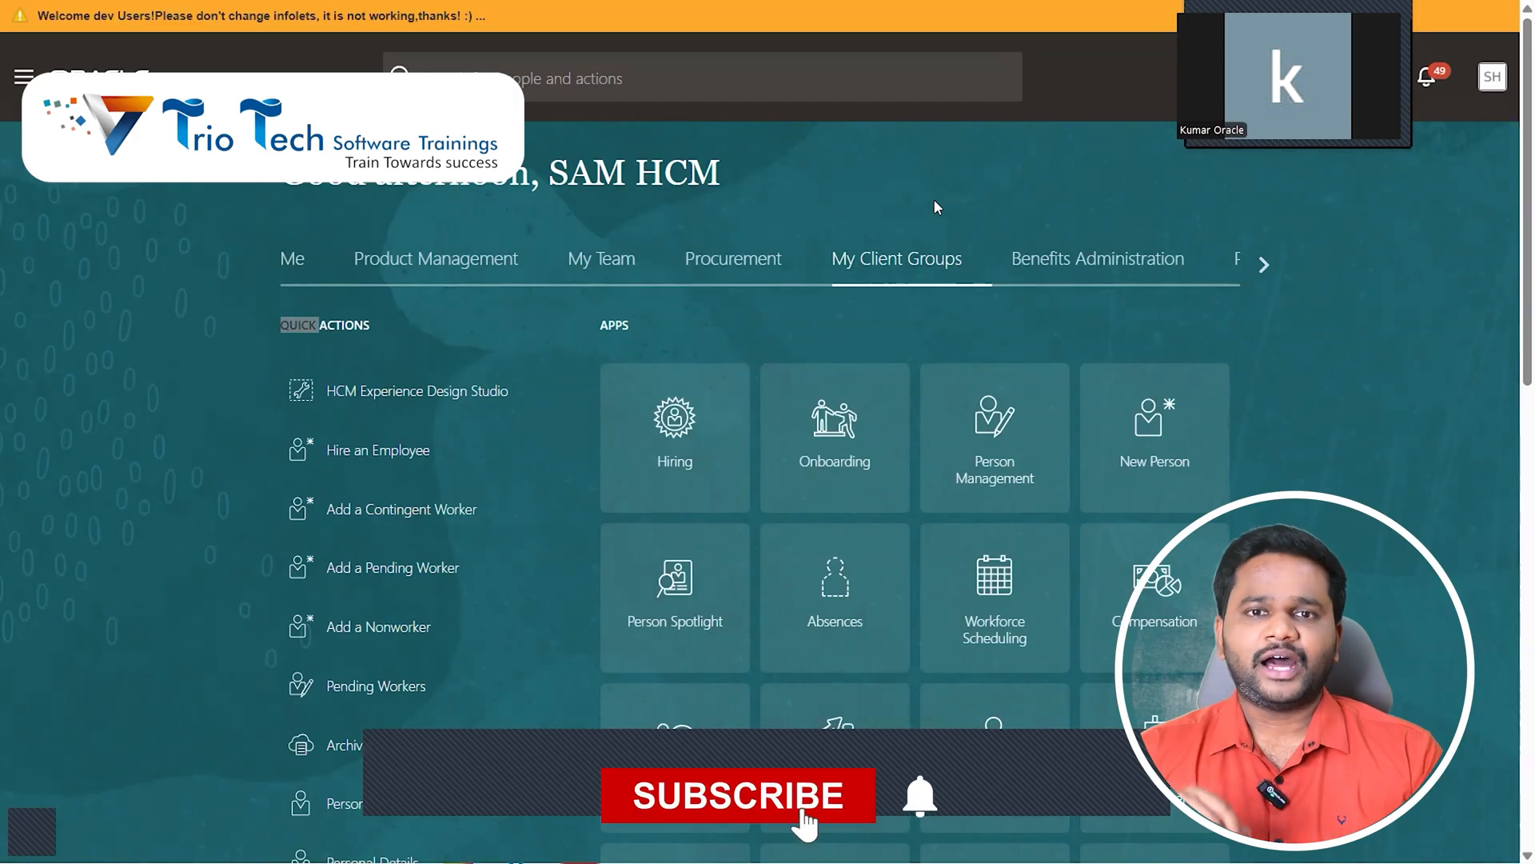
left_click(737, 795)
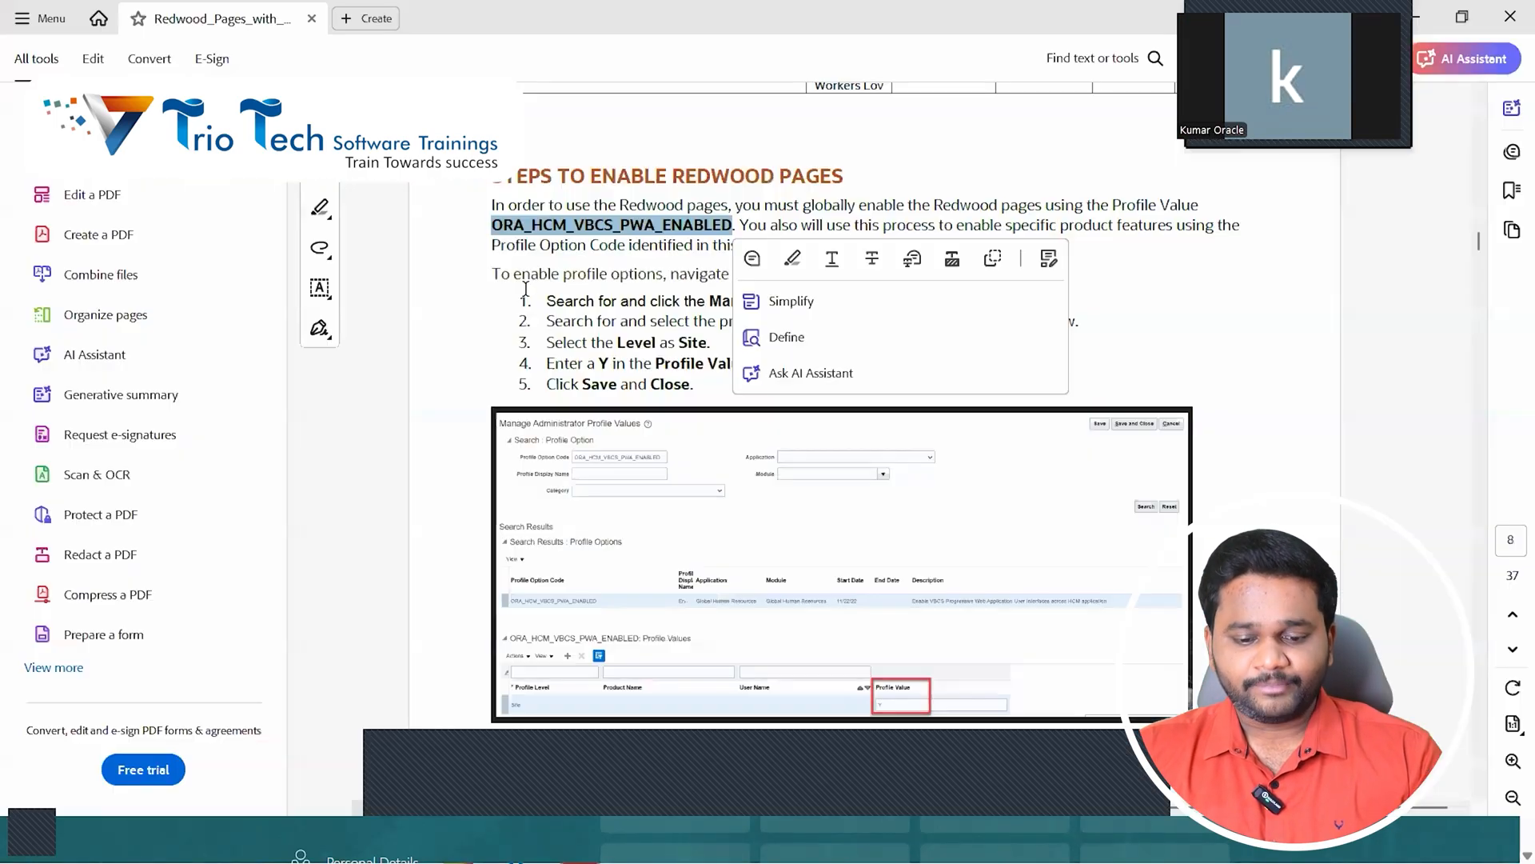
scroll("down", 3)
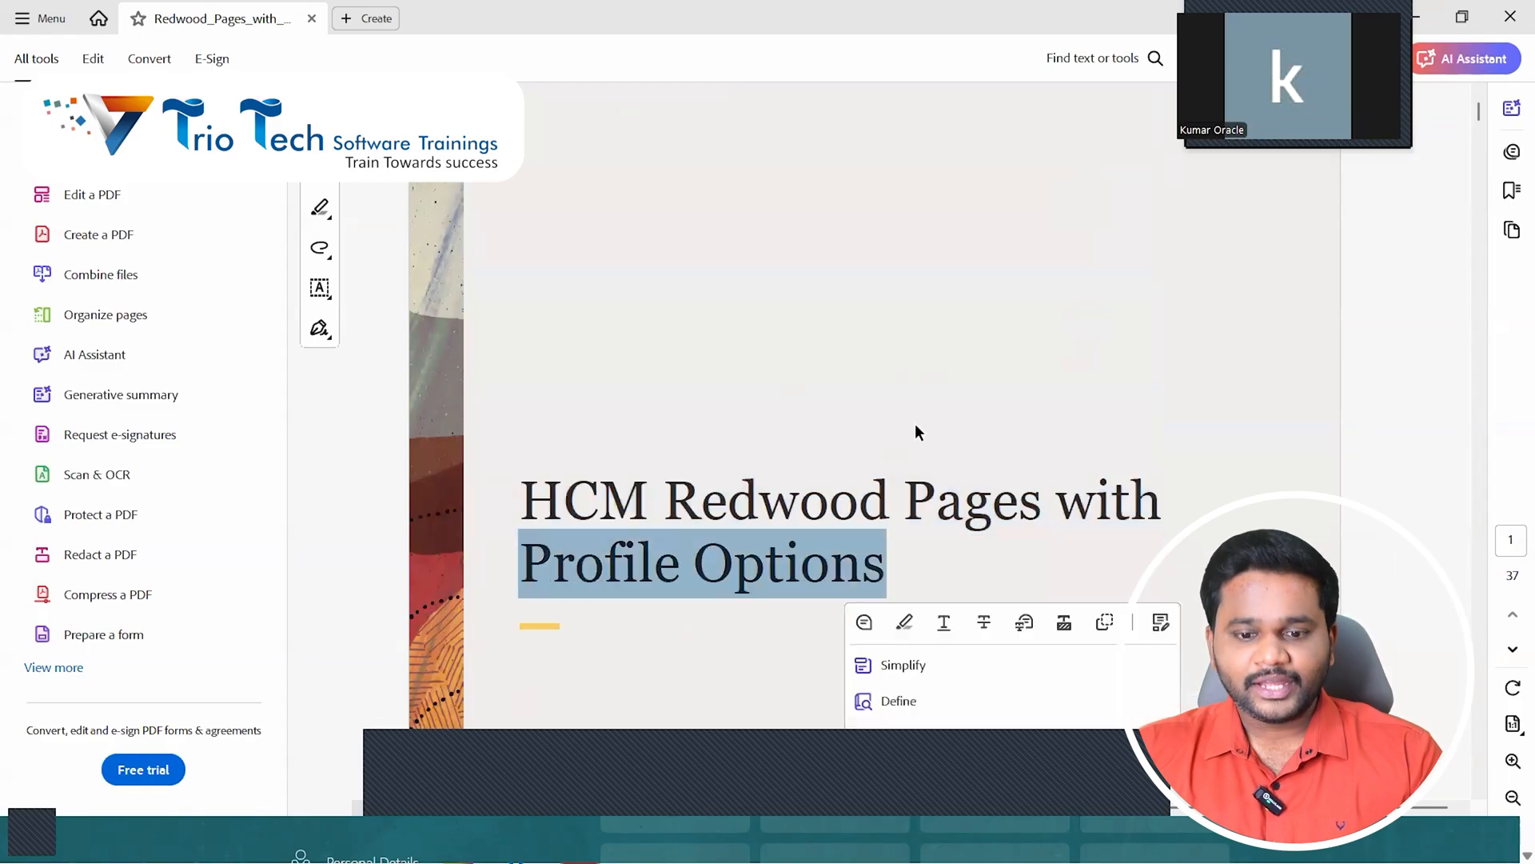
scroll("down", 3)
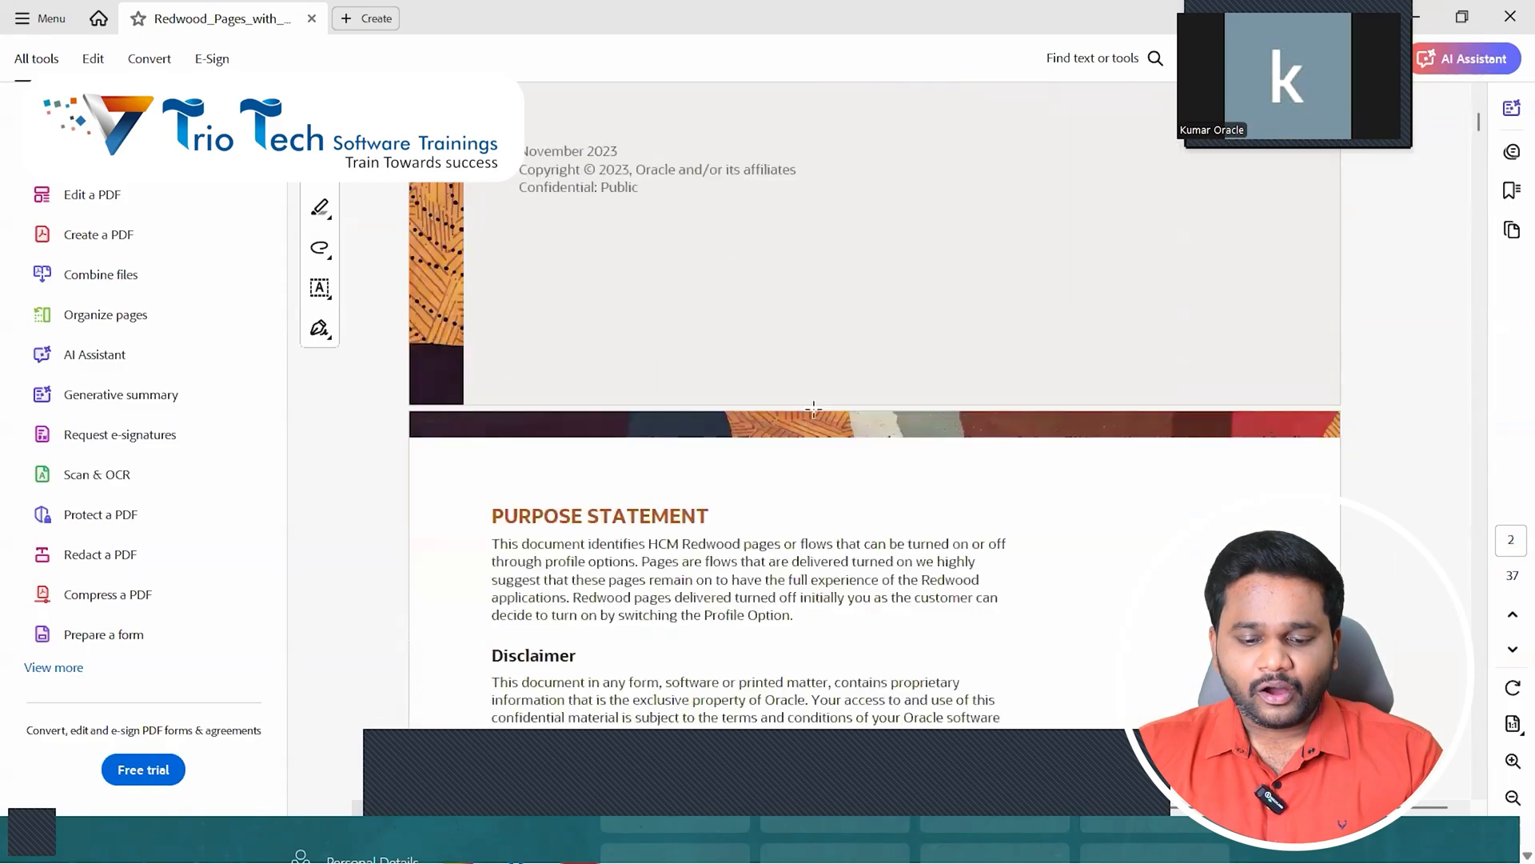
scroll("down", 3)
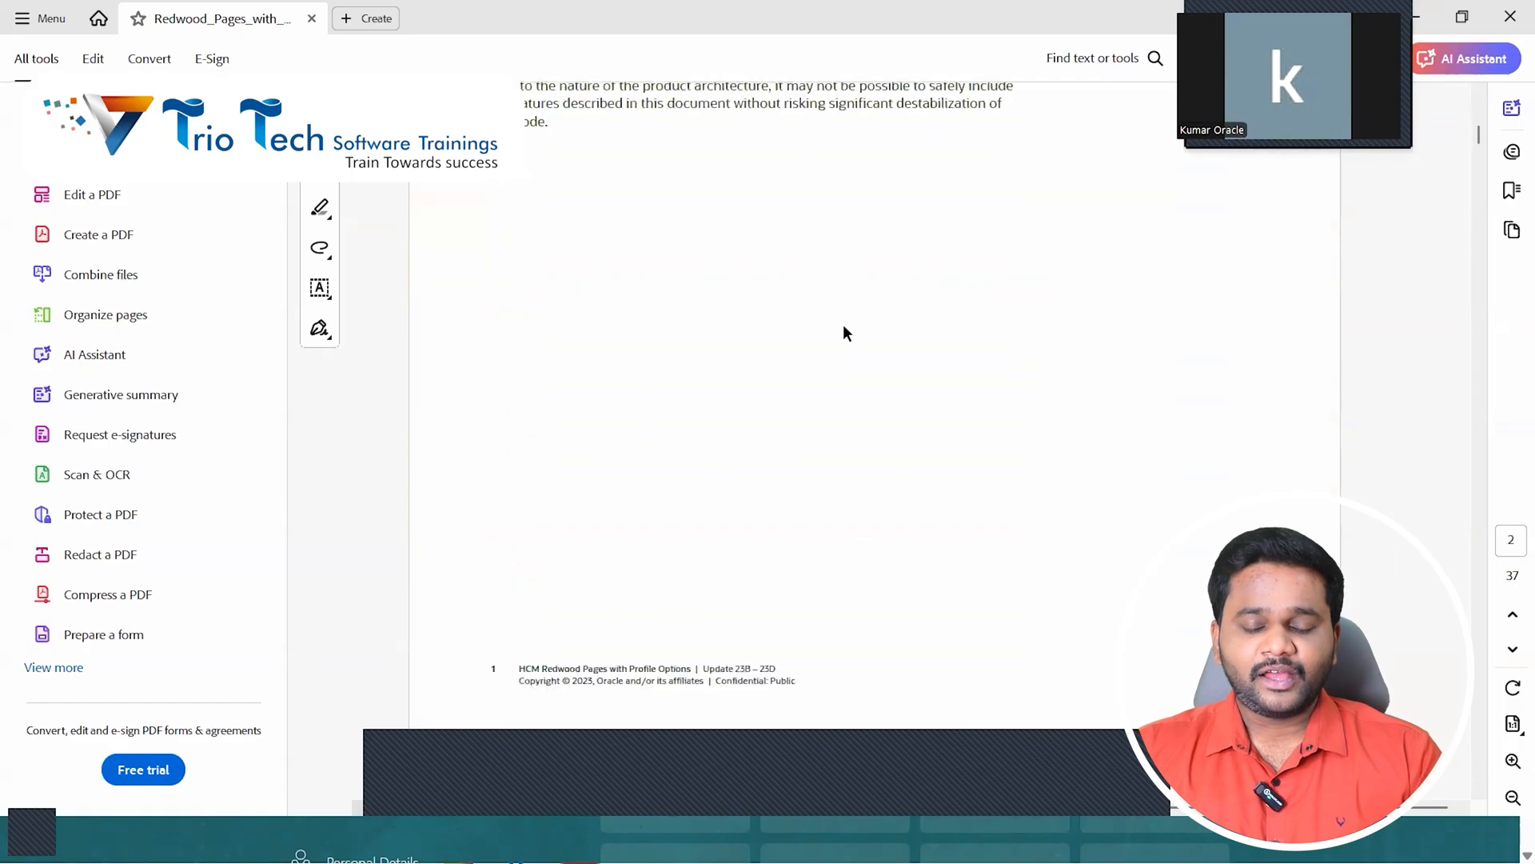
scroll("down", 3)
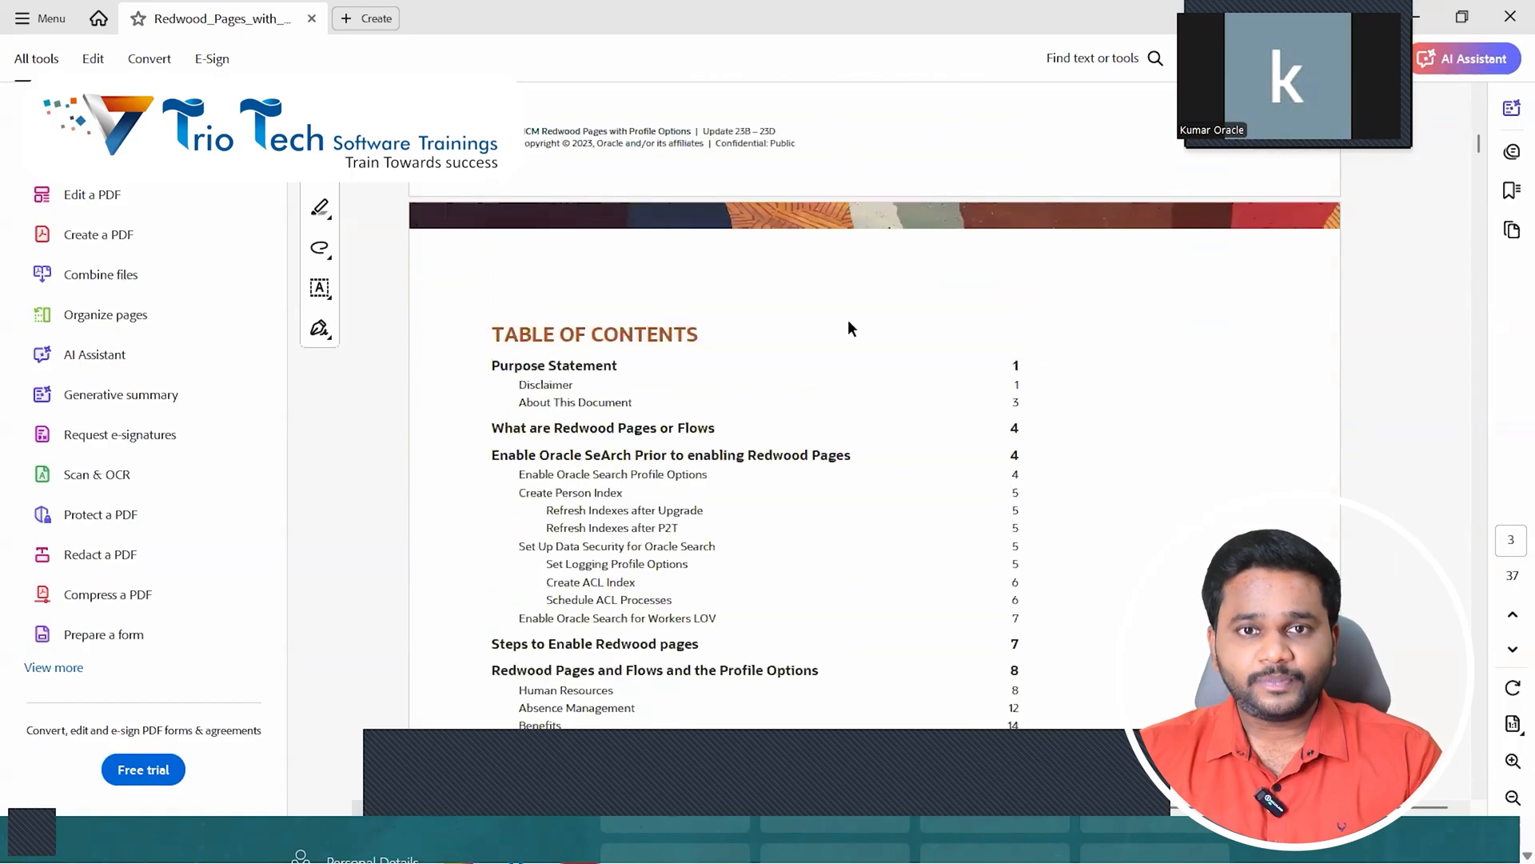
scroll("down", 3)
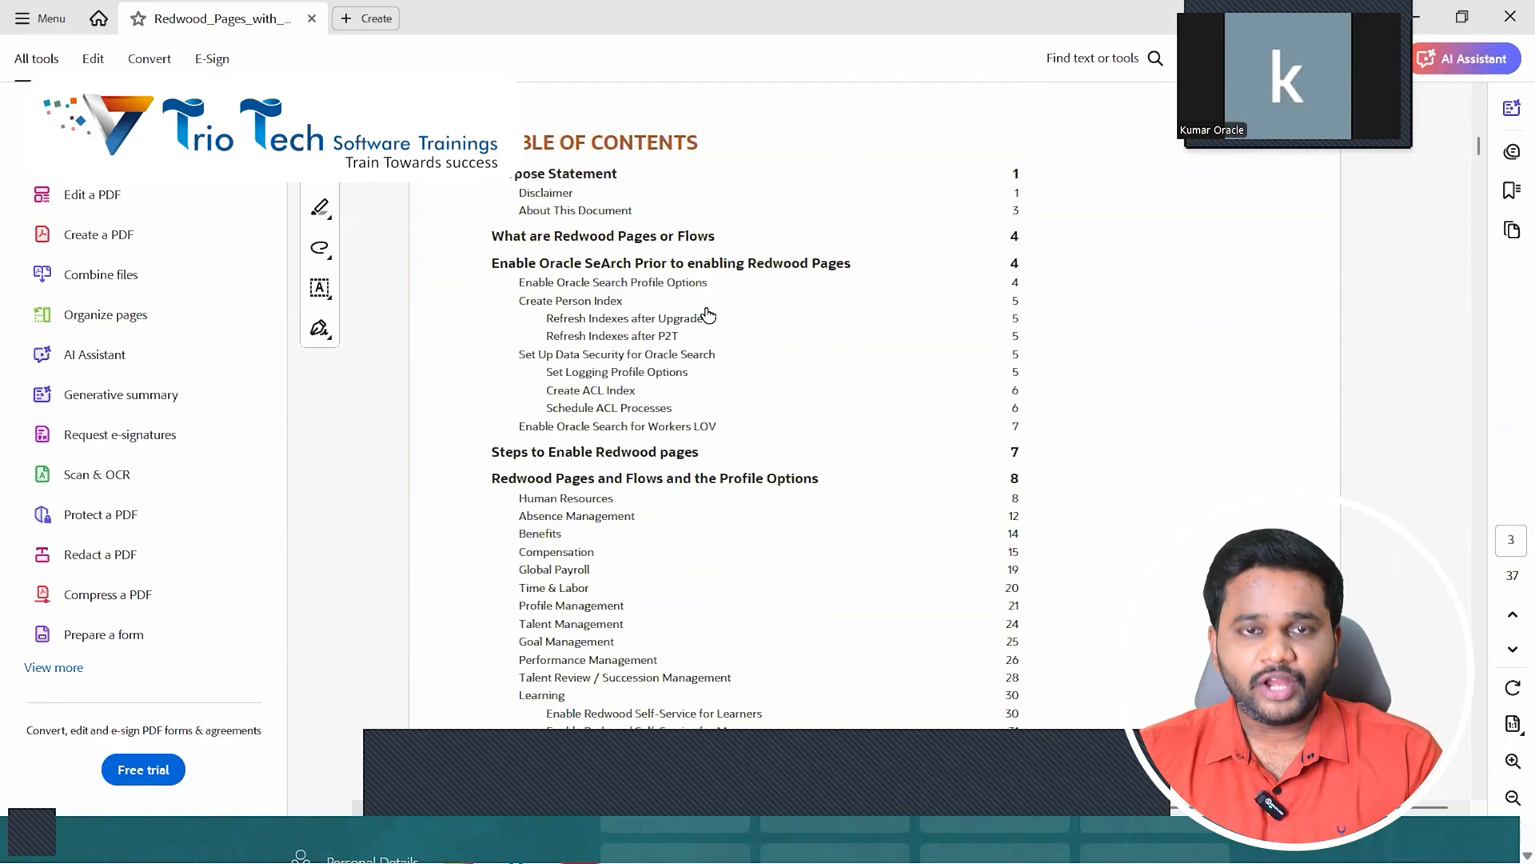
double_click(608, 143)
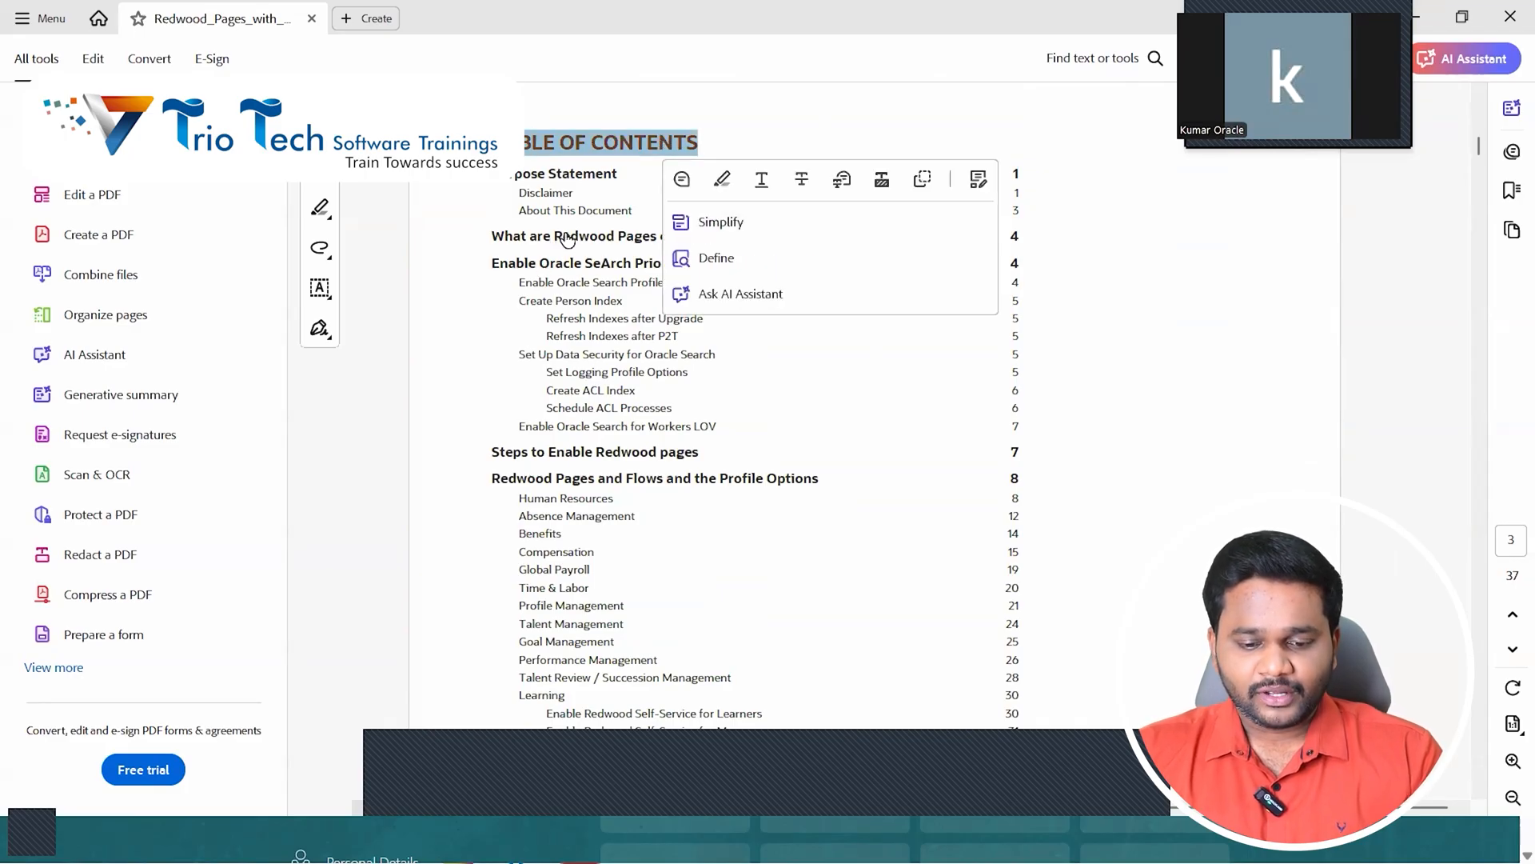
mouse_move(592, 357)
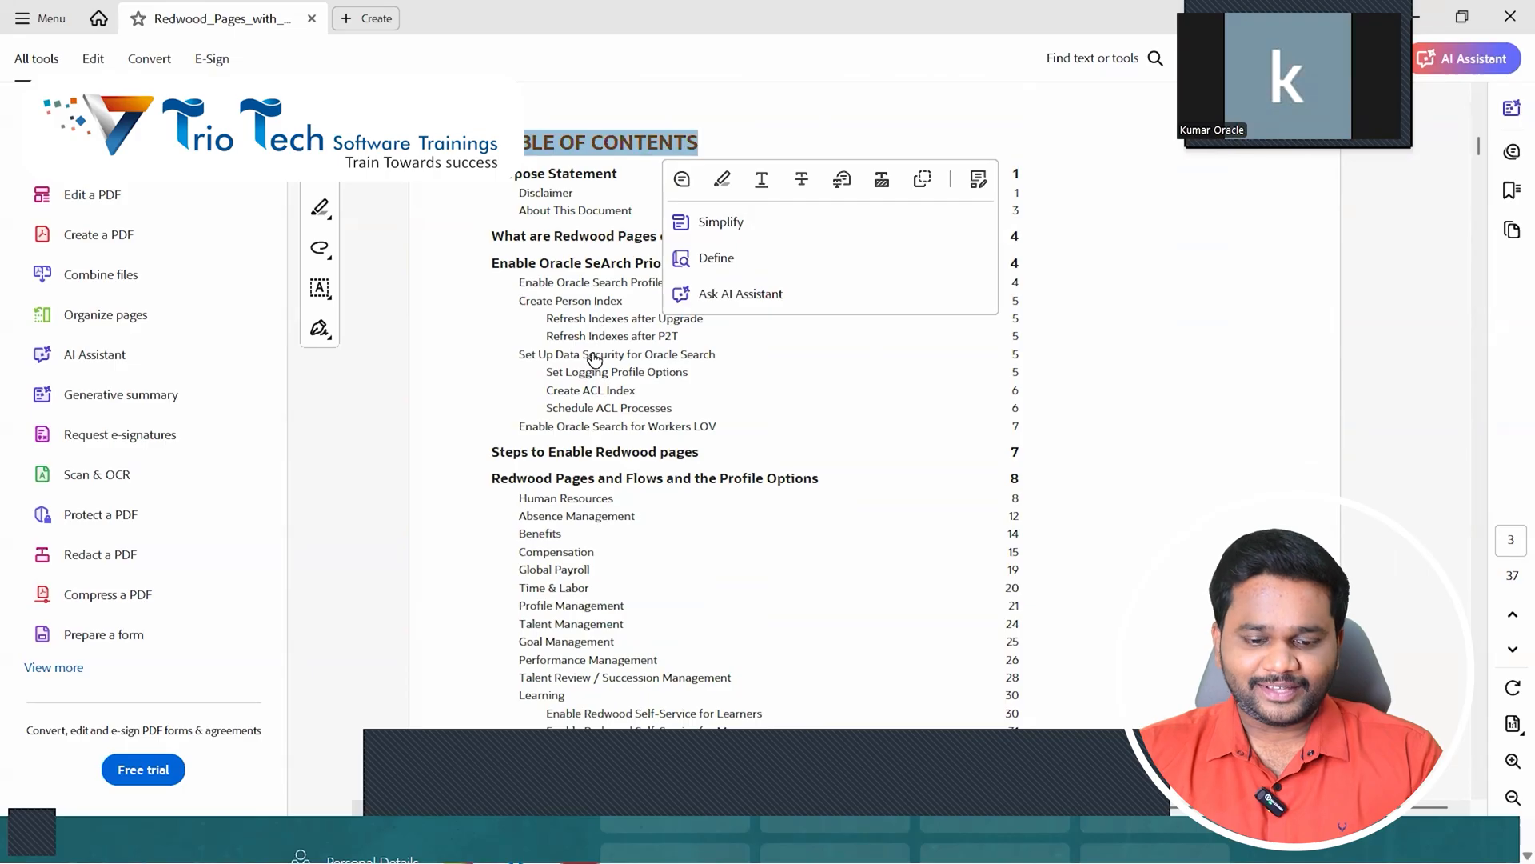
mouse_move(566, 297)
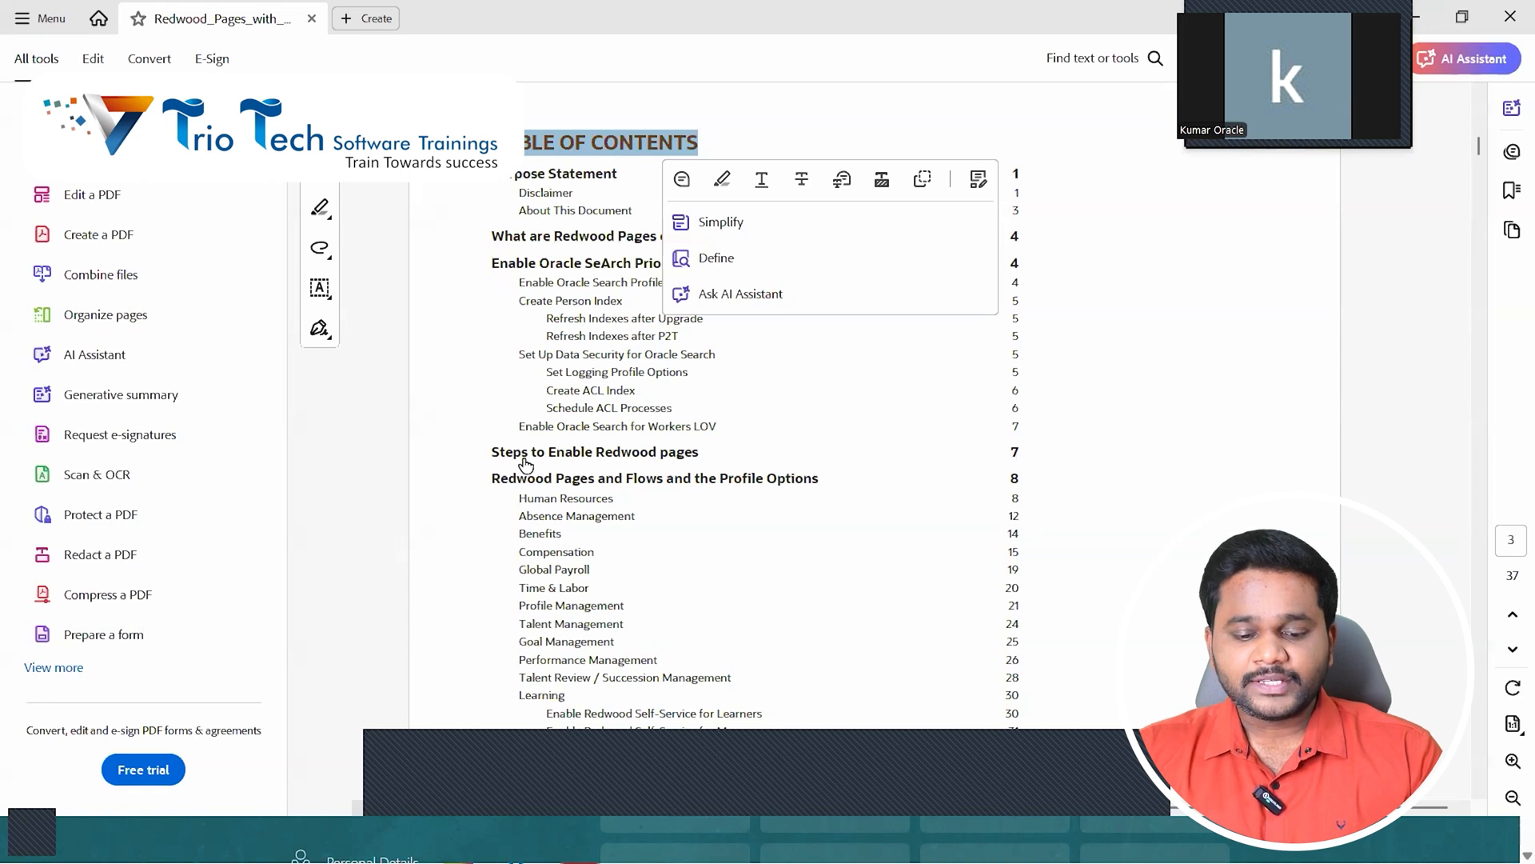
mouse_move(636, 466)
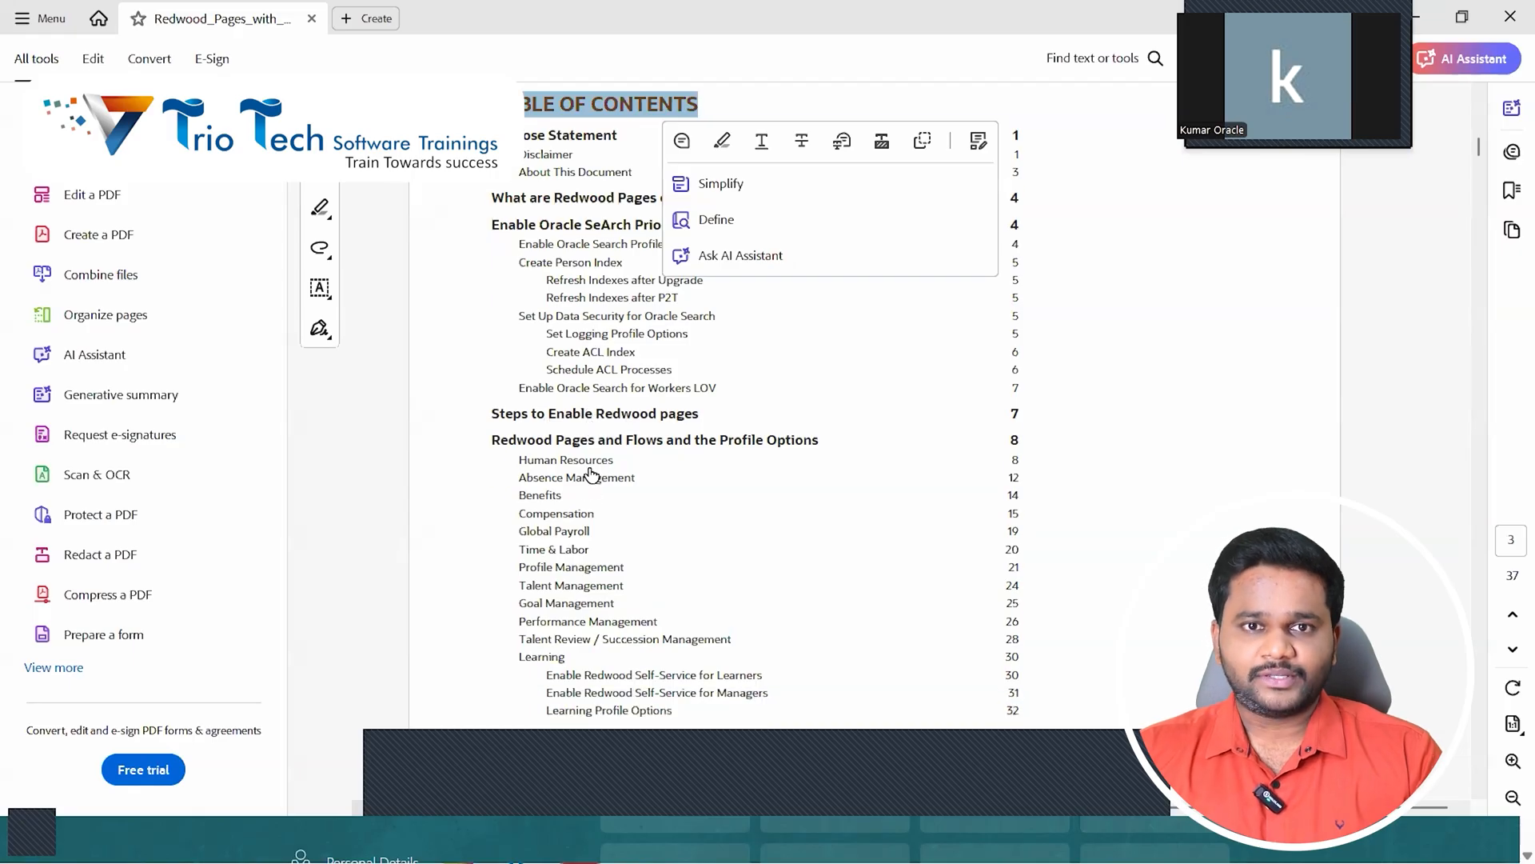
scroll("down", 3)
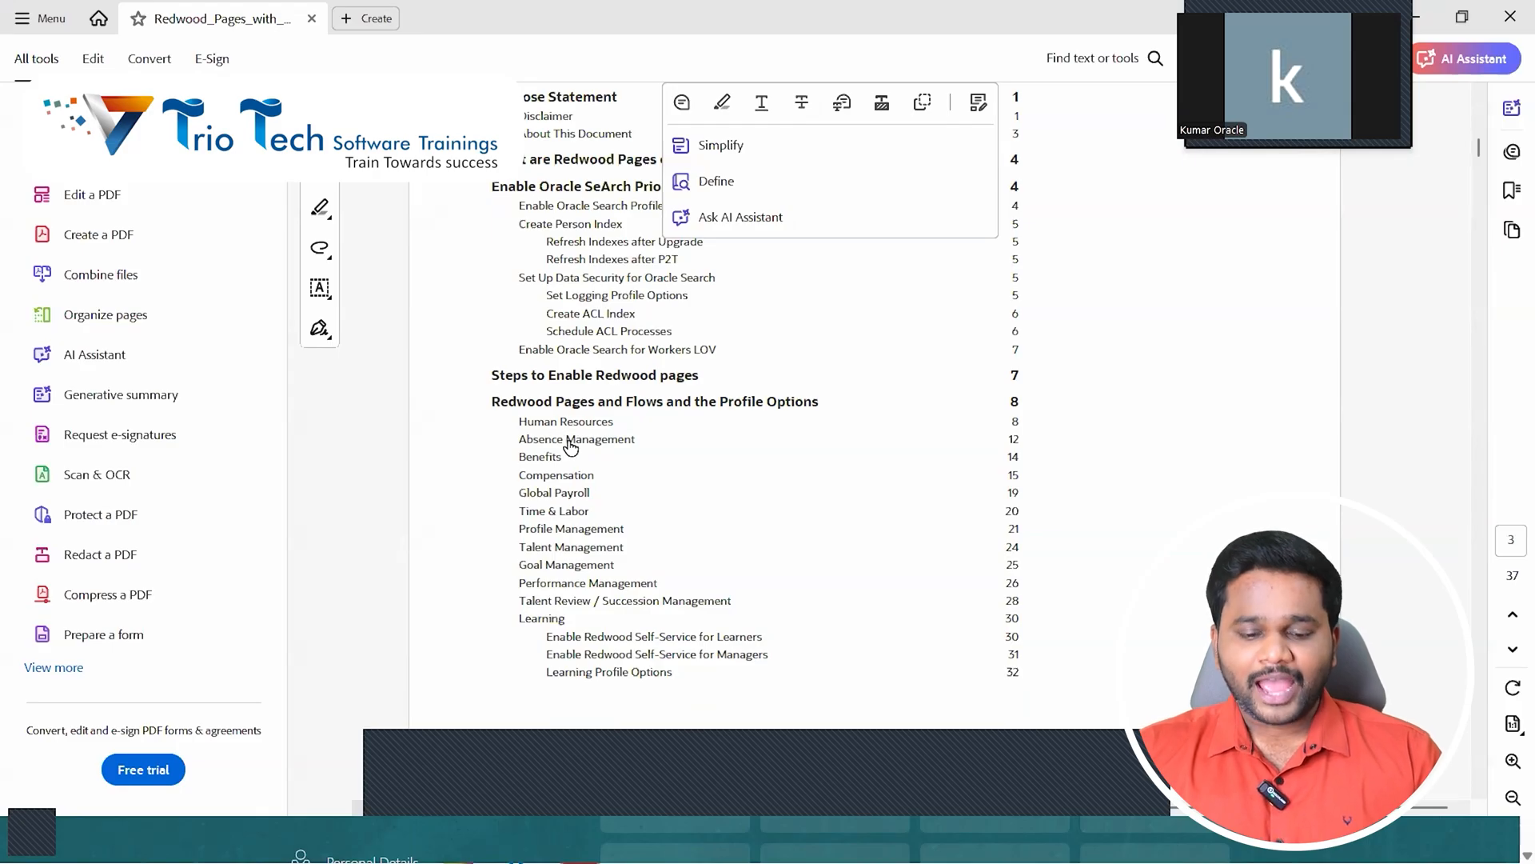
mouse_move(544, 461)
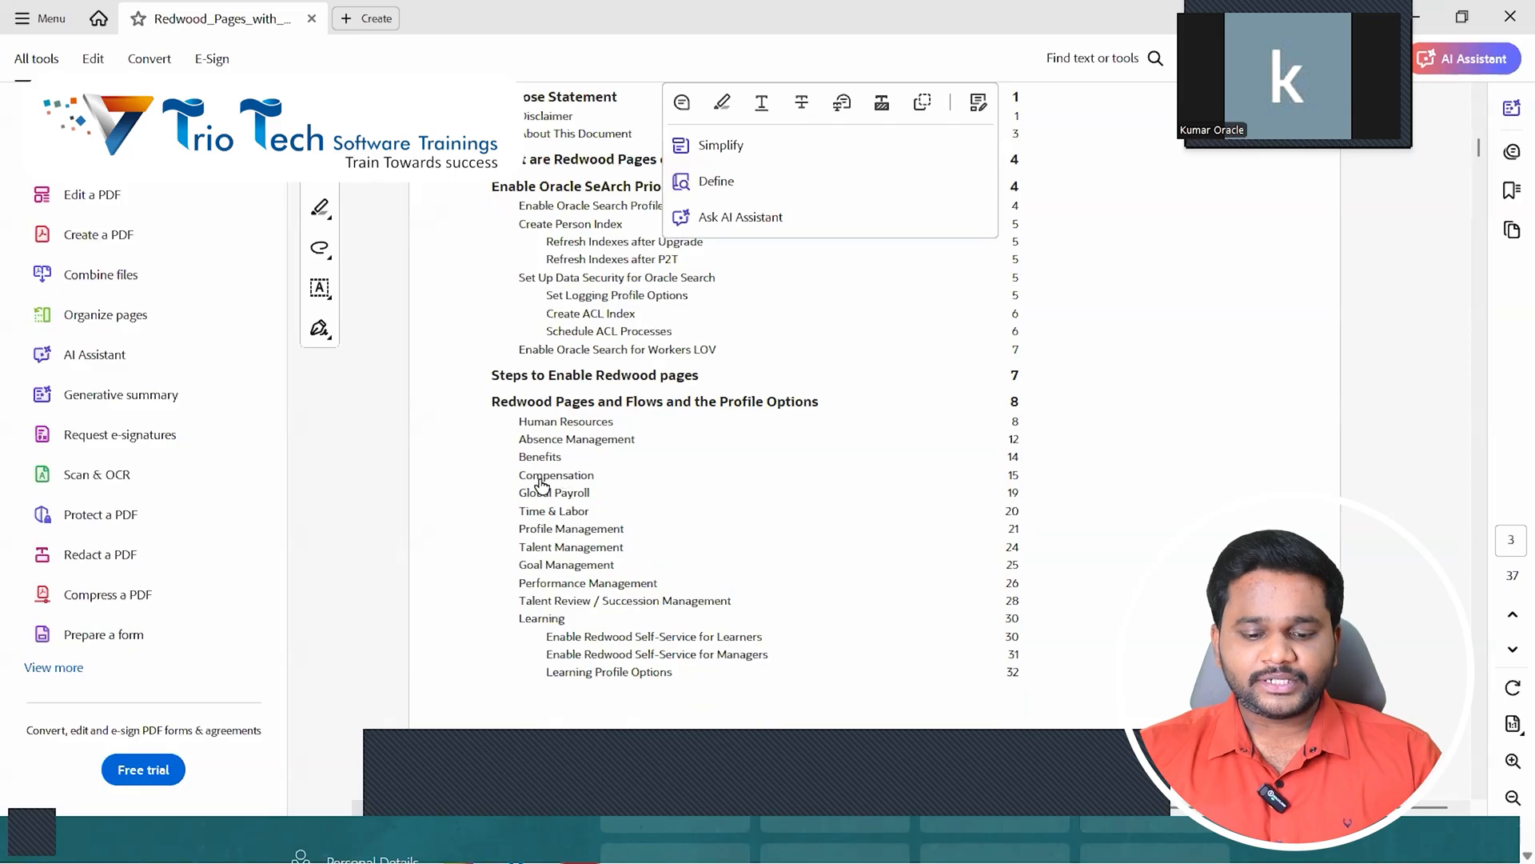
mouse_move(536, 536)
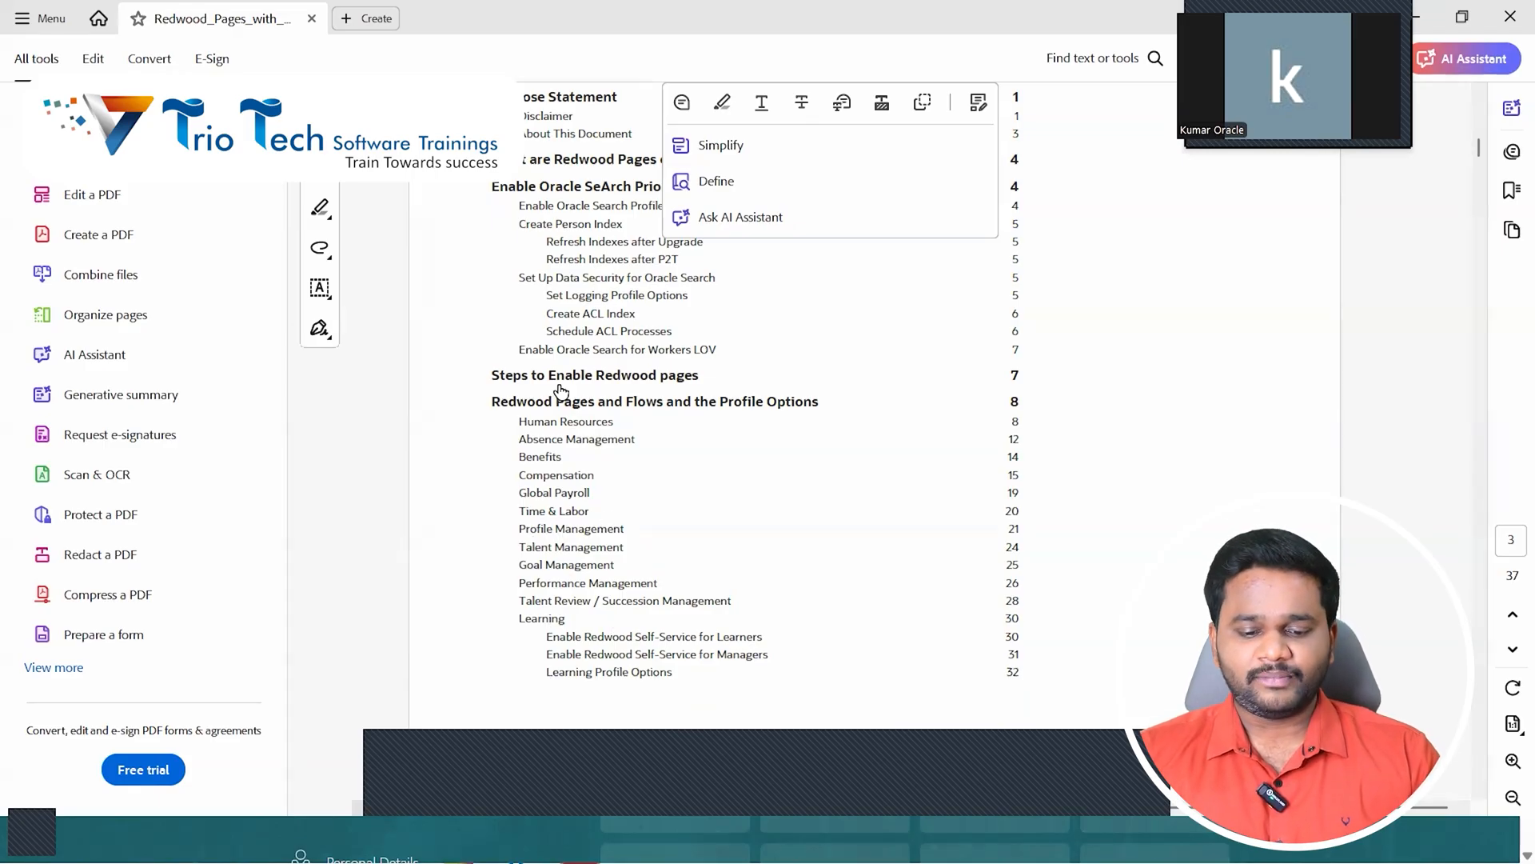
mouse_move(543, 431)
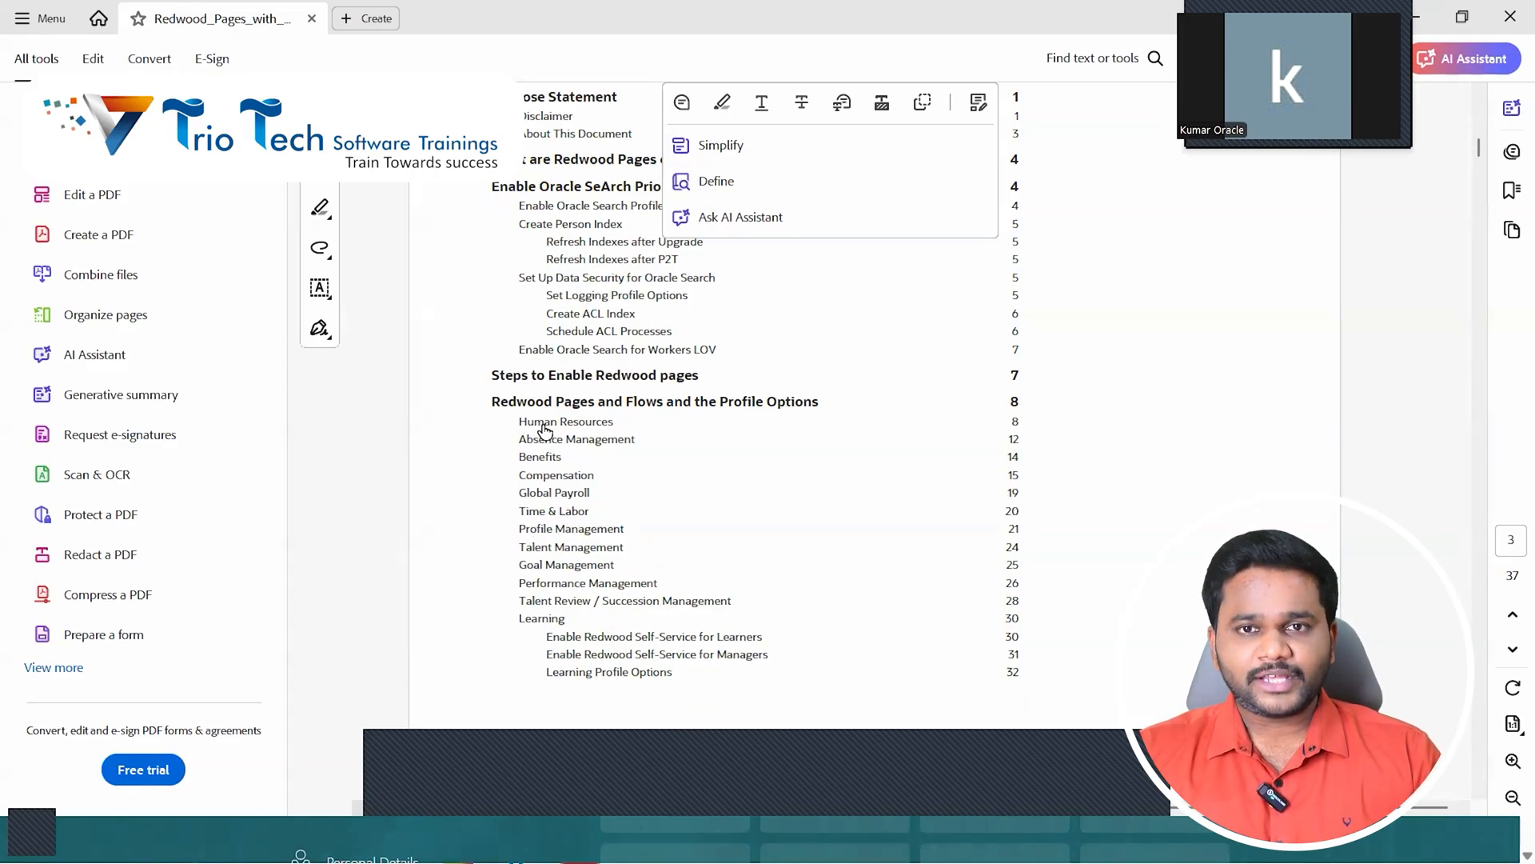
- Review the 23B table's Employment Information navigation path and profile option code, and the Positions codes
scroll("down", 3)
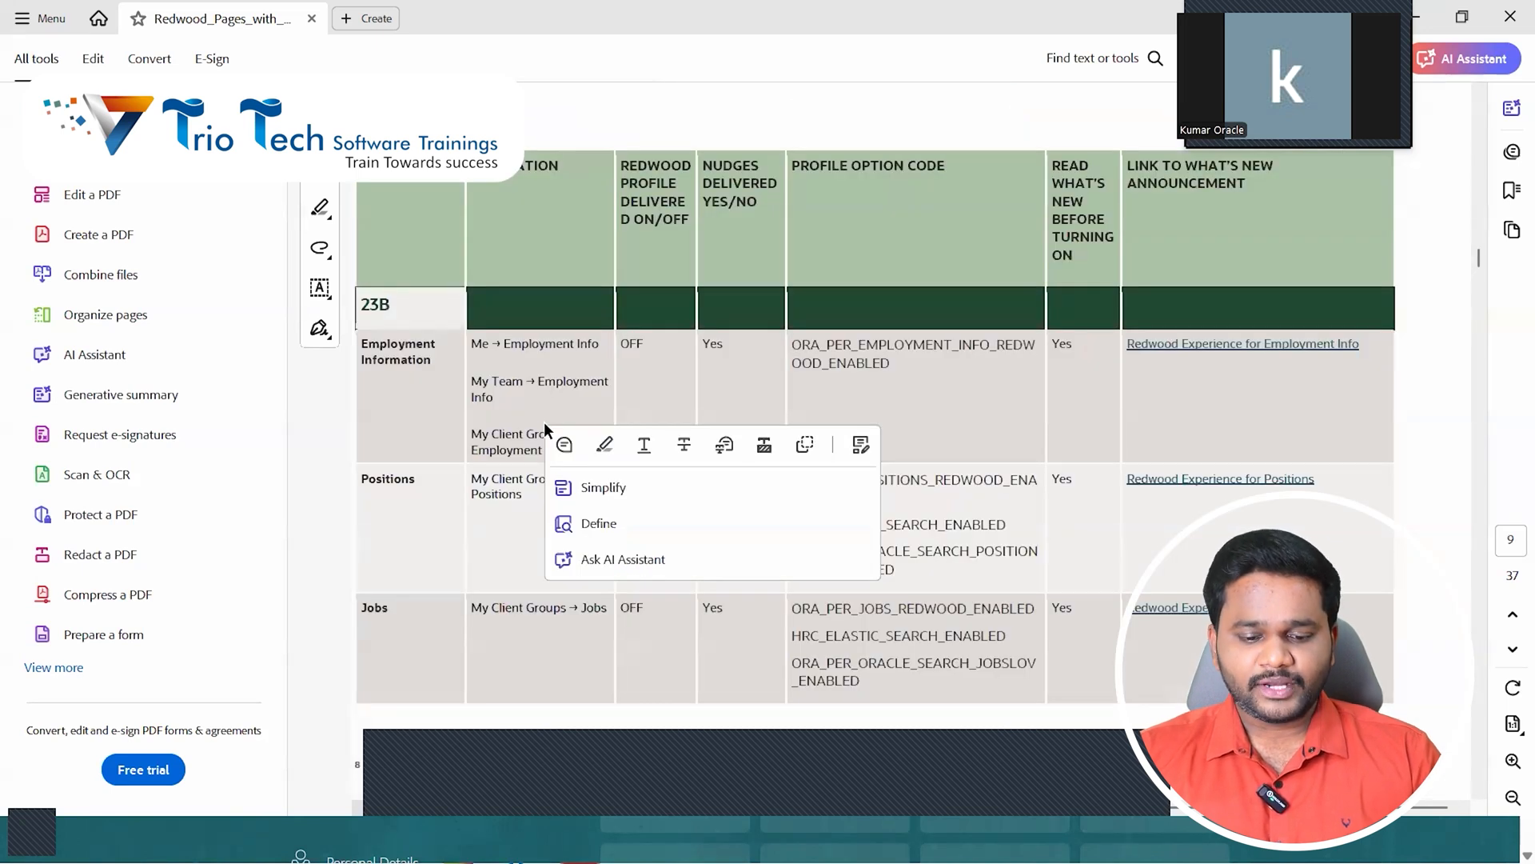
mouse_move(683, 302)
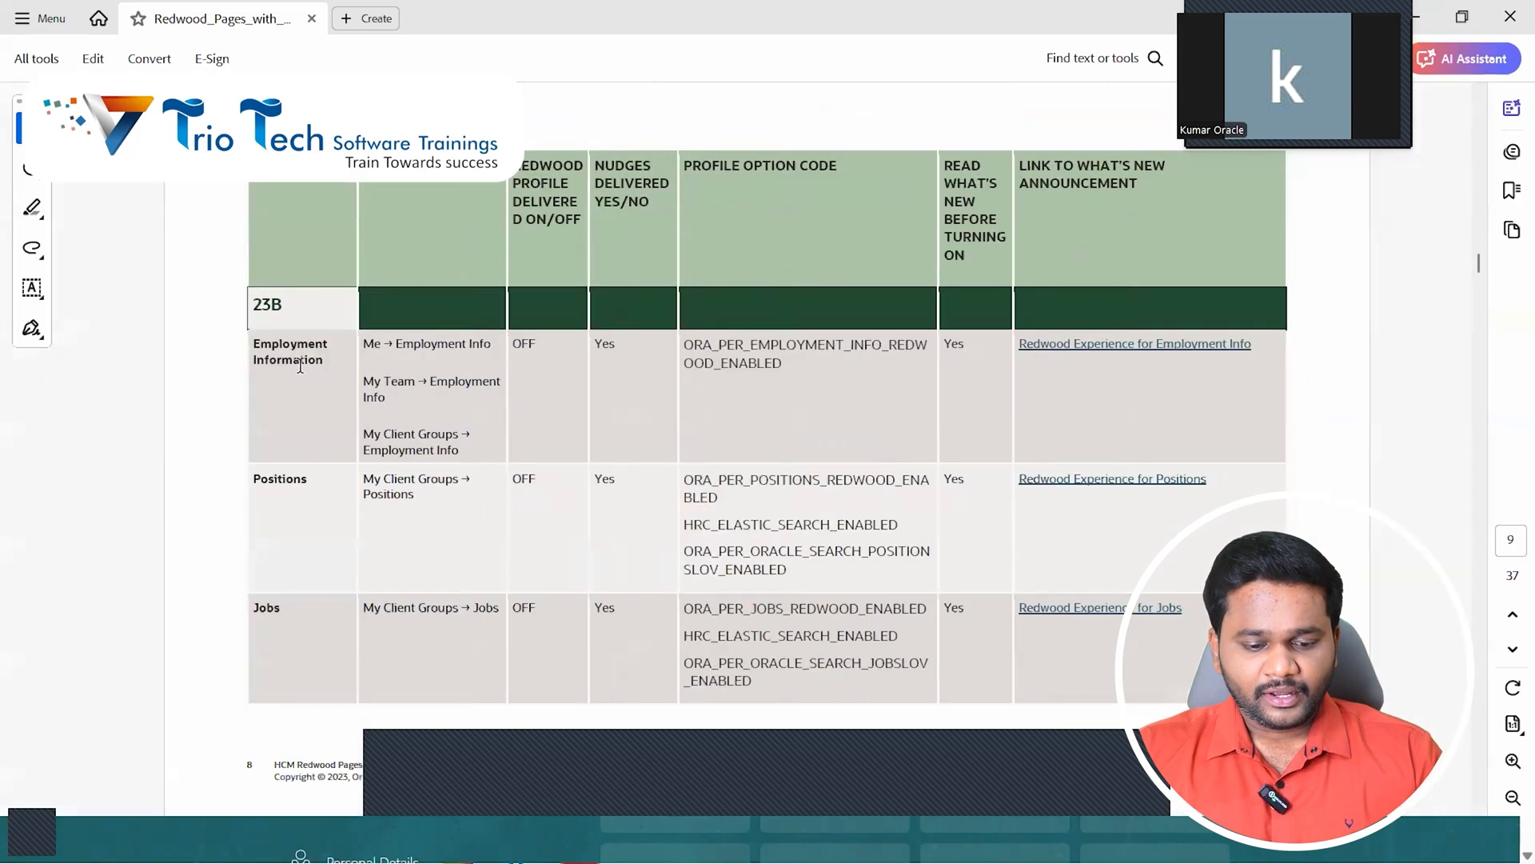
double_click(289, 350)
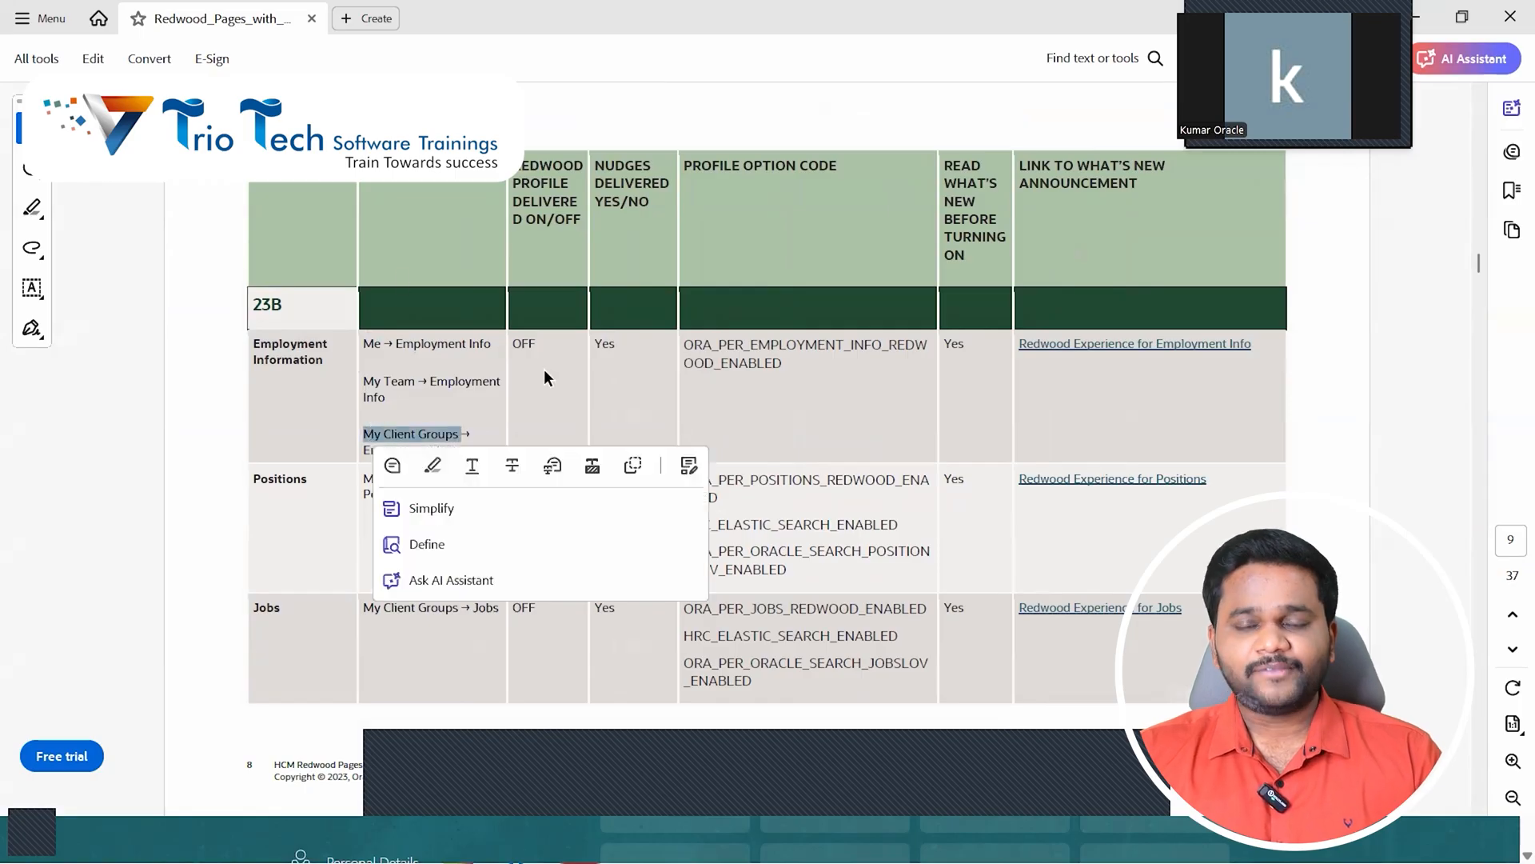
left_click(547, 378)
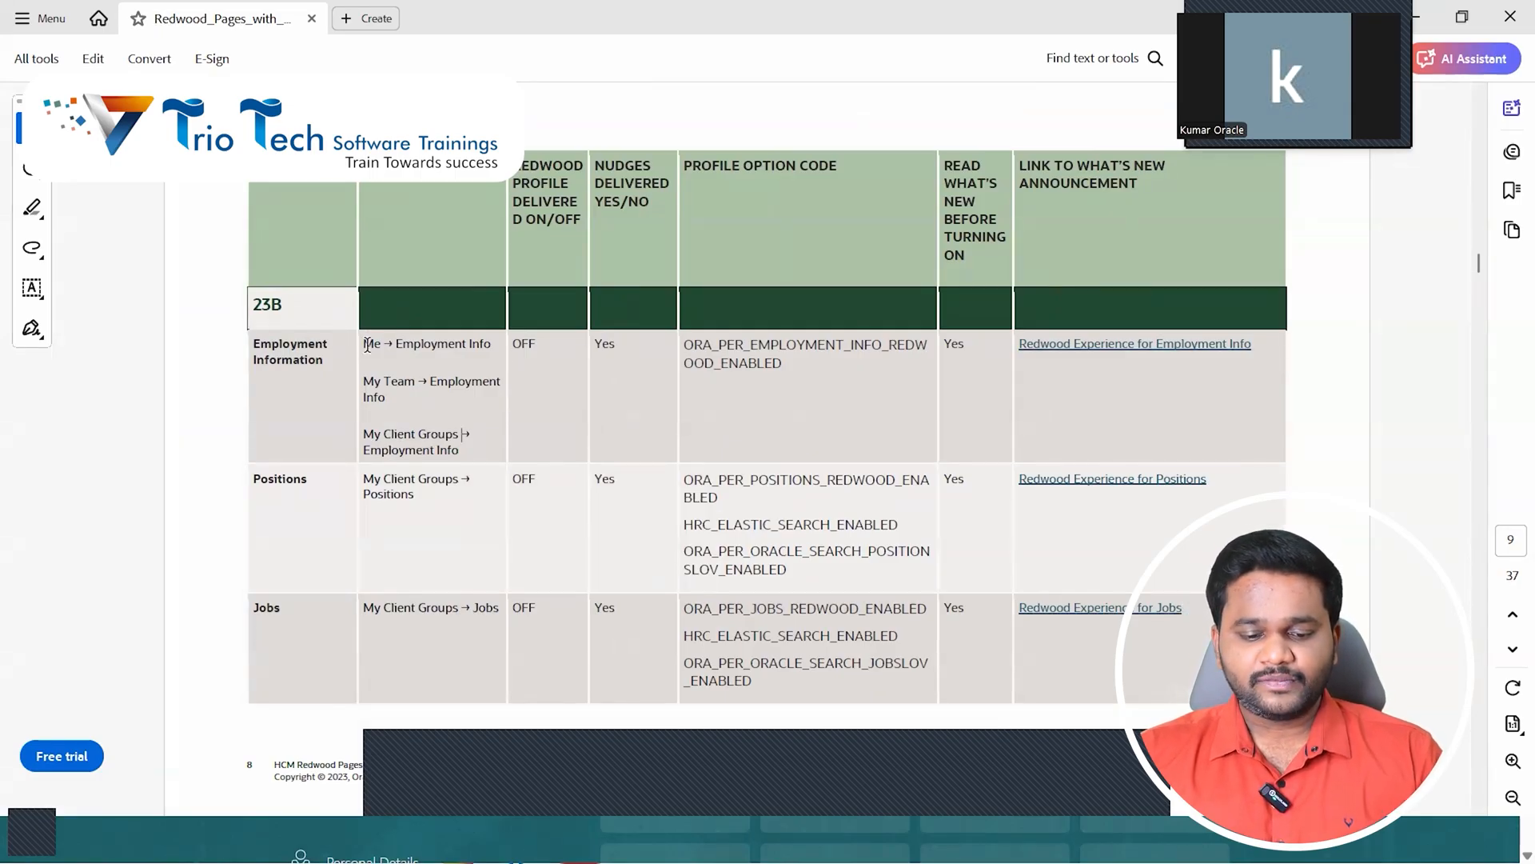
double_click(371, 343)
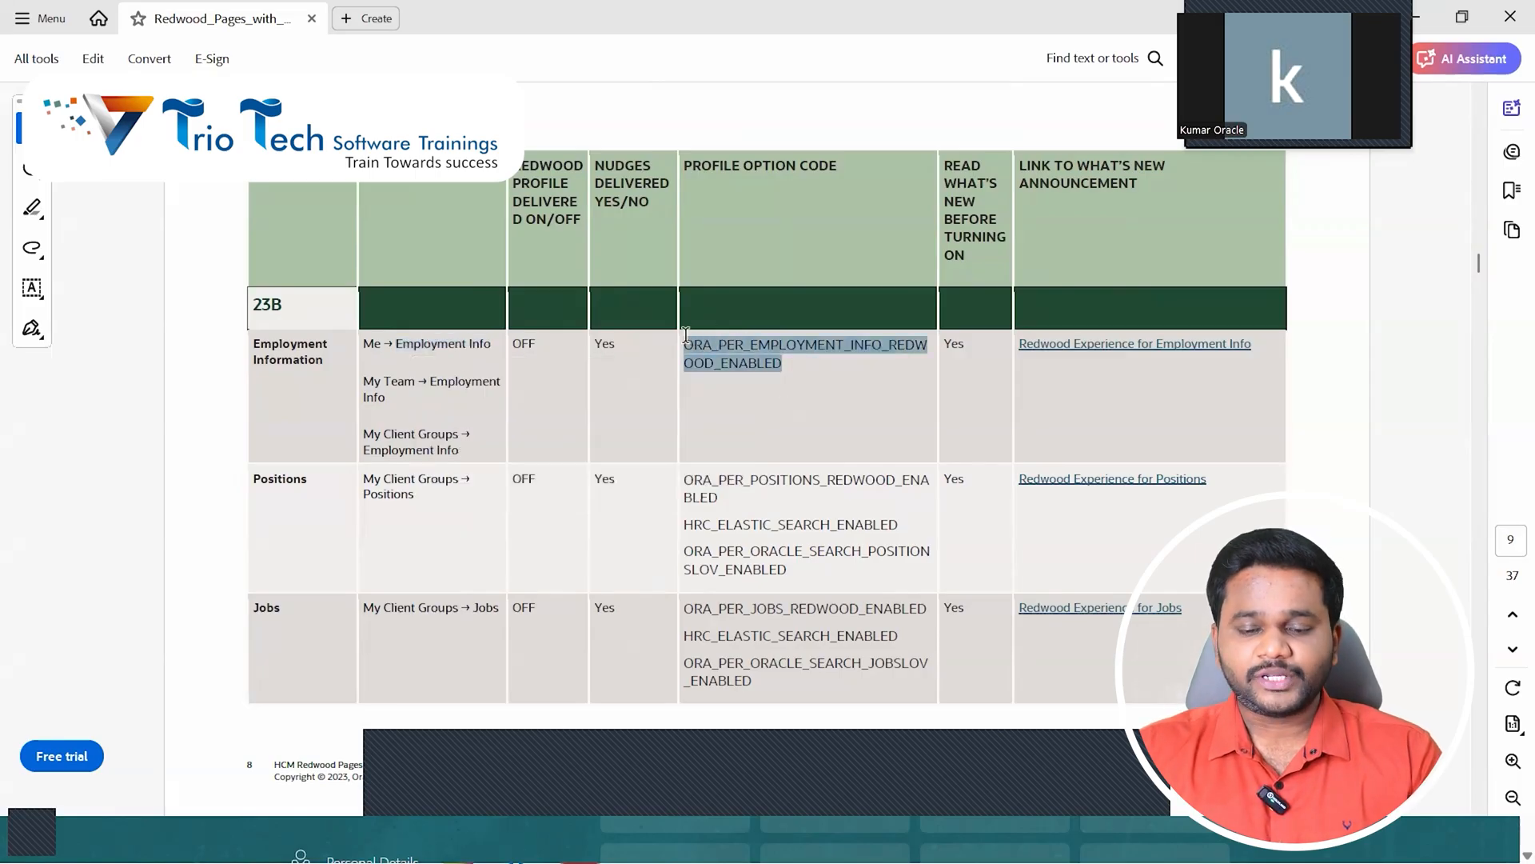
double_click(729, 344)
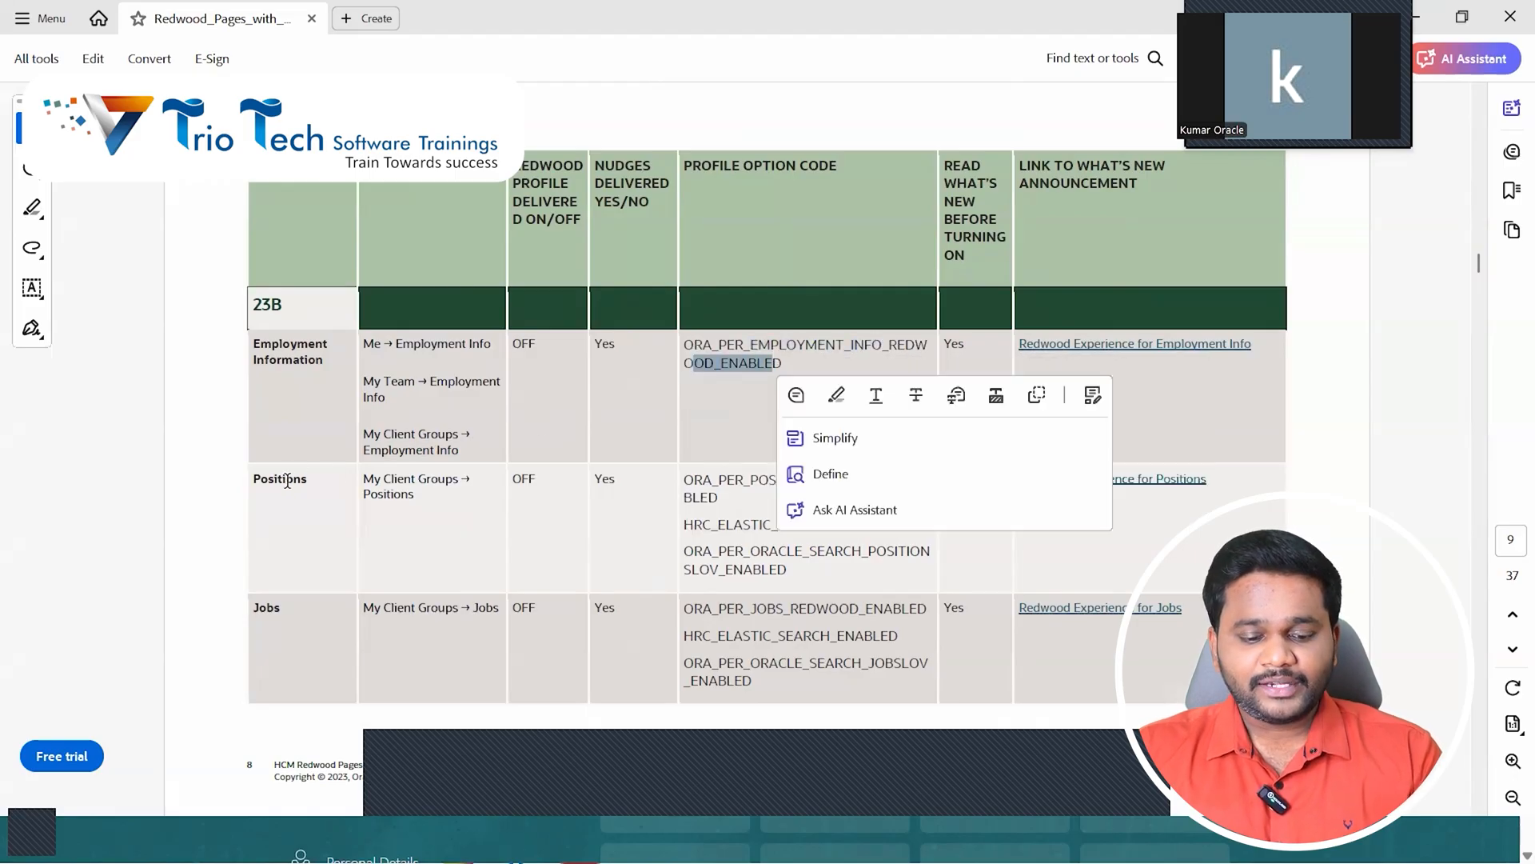
double_click(279, 478)
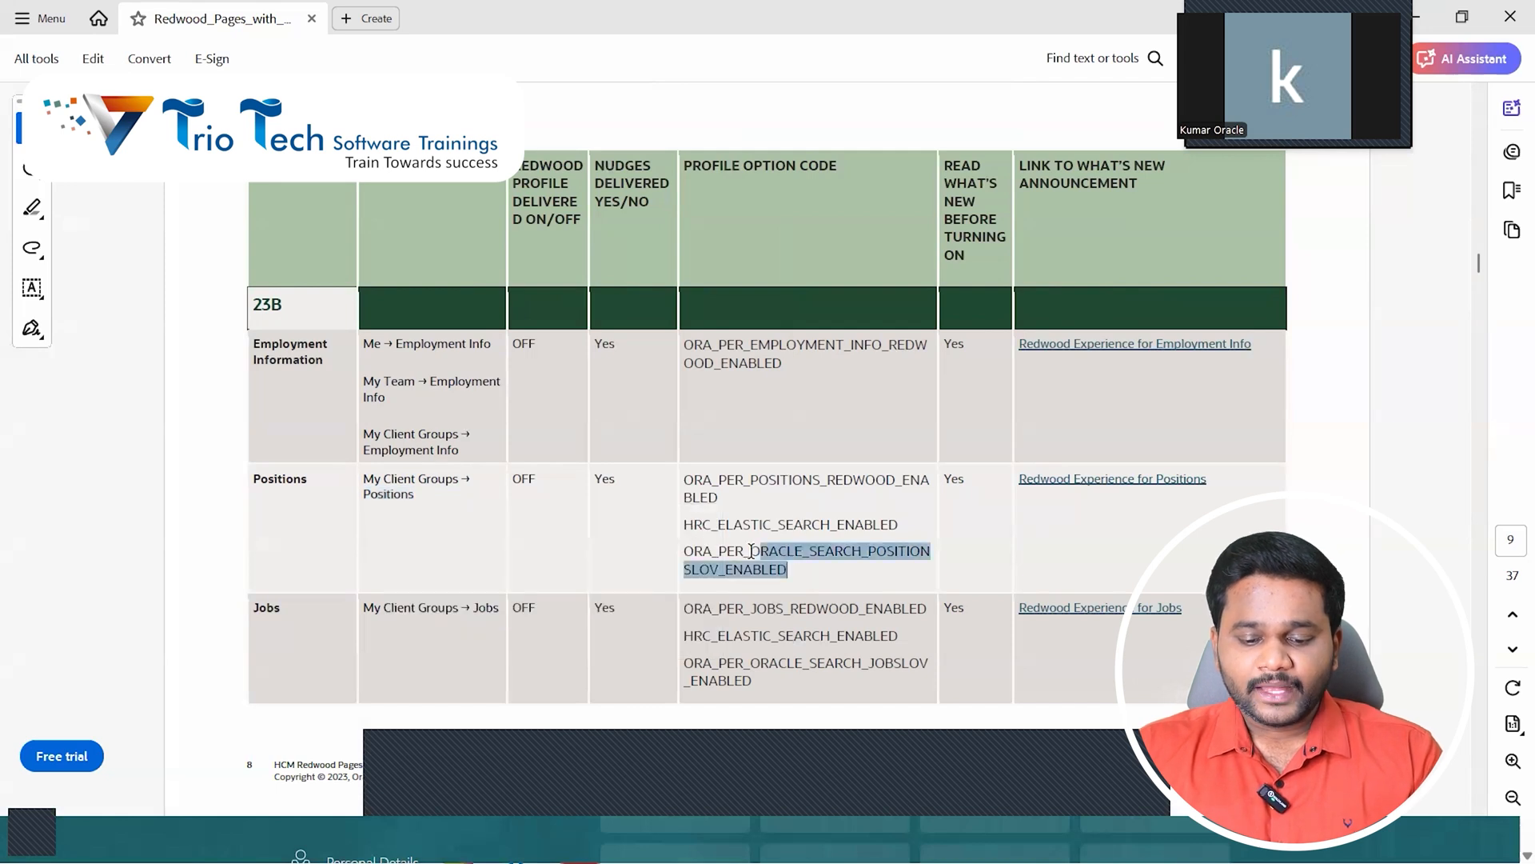
left_click(806, 559)
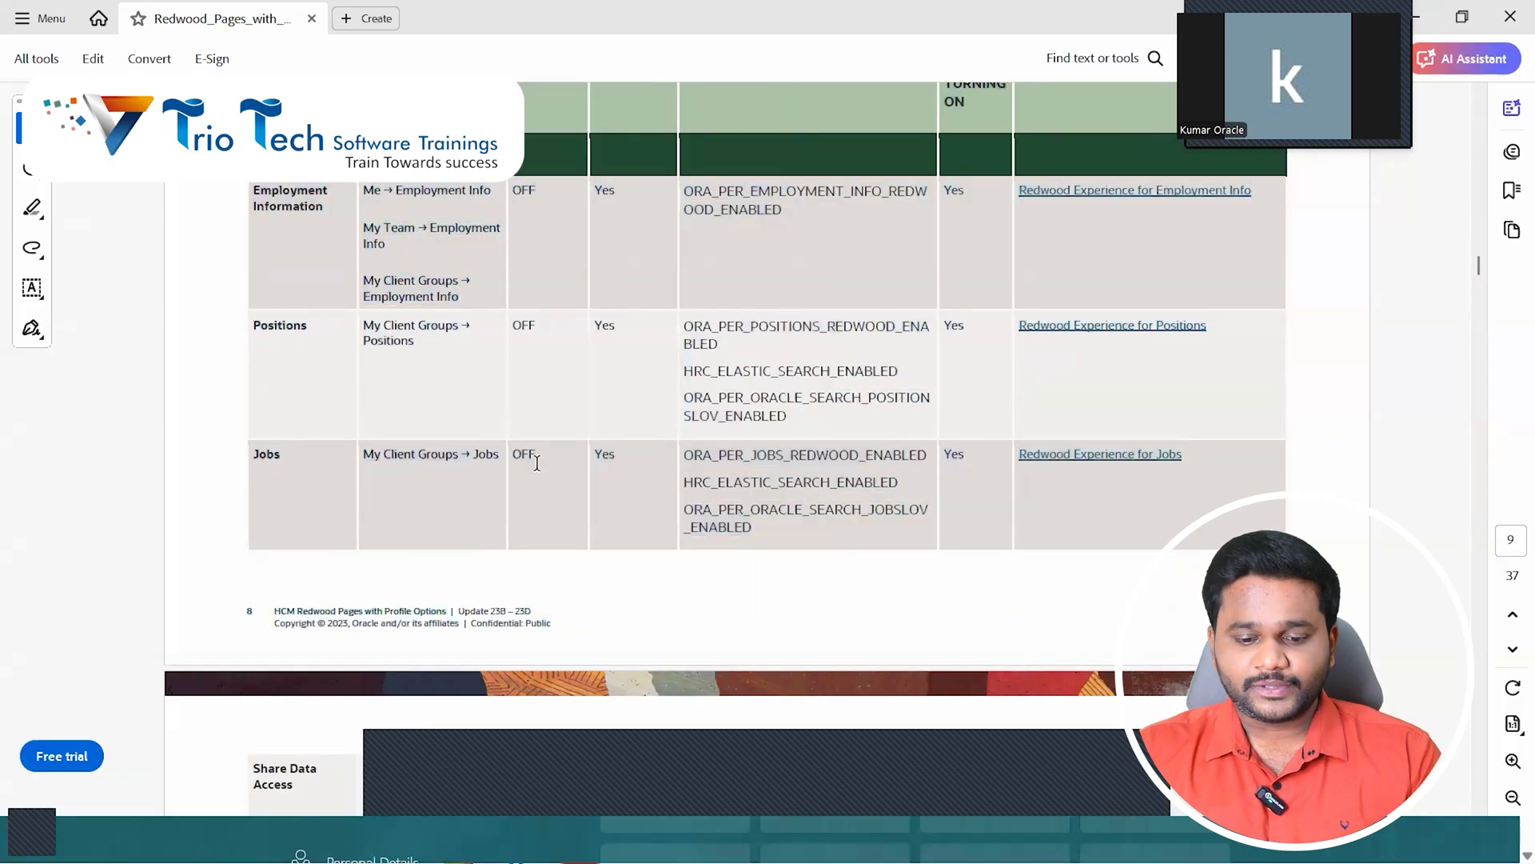
left_click_drag(683, 453, 752, 526)
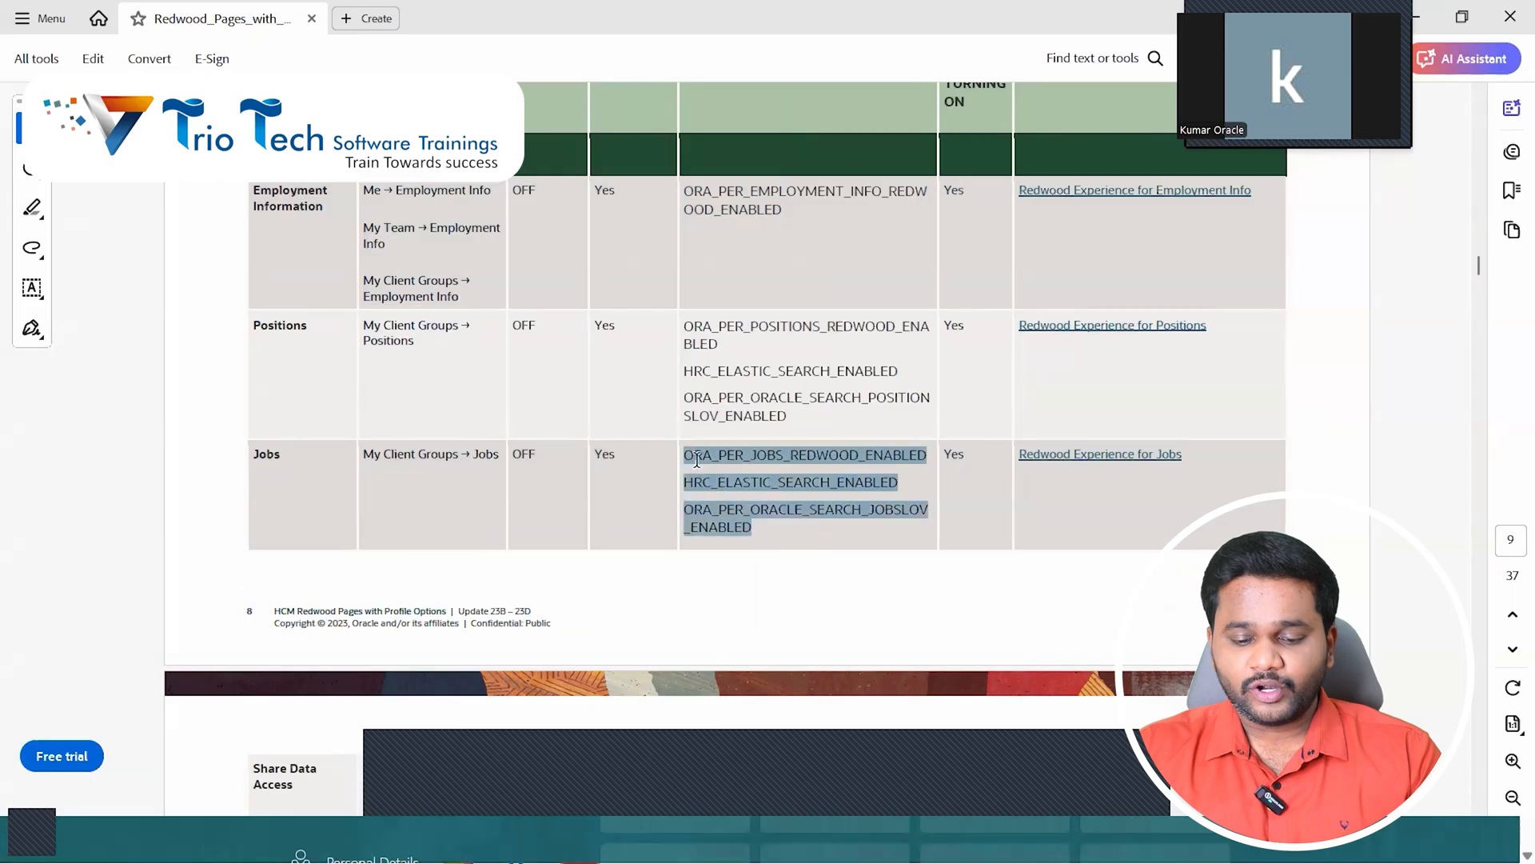
scroll("down", 3)
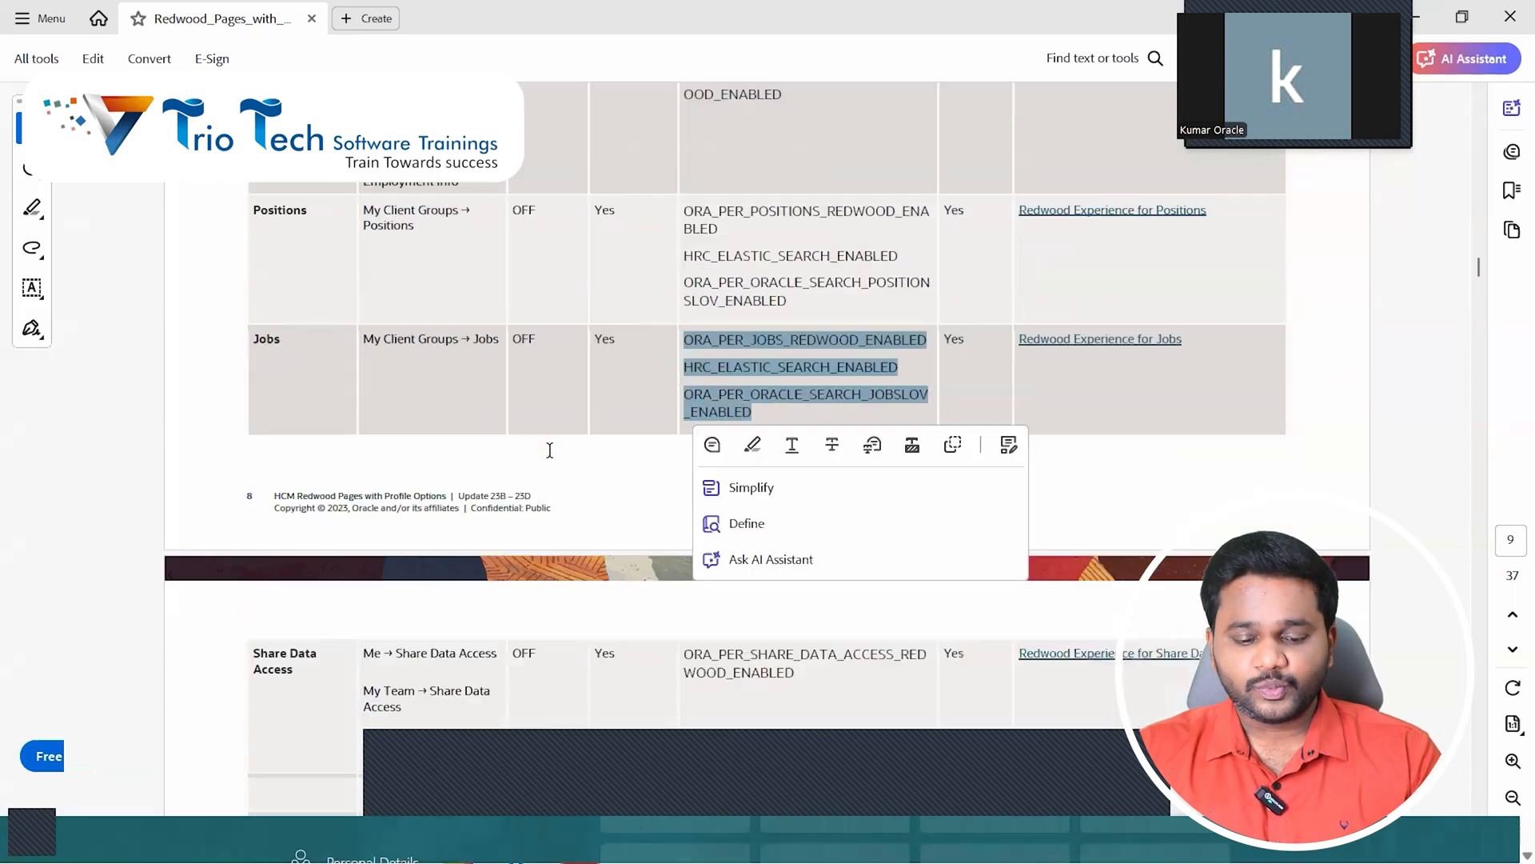
scroll("down", 3)
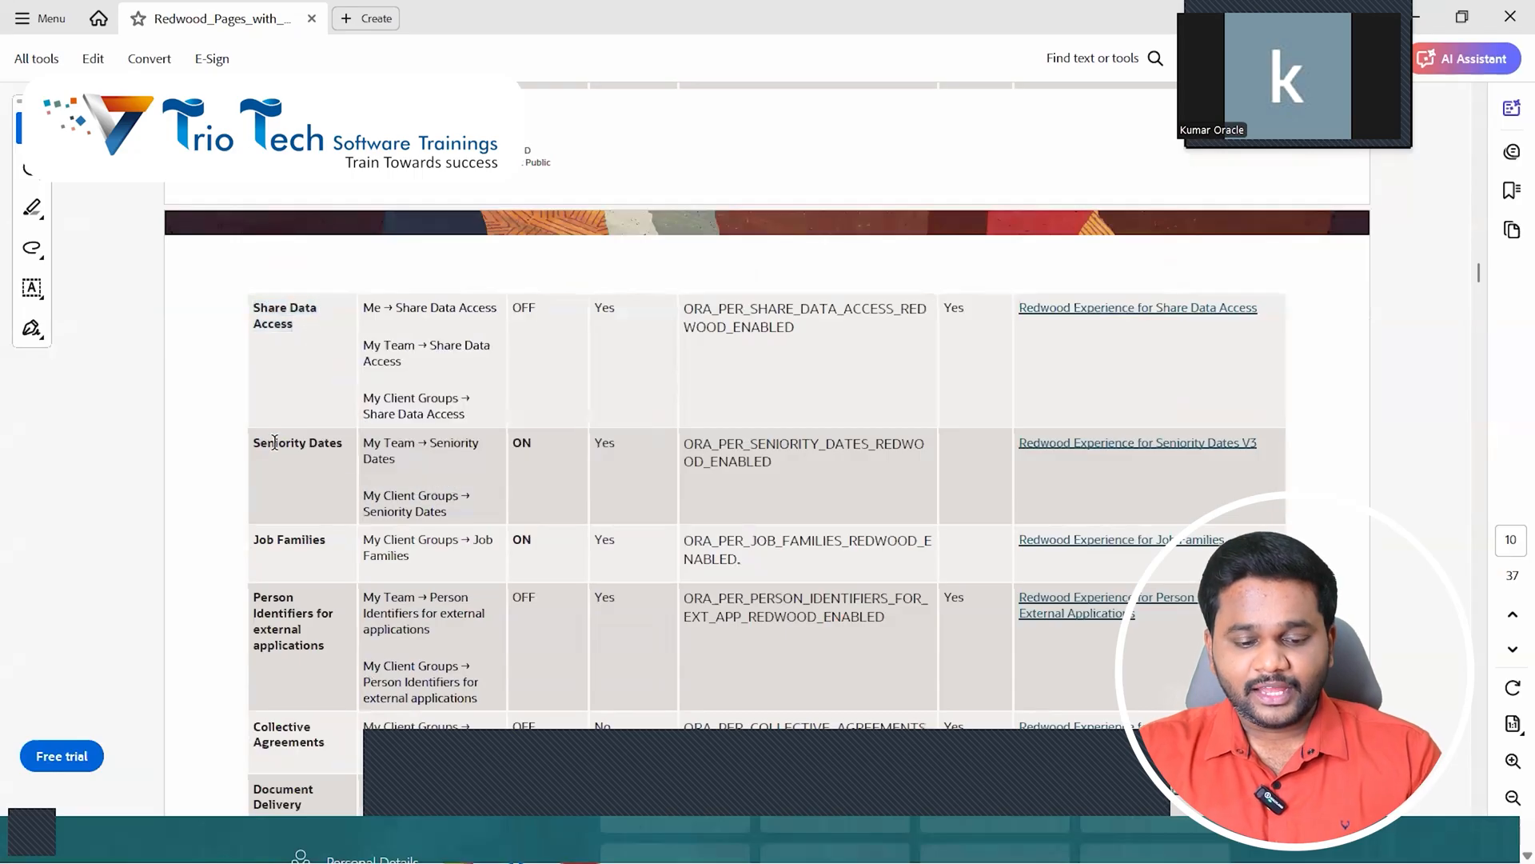
mouse_move(319, 572)
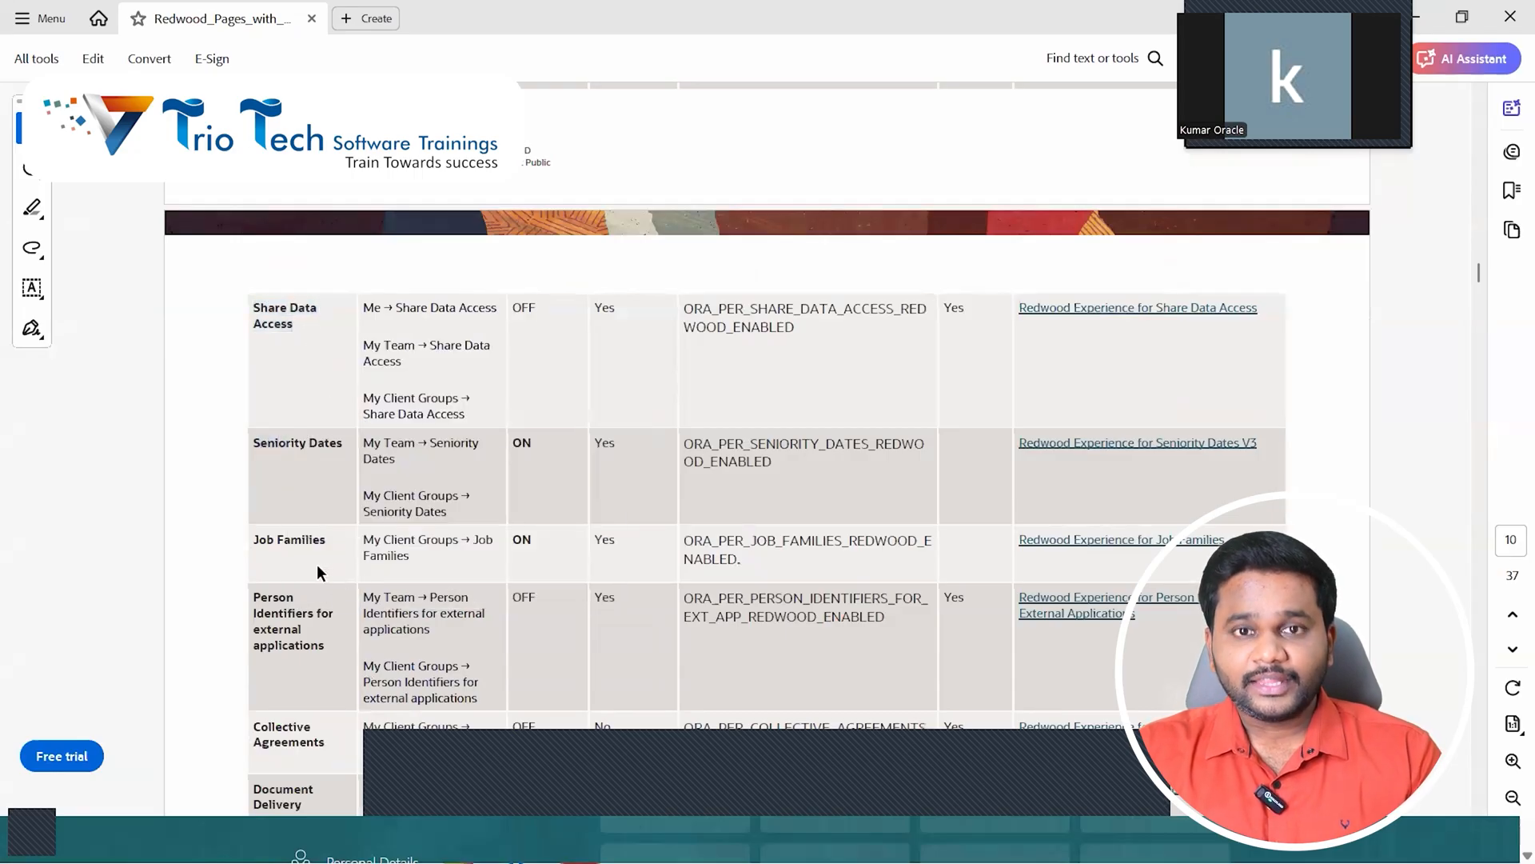
scroll("down", 3)
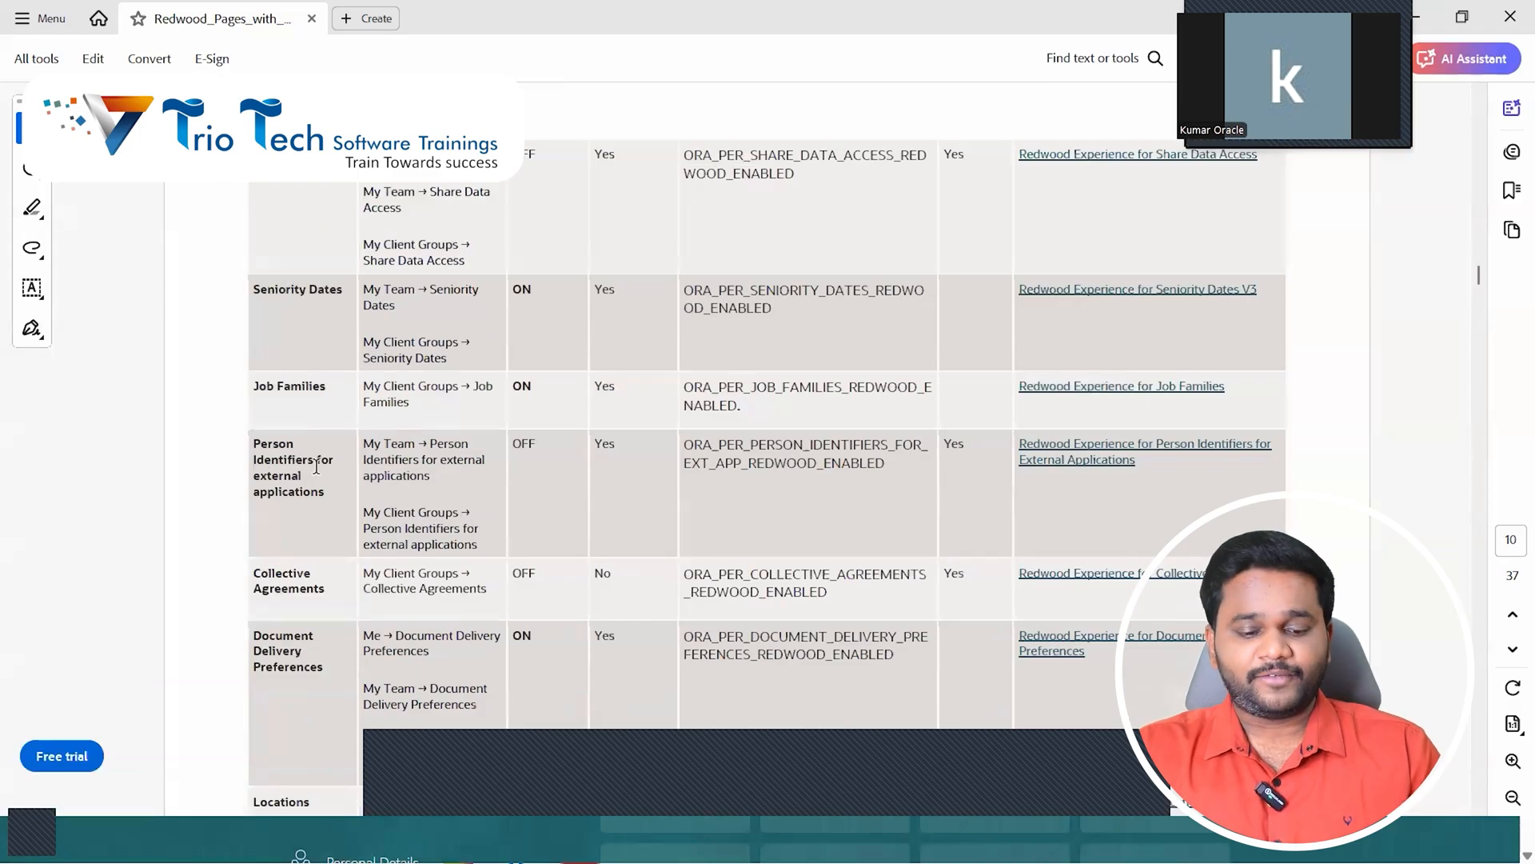
scroll("down", 3)
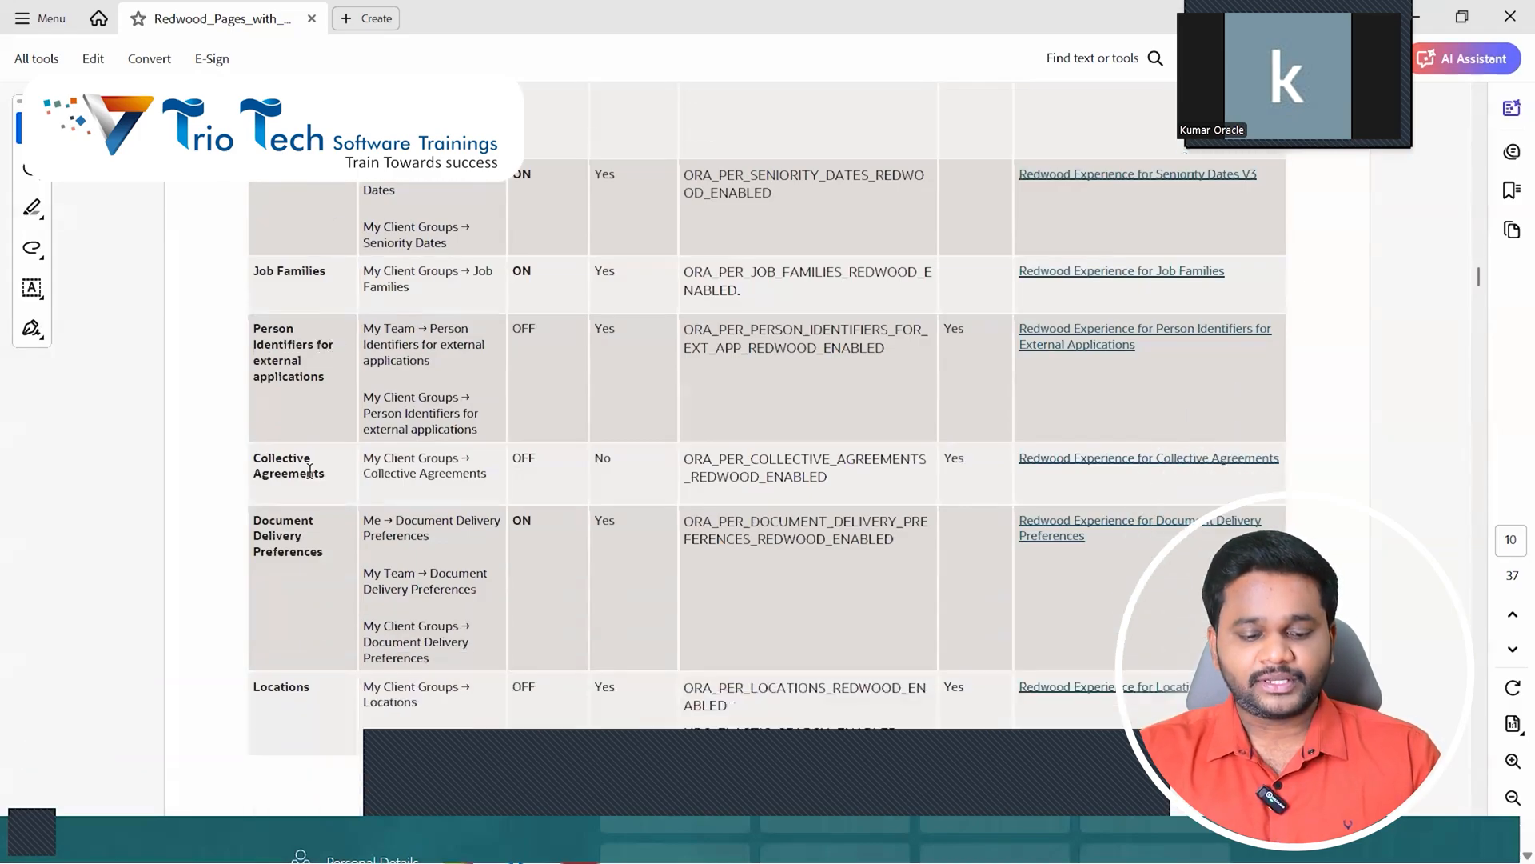
scroll("down", 3)
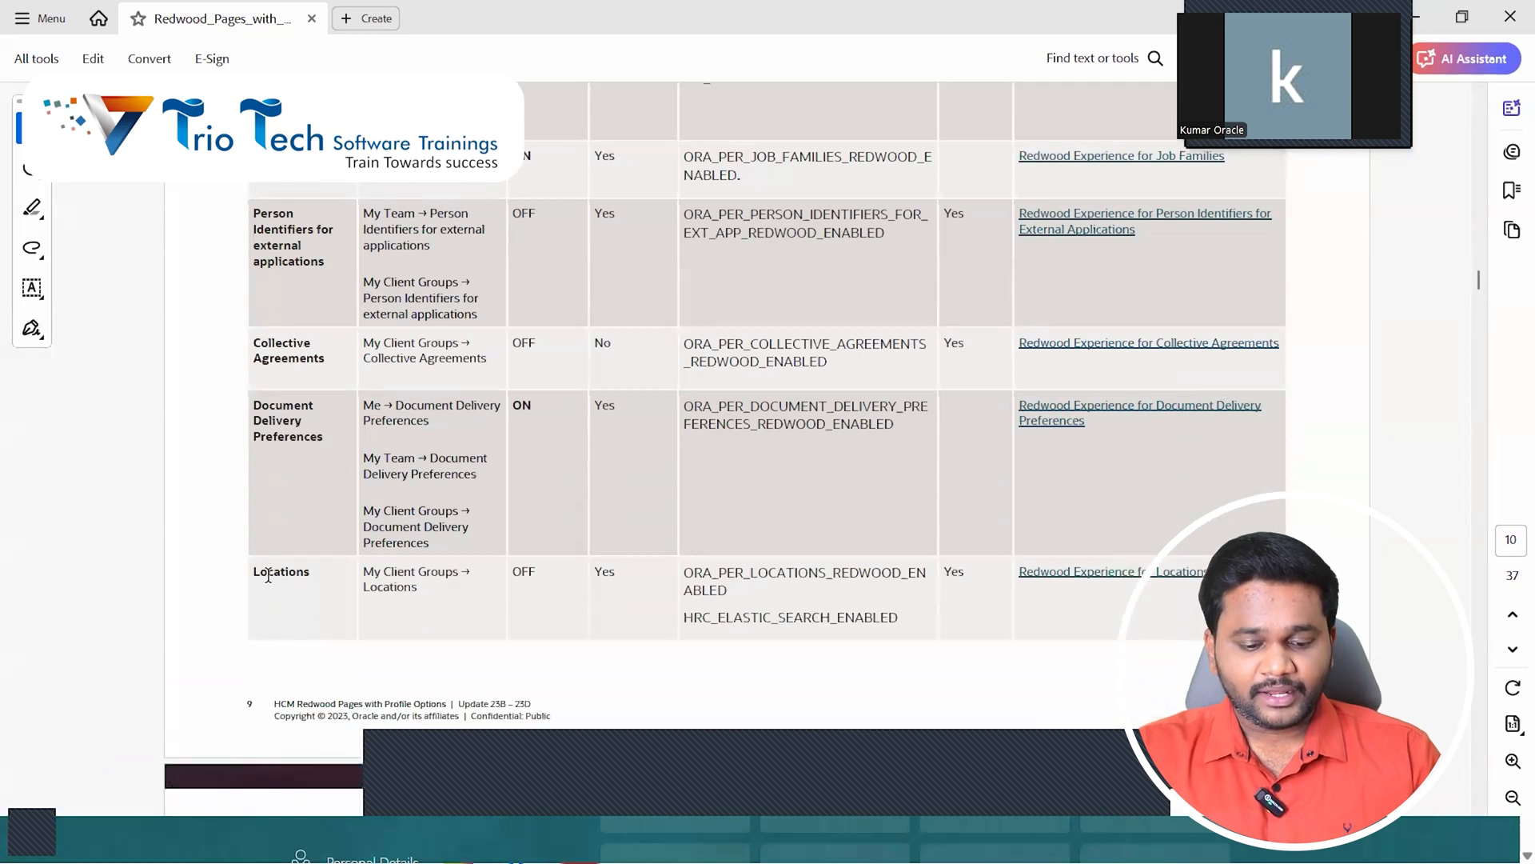
scroll("down", 3)
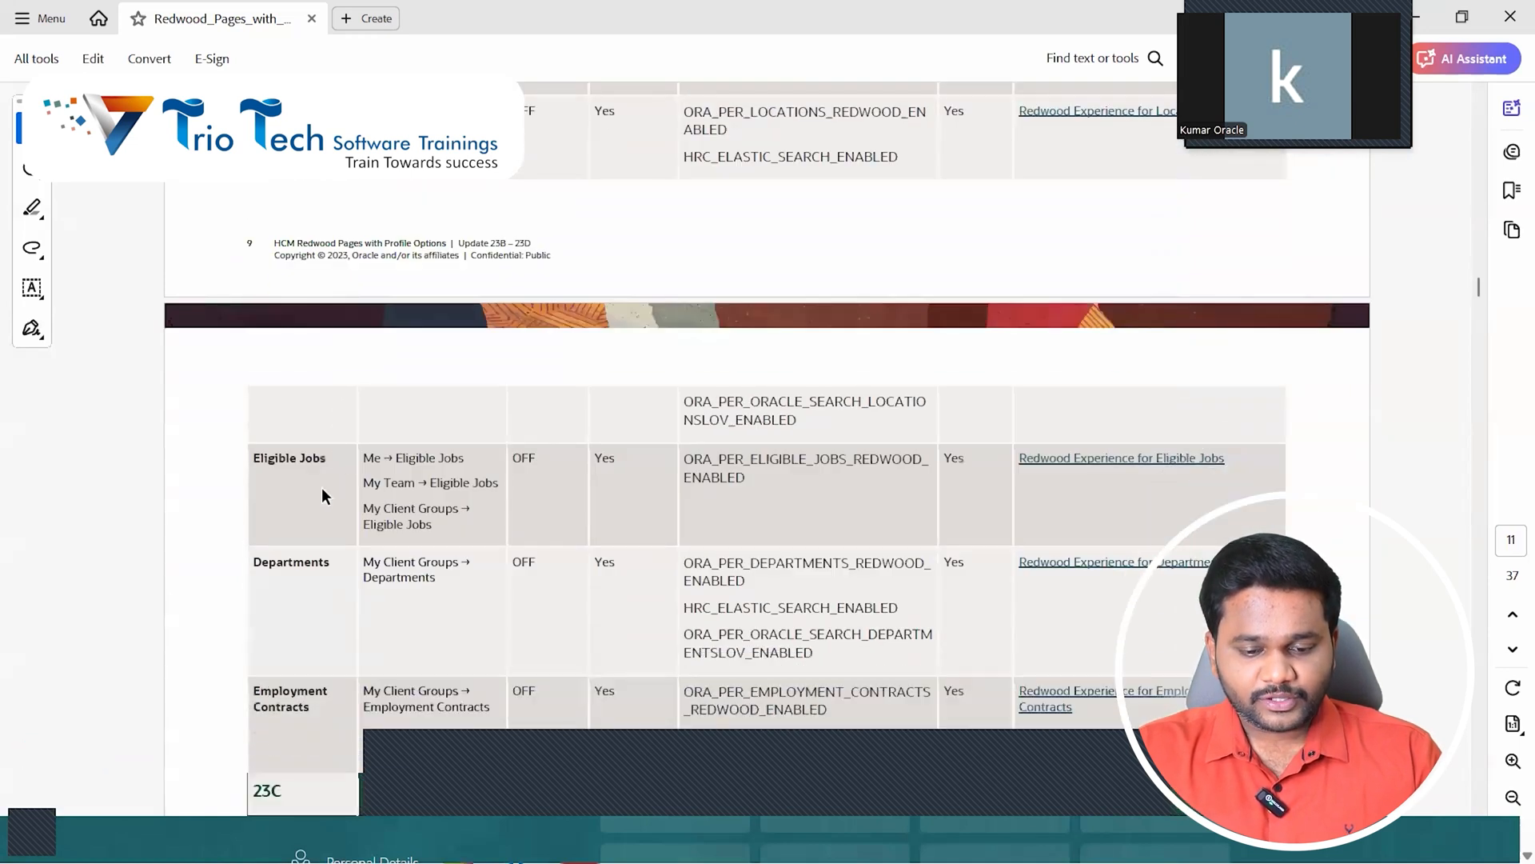
scroll("down", 3)
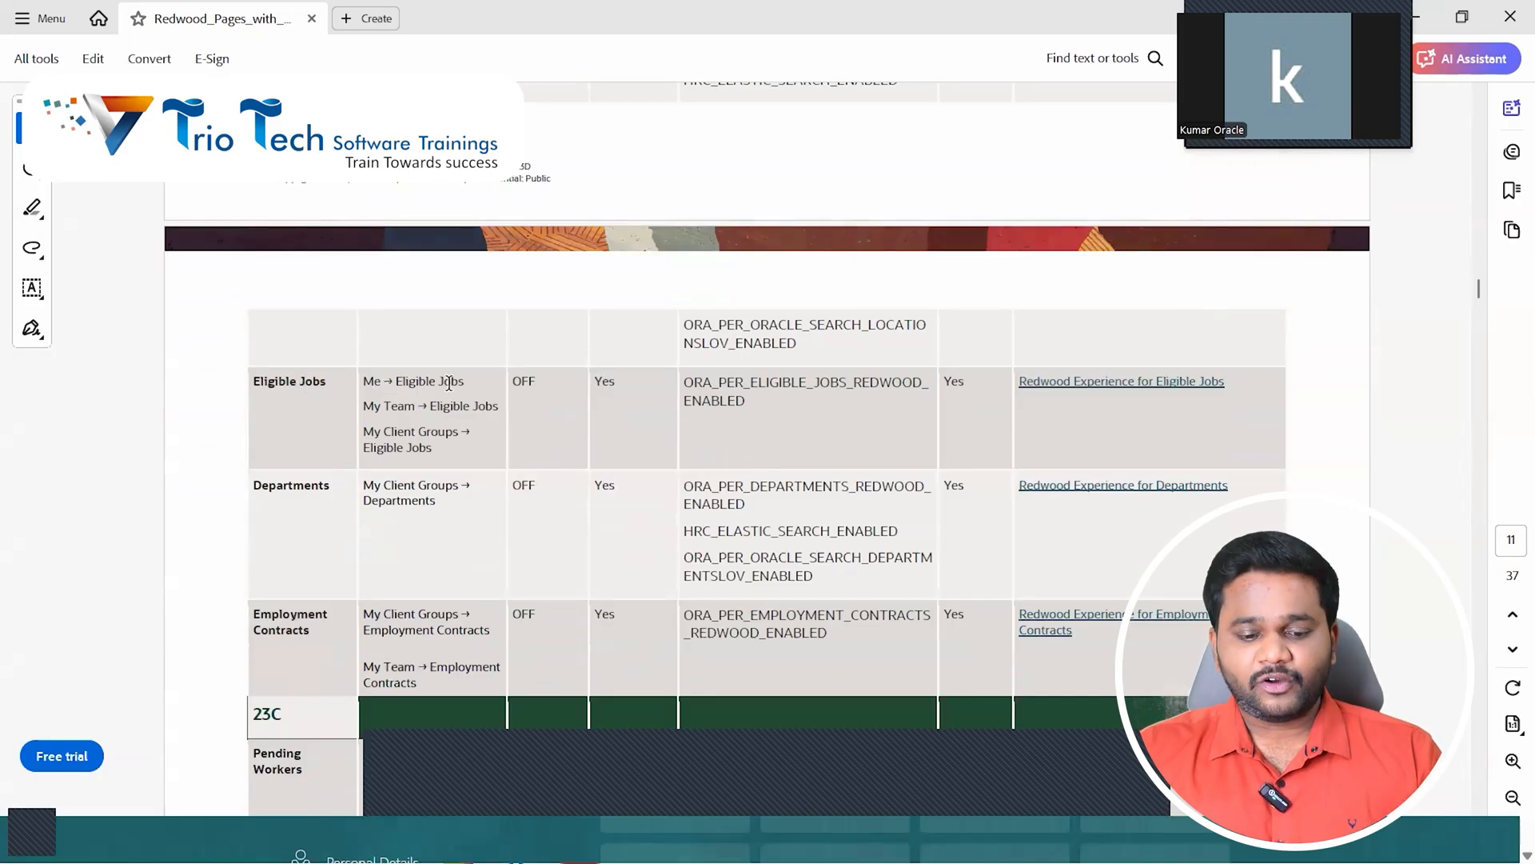
double_click(429, 381)
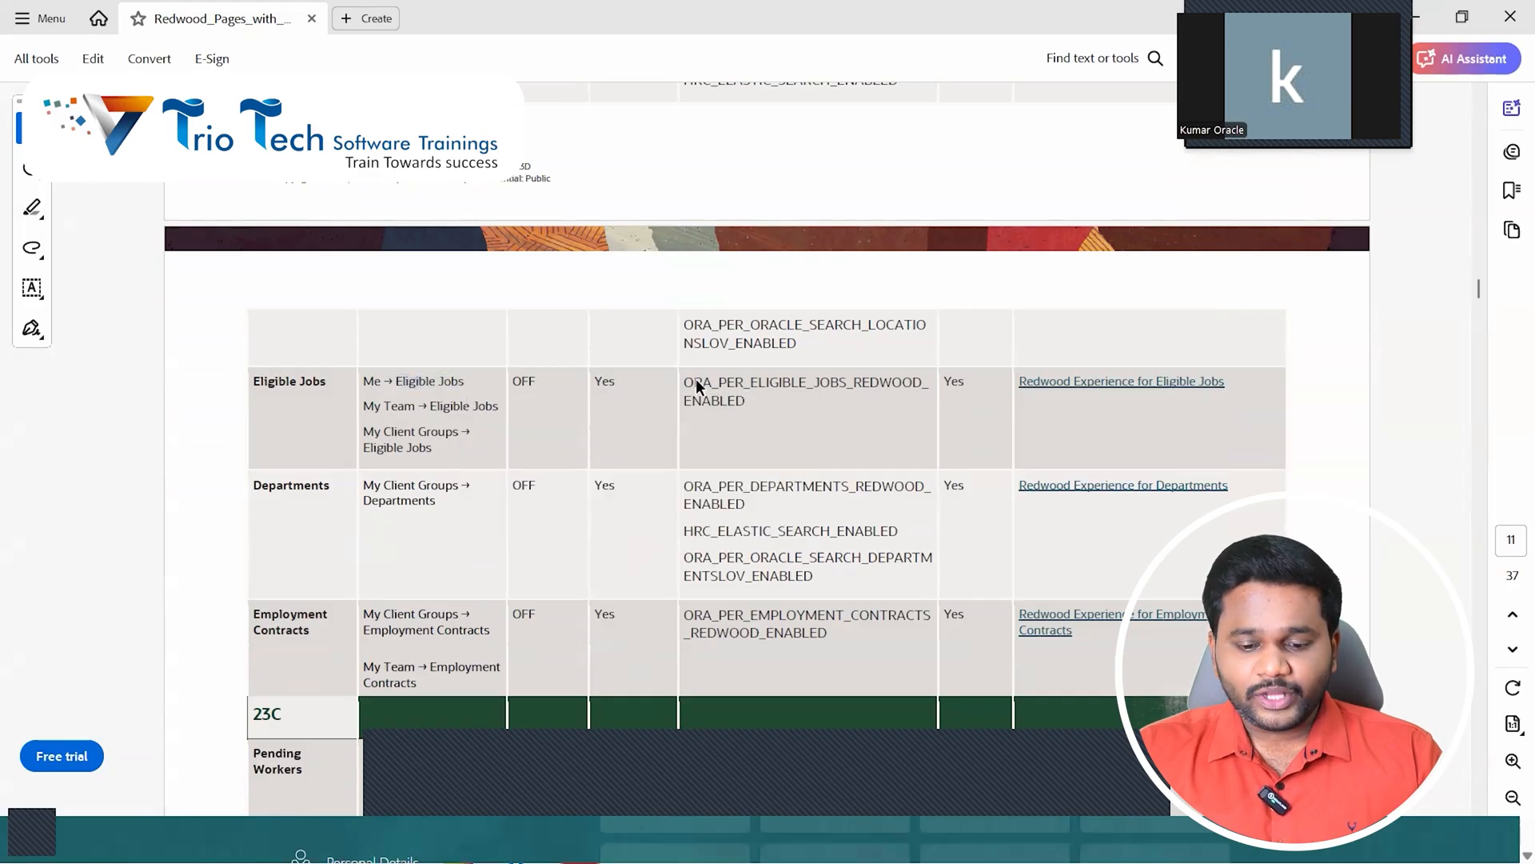
double_click(804, 381)
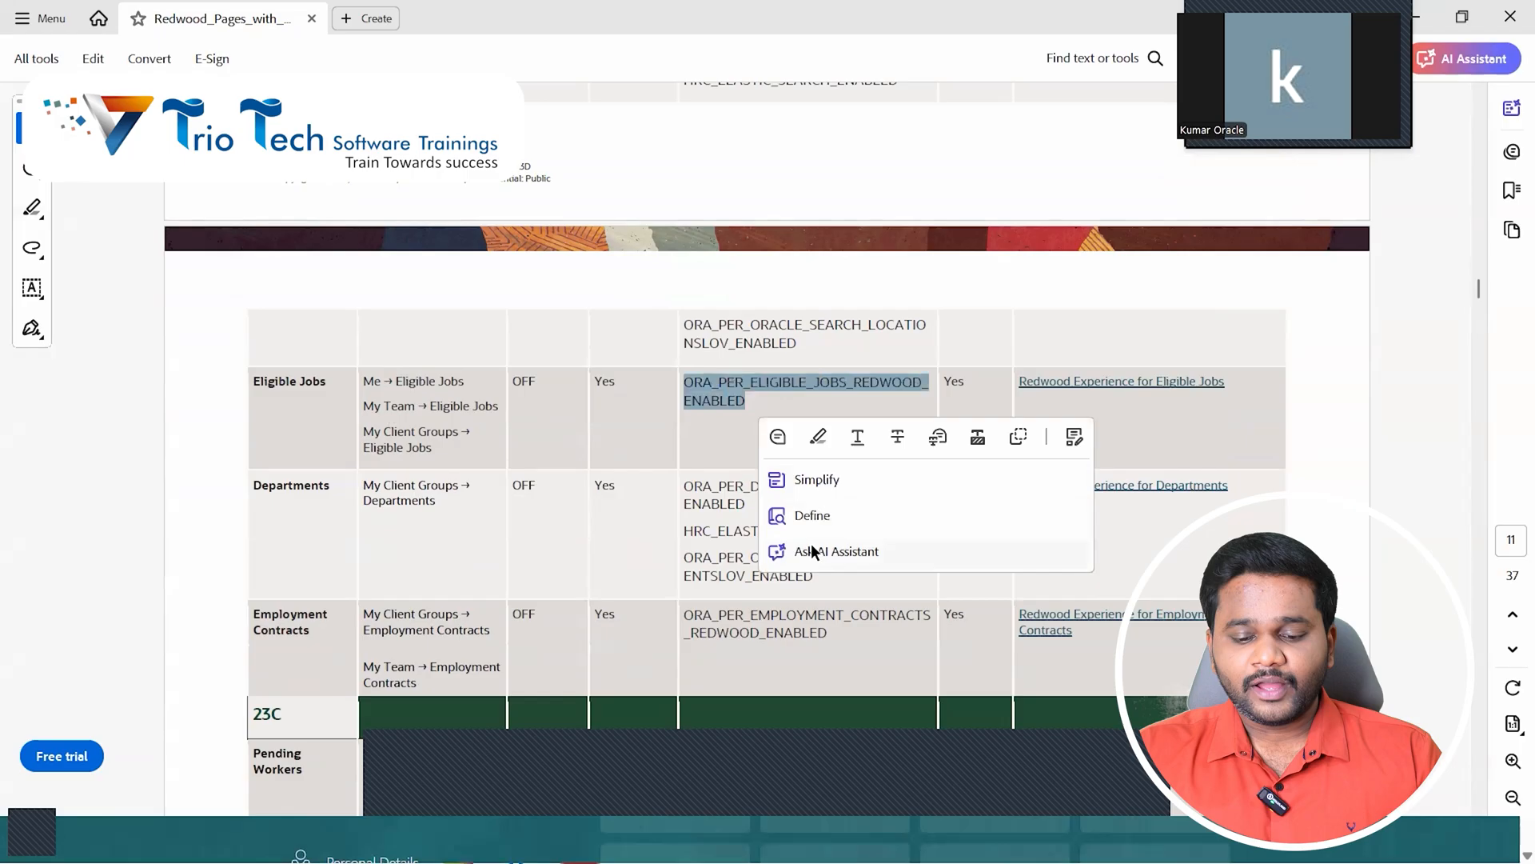
left_click(729, 459)
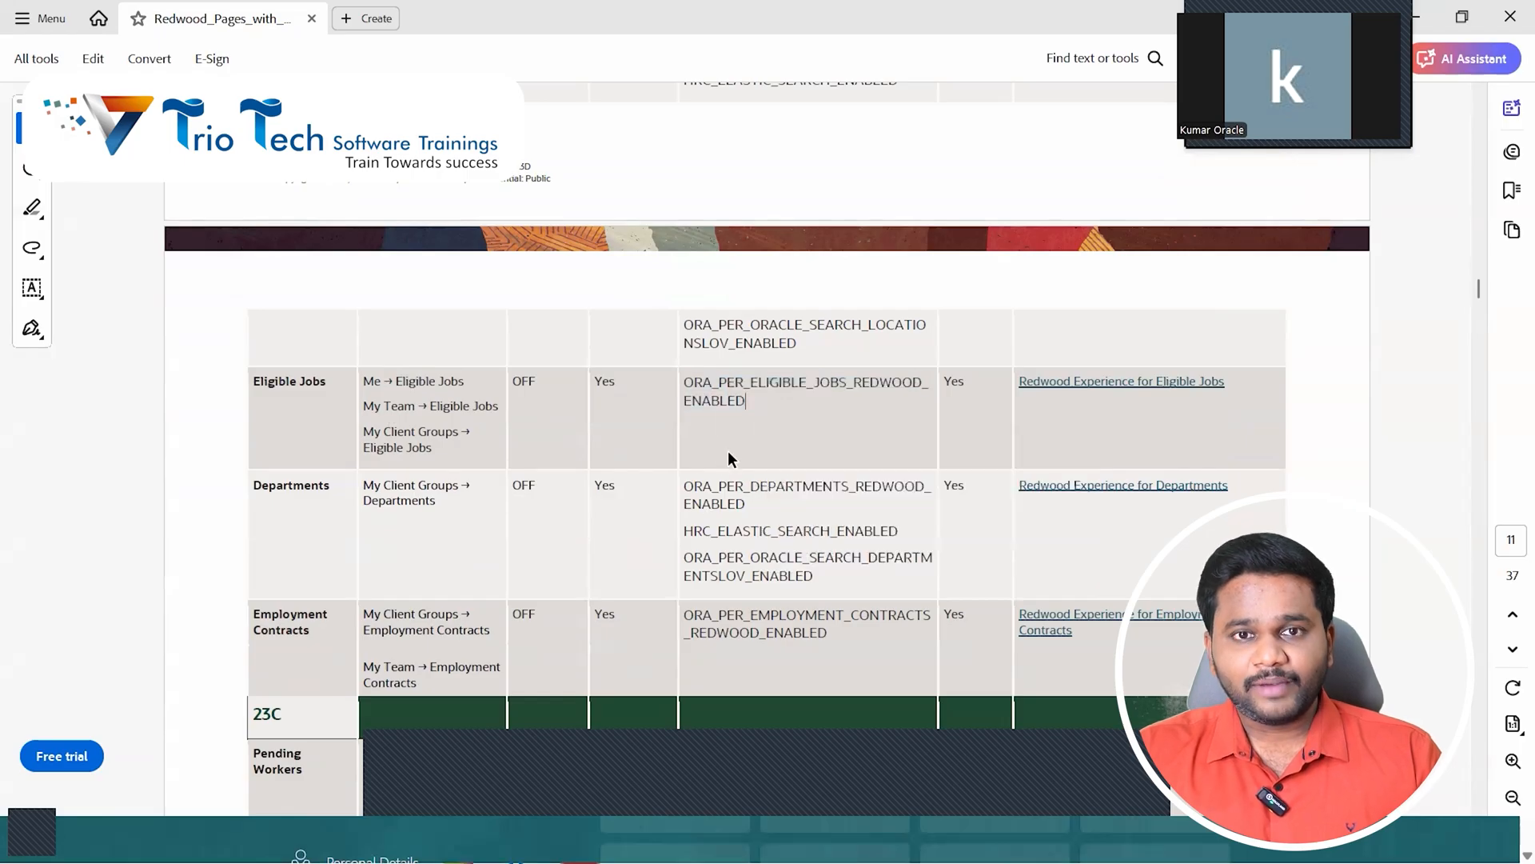
scroll("down", 3)
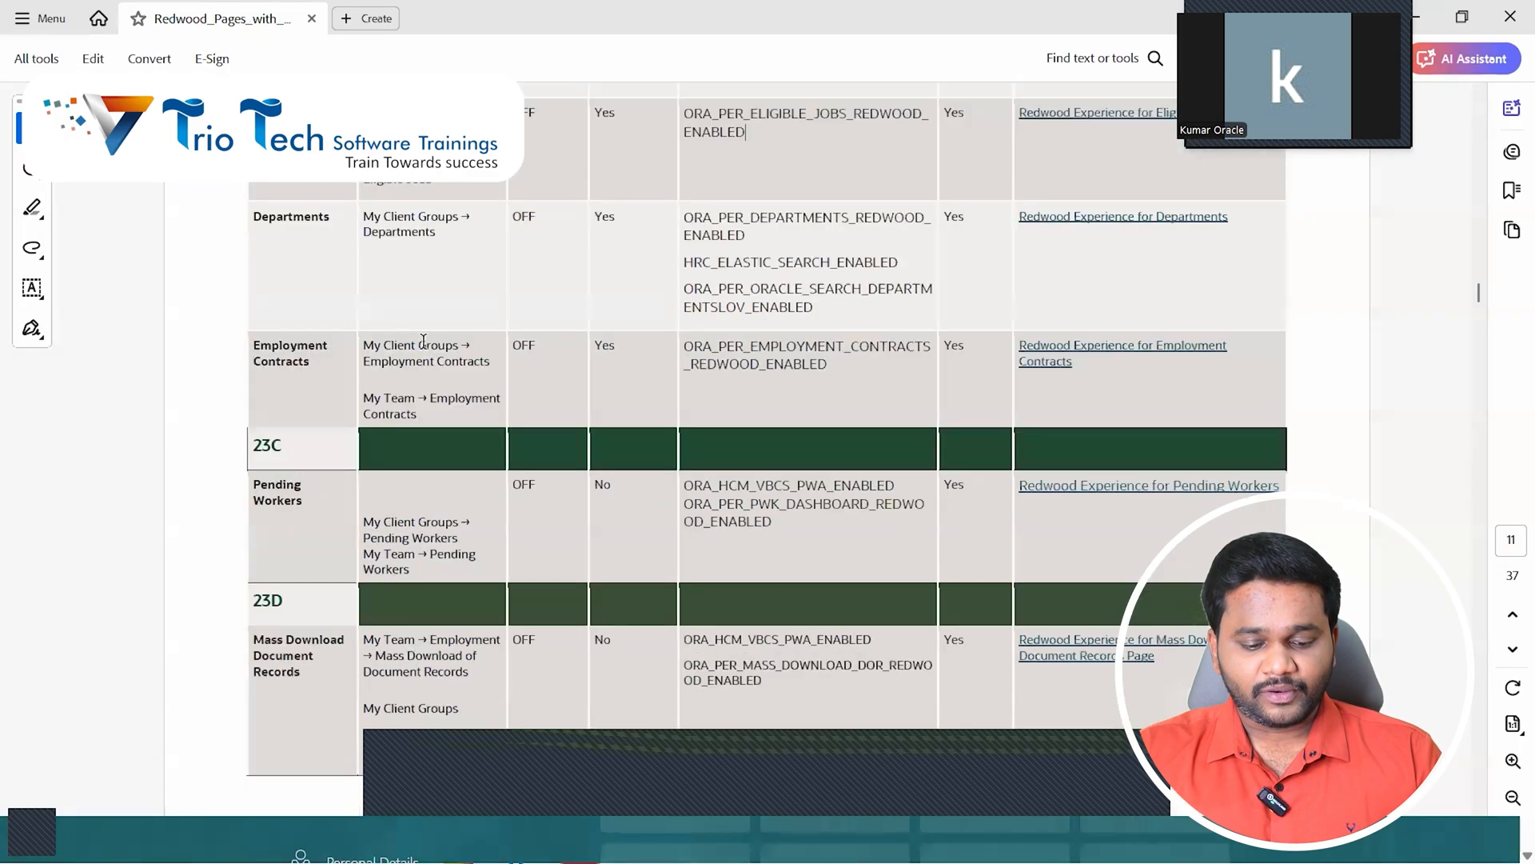
scroll("down", 3)
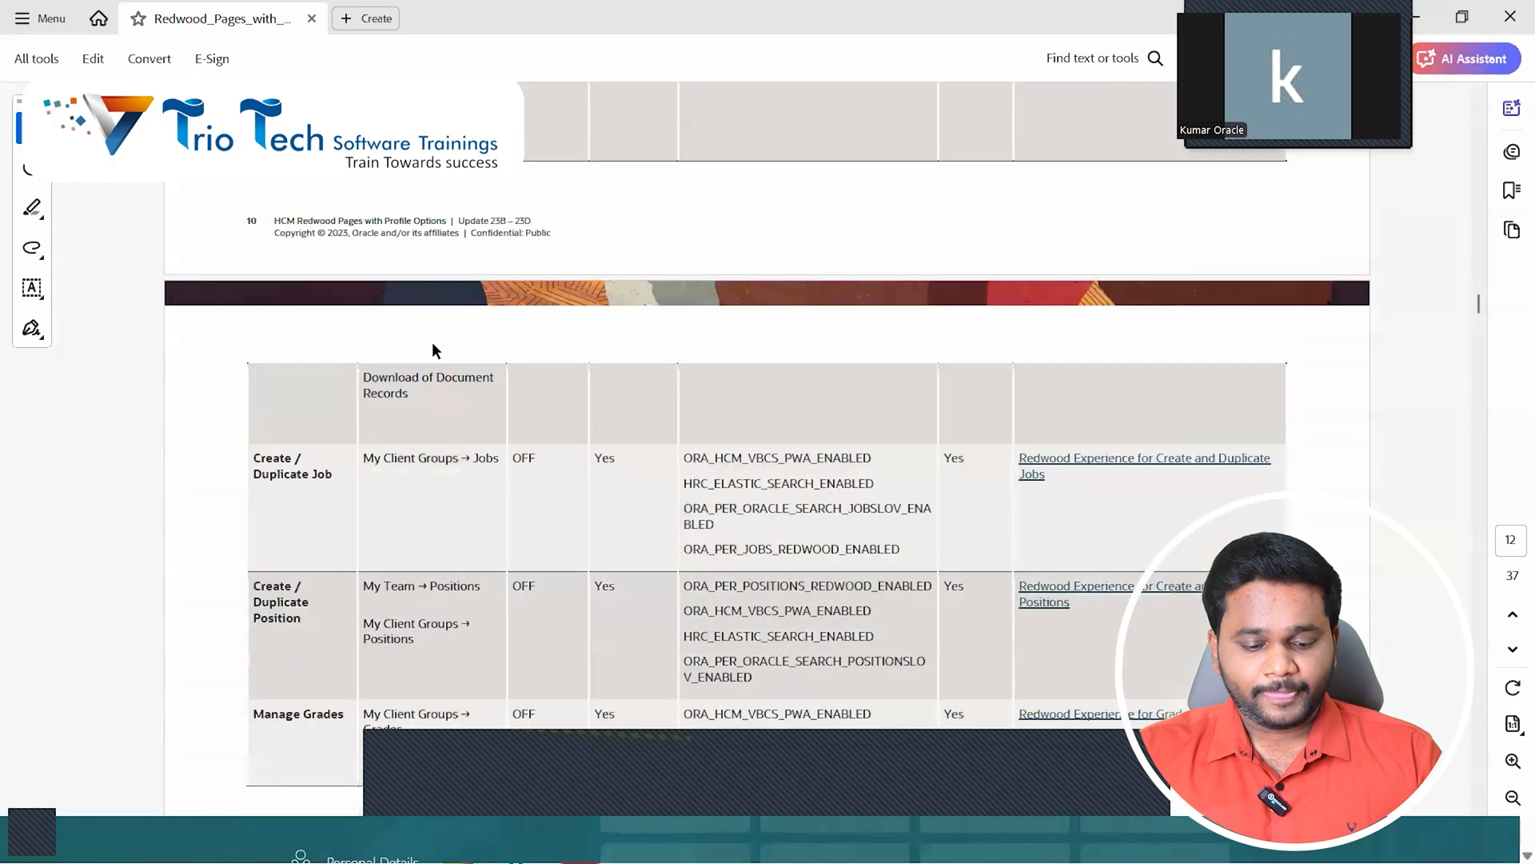
scroll("down", 3)
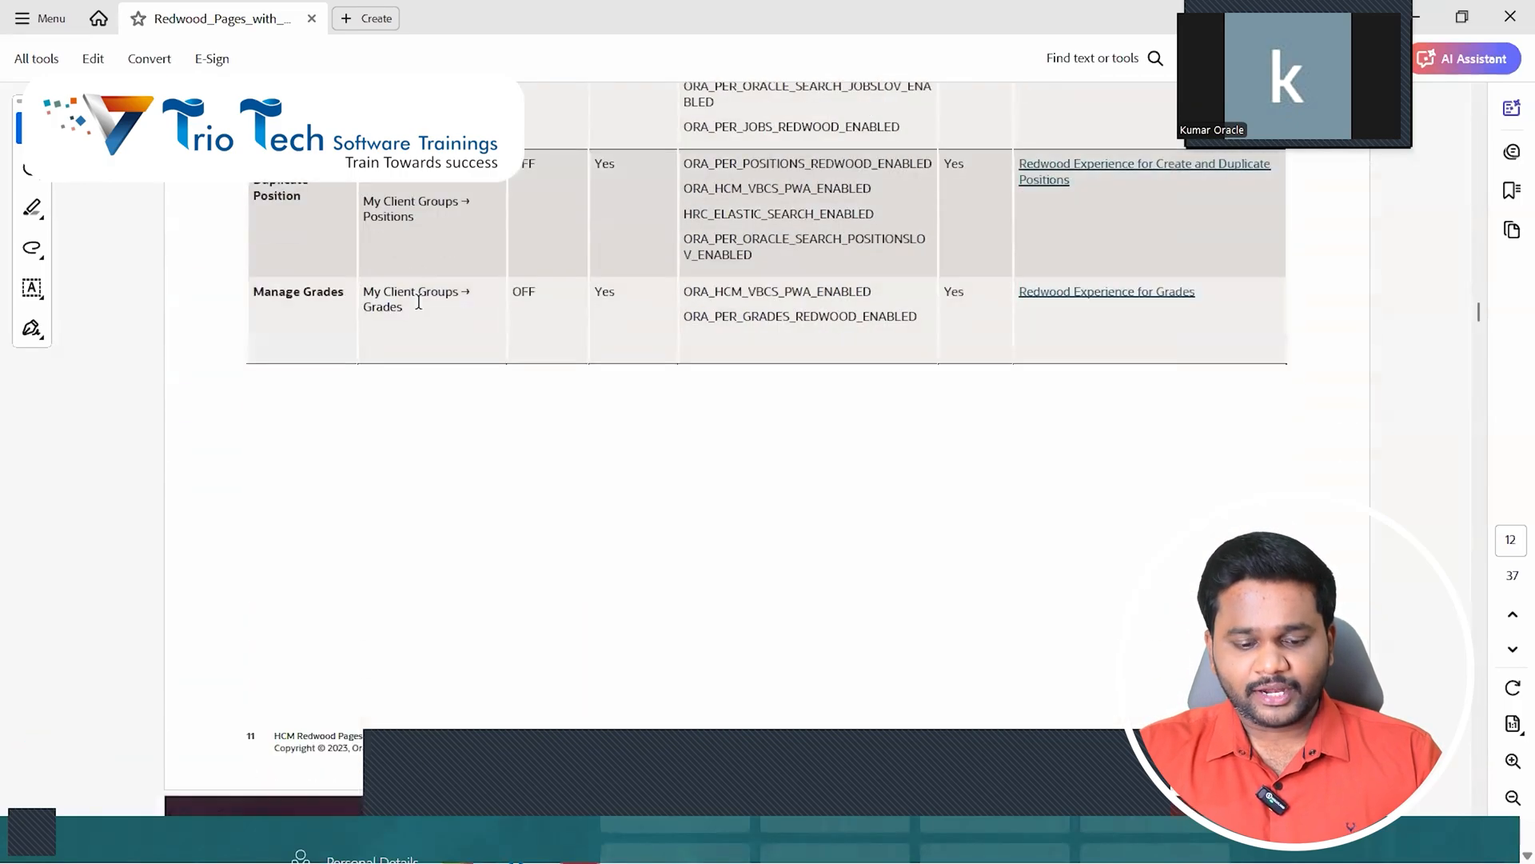
scroll("down", 3)
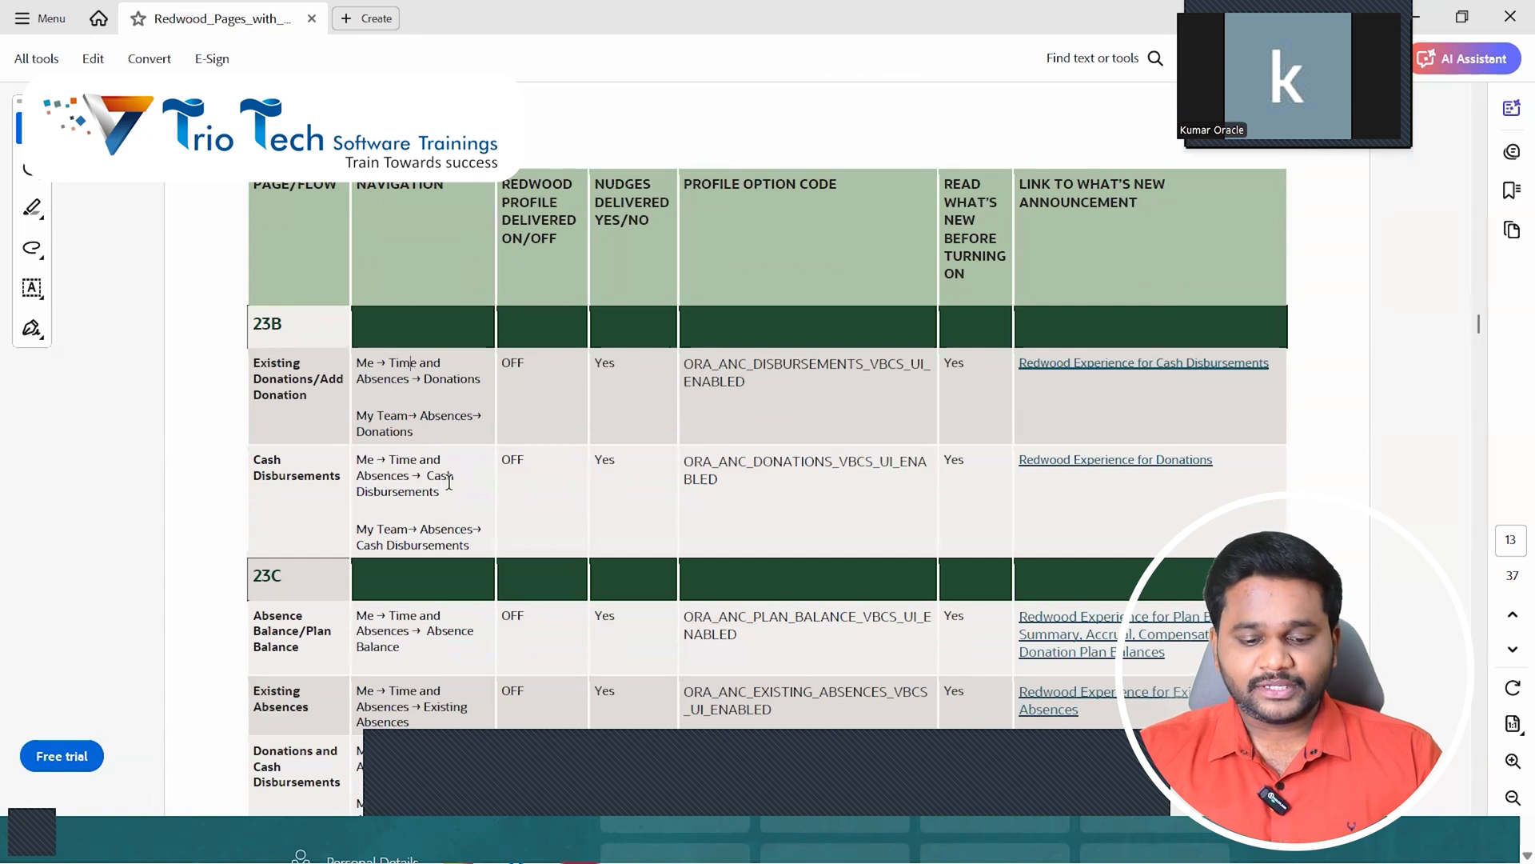
scroll("down", 3)
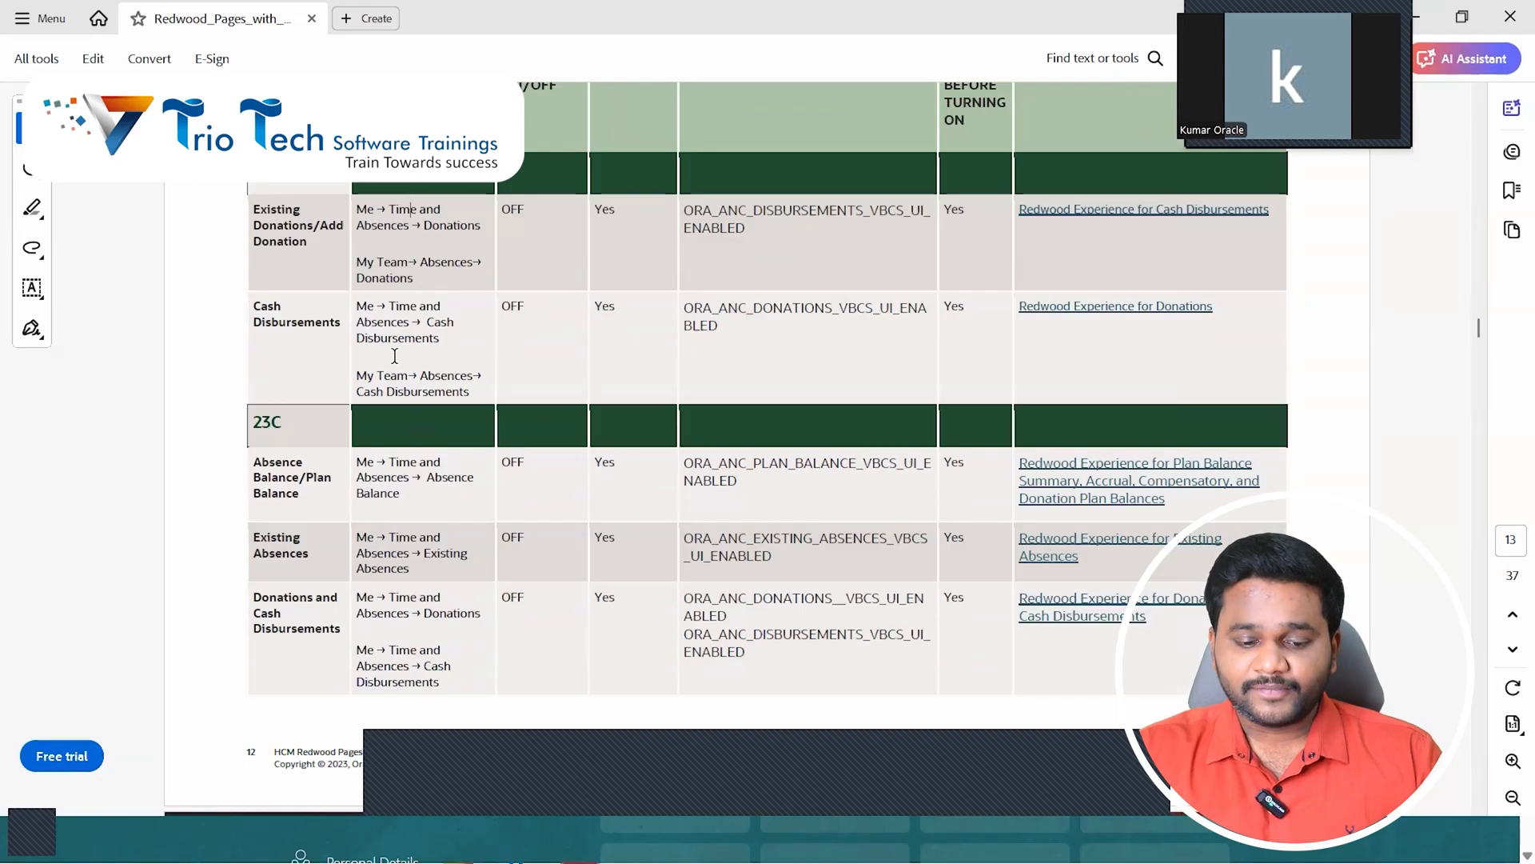
mouse_move(429, 424)
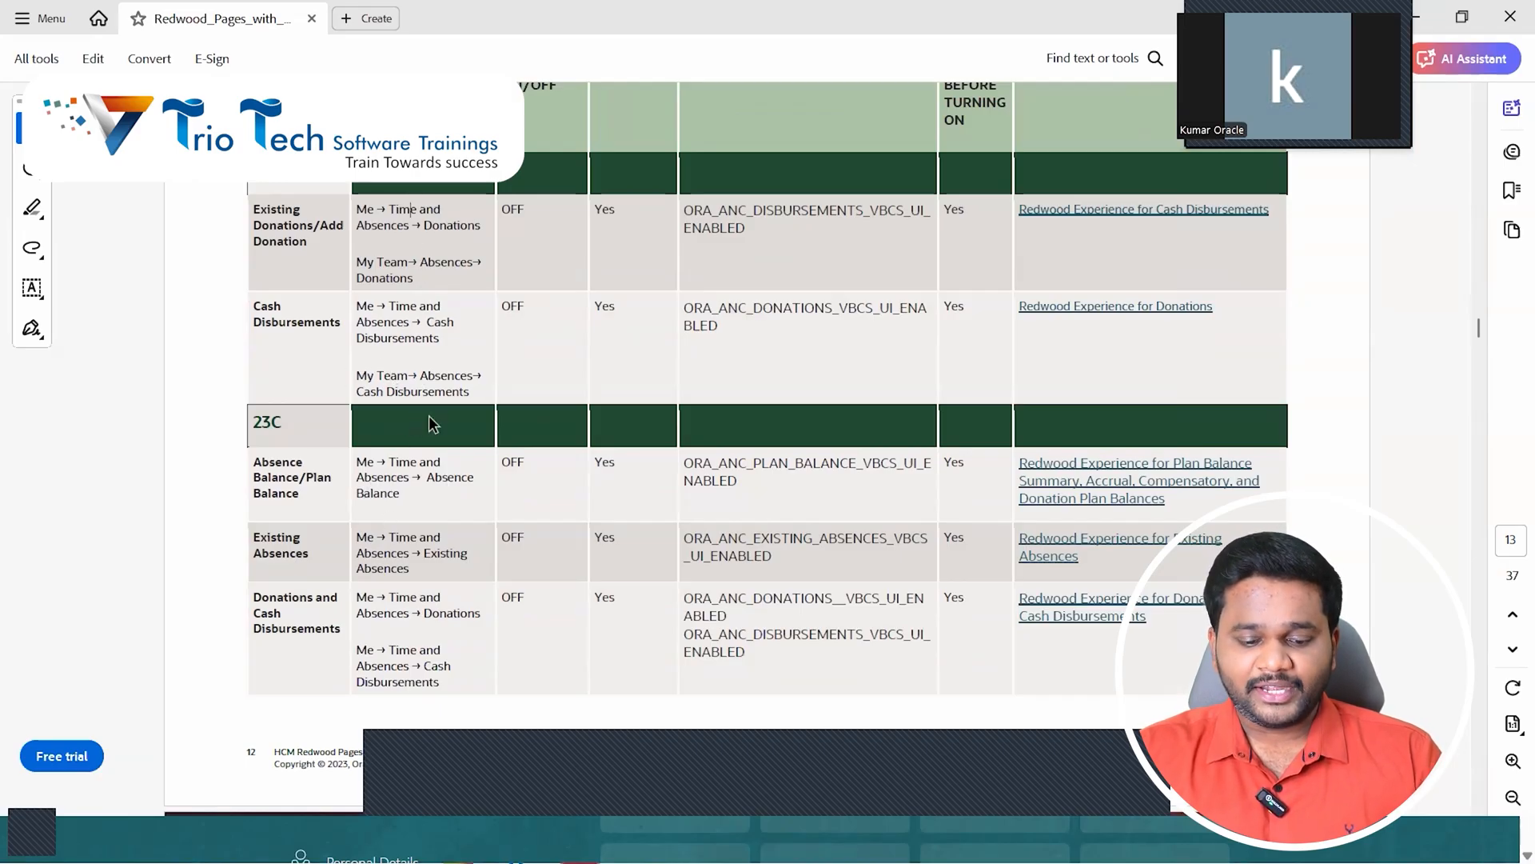
scroll("down", 3)
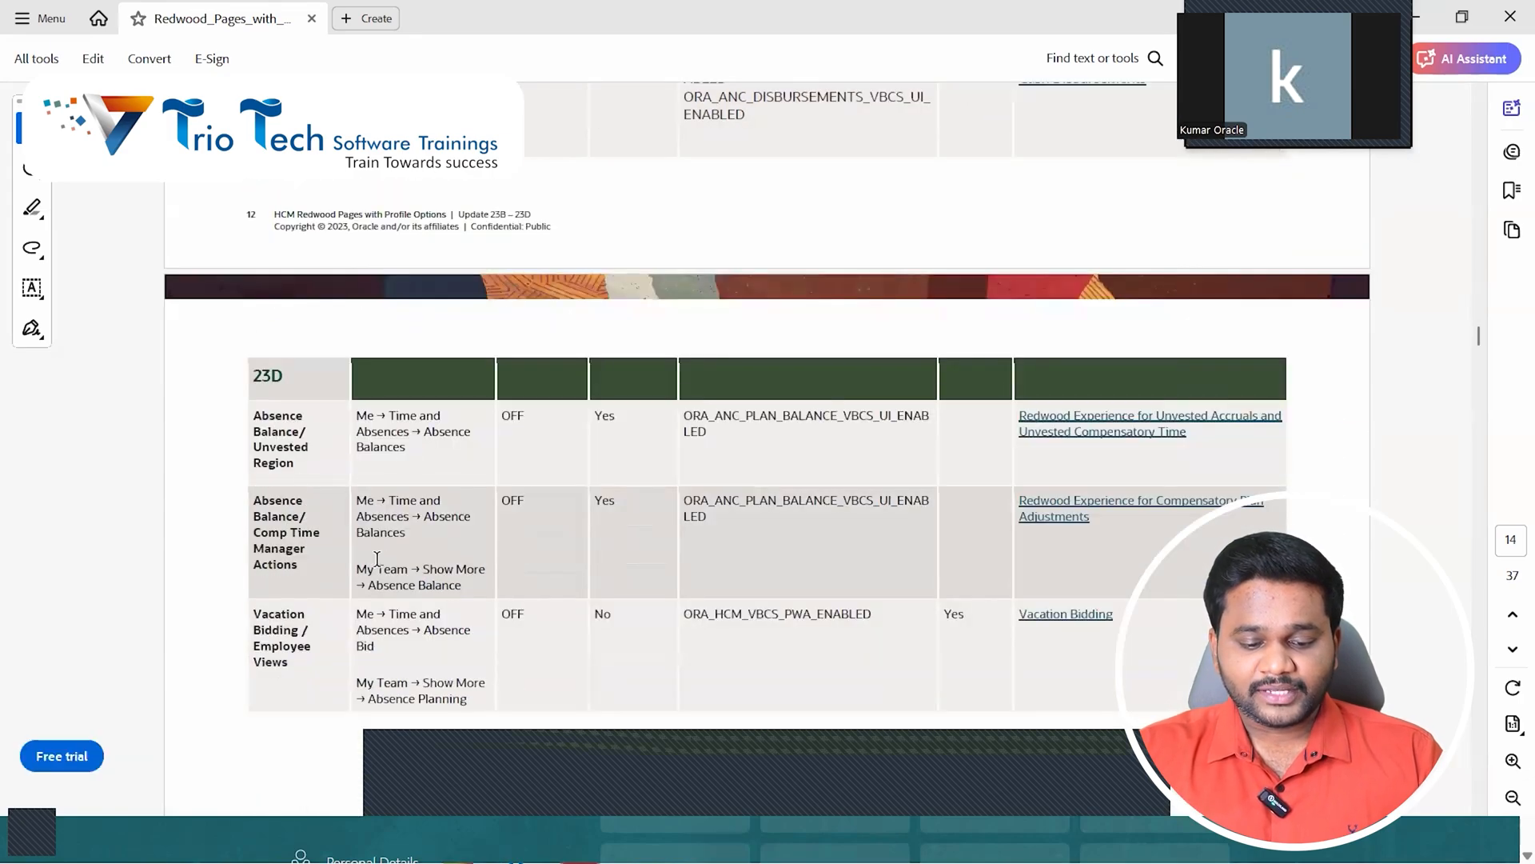
scroll("down", 3)
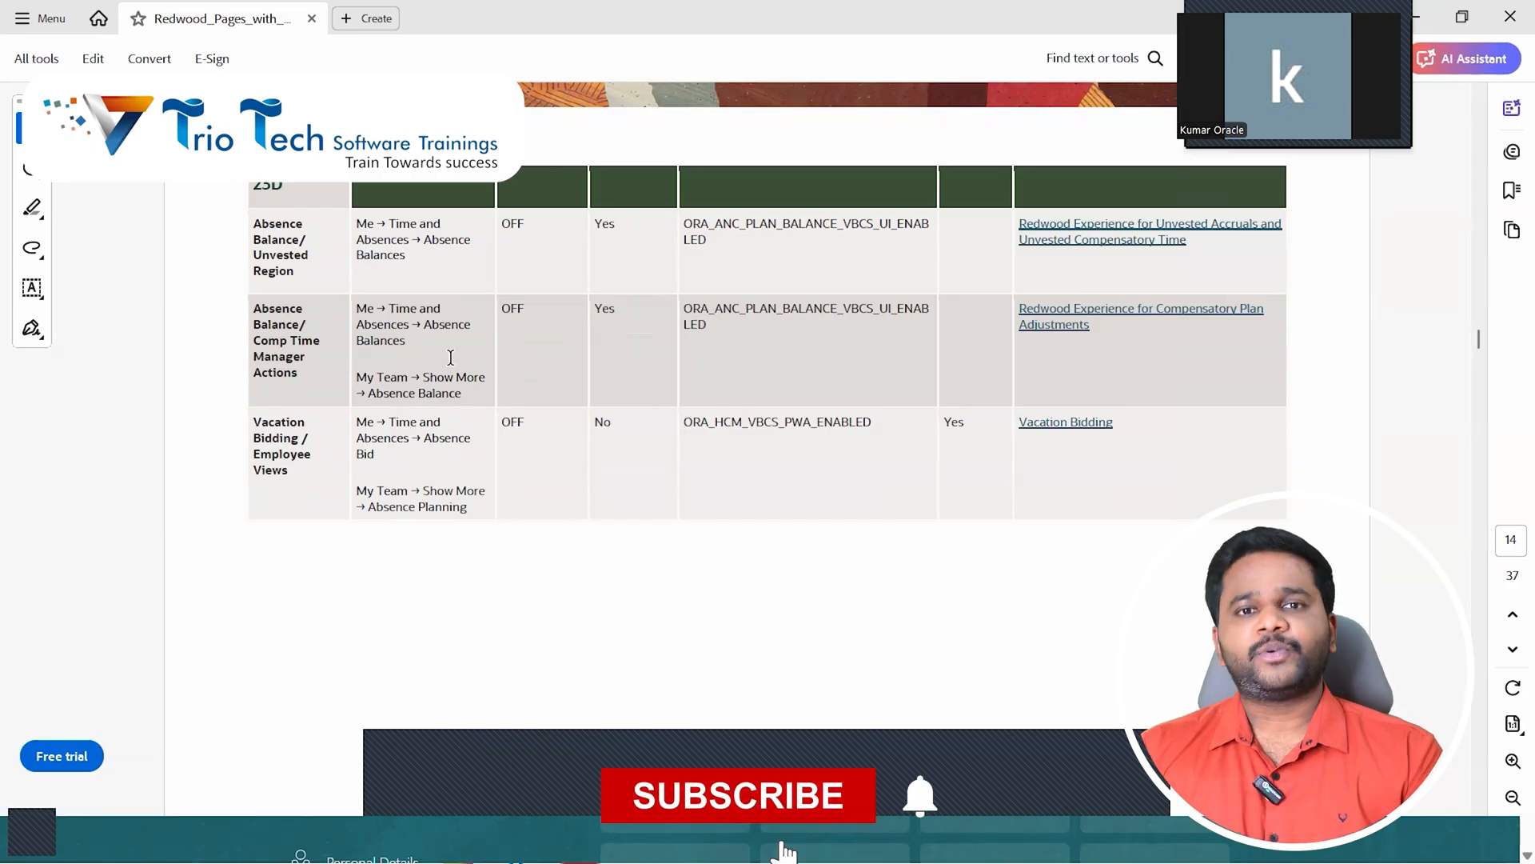
left_click(736, 795)
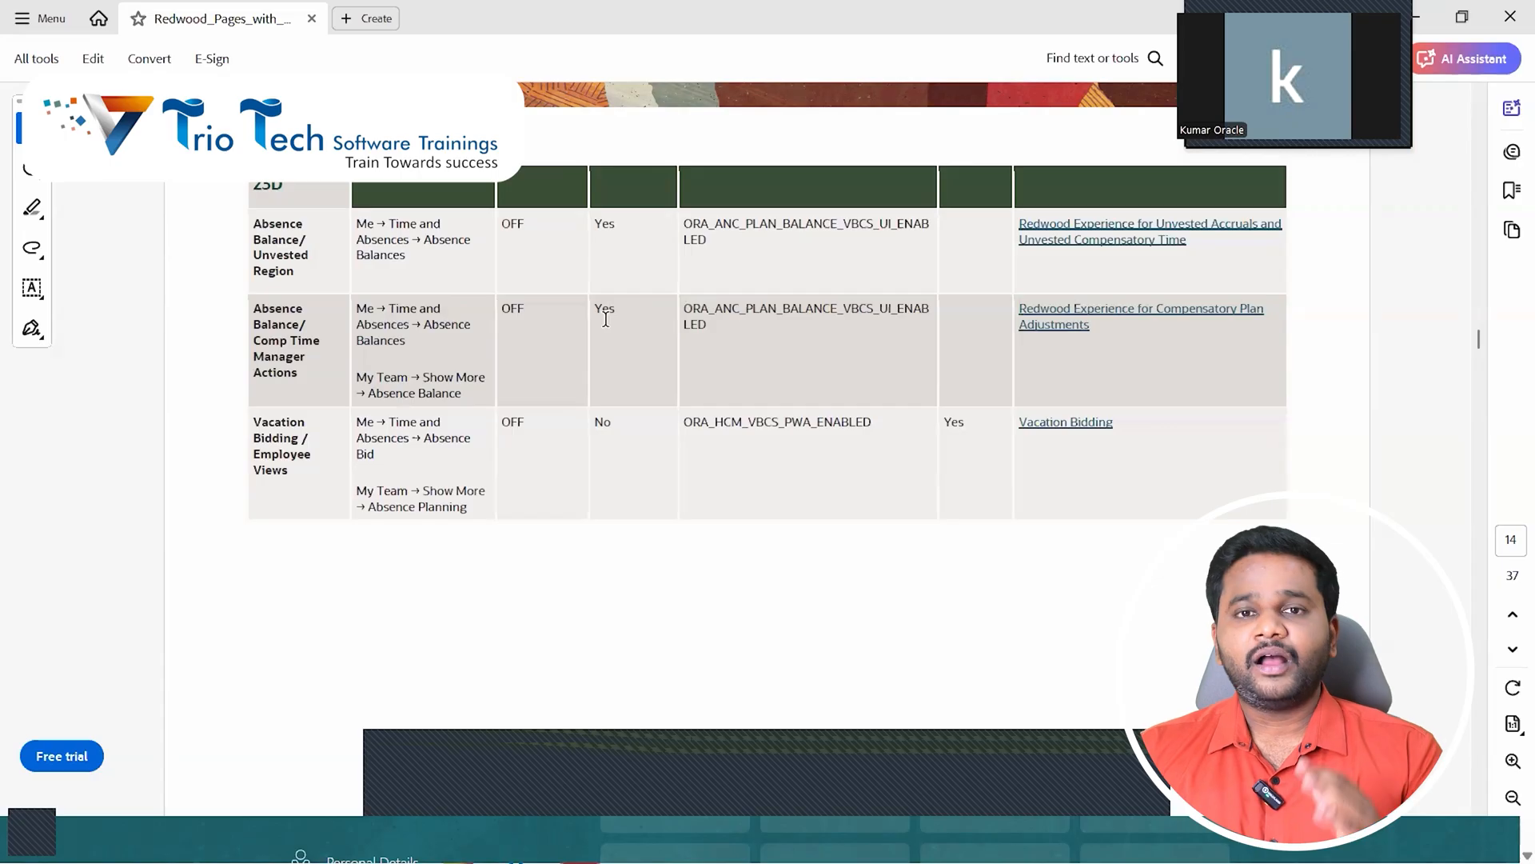
mouse_move(673, 358)
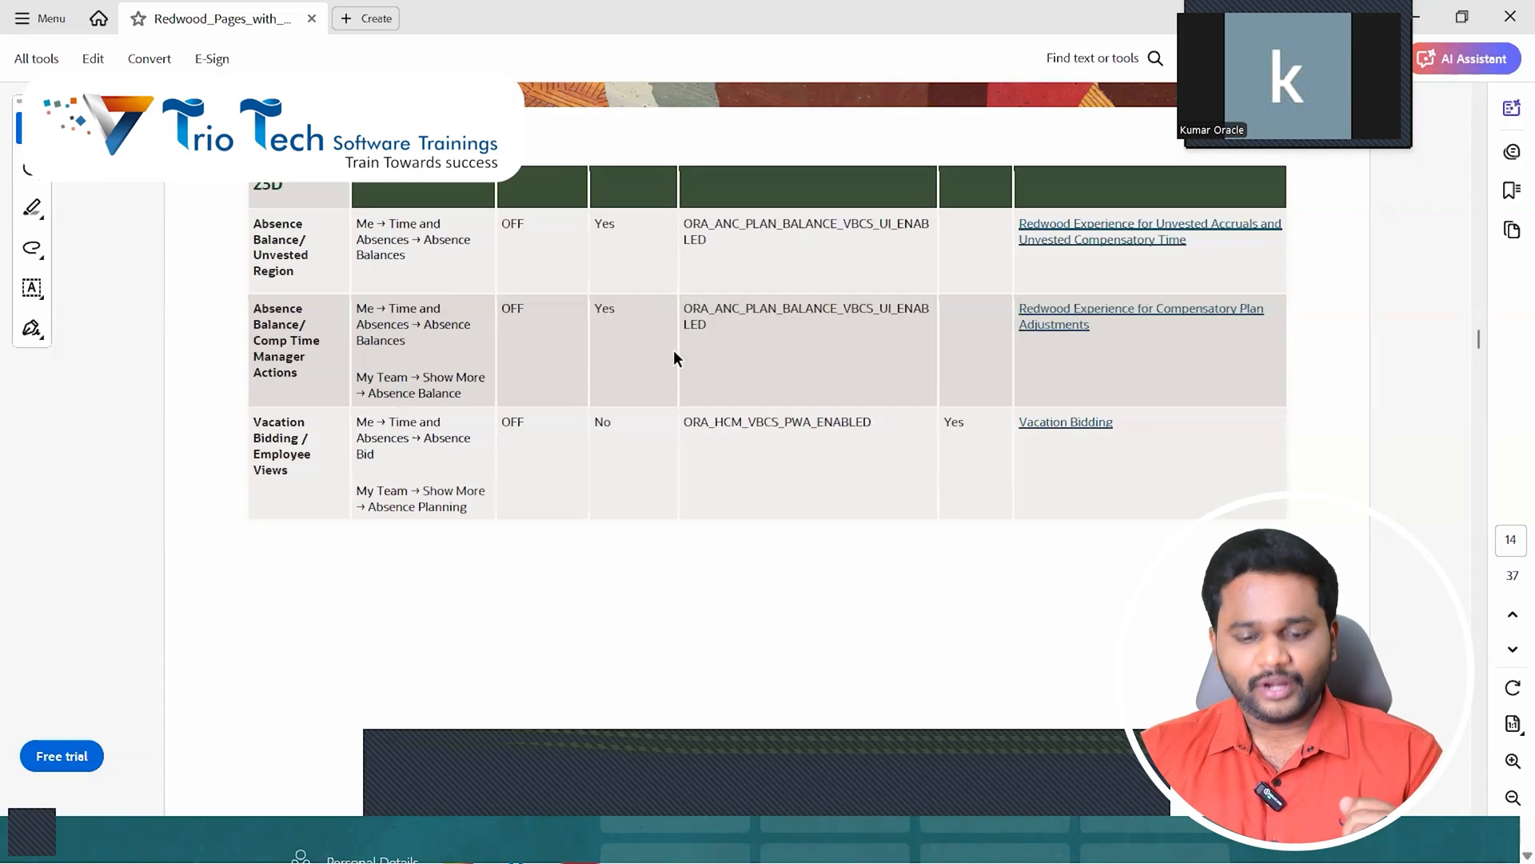
mouse_move(720, 294)
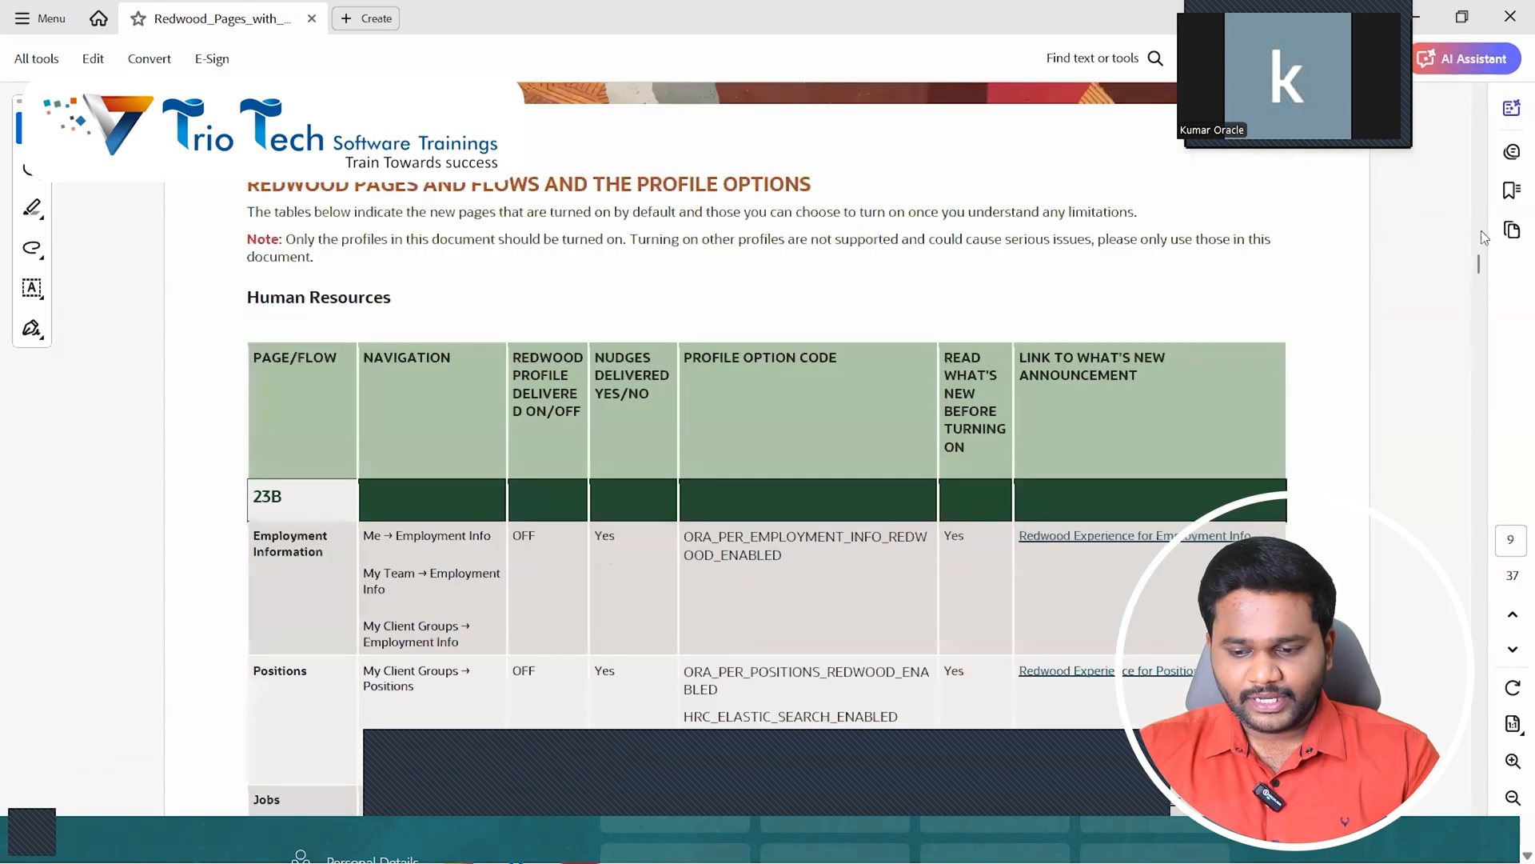
- Review the five Manage Administrator Profile Values steps under Steps to Enable Redwood Pages
scroll("down", 3)
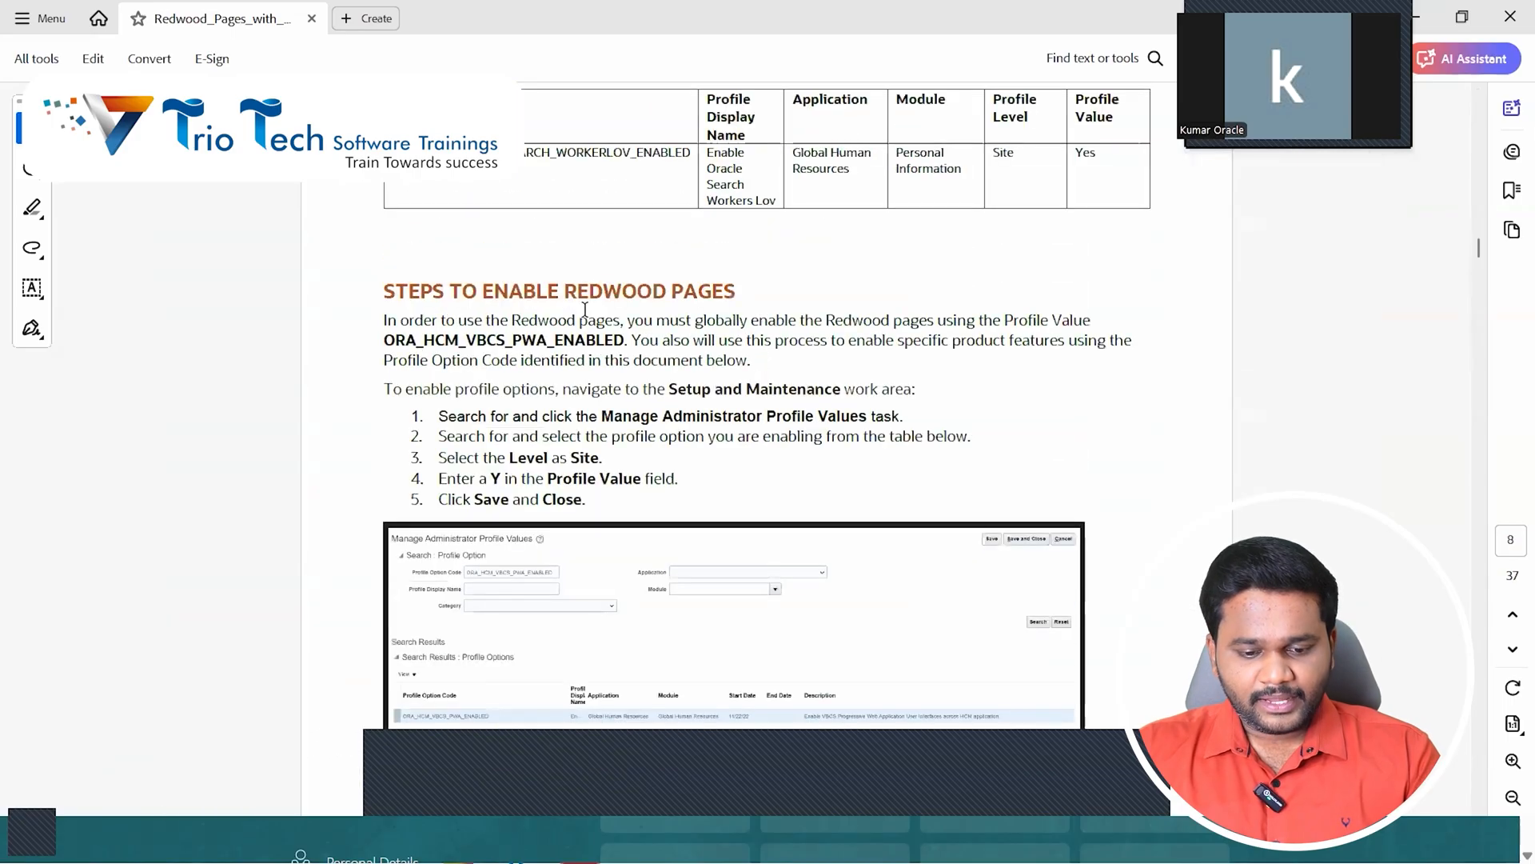
double_click(558, 291)
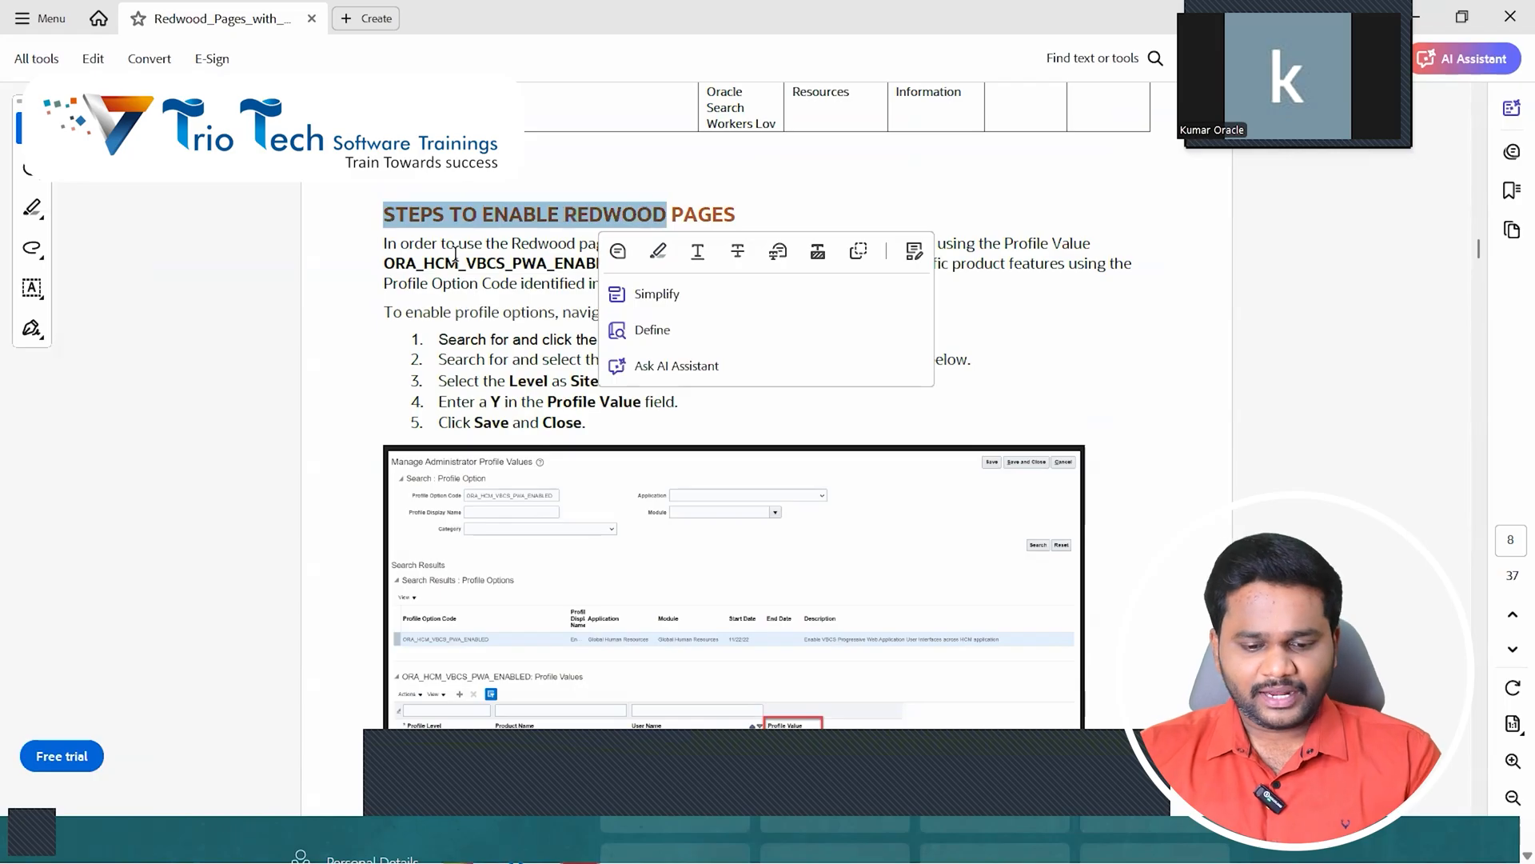
left_click(1089, 363)
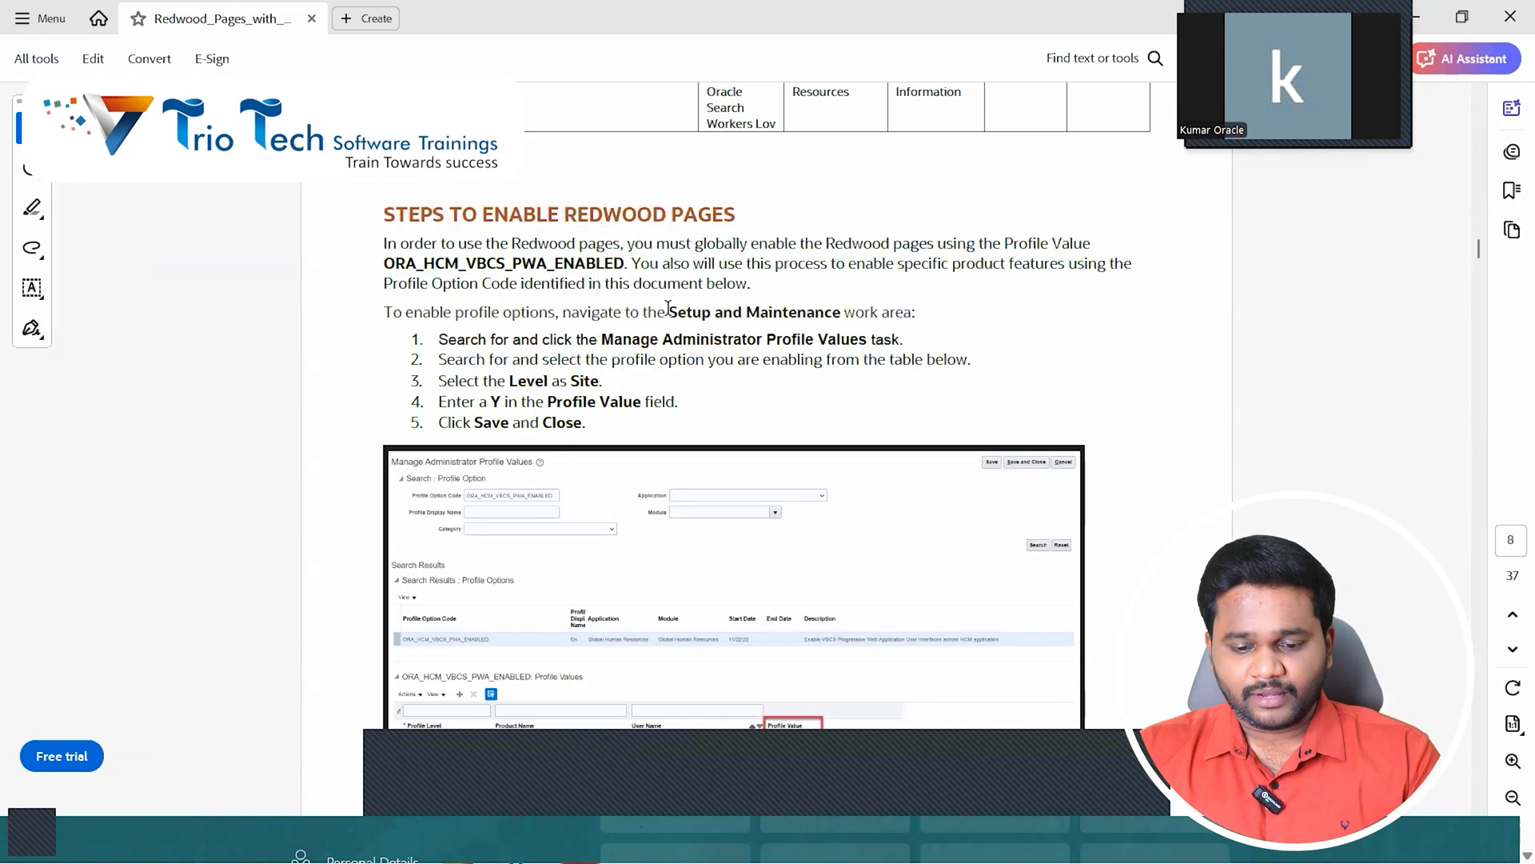
double_click(753, 312)
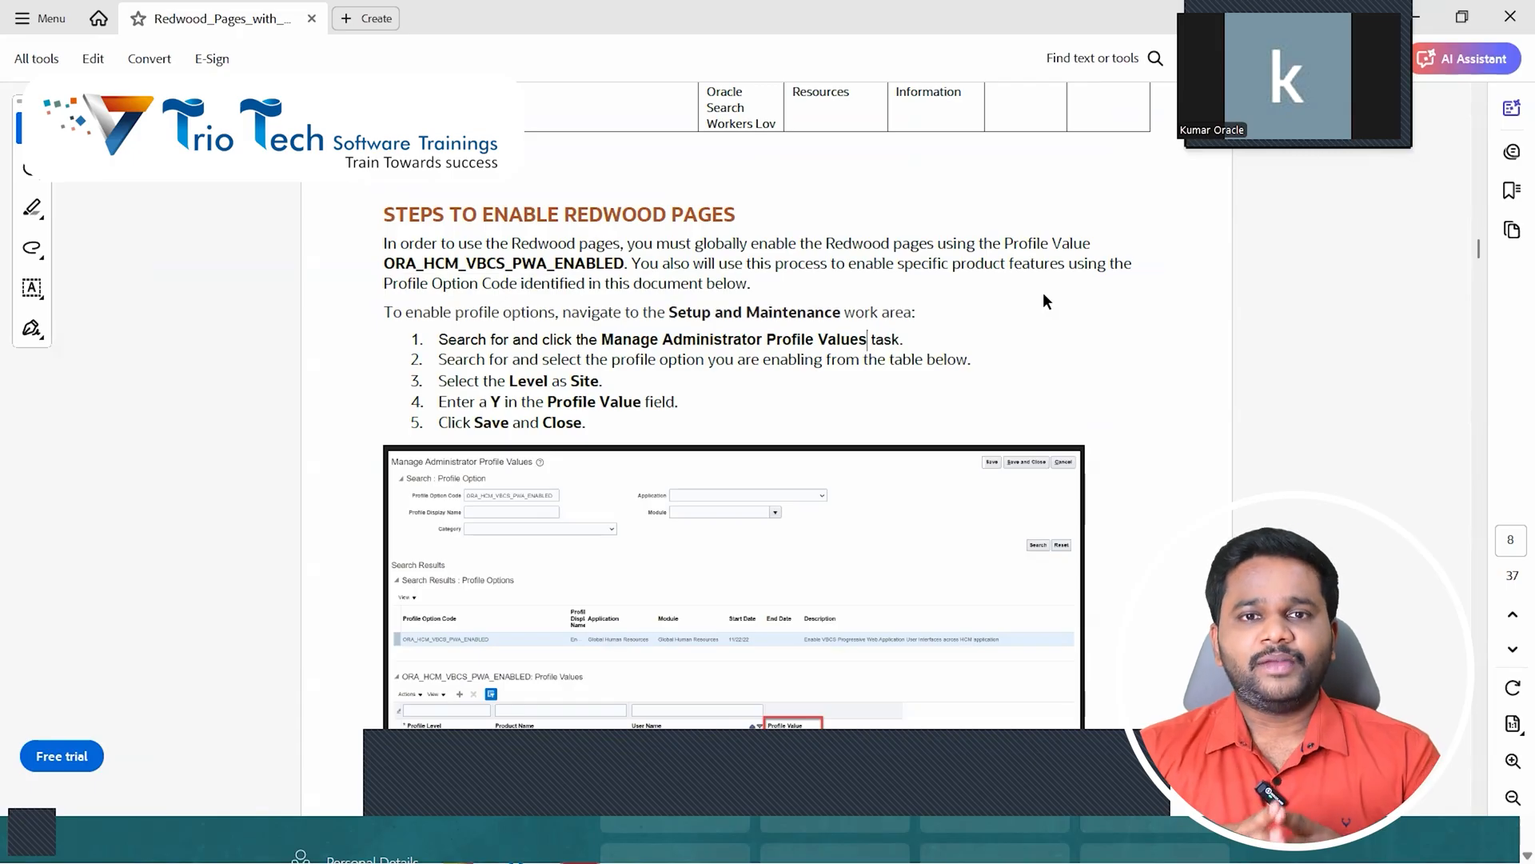
mouse_move(1022, 302)
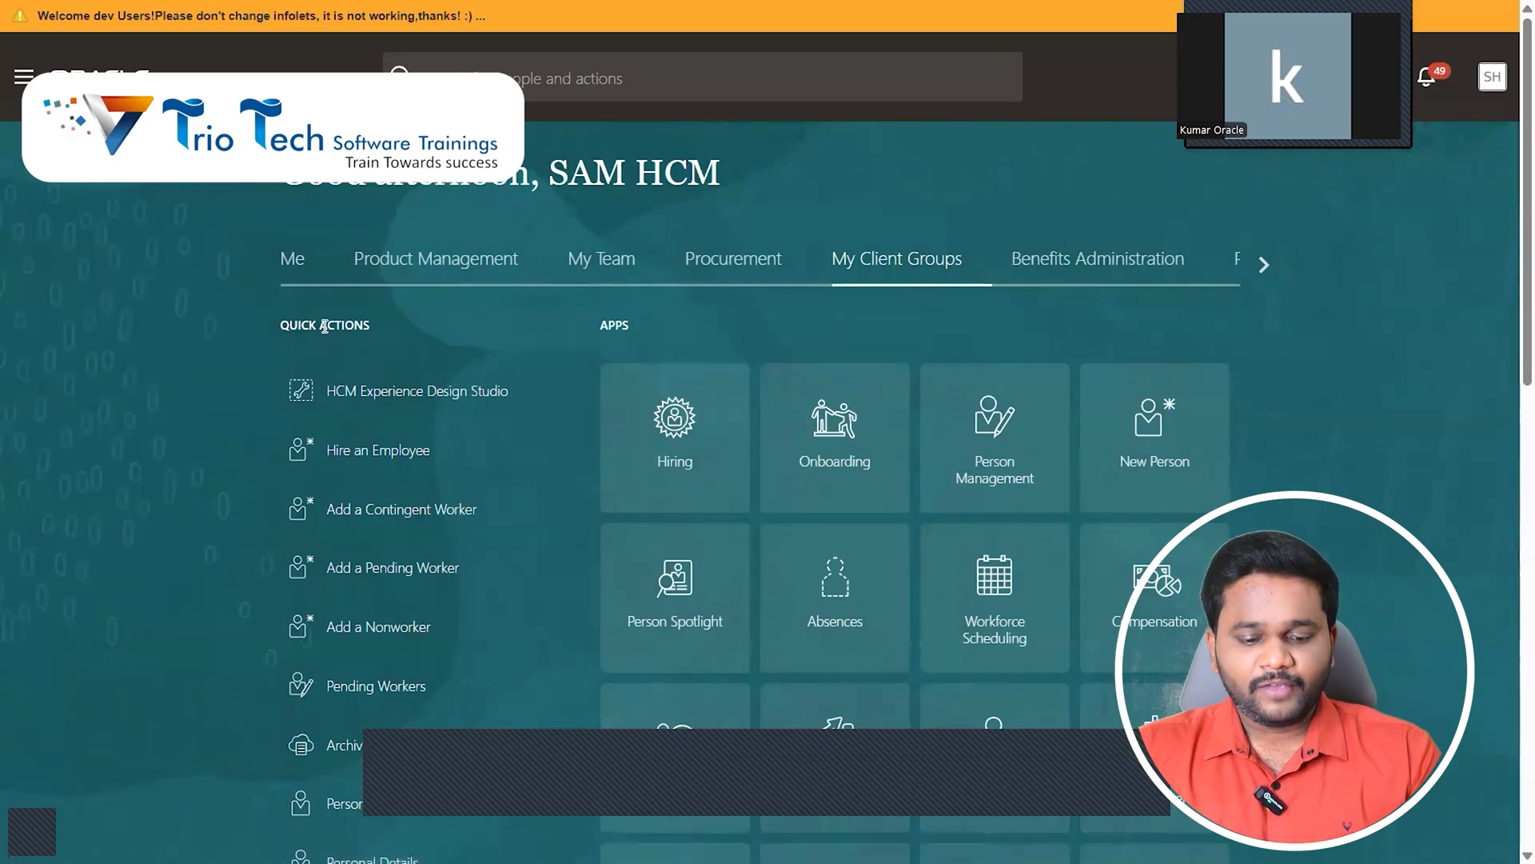
- Reach the Employment section of Quick Actions under My Client Groups and start Employment Info
scroll("down", 3)
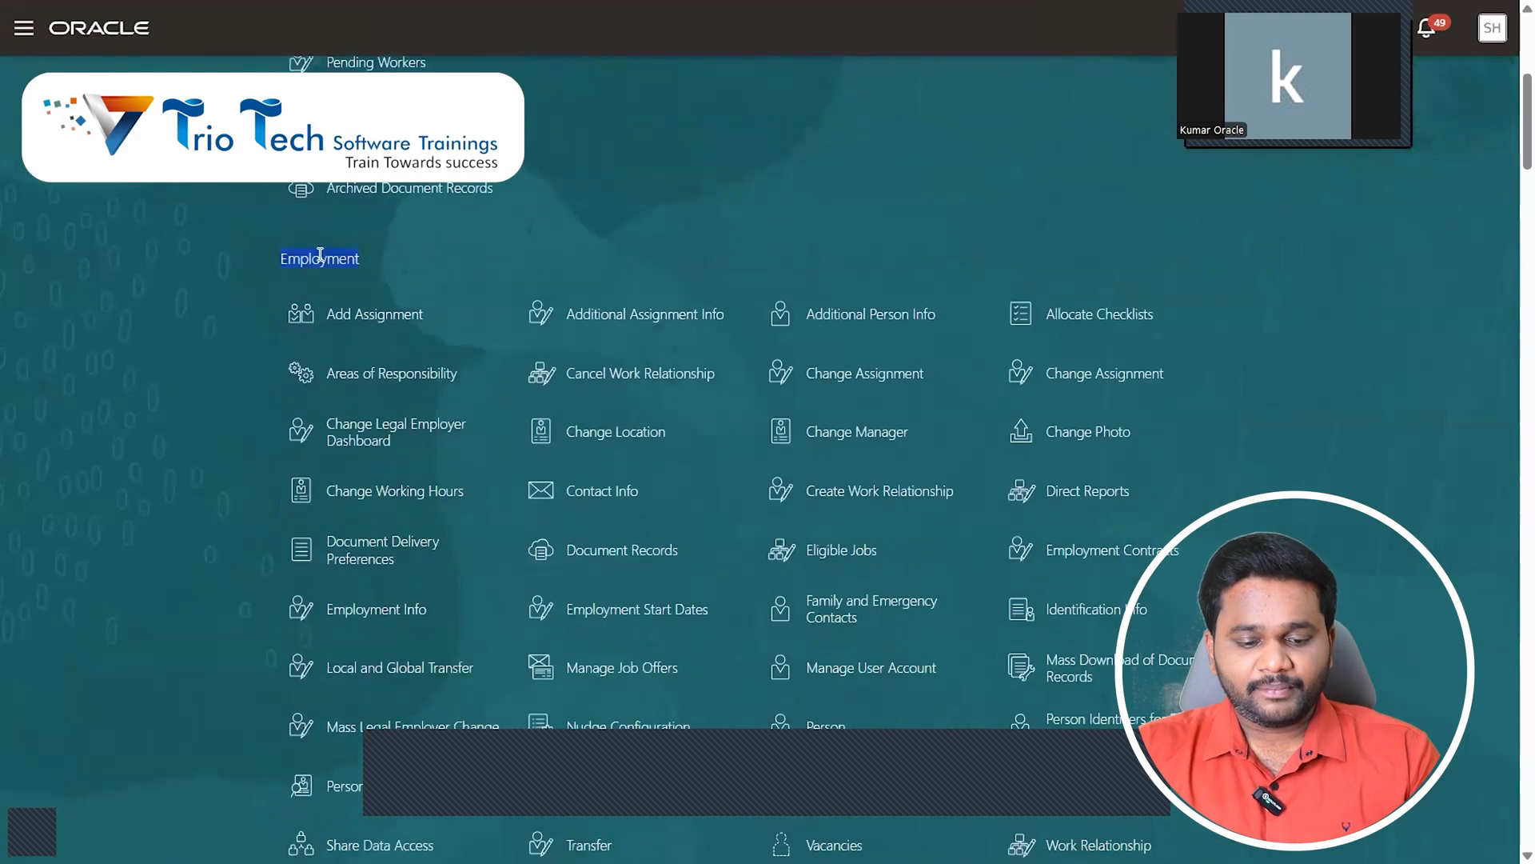
scroll("down", 3)
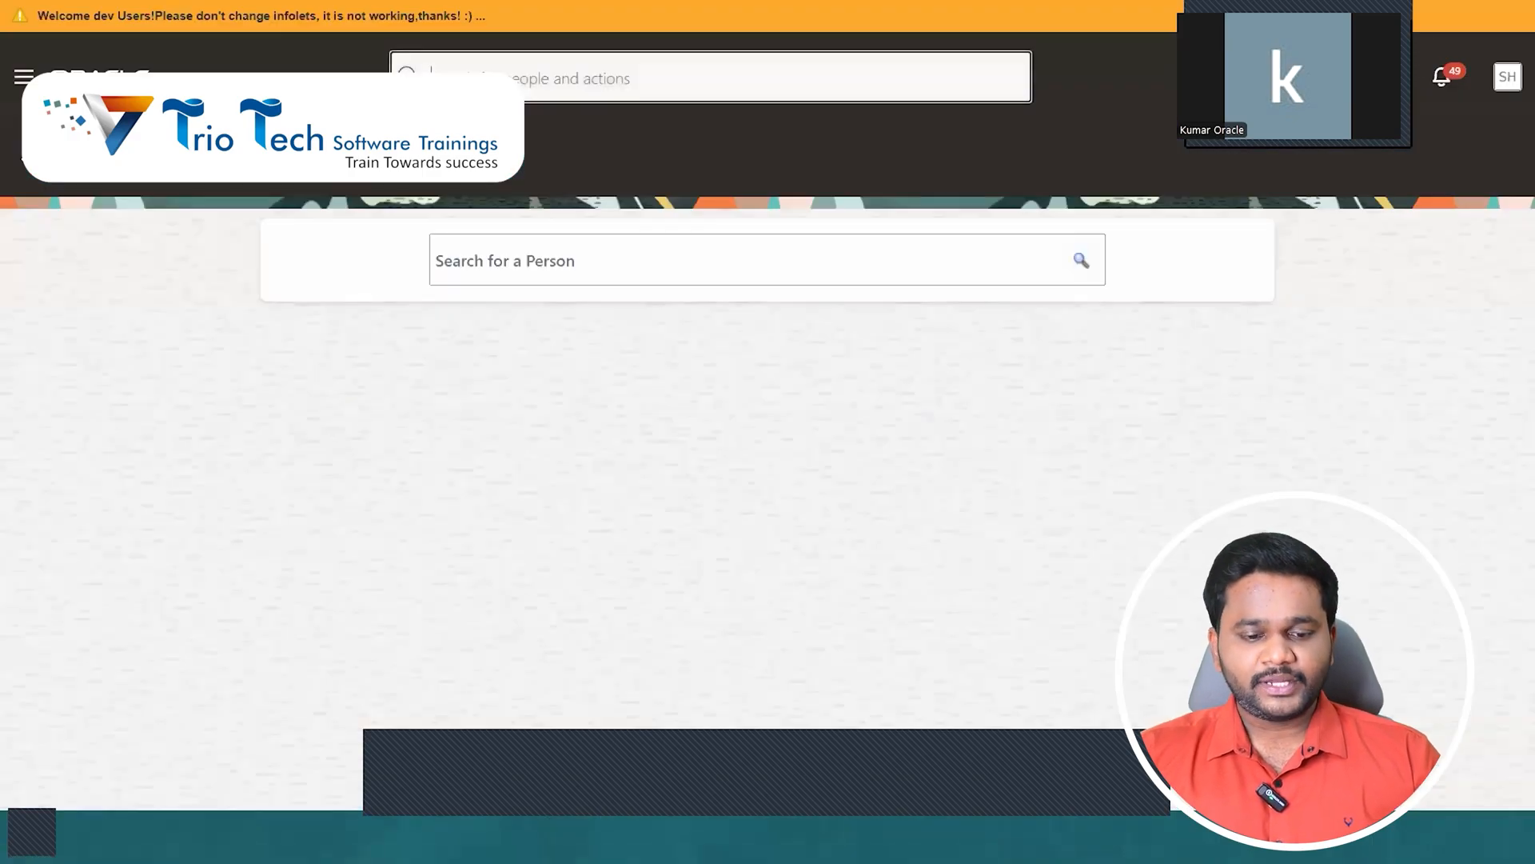
left_click(748, 261)
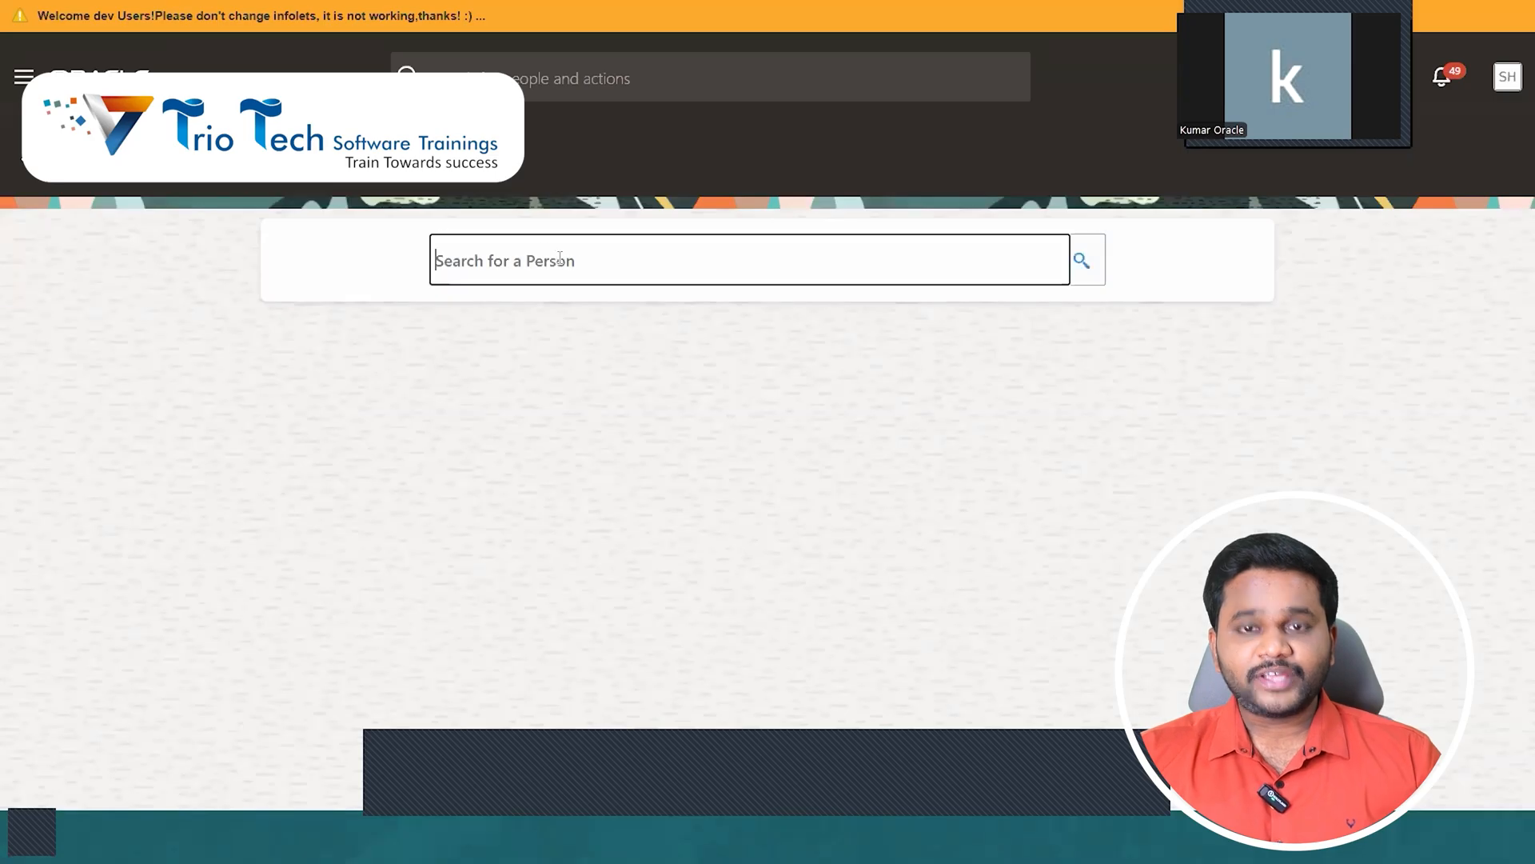
type("John")
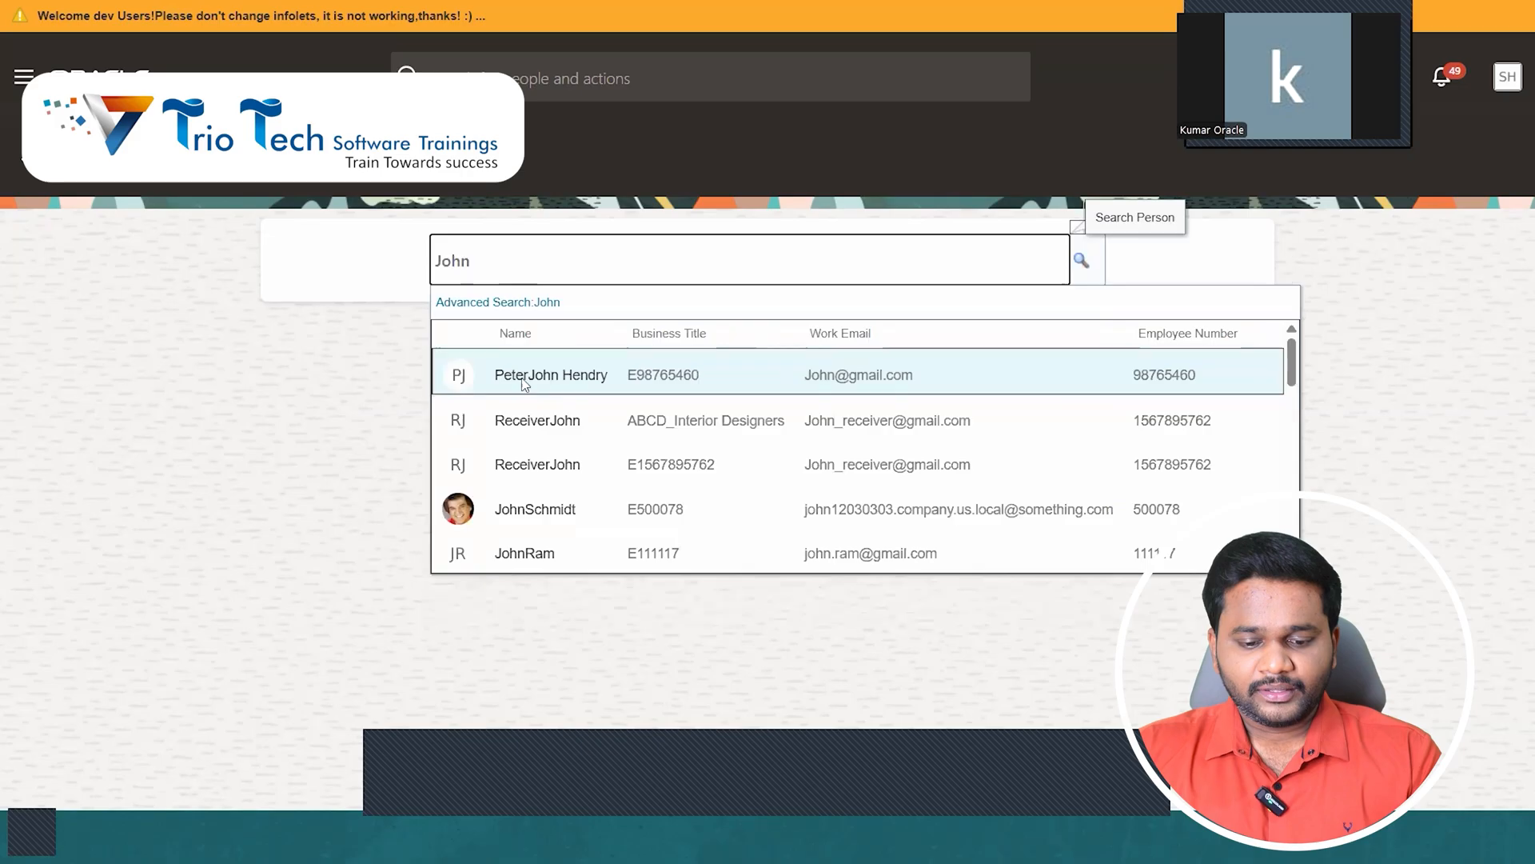
left_click(550, 374)
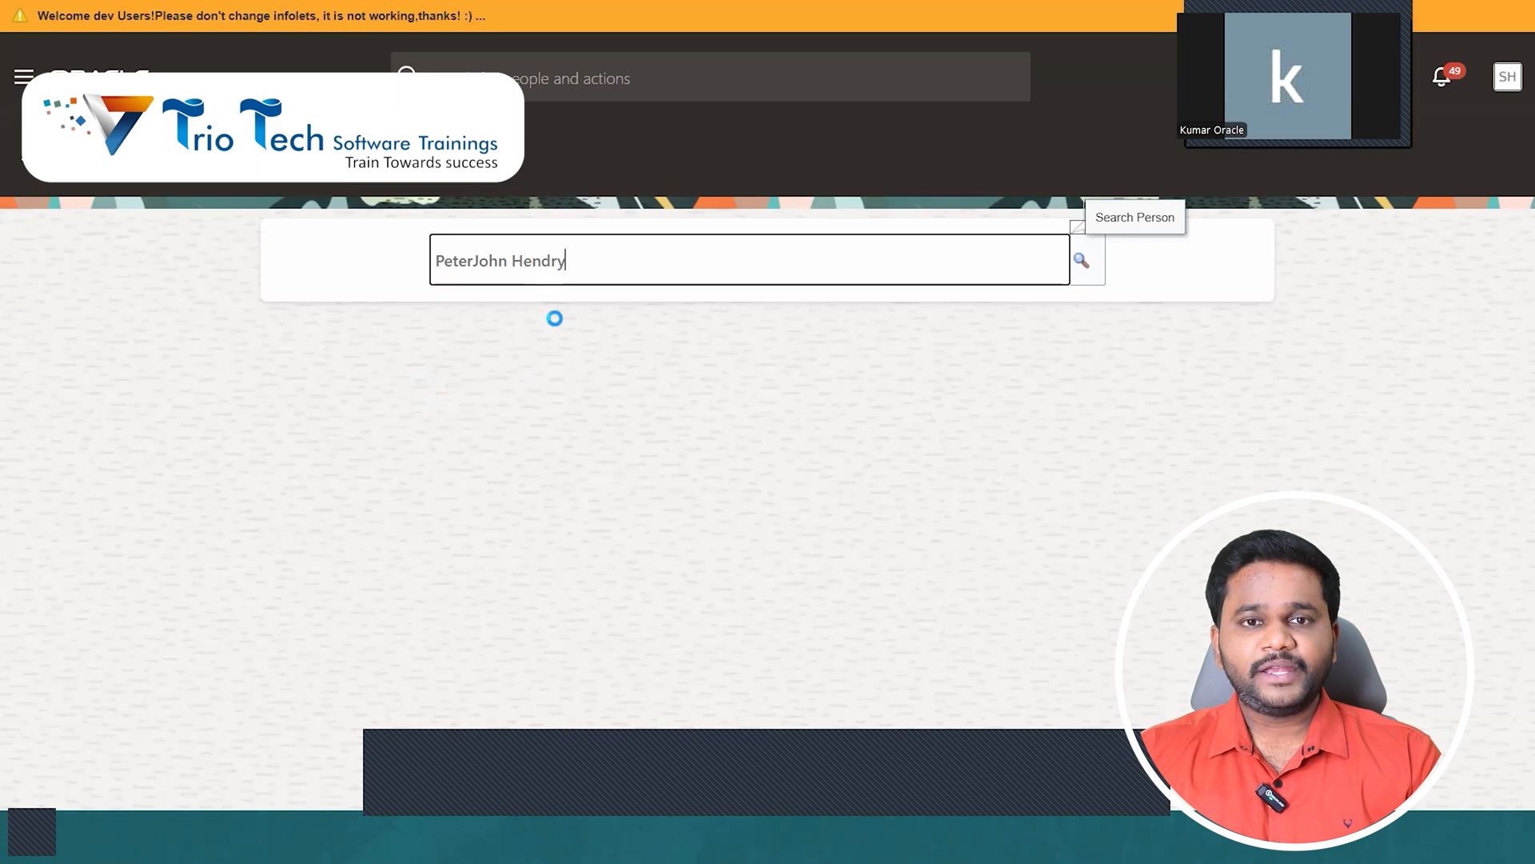
left_click(1081, 259)
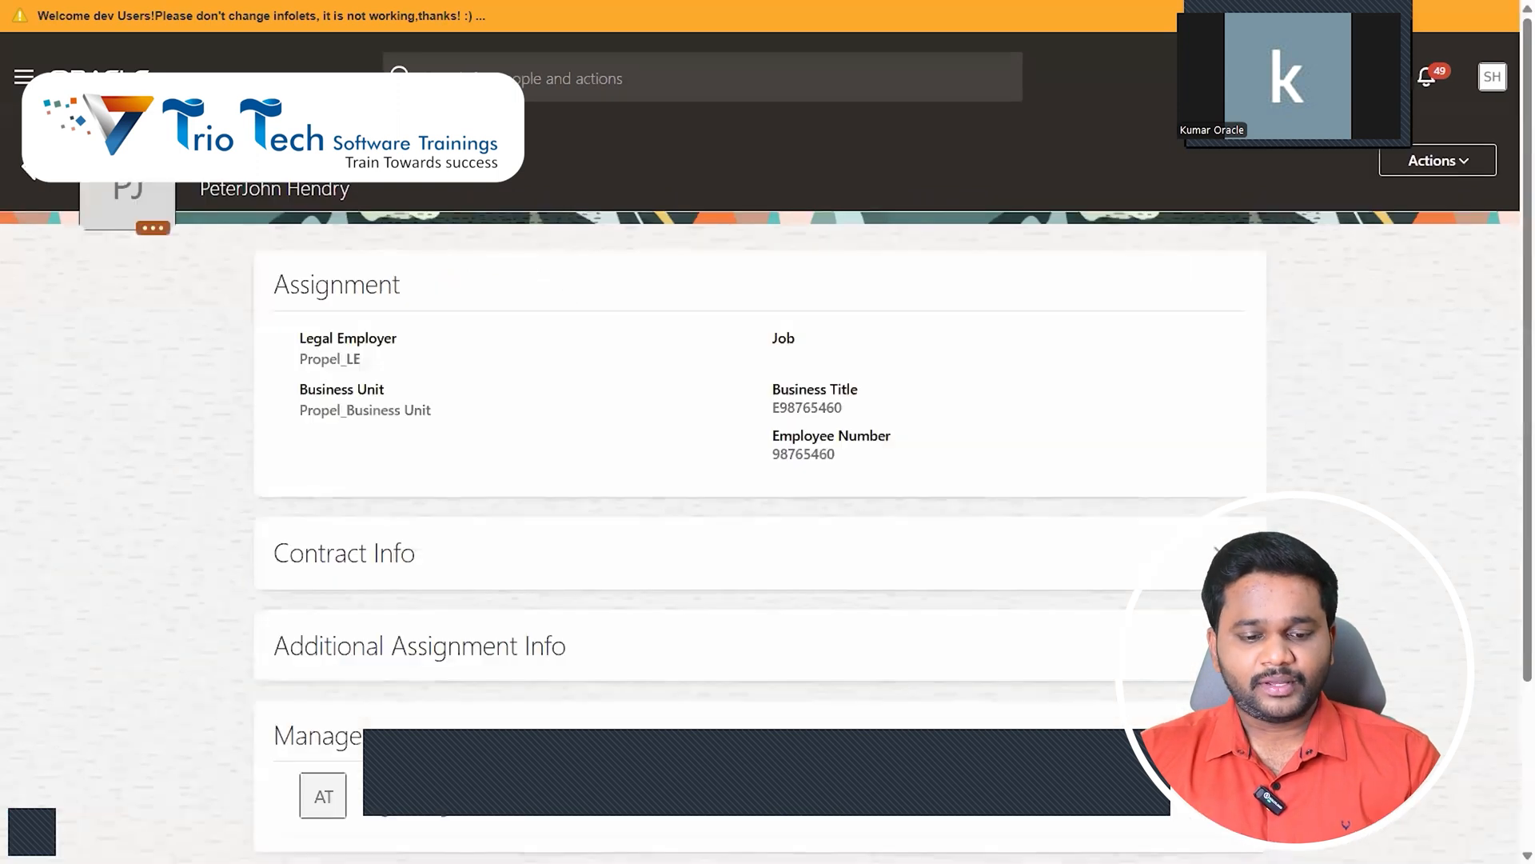
scroll("down", 3)
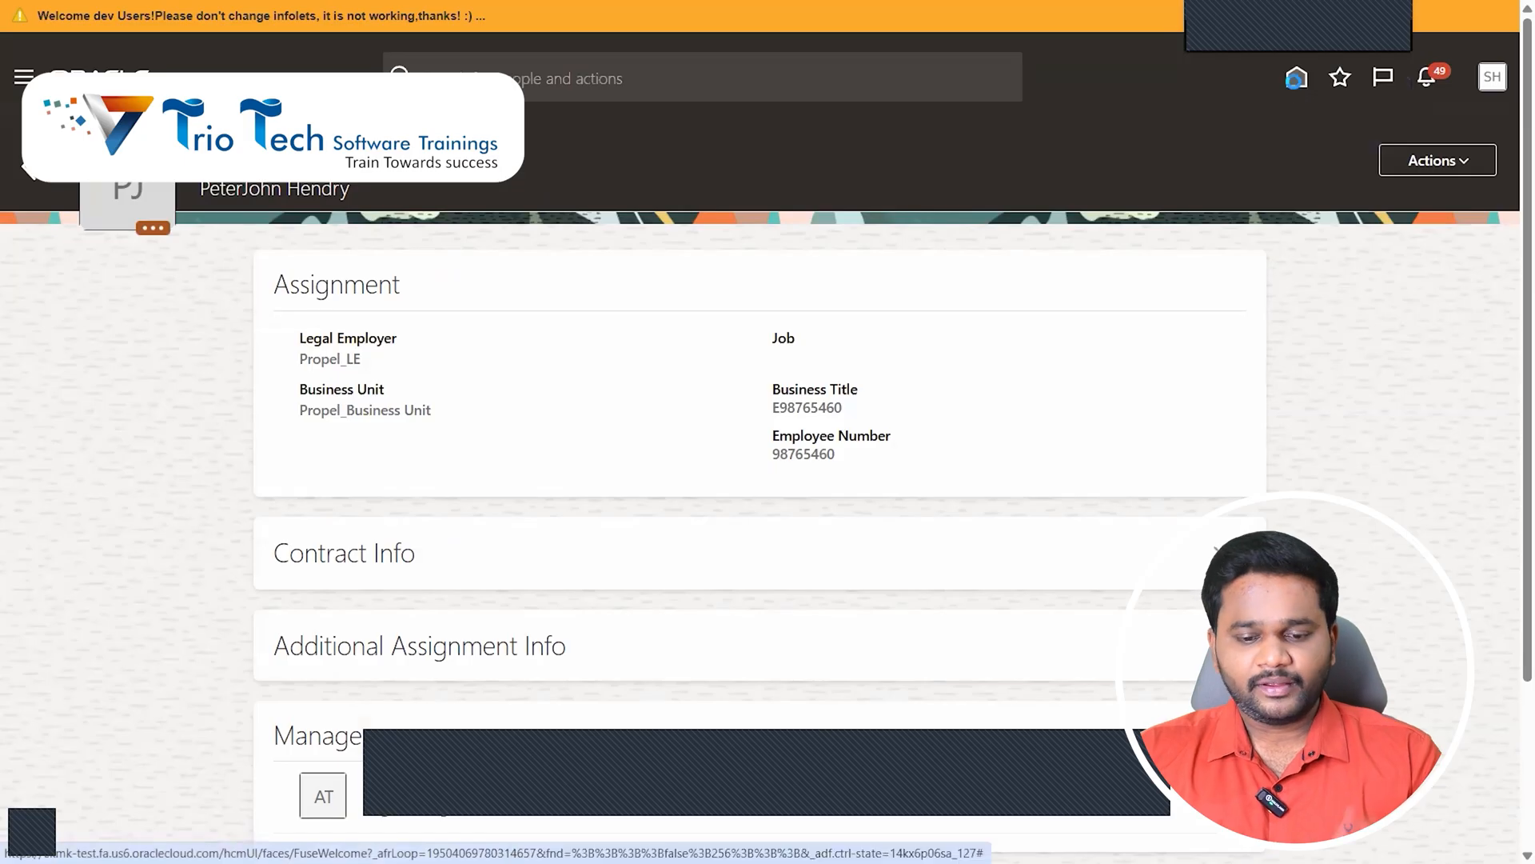
- Go from the home page to the Setup and Maintenance work area's task search page
left_click(1294, 77)
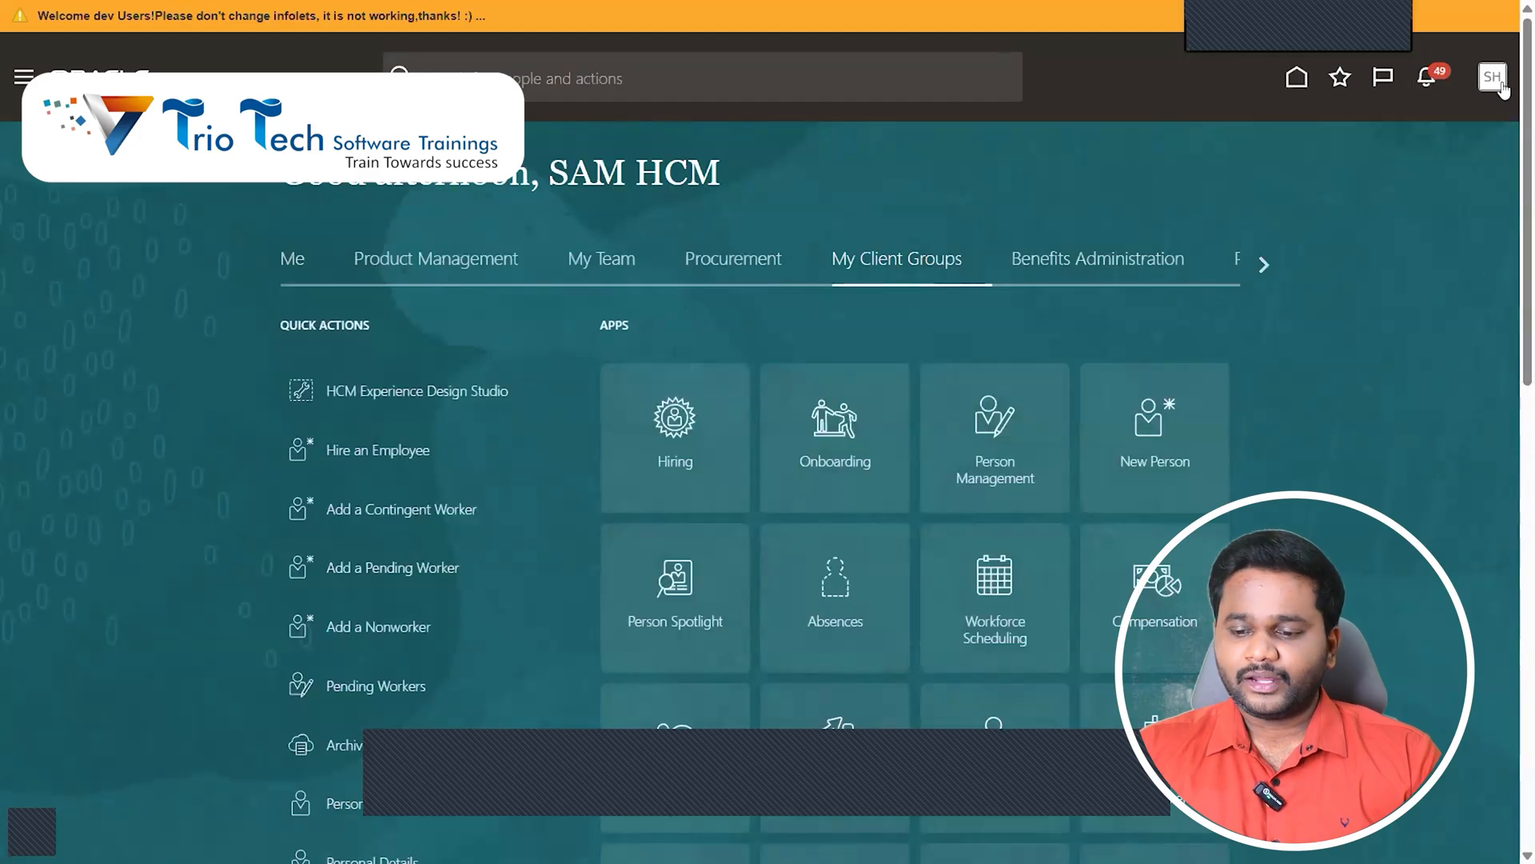
left_click(1492, 77)
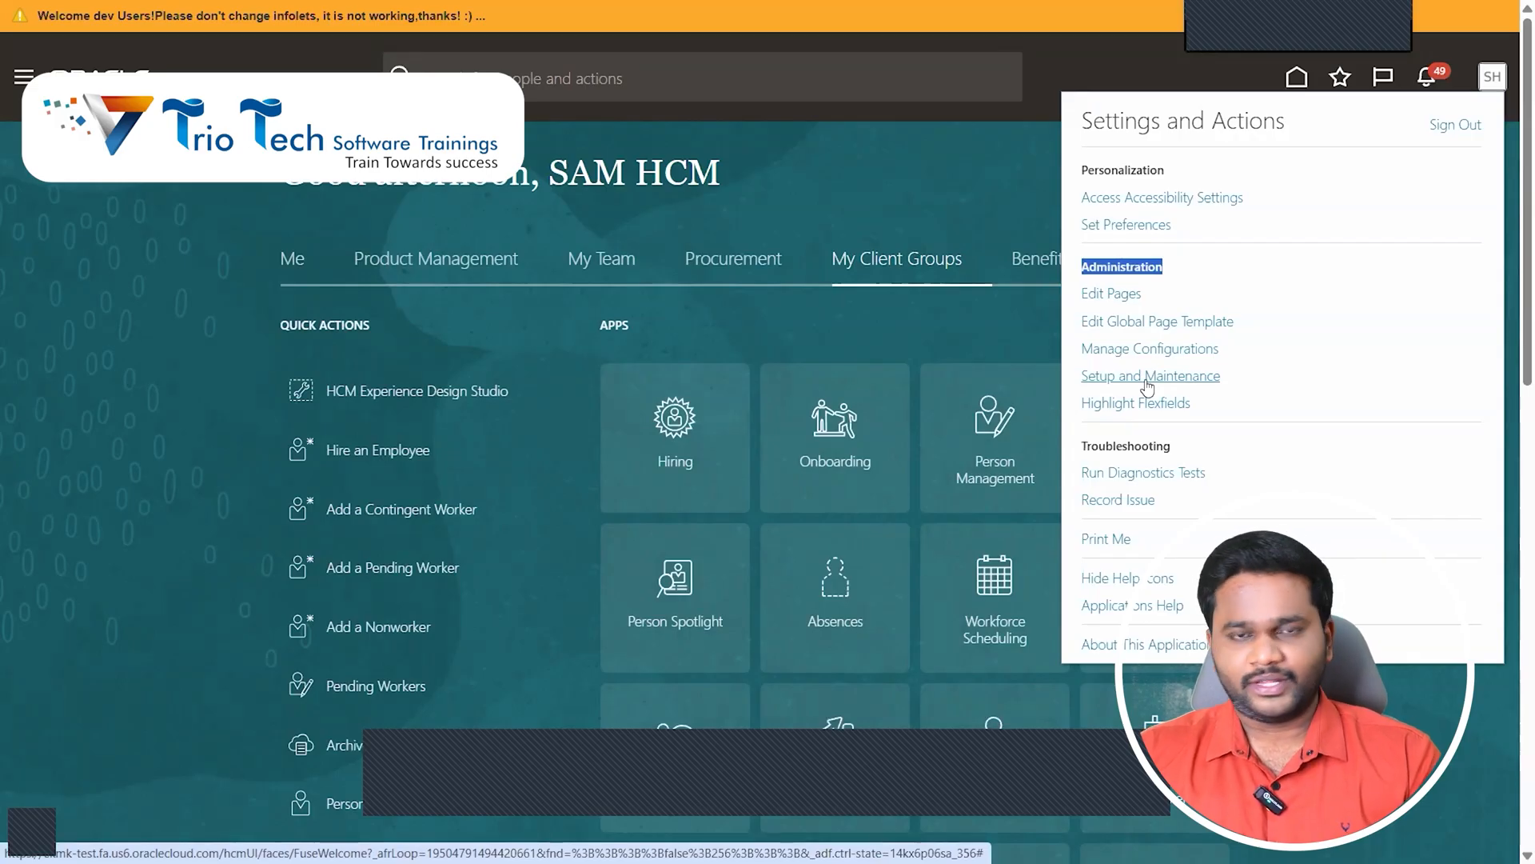
left_click(1150, 374)
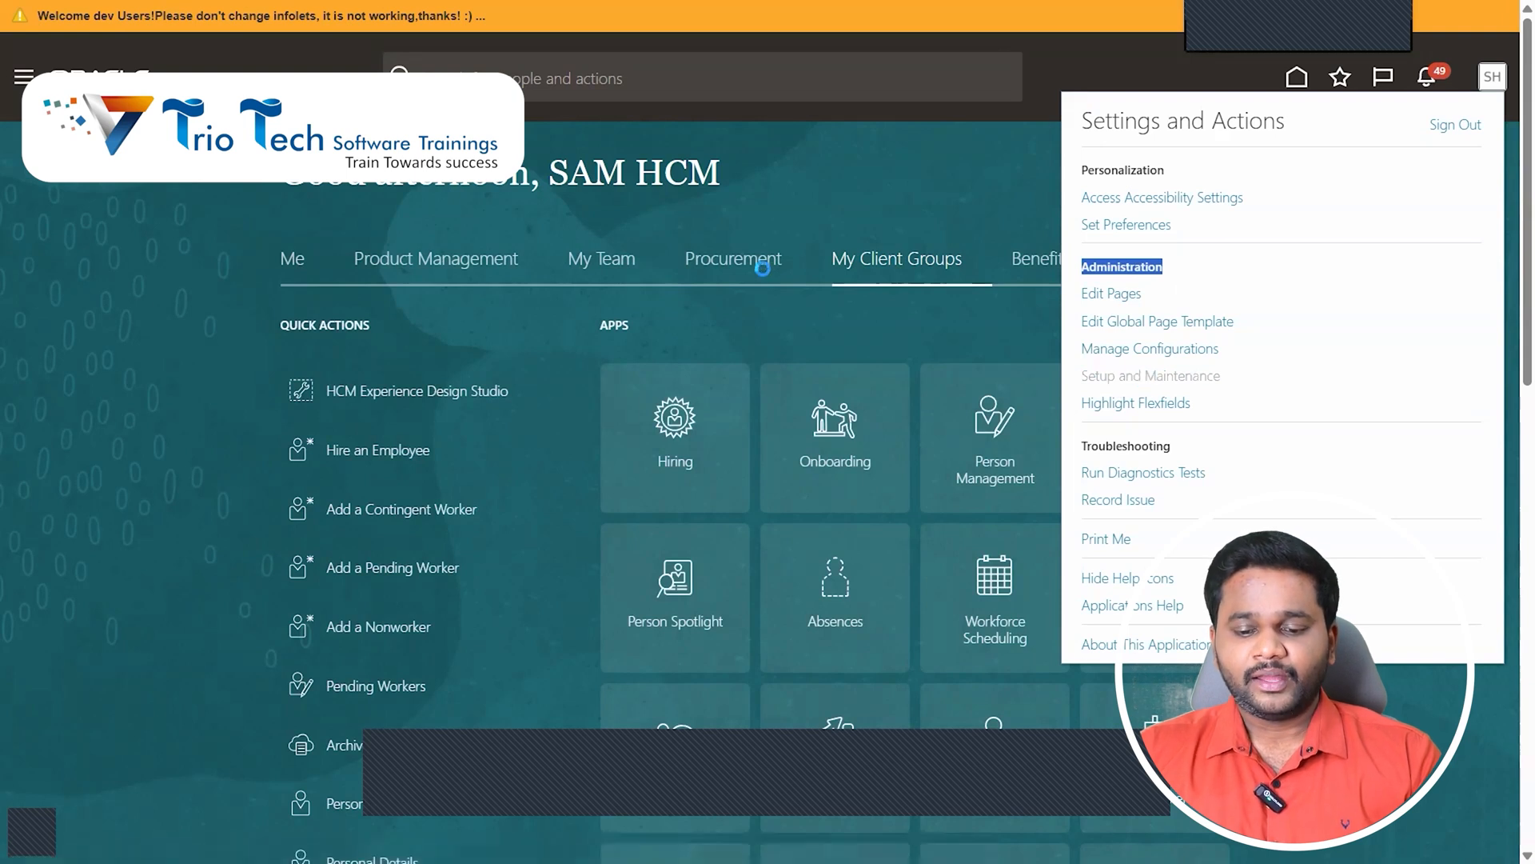
left_click(1150, 375)
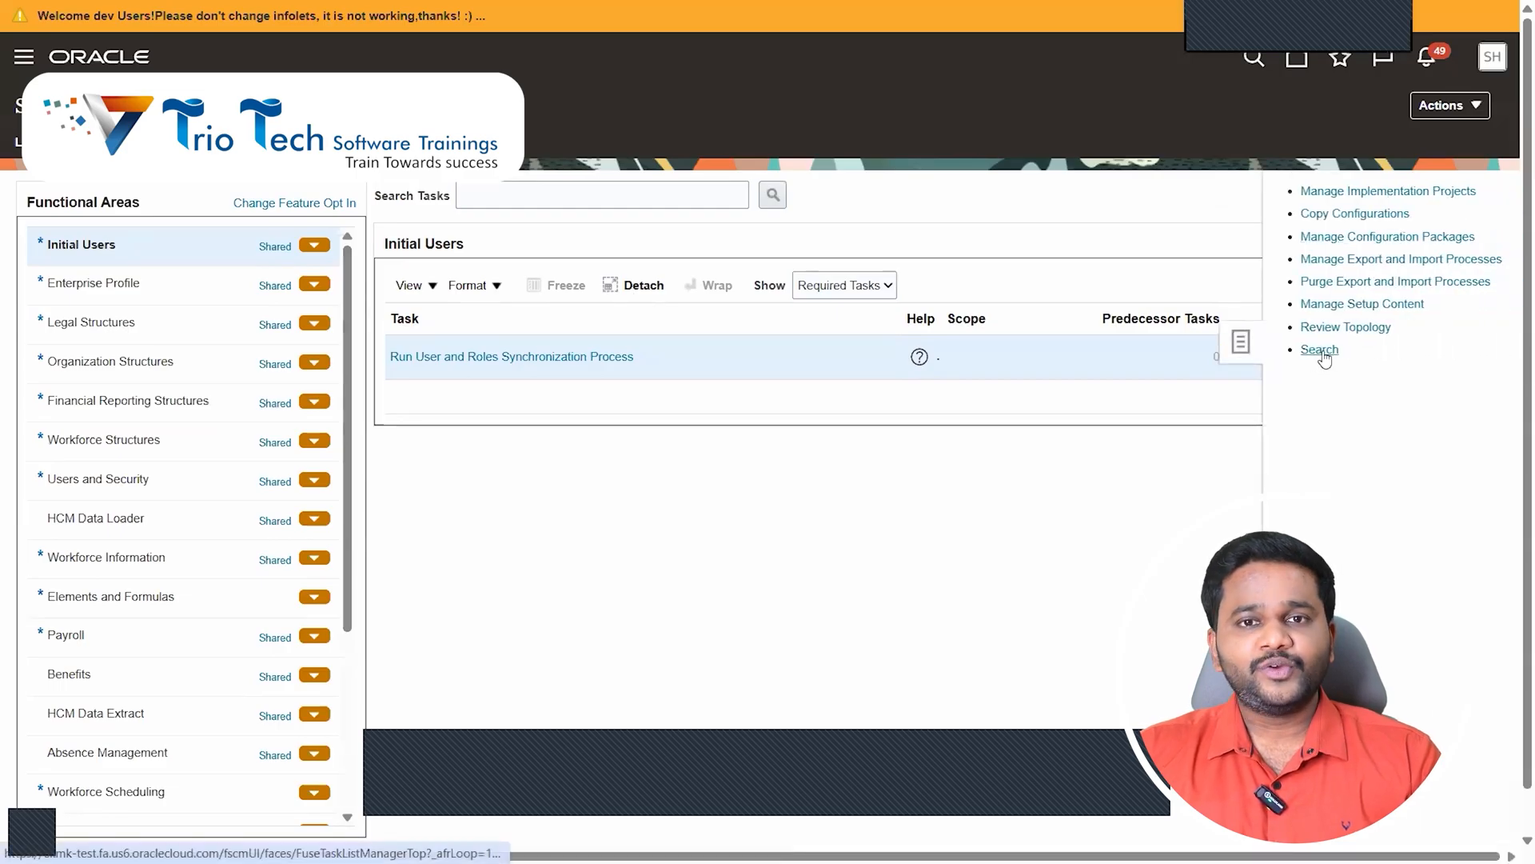
left_click(1319, 350)
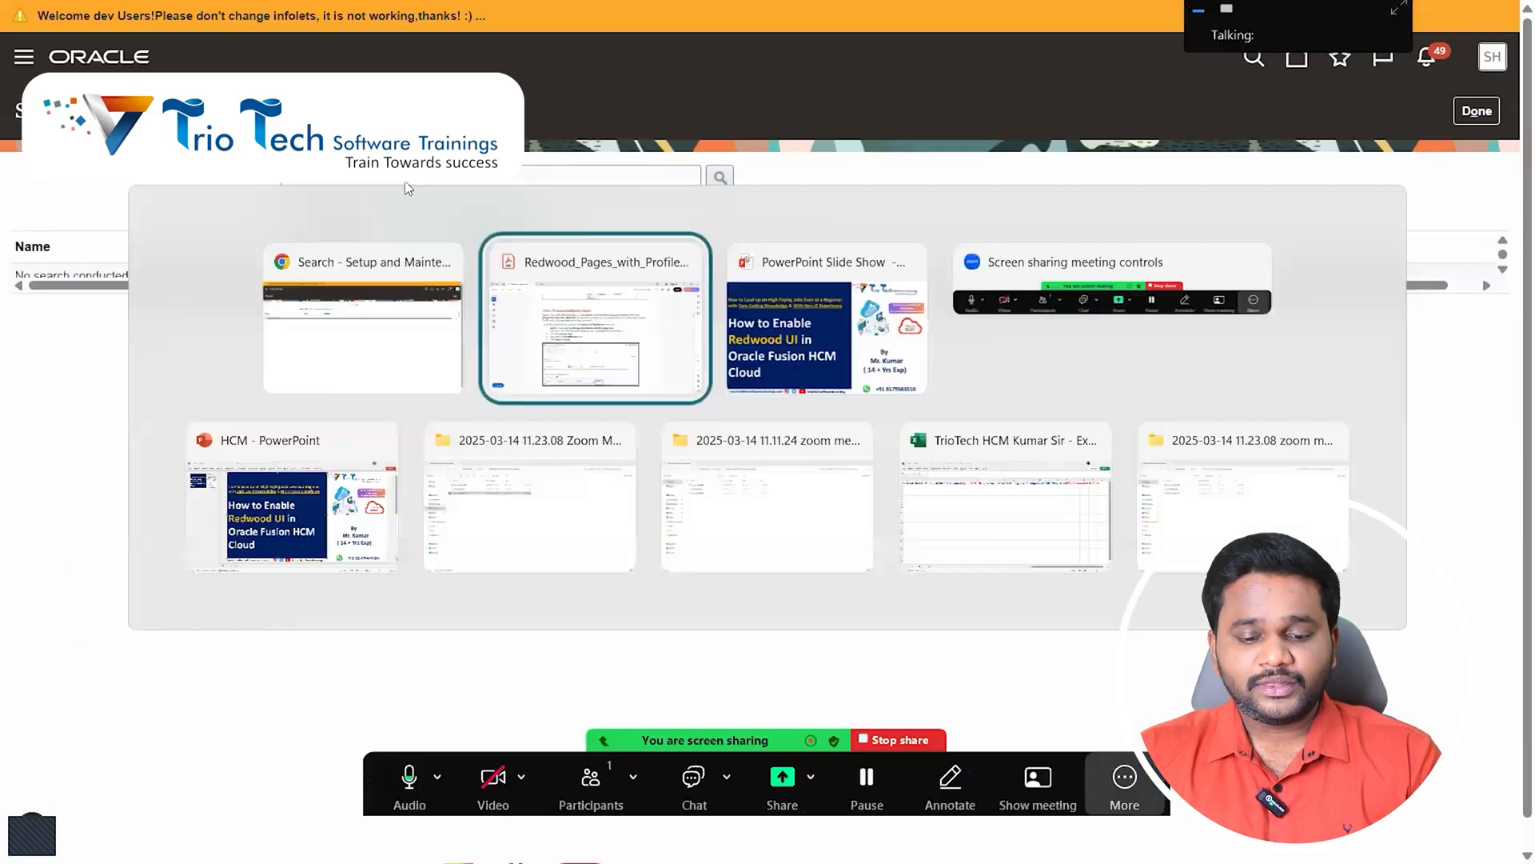
- Mark the Manage Administrator Profile Values task name in the guide's step 1, then return to the task search
left_click(595, 318)
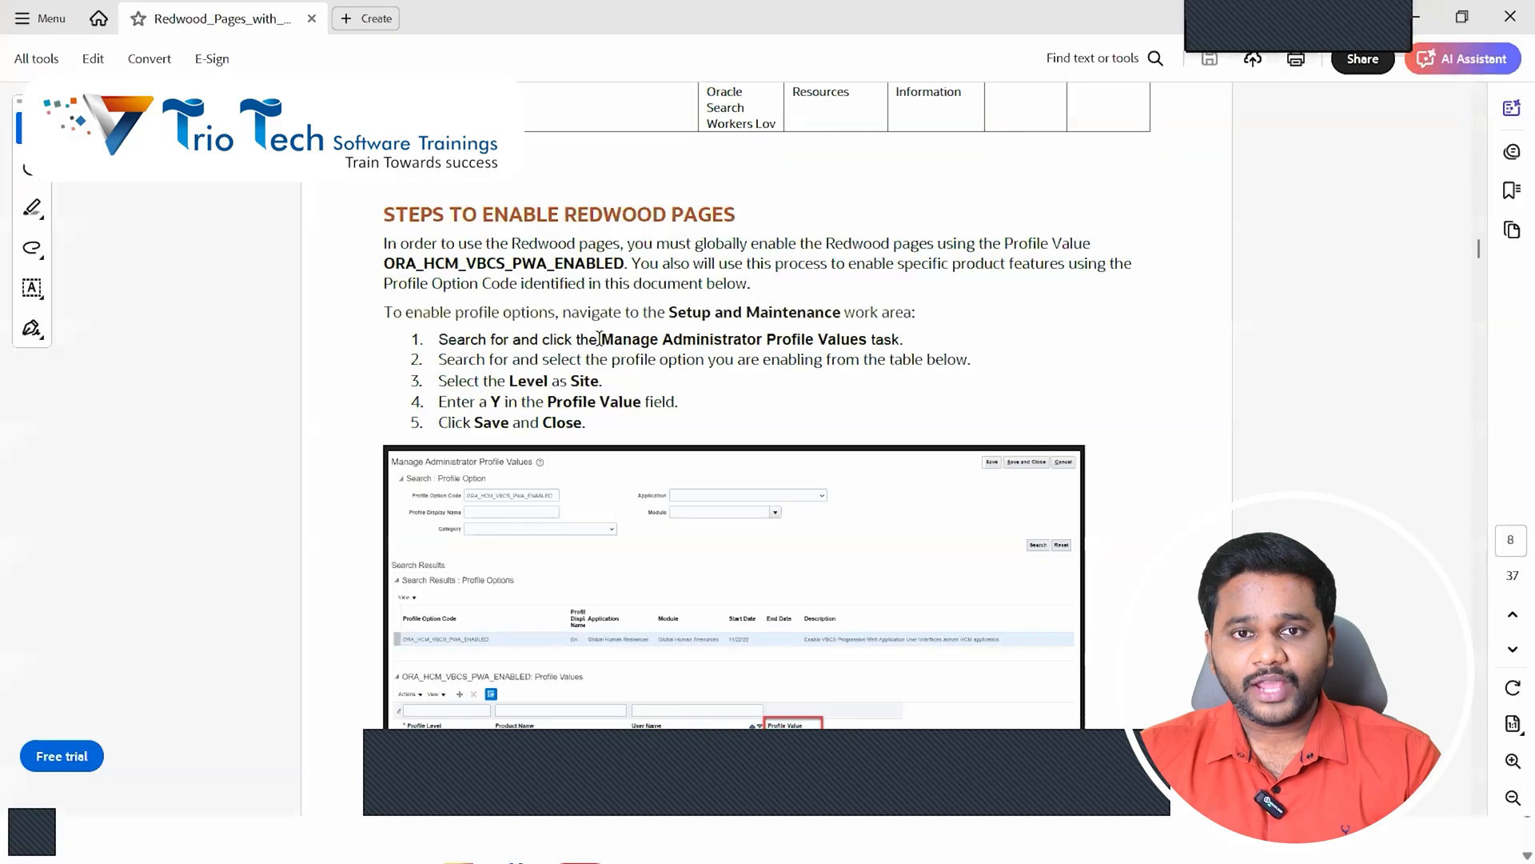
left_click_drag(602, 339, 814, 339)
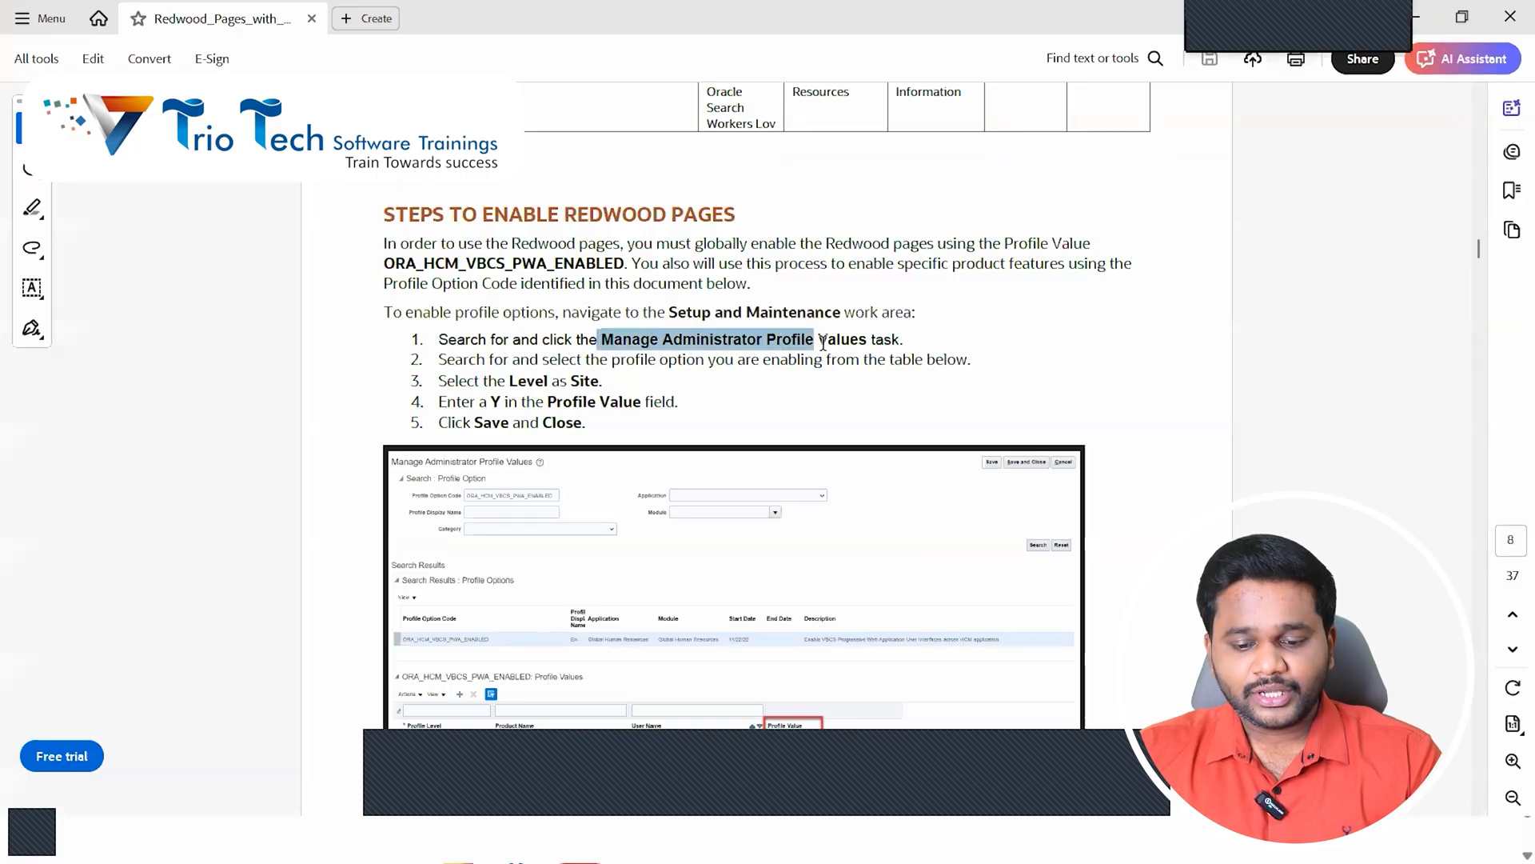
left_click(843, 339)
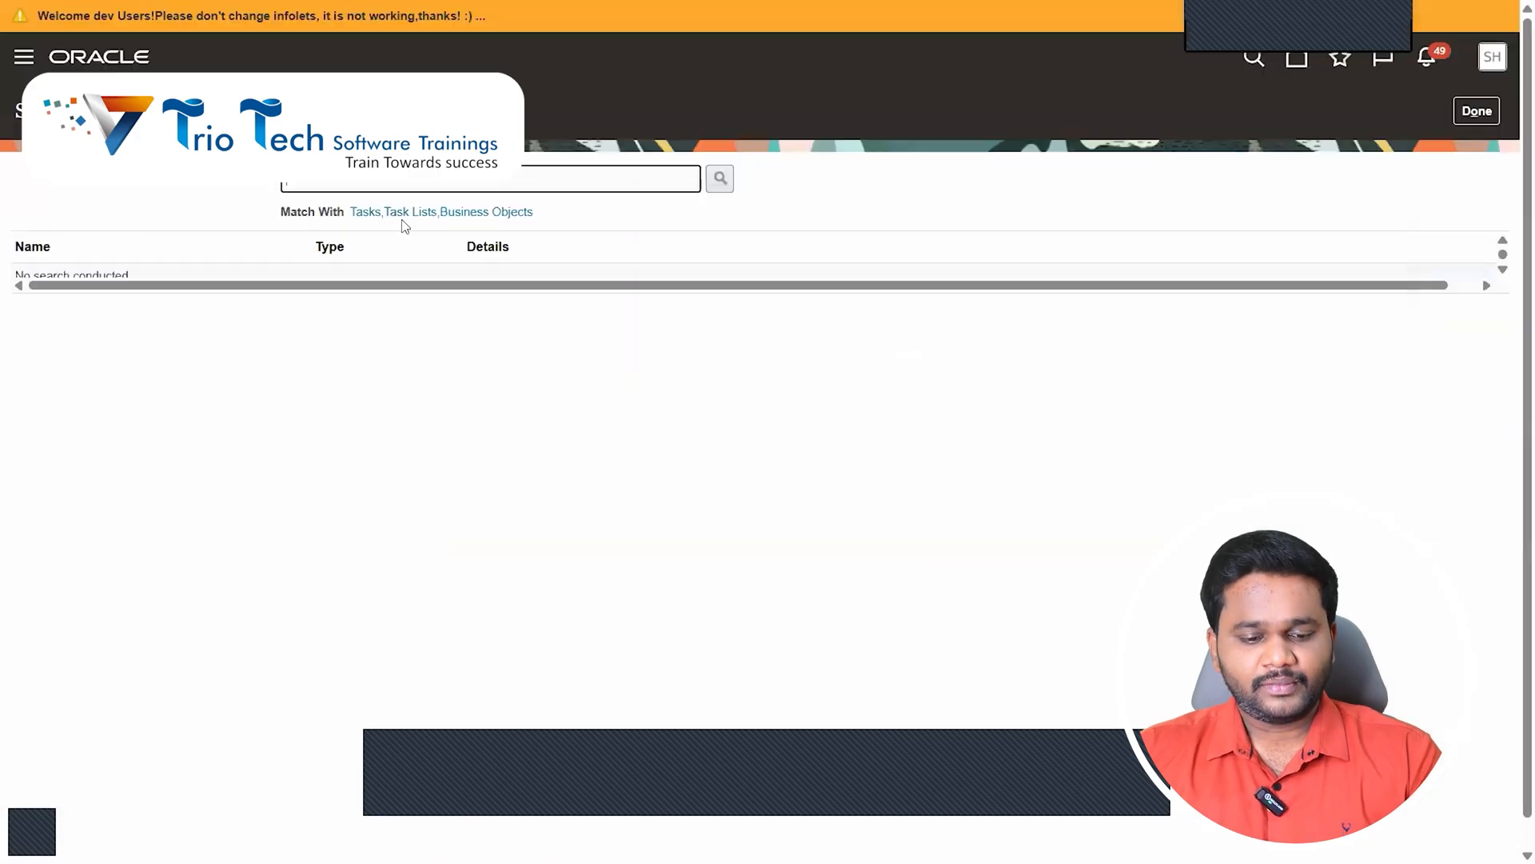
- Search for 'Manage Administrator Profile Values', launch that task and focus its profile option code field
type("Manage Administrator Profile Values")
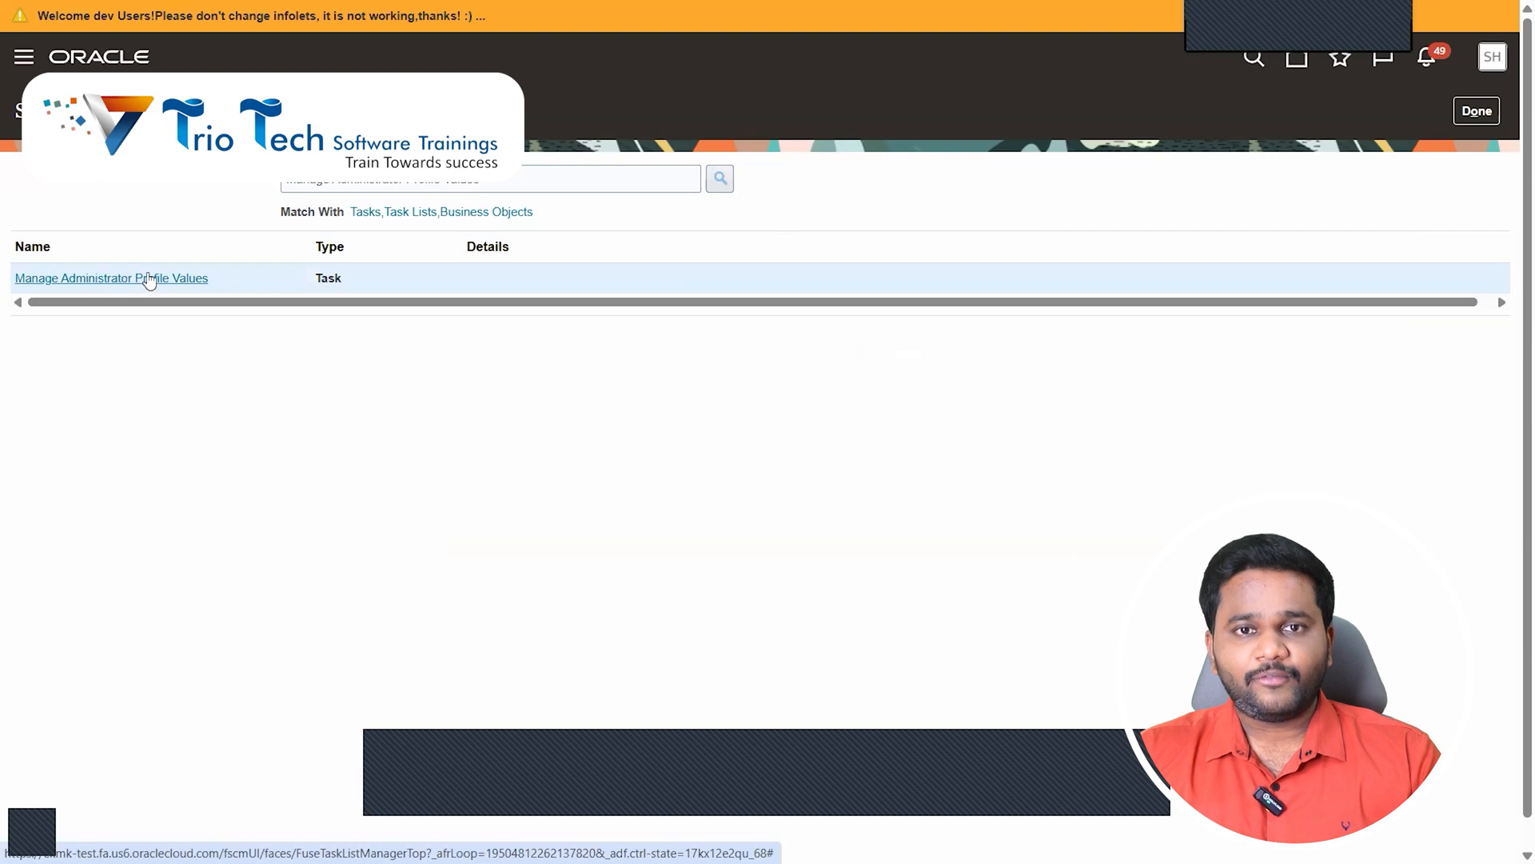
left_click(110, 278)
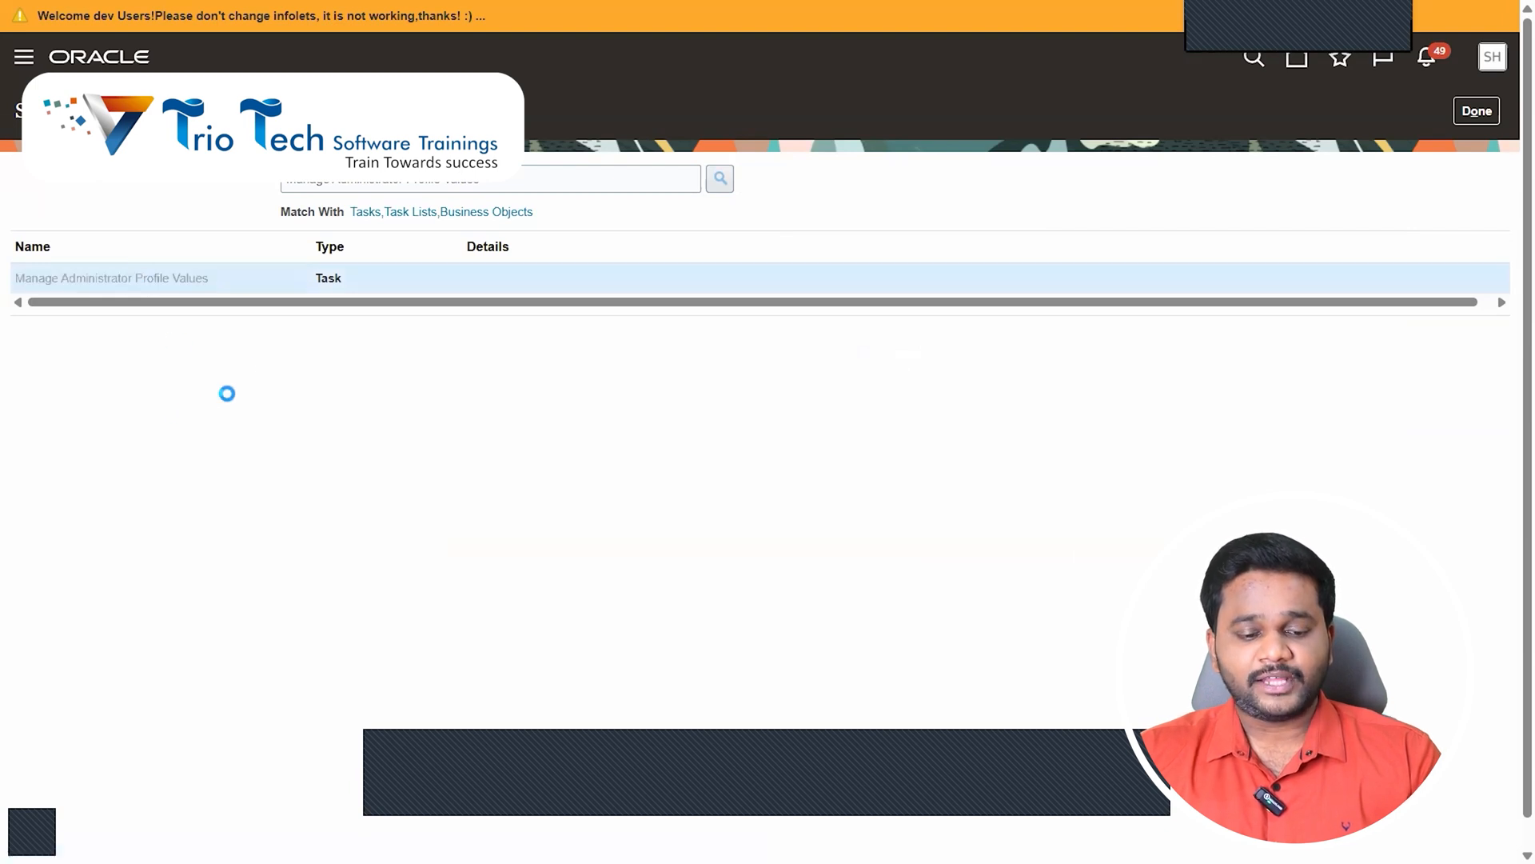
left_click(110, 278)
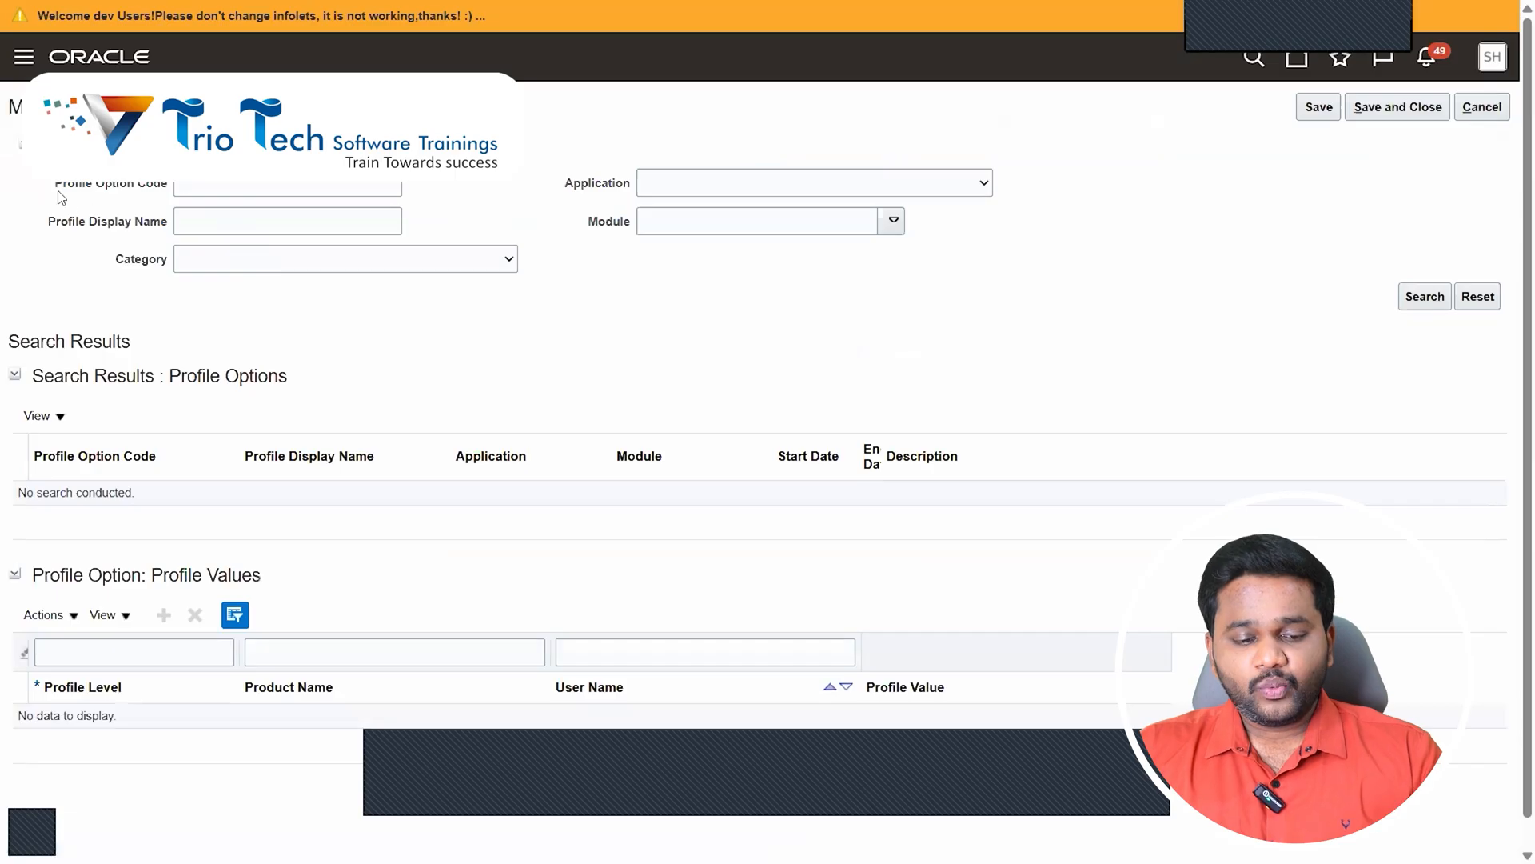
left_click(110, 183)
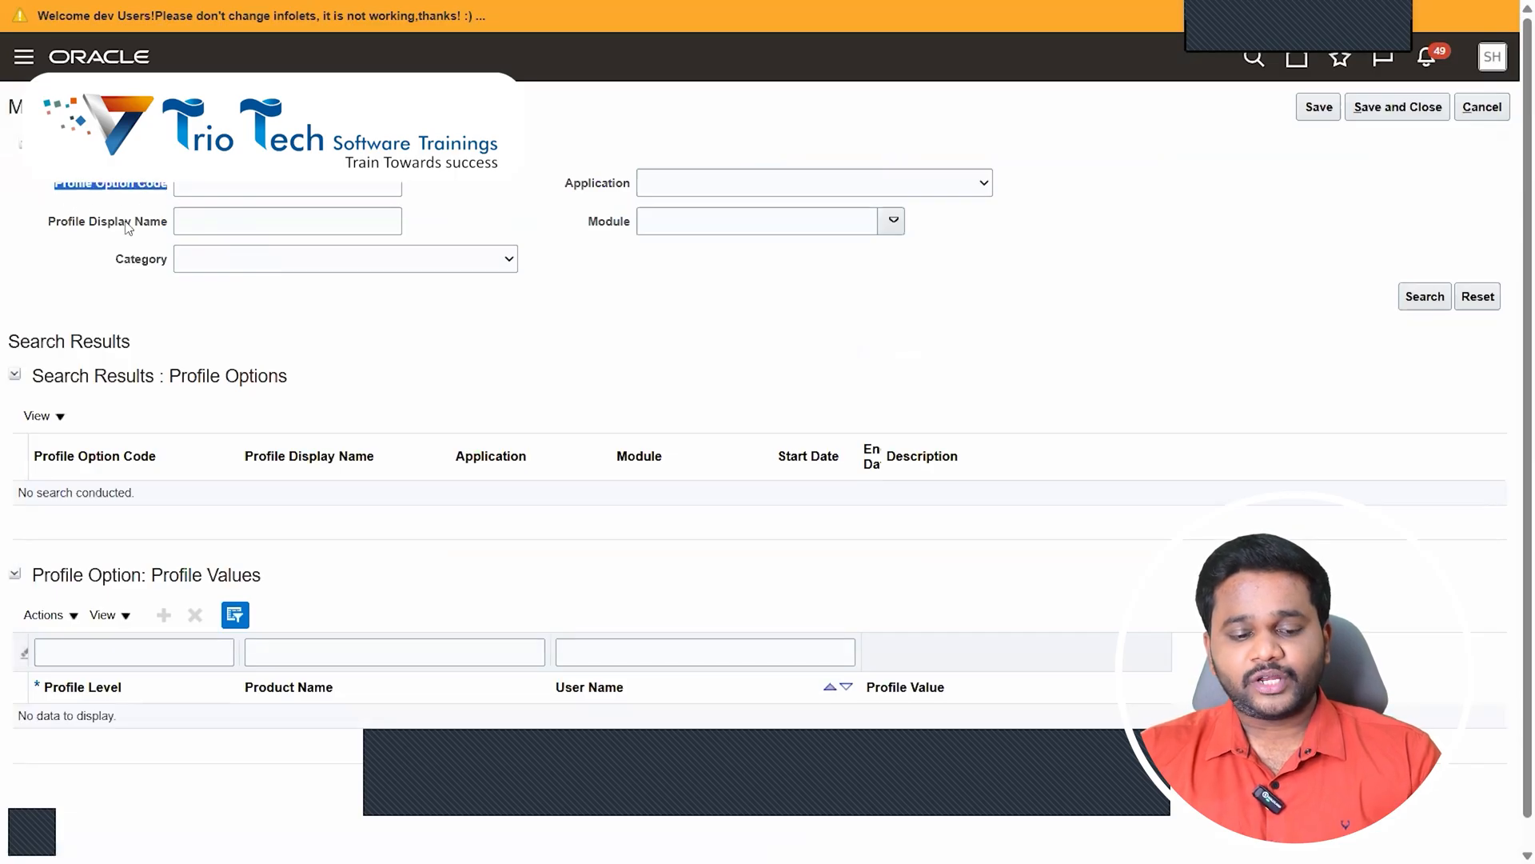
left_click(286, 184)
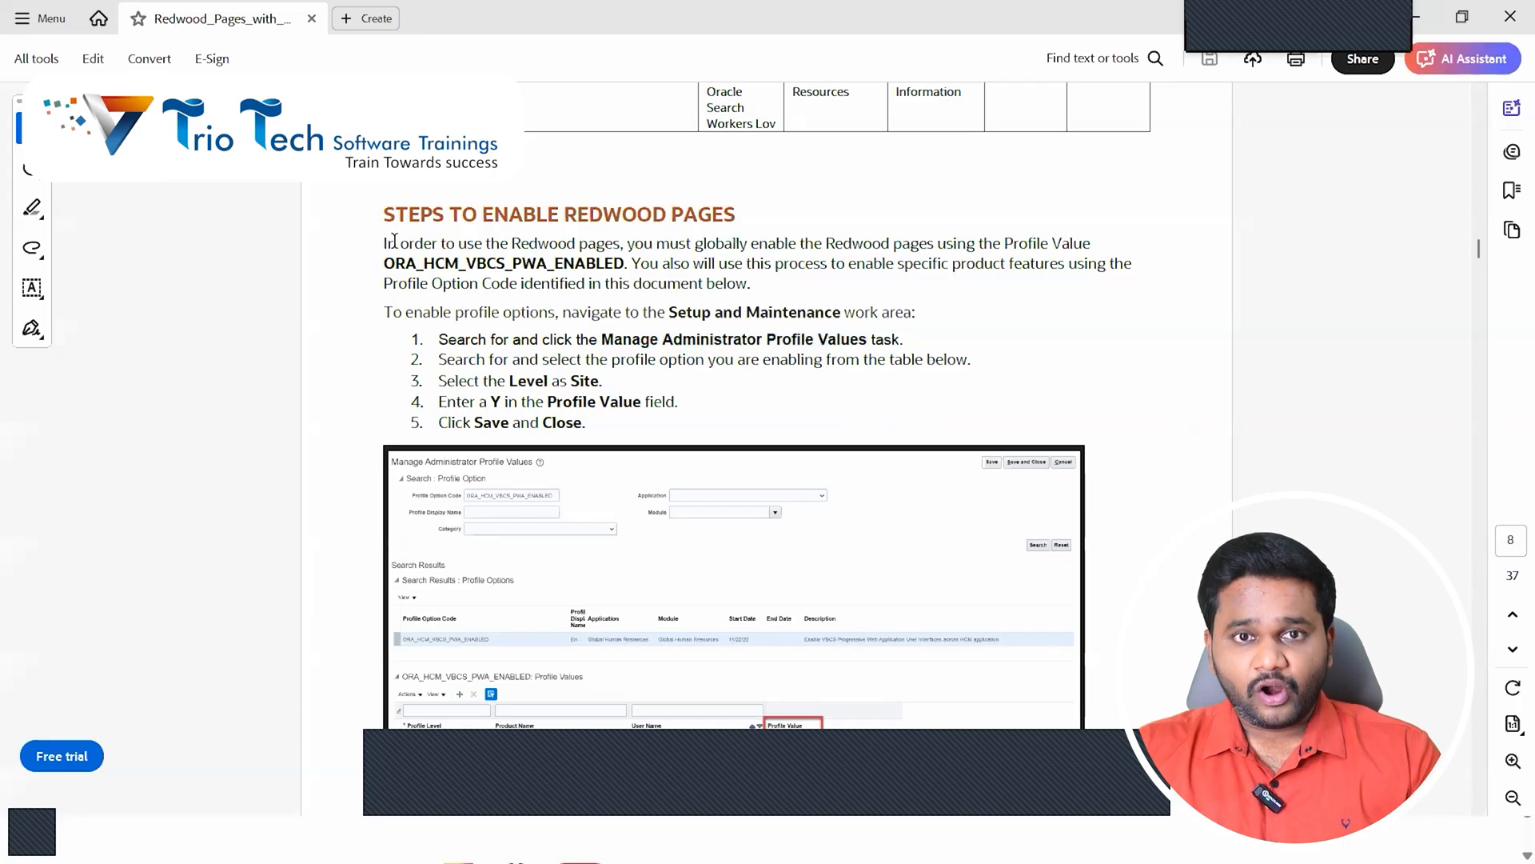
- Mark the ORA_HCM_VBCS_PWA_ENABLED code in the guide and return to the profile values search
double_click(600, 243)
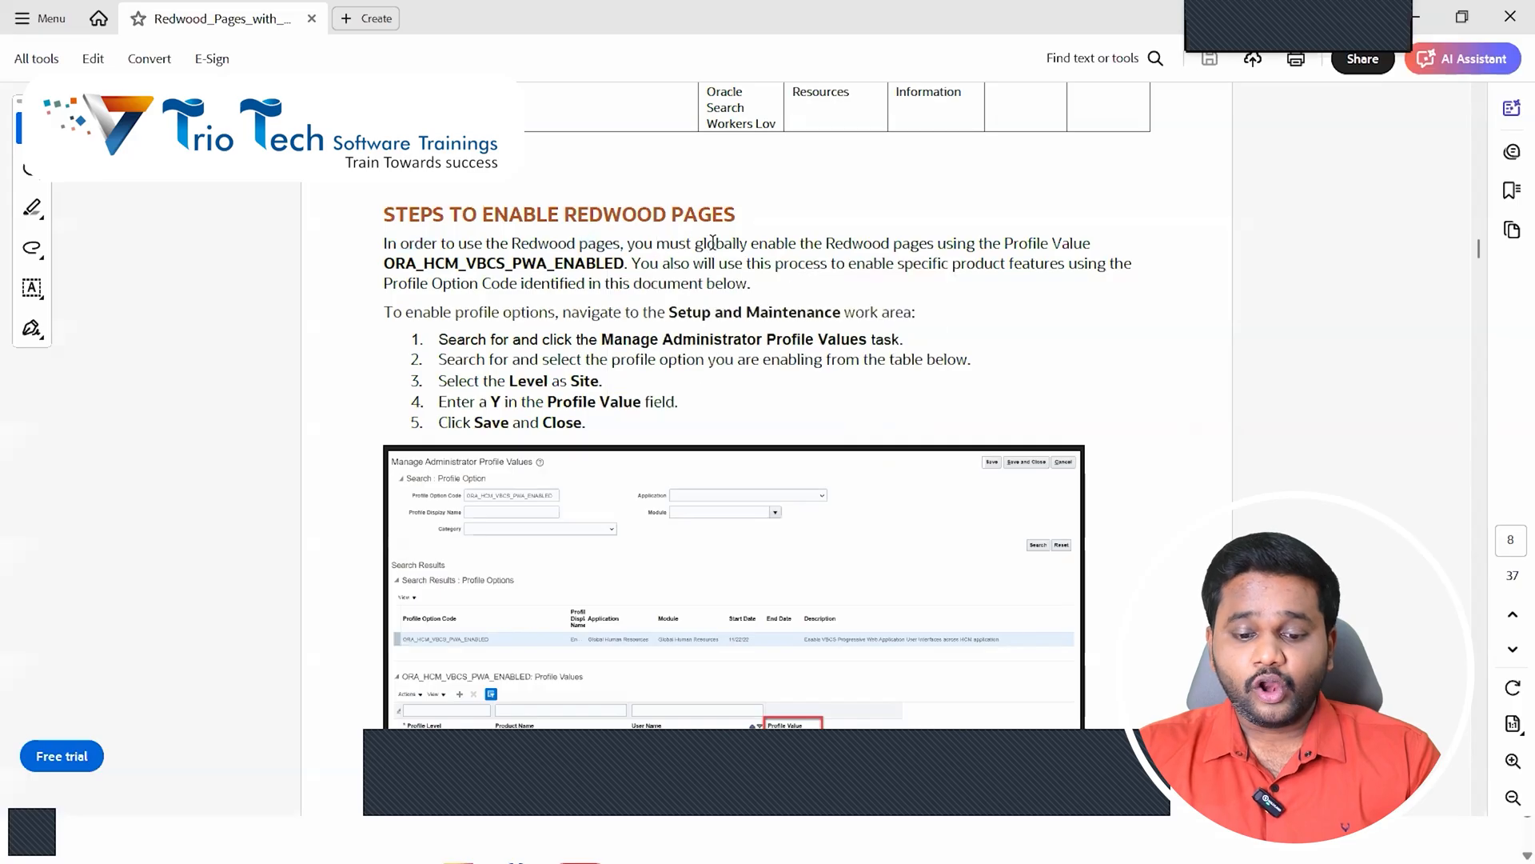
left_click_drag(694, 243, 934, 243)
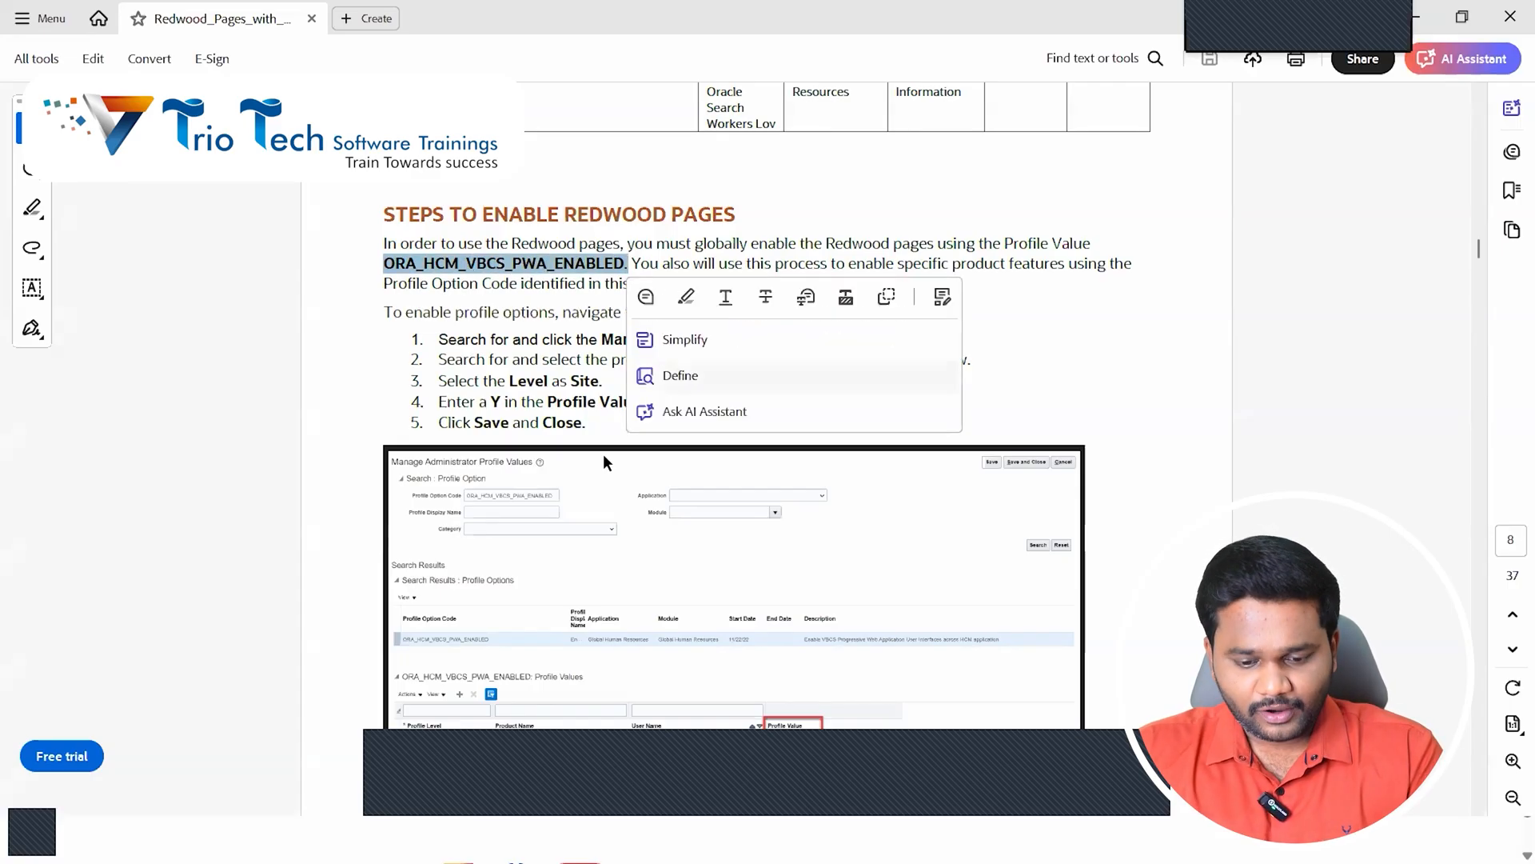
scroll("down", 3)
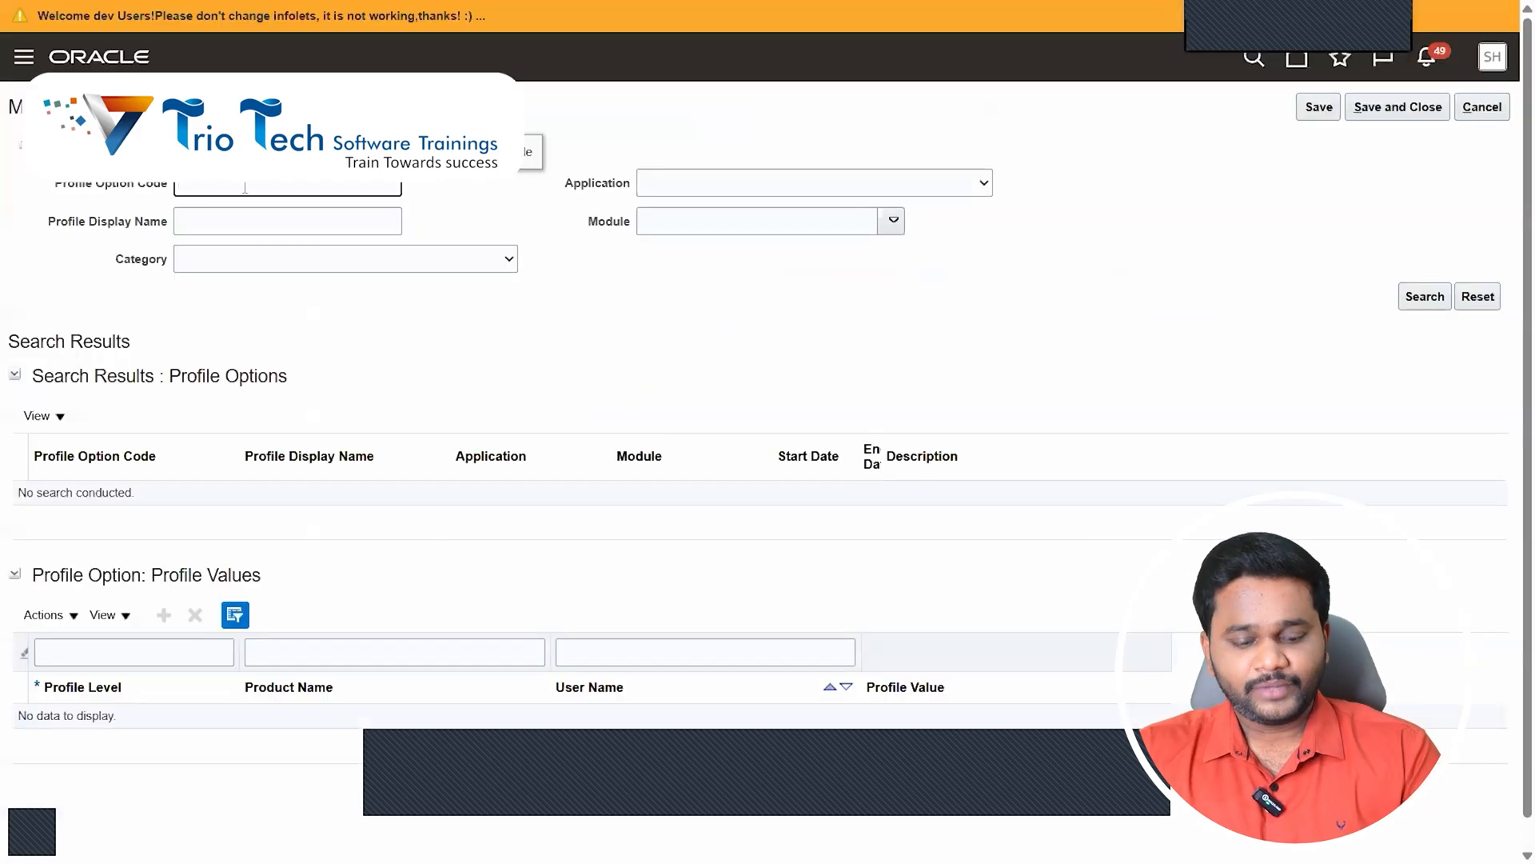
- Search for ORA_HCM_VBCS_PWA_ENABLED and set its Site-level profile value to Y
type("ORA_HCM_VBCS_PWA_ENABLED")
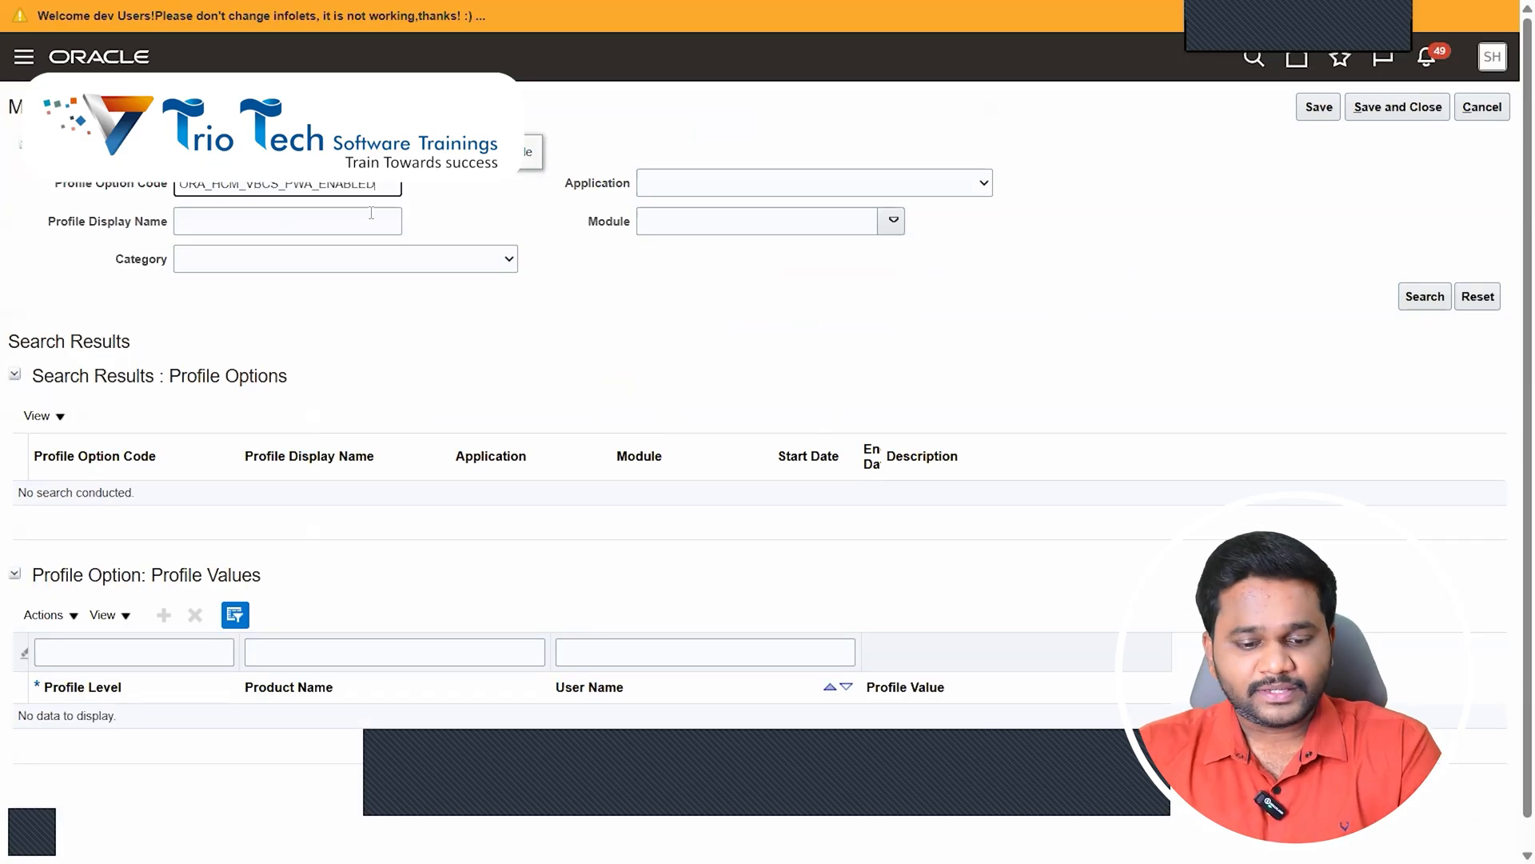
left_click(1423, 296)
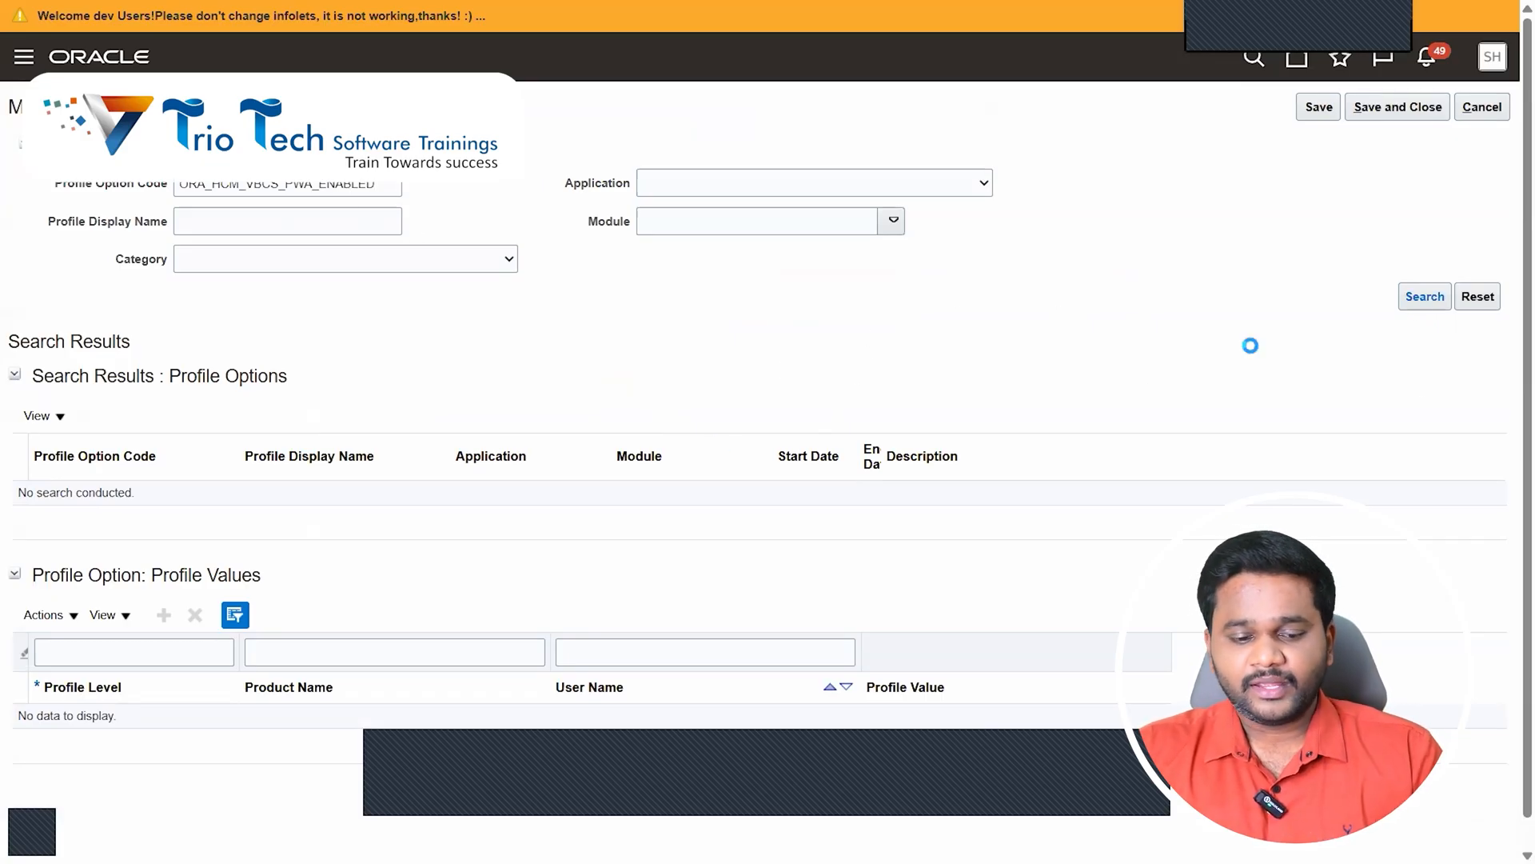
left_click(1425, 296)
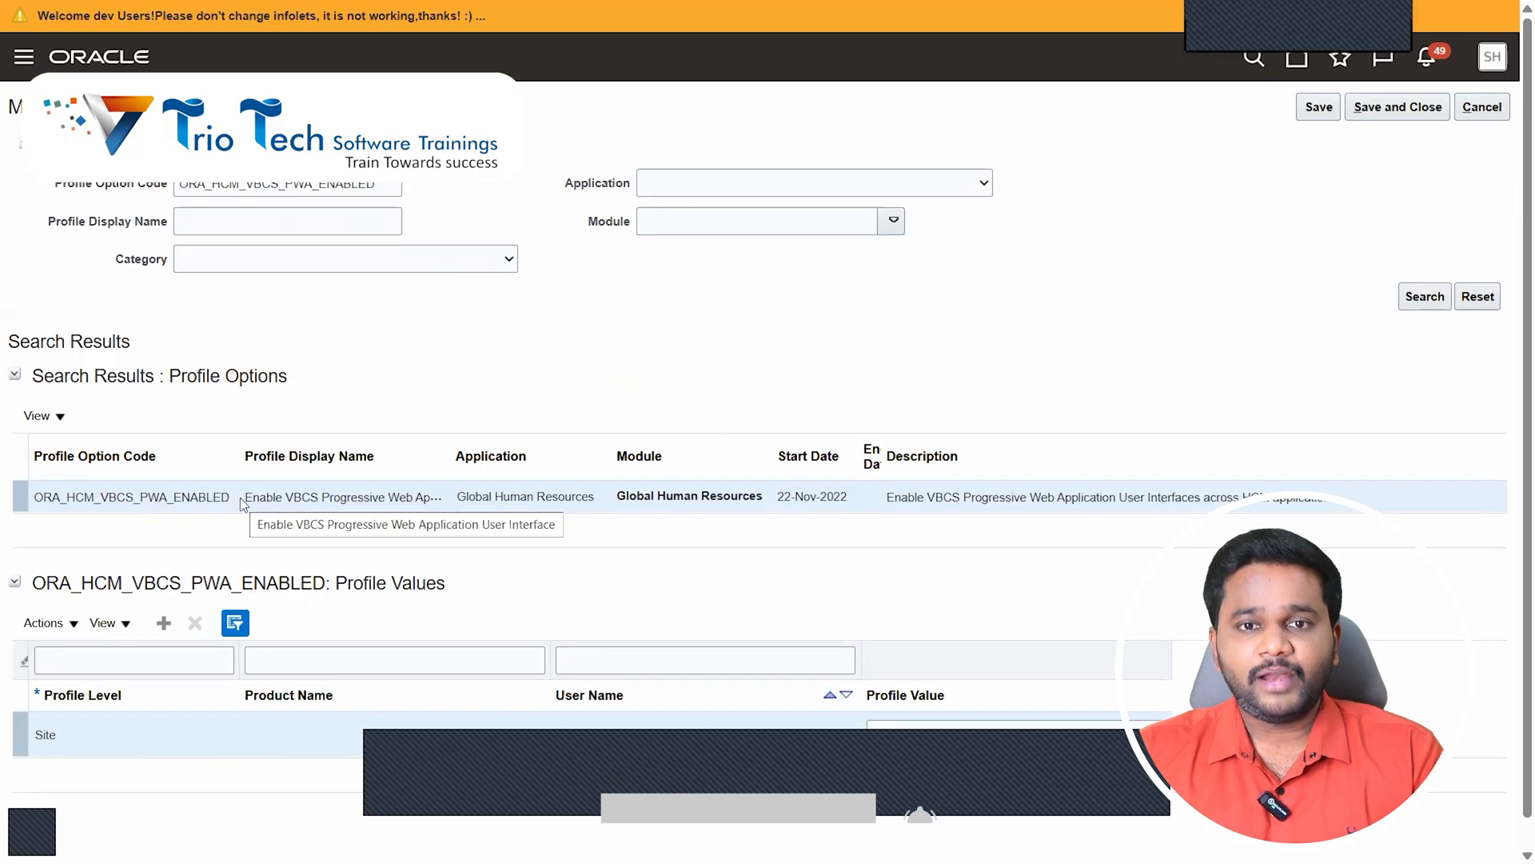
mouse_move(267, 622)
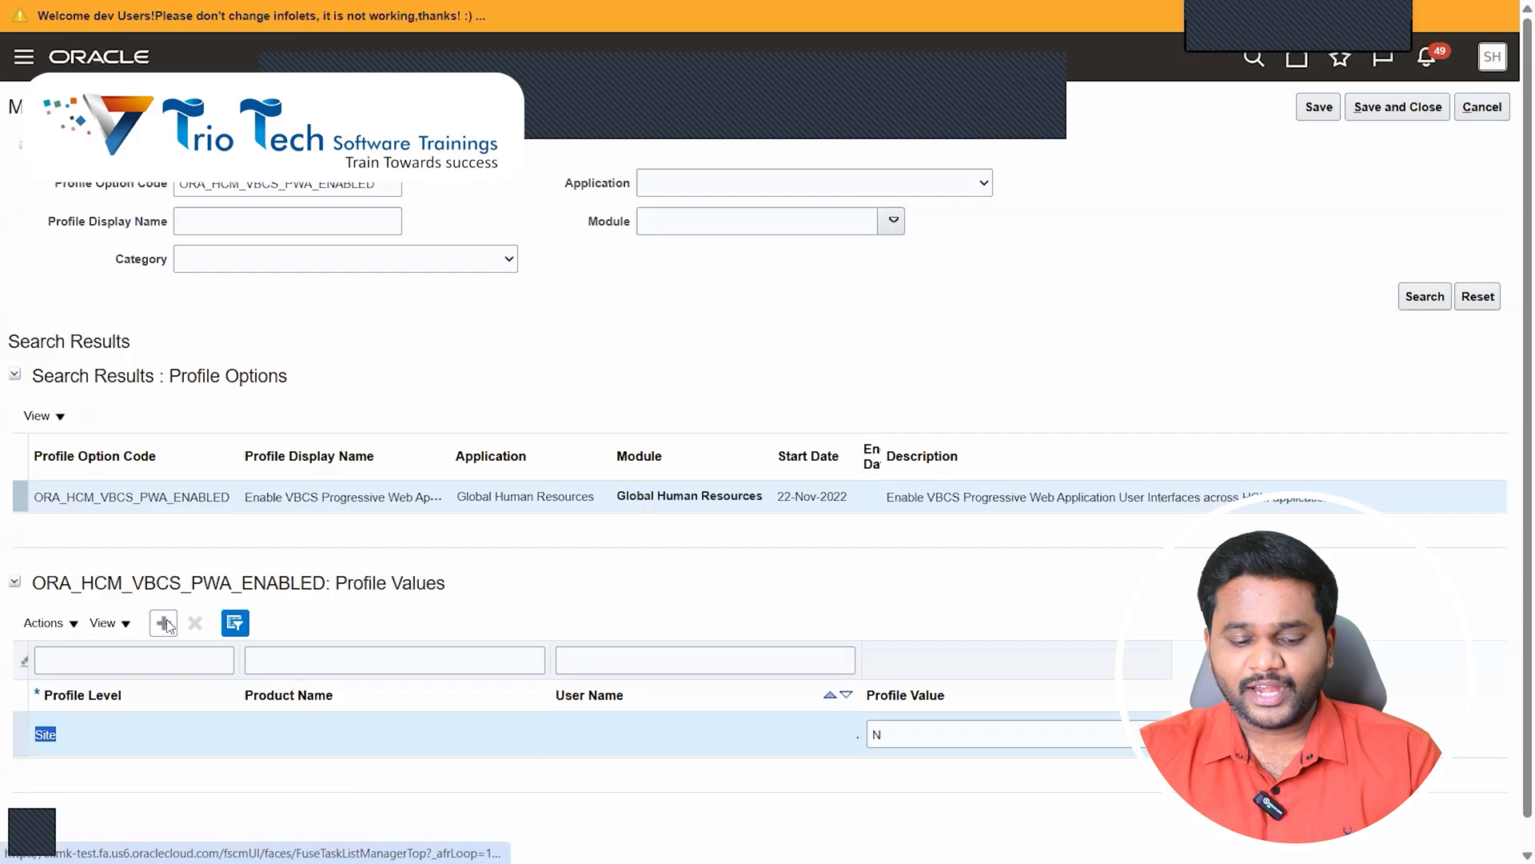
mouse_move(163, 623)
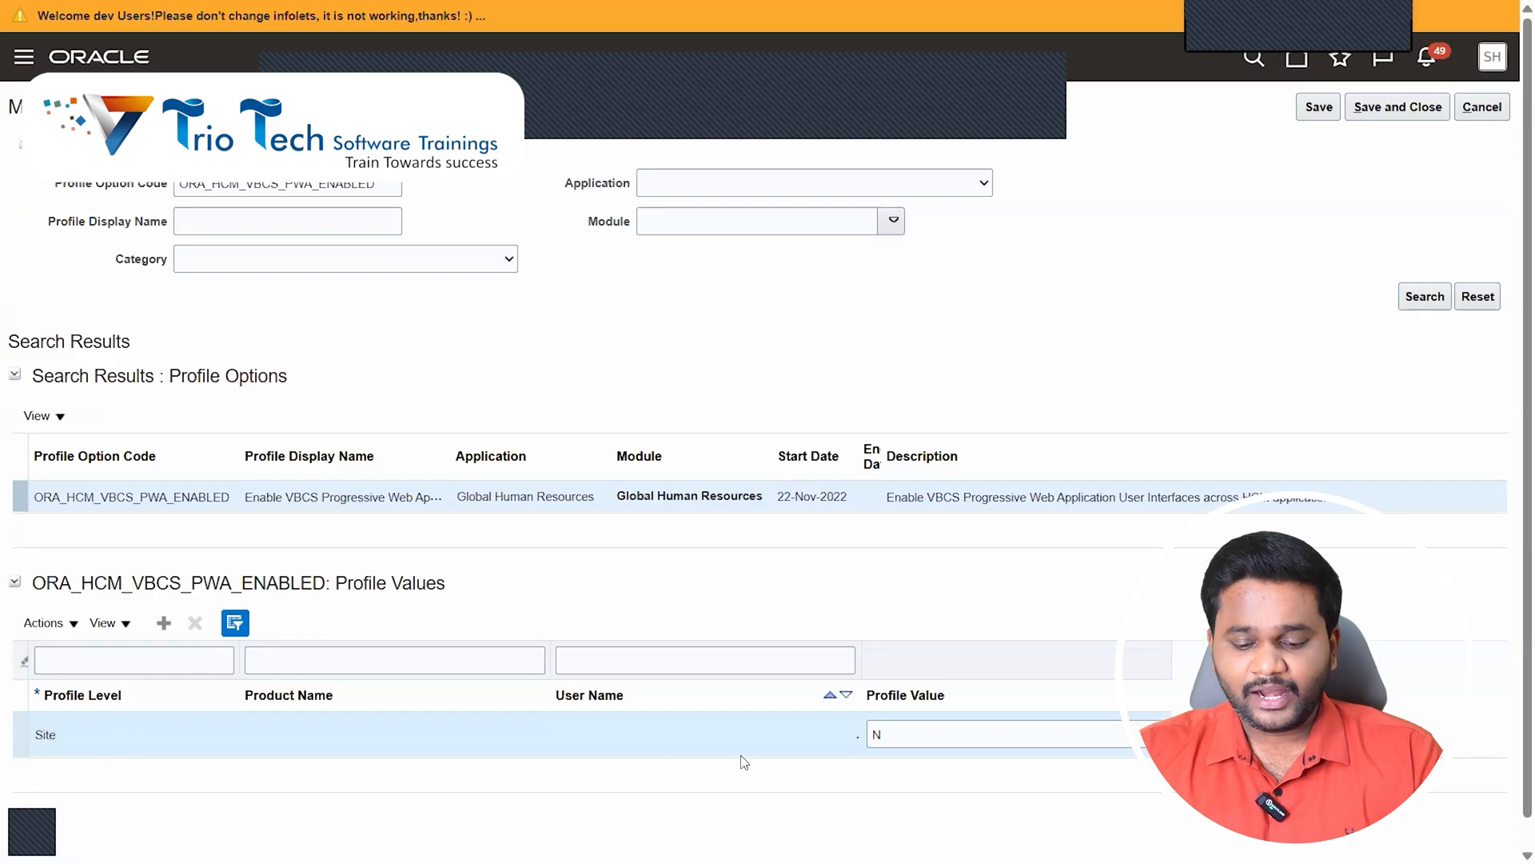
left_click(998, 734)
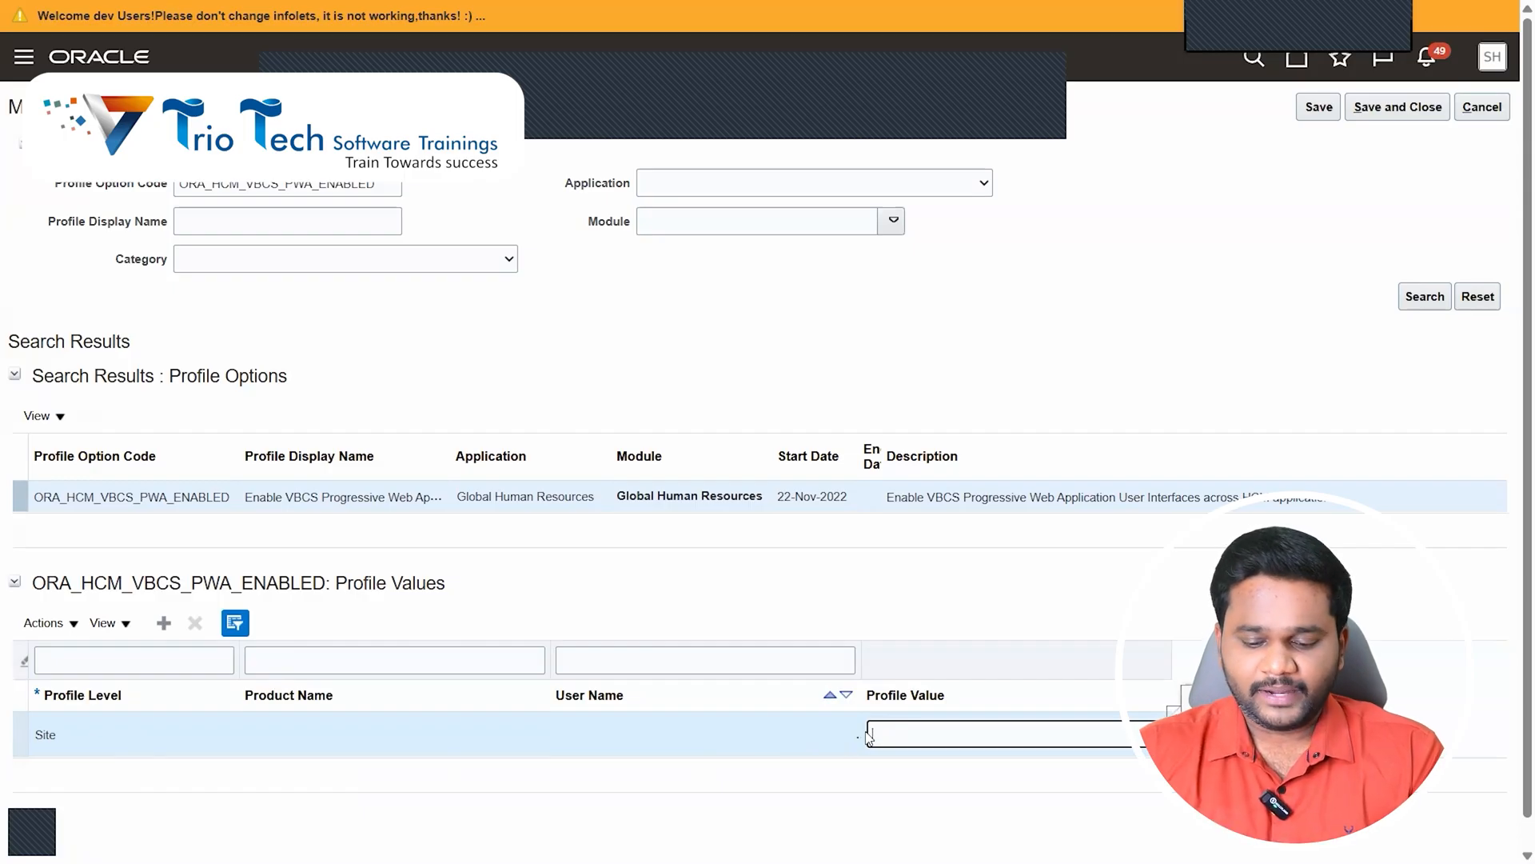
type("Y")
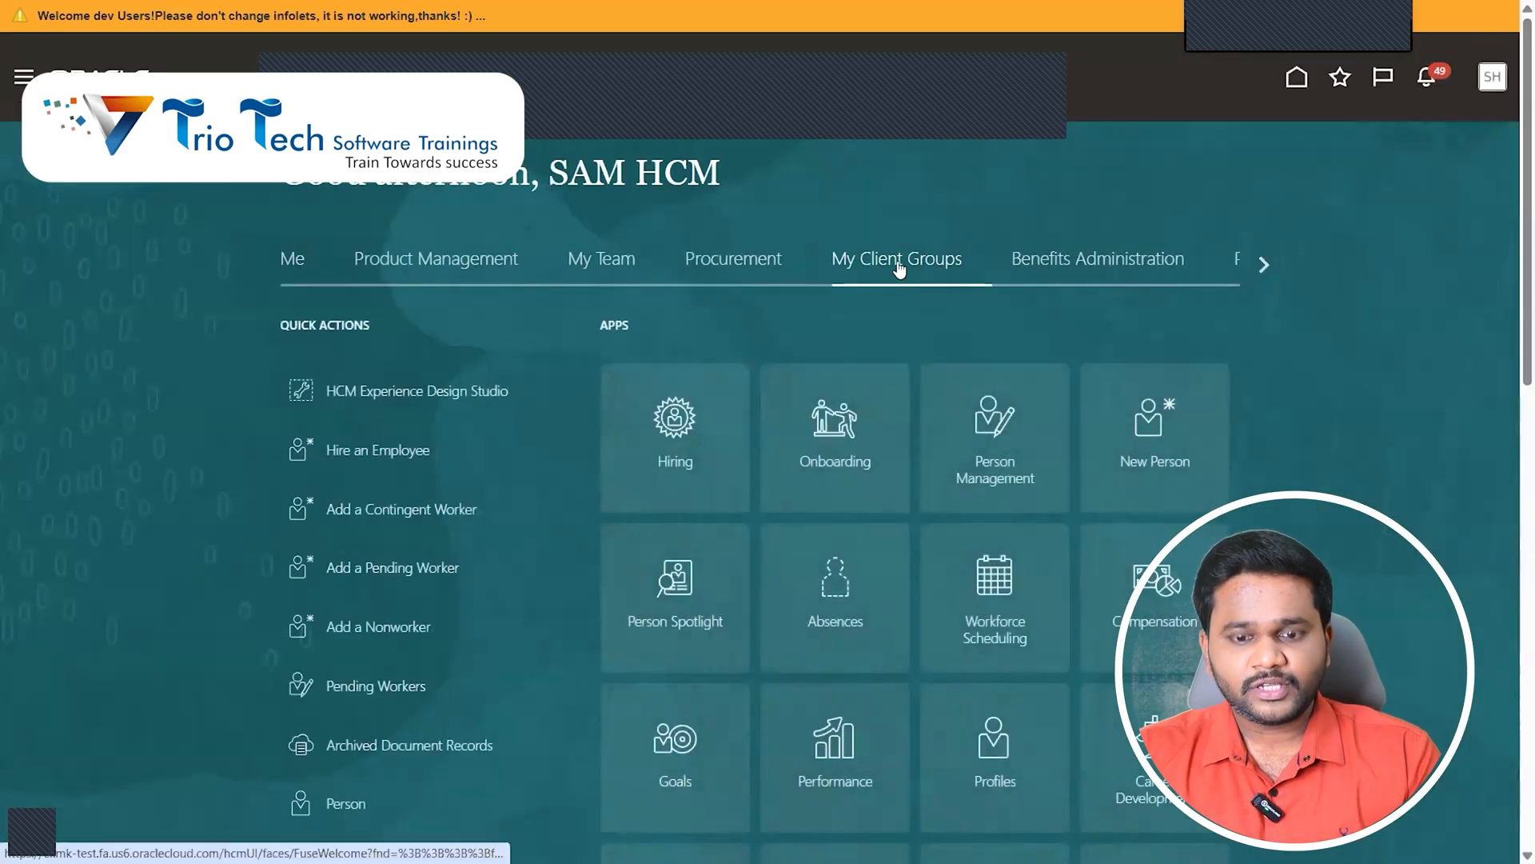
- Expand the home page Quick Actions with Show More to reach the Person action
scroll("down", 3)
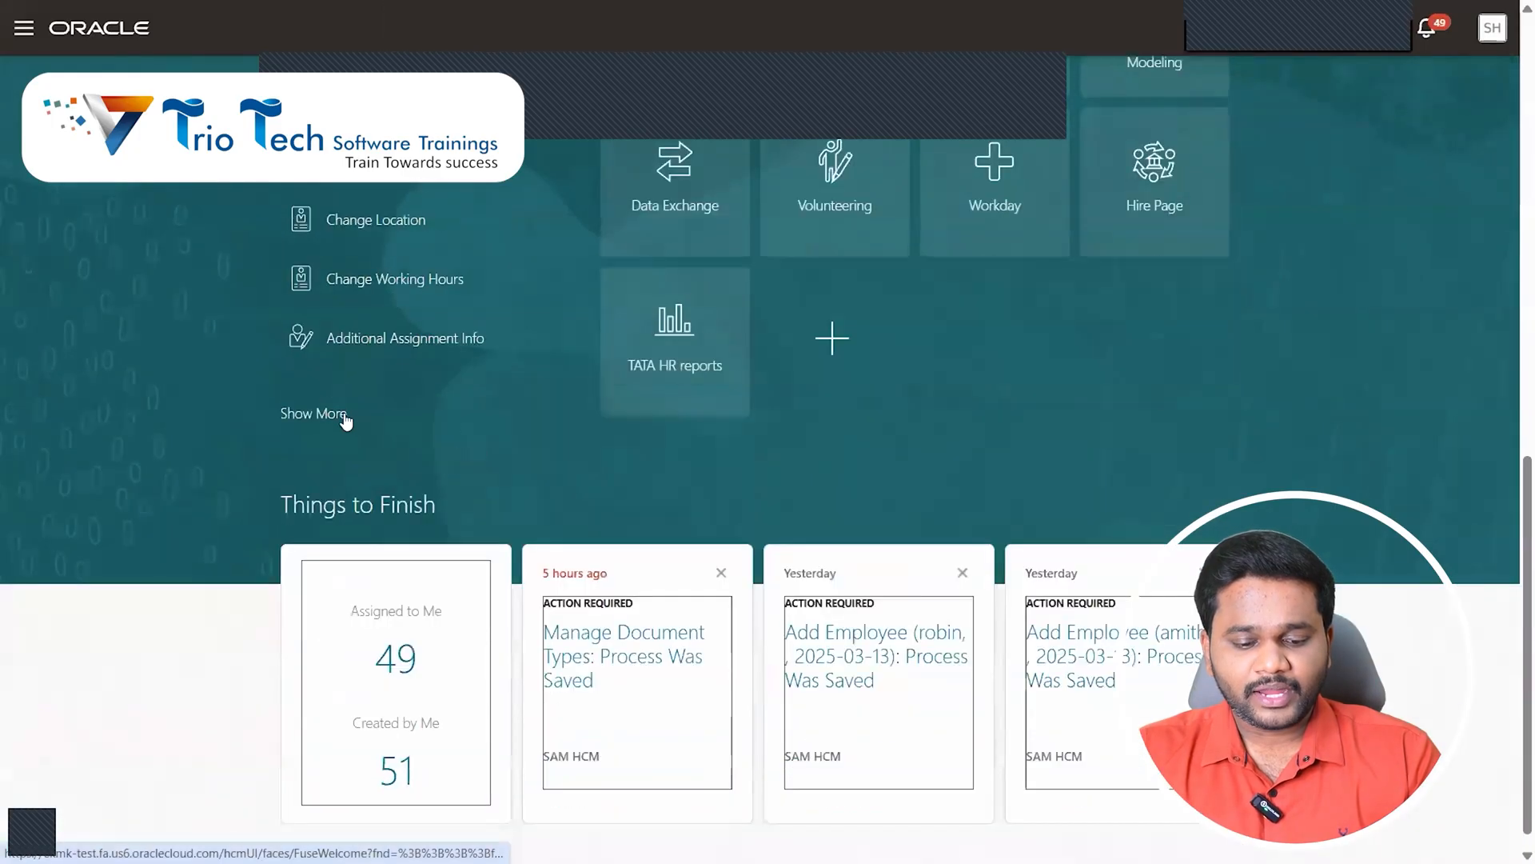
left_click(312, 413)
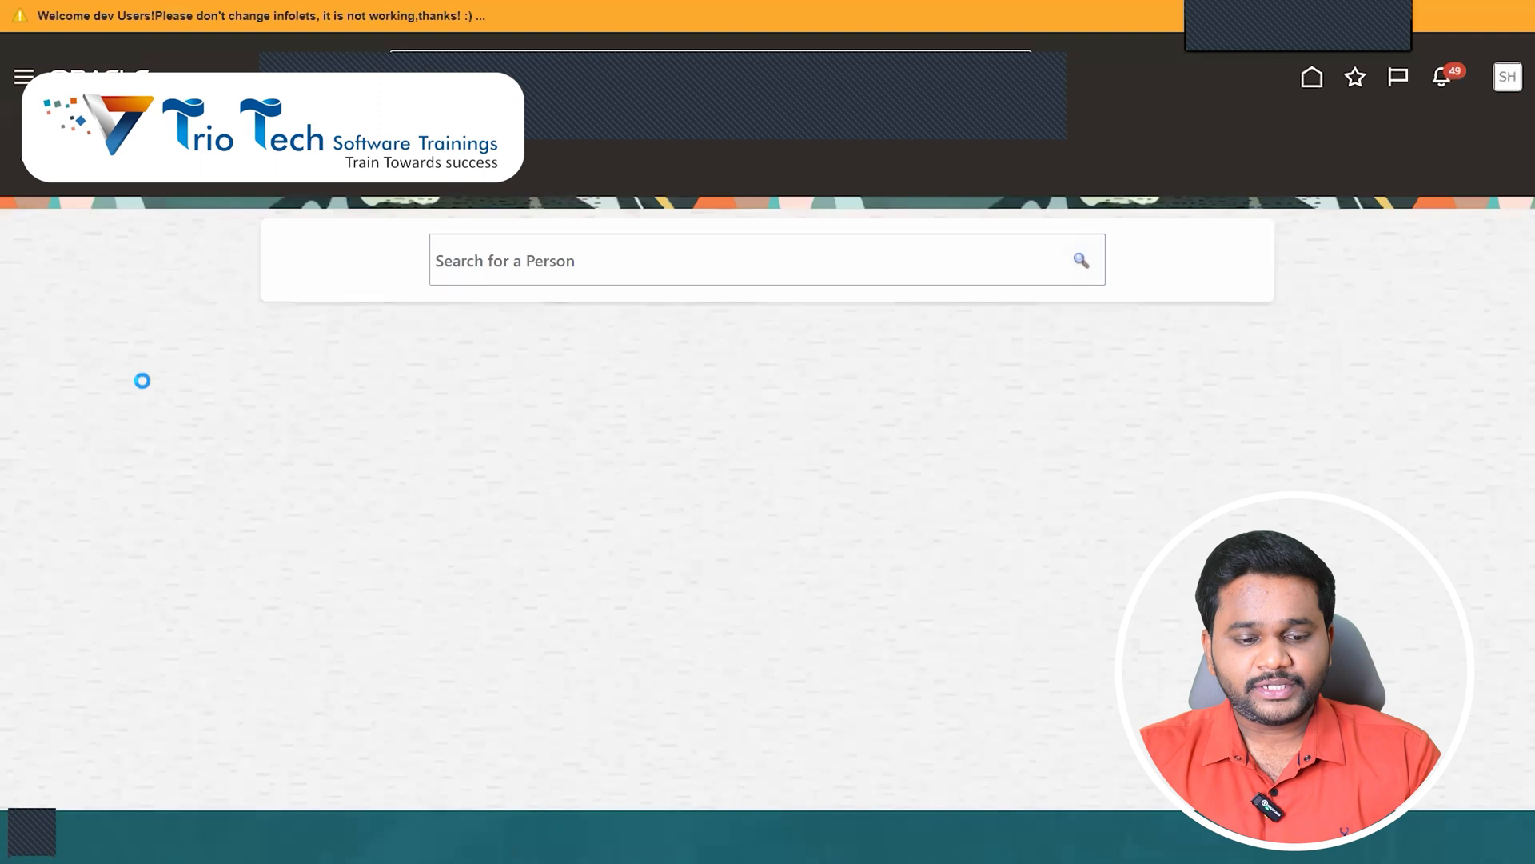
mouse_move(144, 385)
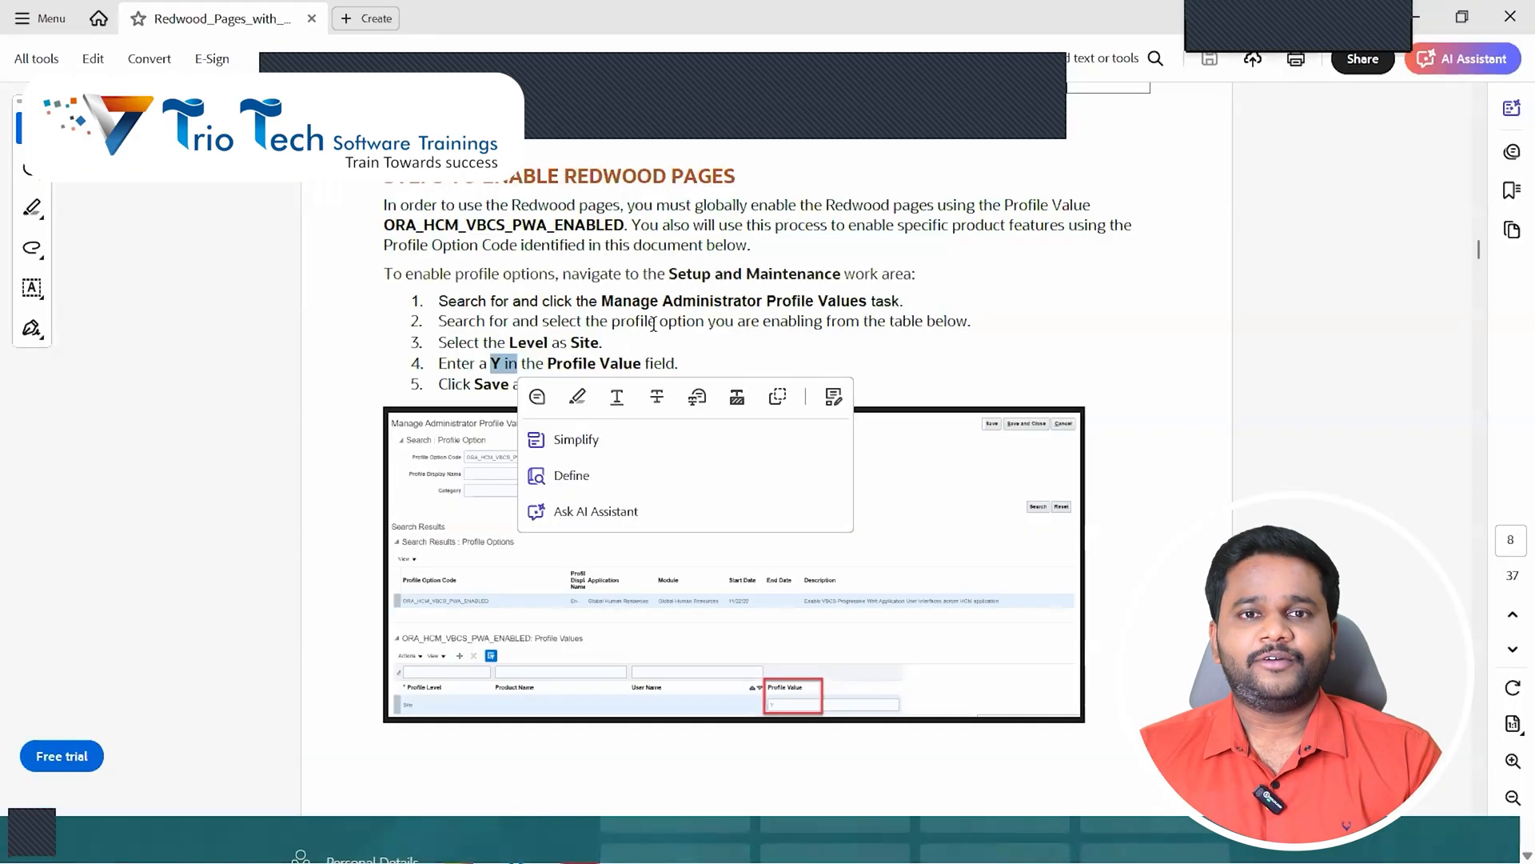
- Read the Employment Information row of the Human Resources table in the Redwood guide PDF
scroll("down", 3)
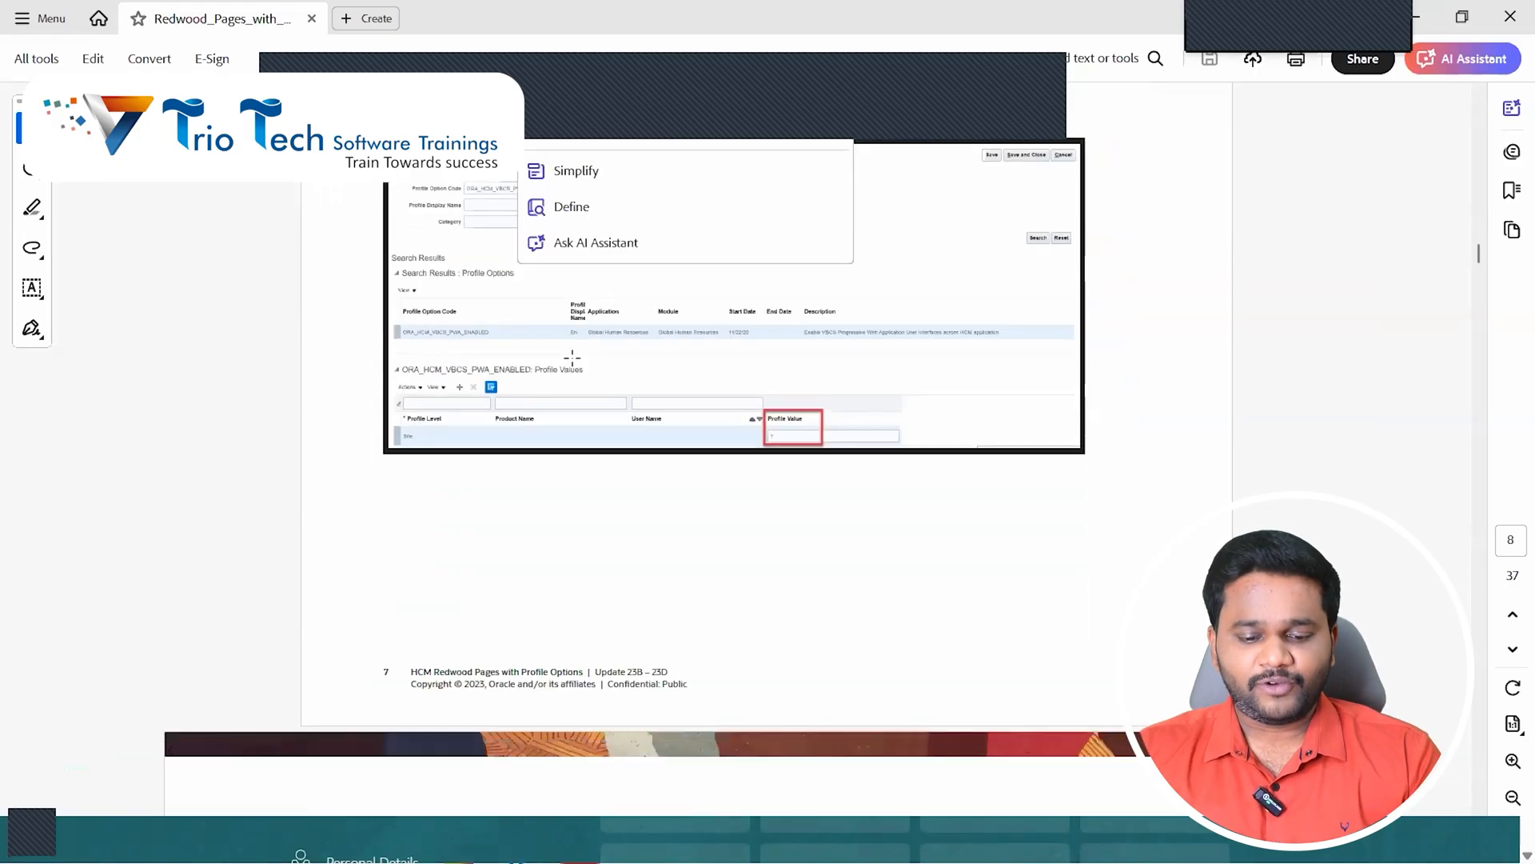
scroll("down", 3)
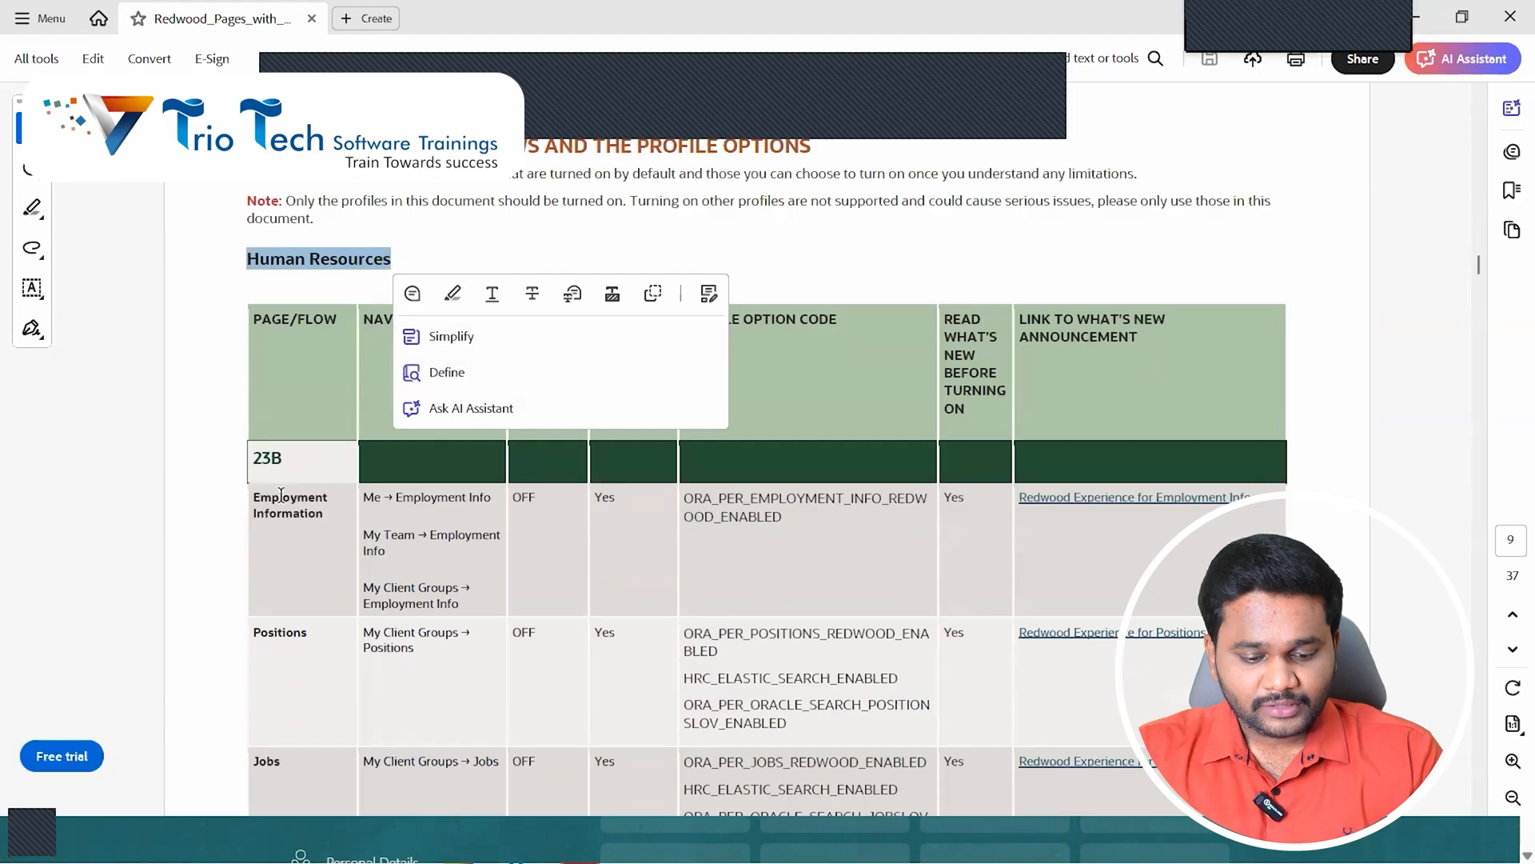
double_click(289, 504)
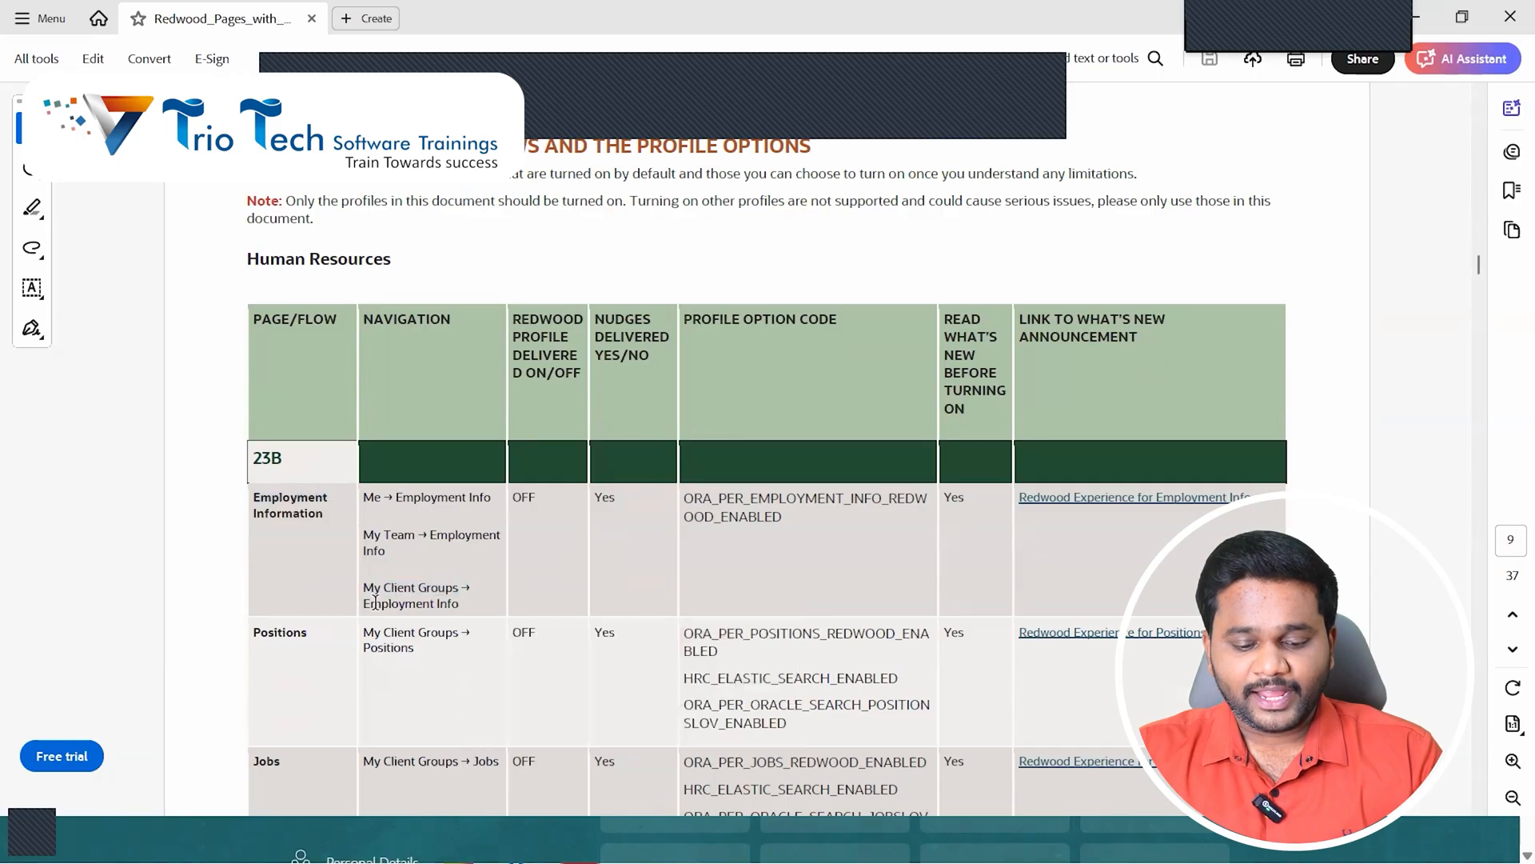
double_click(411, 603)
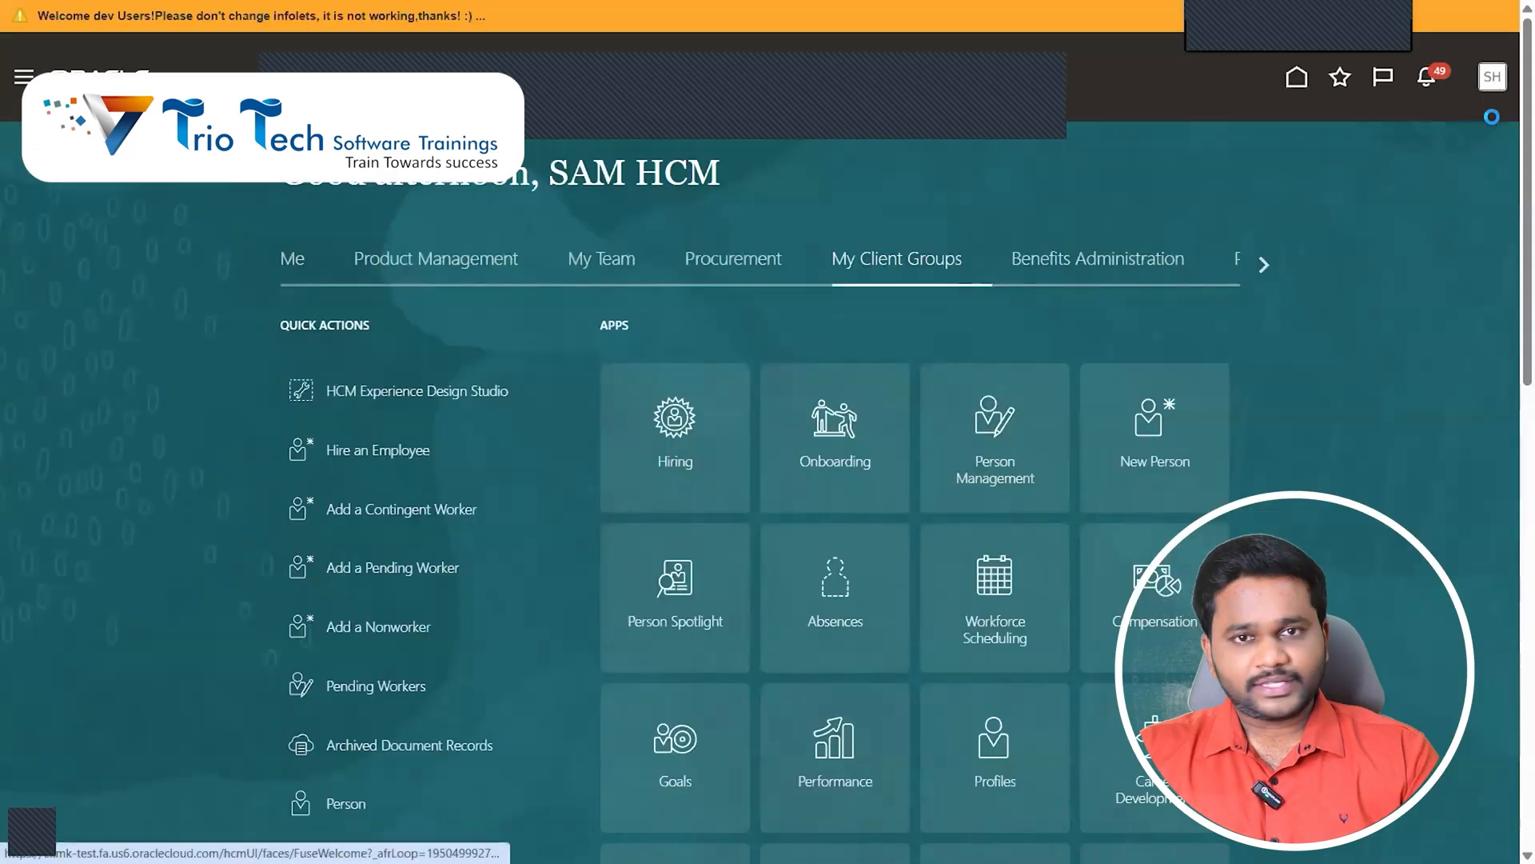
- From Setup and Maintenance, search tasks for 'Manage' and launch Manage Administrator Profile Values
left_click(1490, 77)
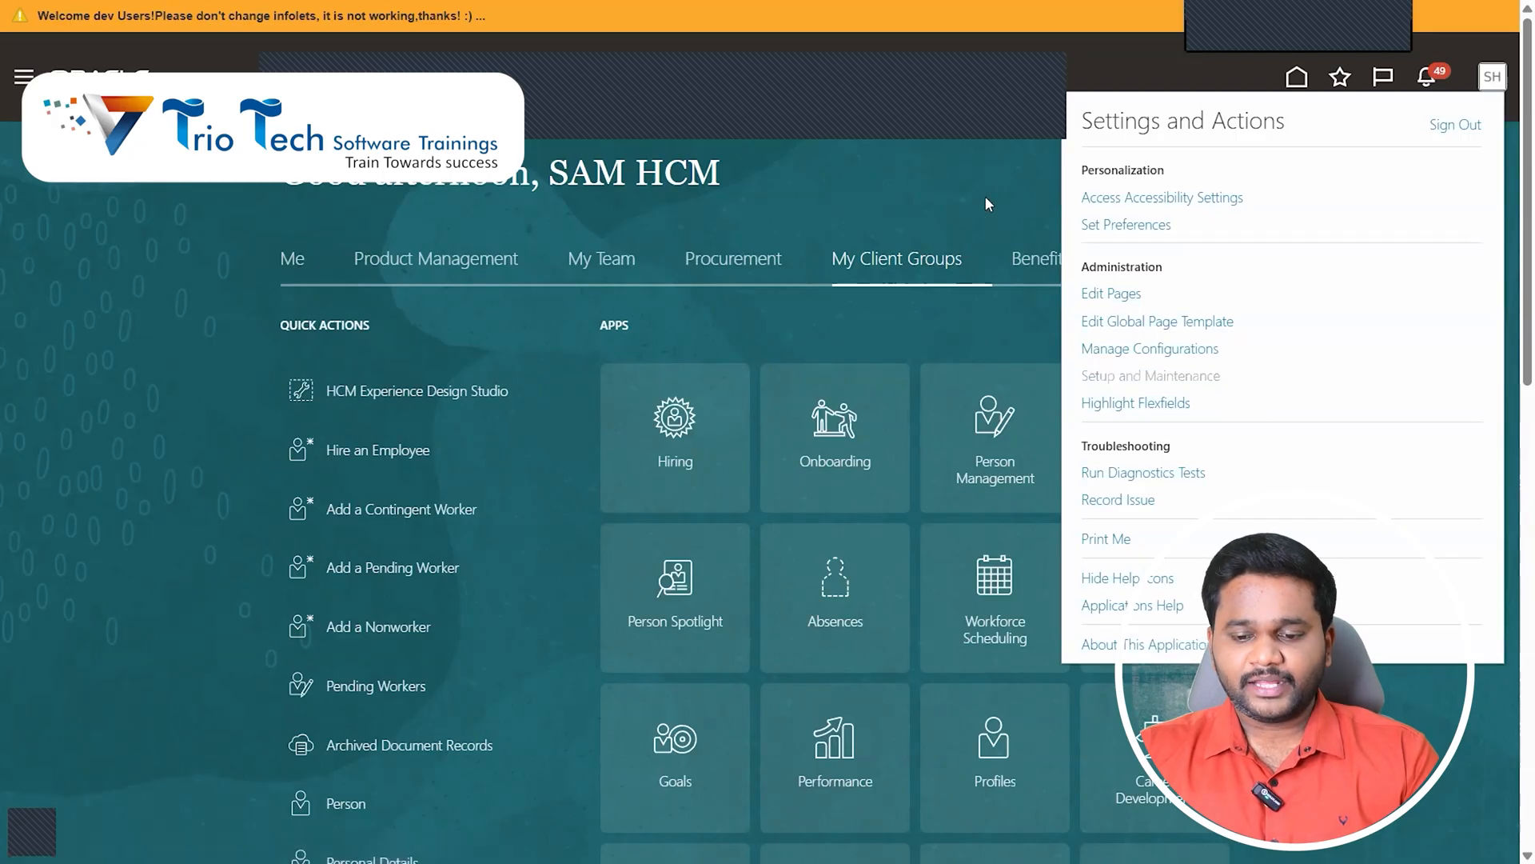
left_click(1150, 375)
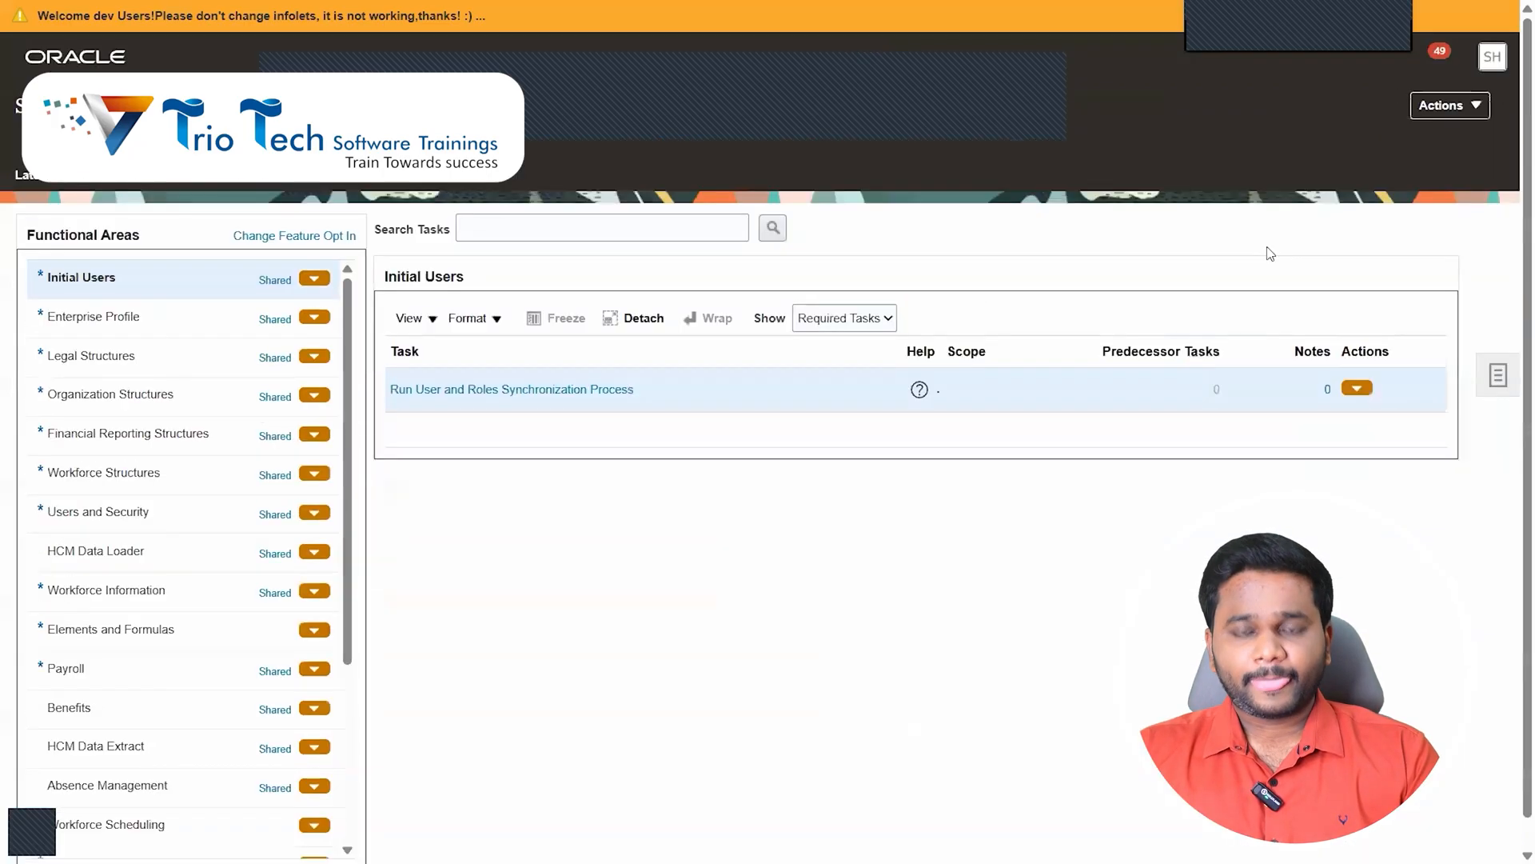
left_click(1449, 106)
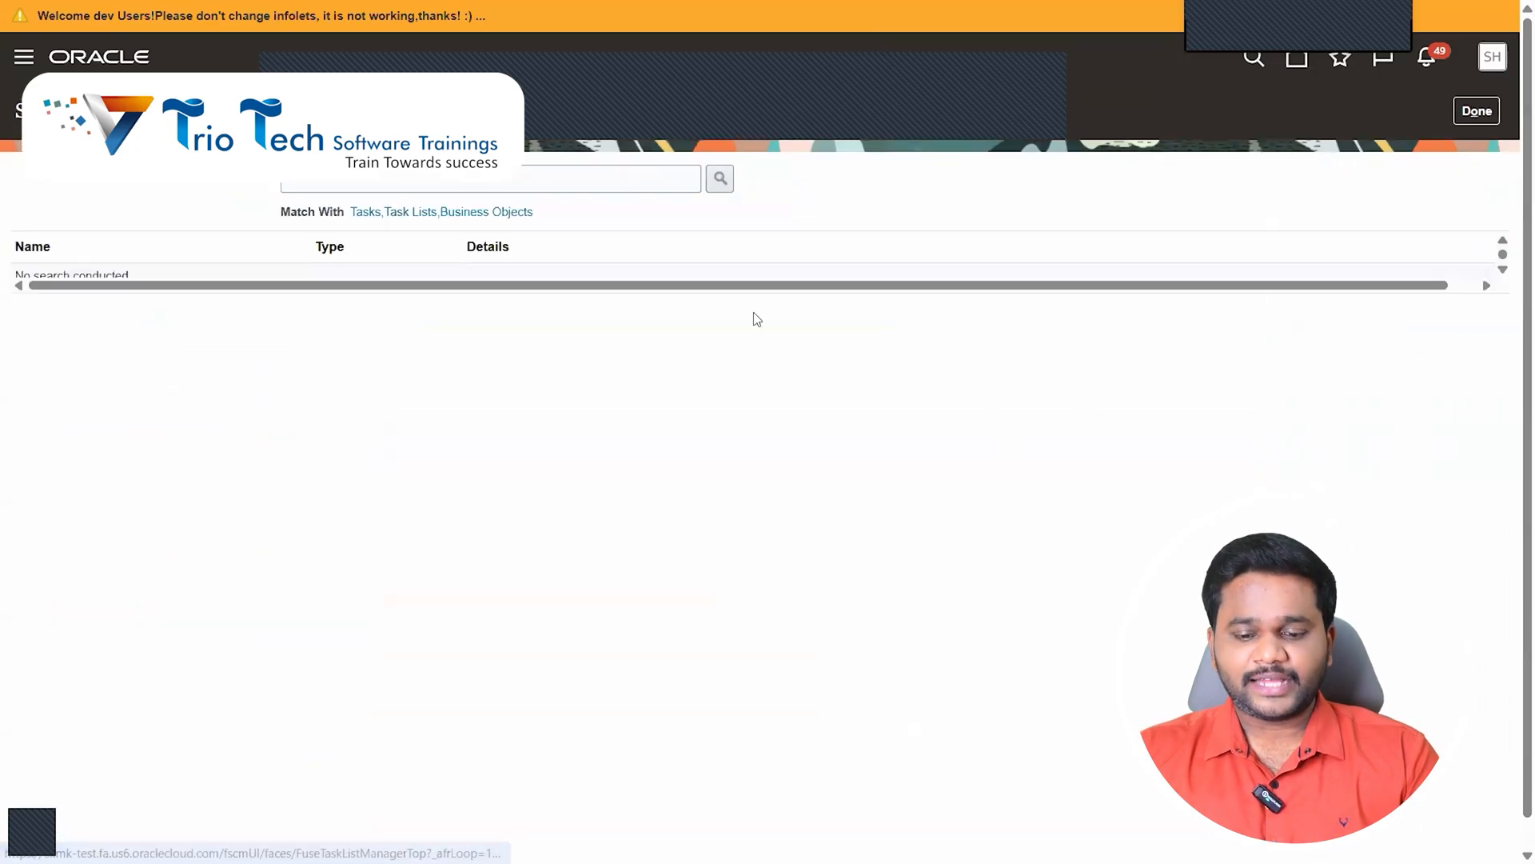
type("Manage Administrative")
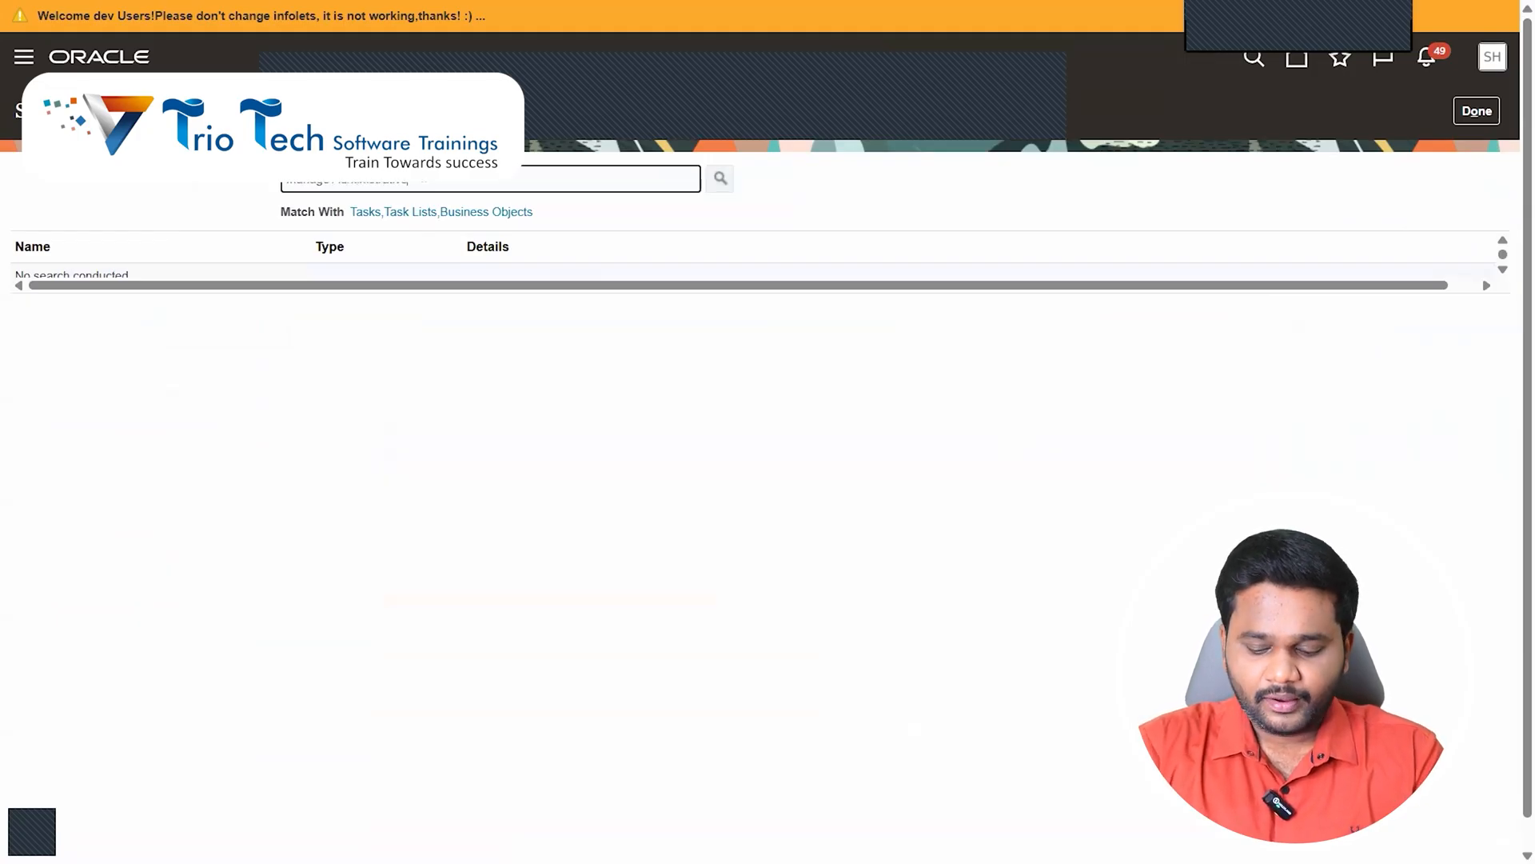
left_click(720, 177)
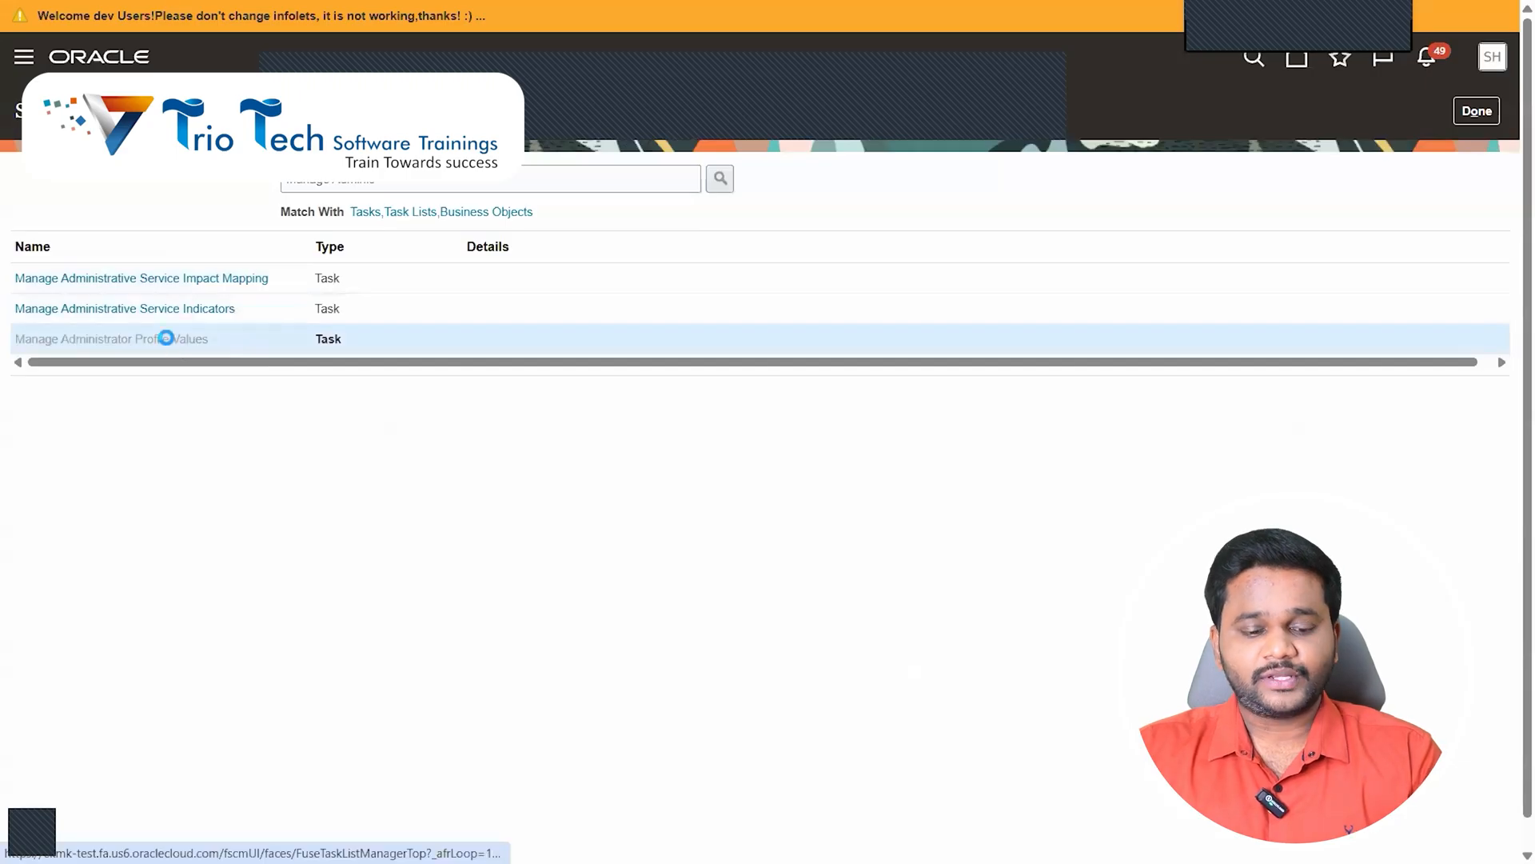
left_click(111, 339)
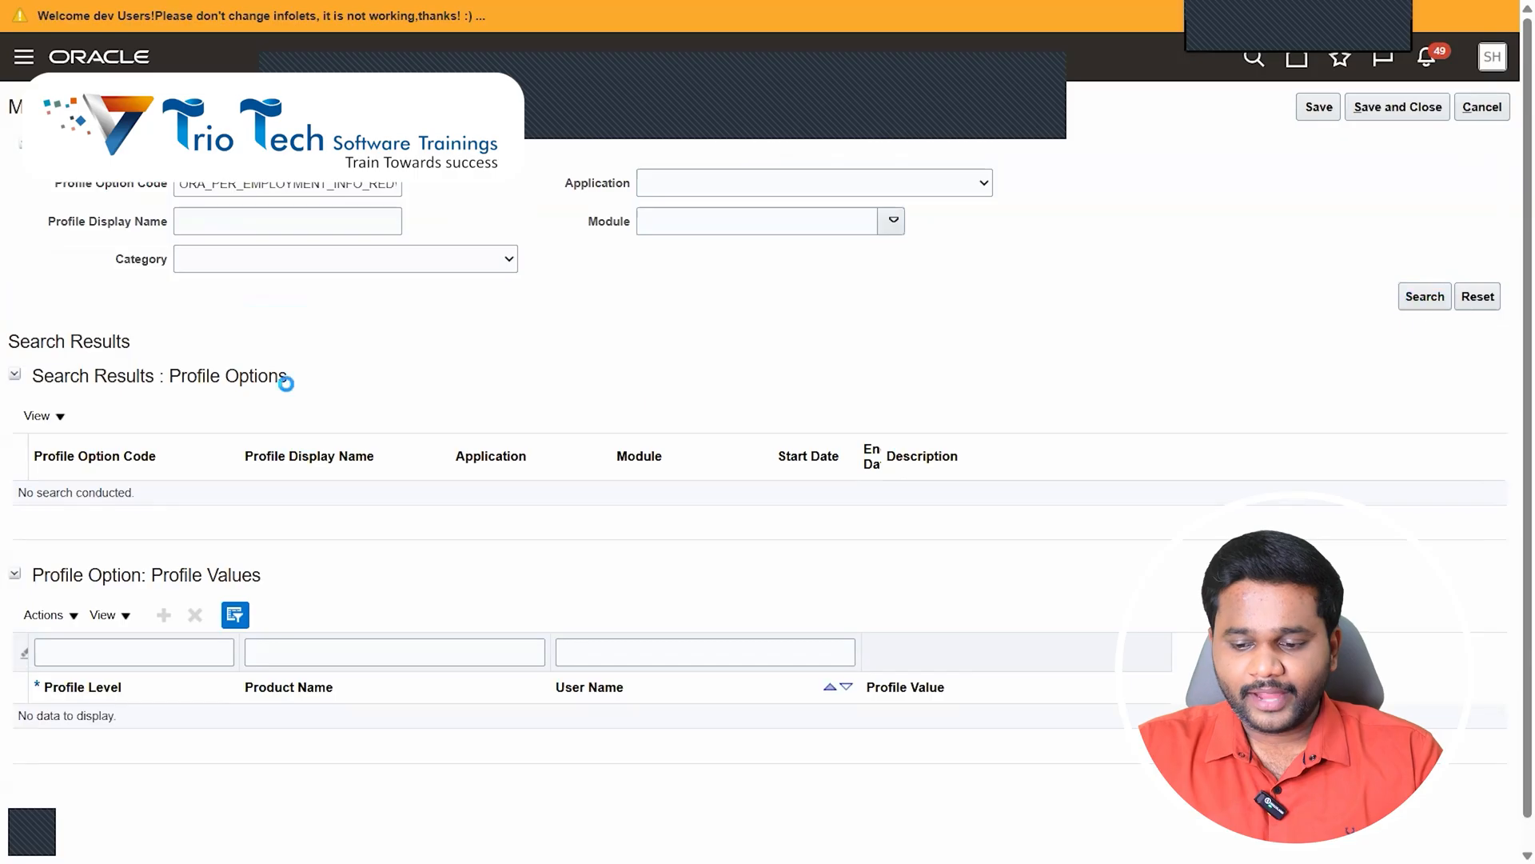
- Find ORA_PER_EMPLOYMENT_INFO_REDWOOD_ENABLED and set its site-level profile value to Yes
left_click(1424, 296)
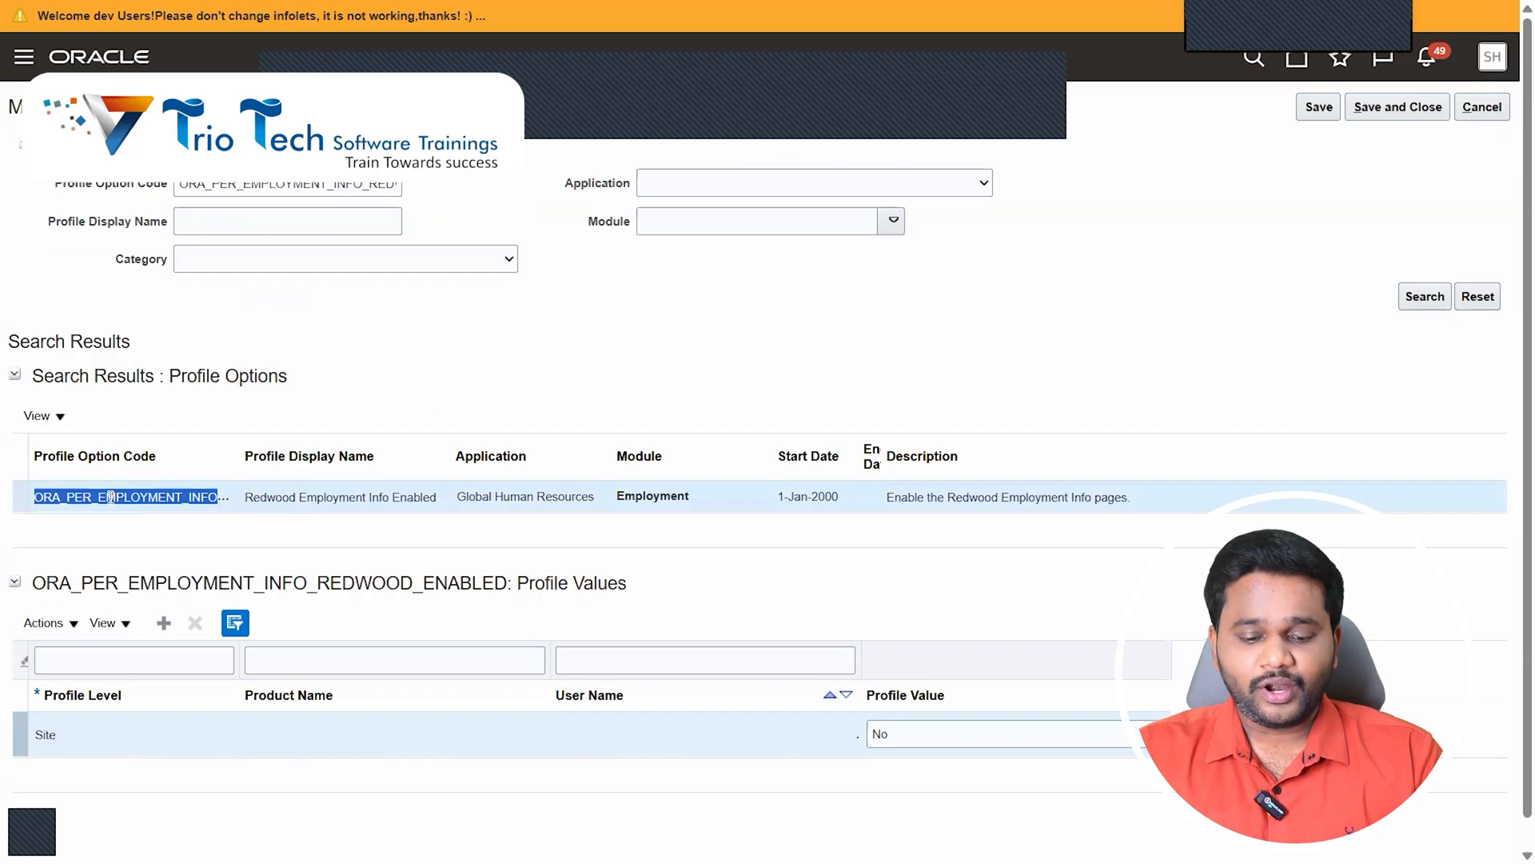
mouse_move(312, 699)
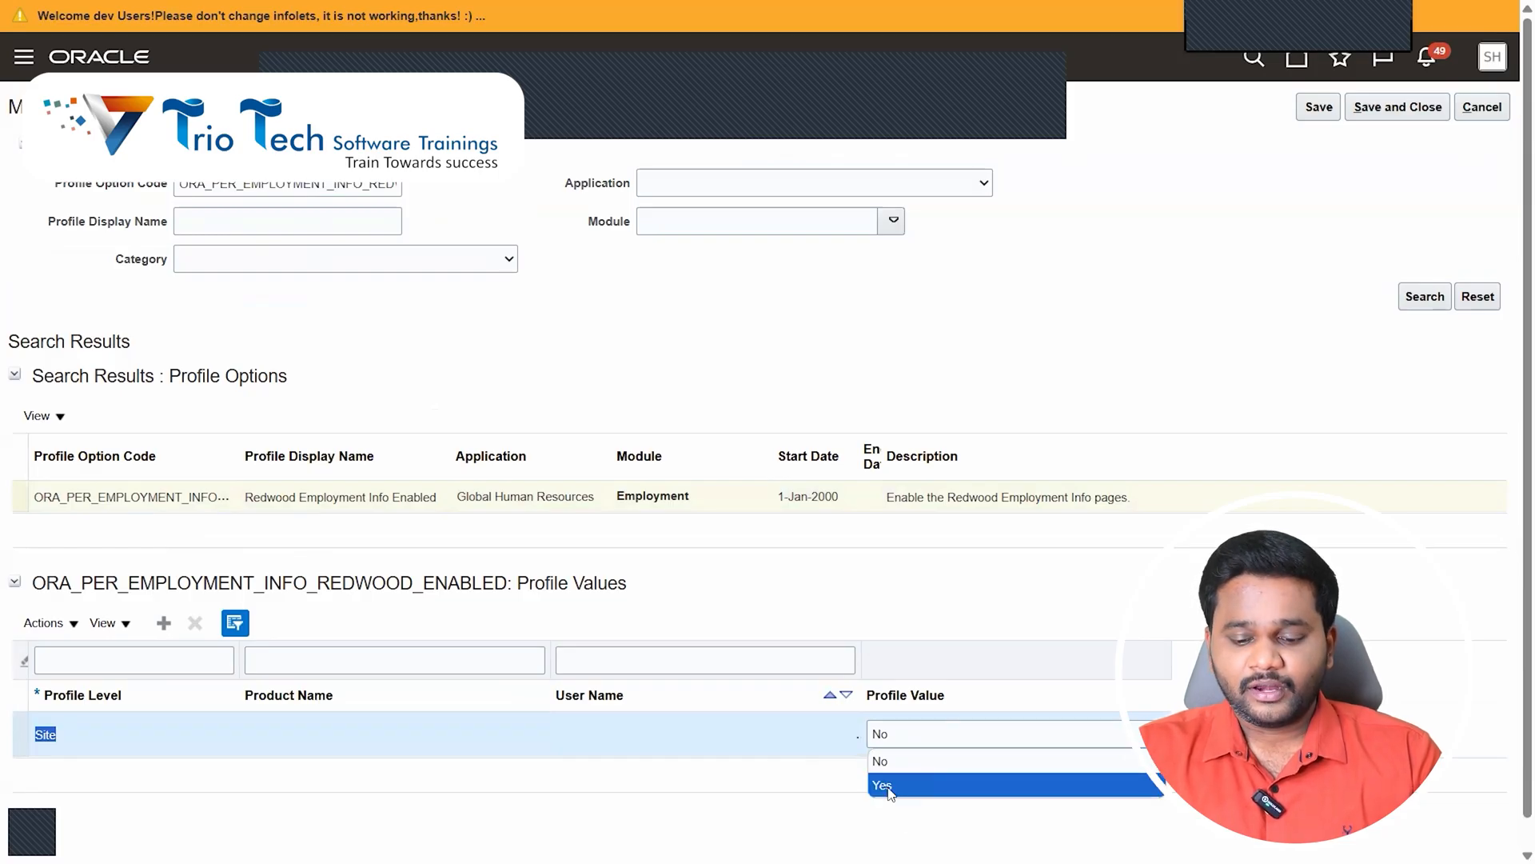
left_click(883, 784)
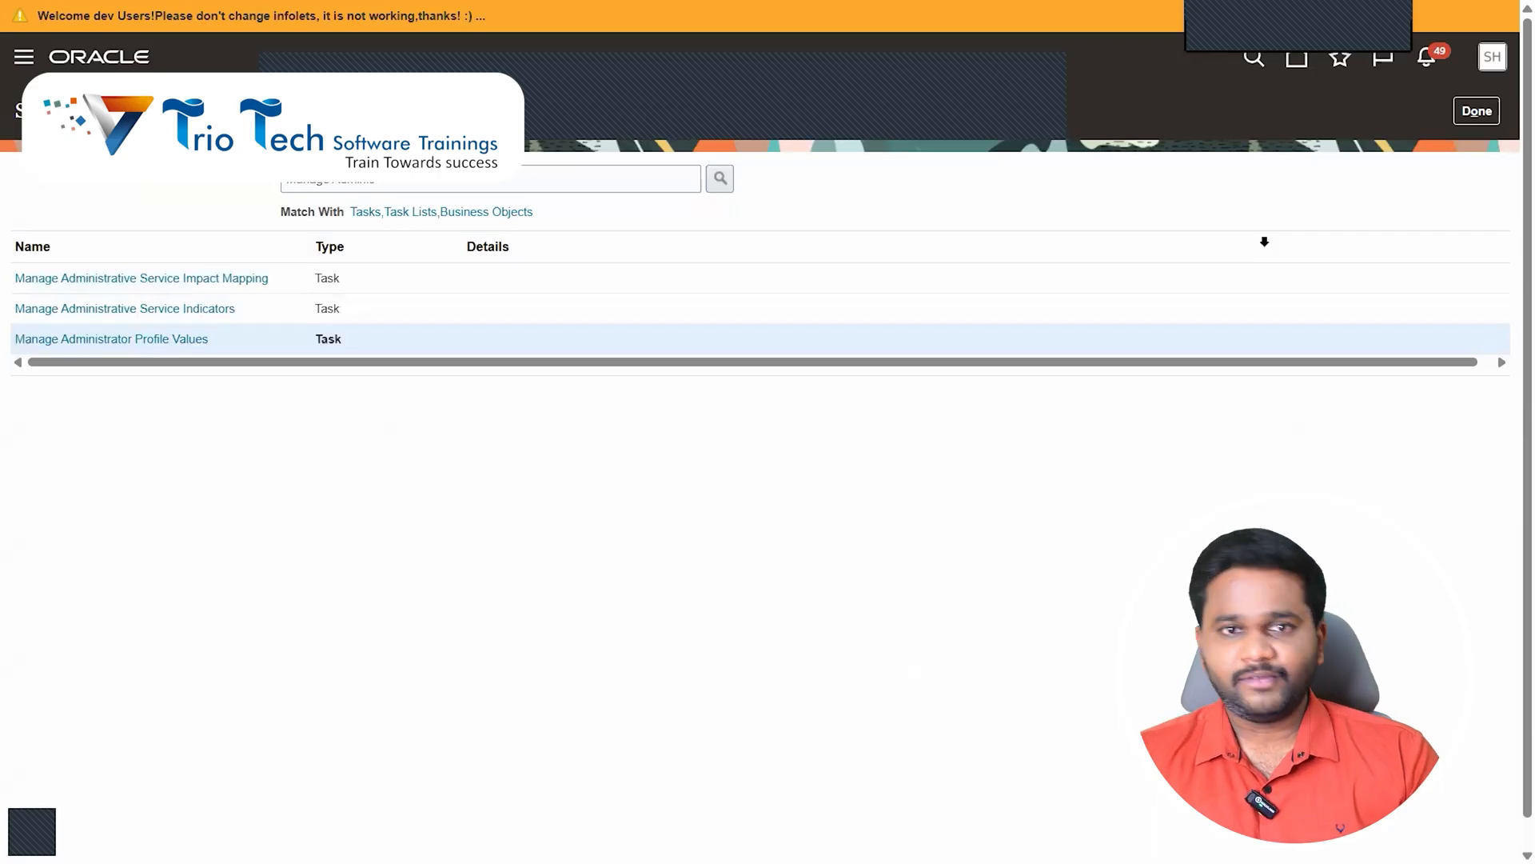
mouse_move(1310, 77)
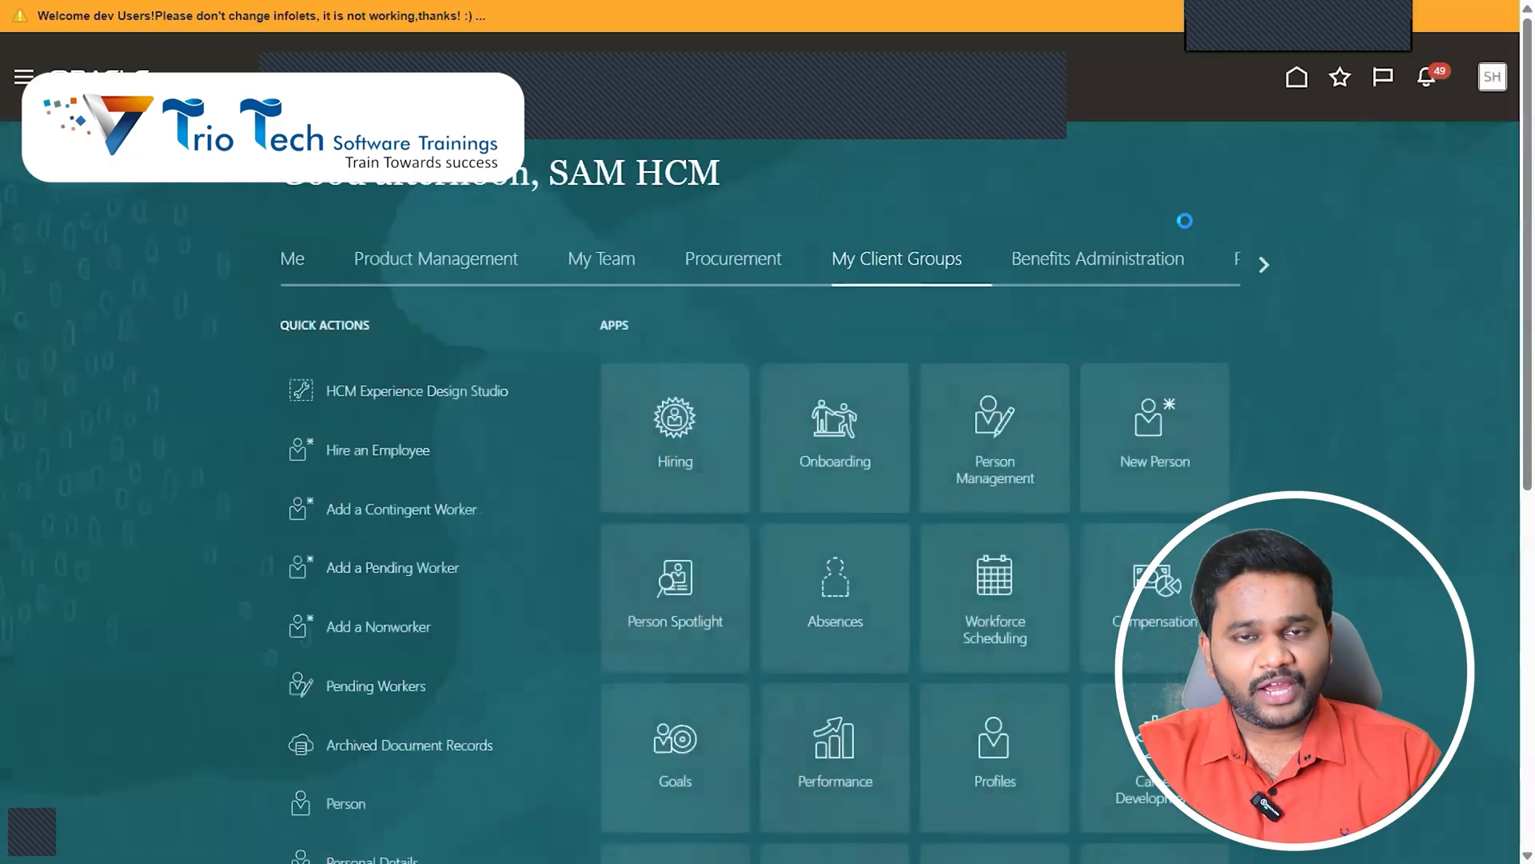
mouse_move(1492, 77)
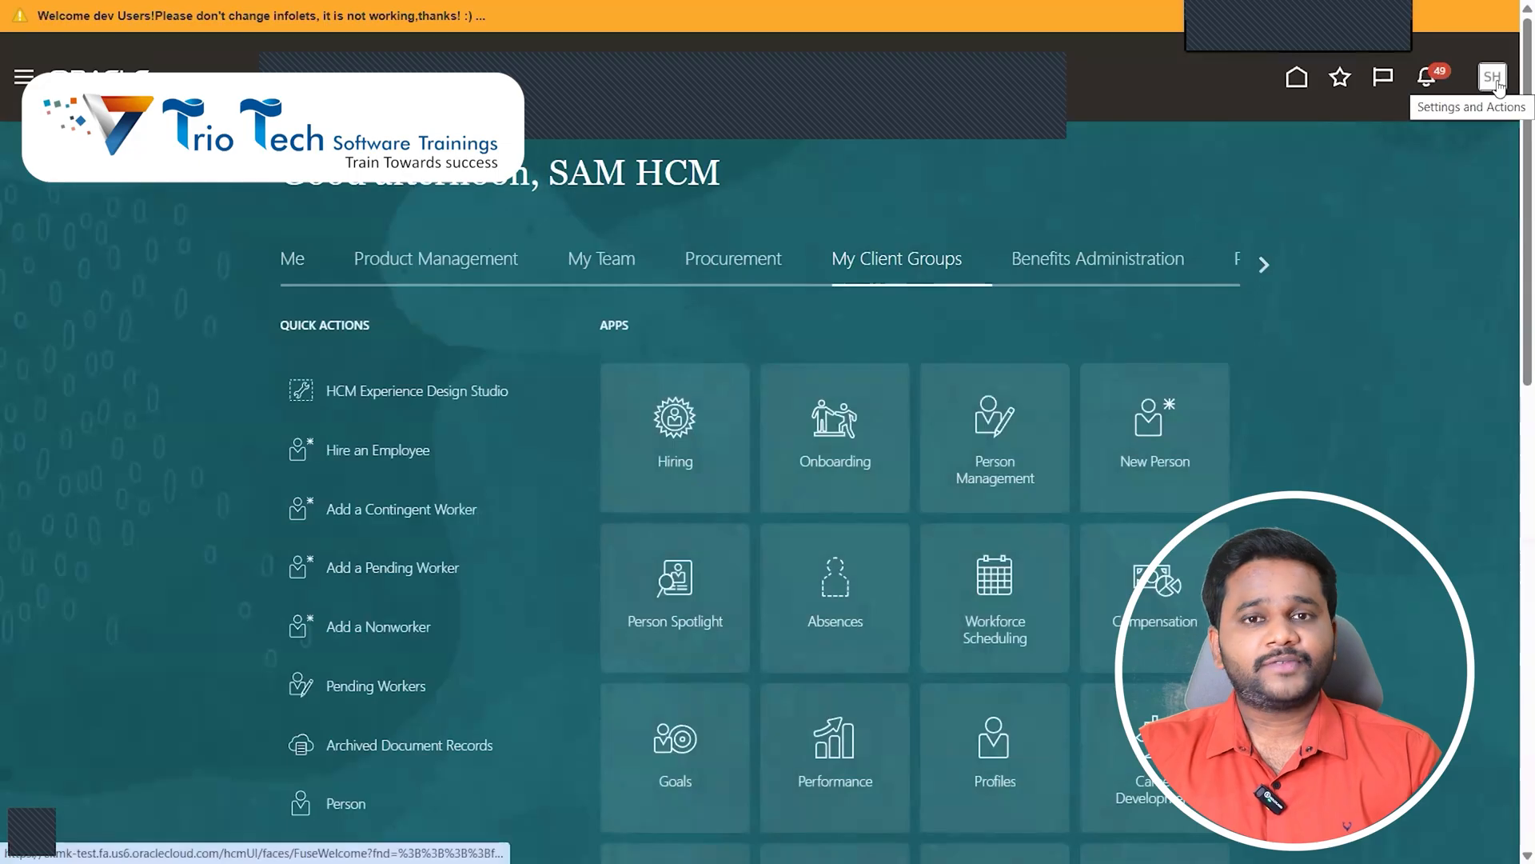
- Sign out via Settings and Actions, confirm the logout, and sign back in with the same credentials
left_click(1492, 76)
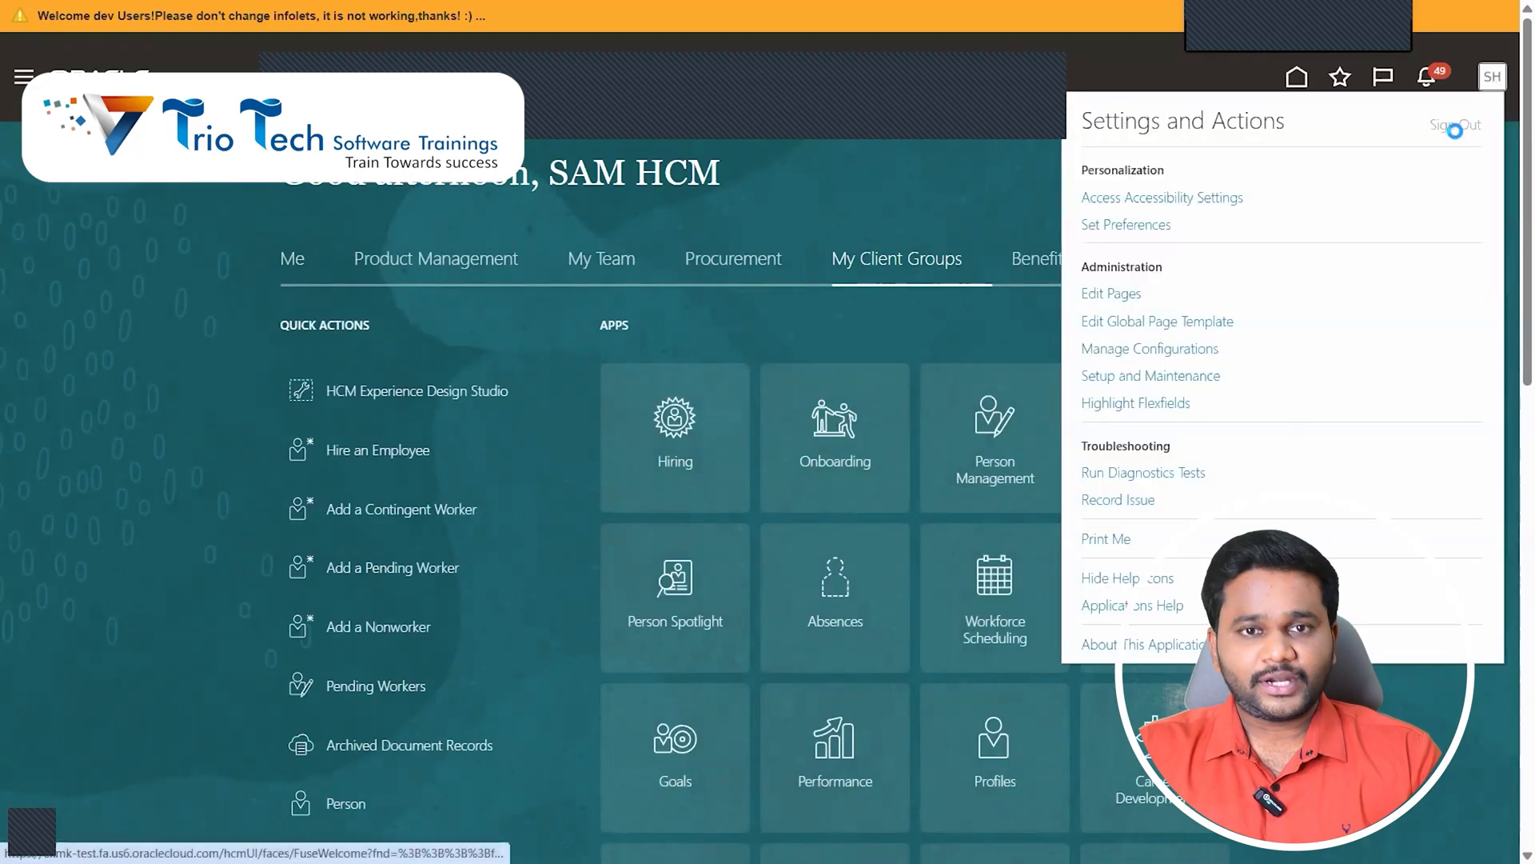
left_click(1454, 125)
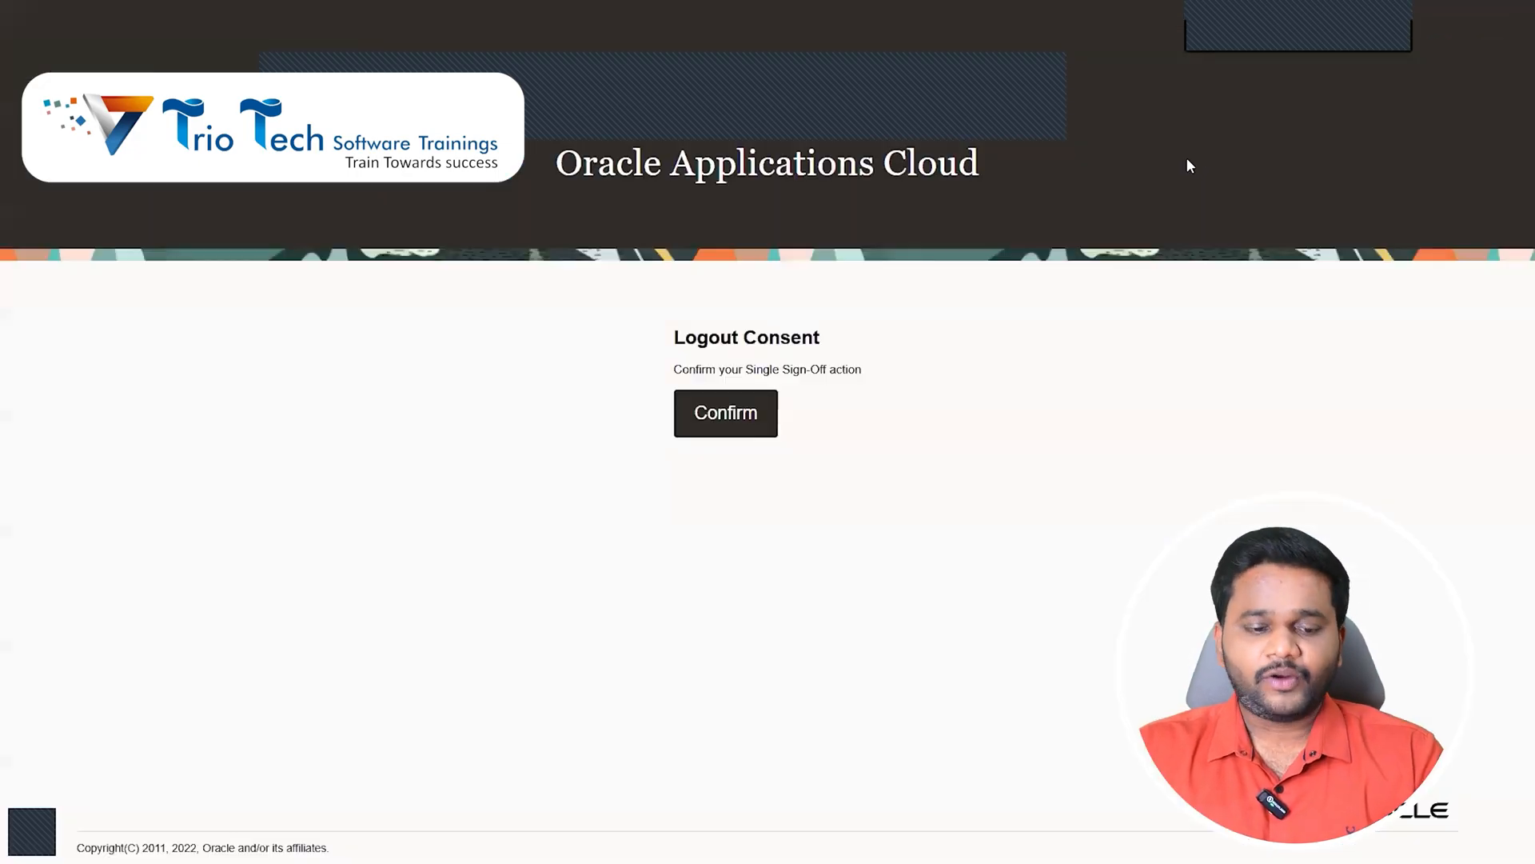
left_click(724, 413)
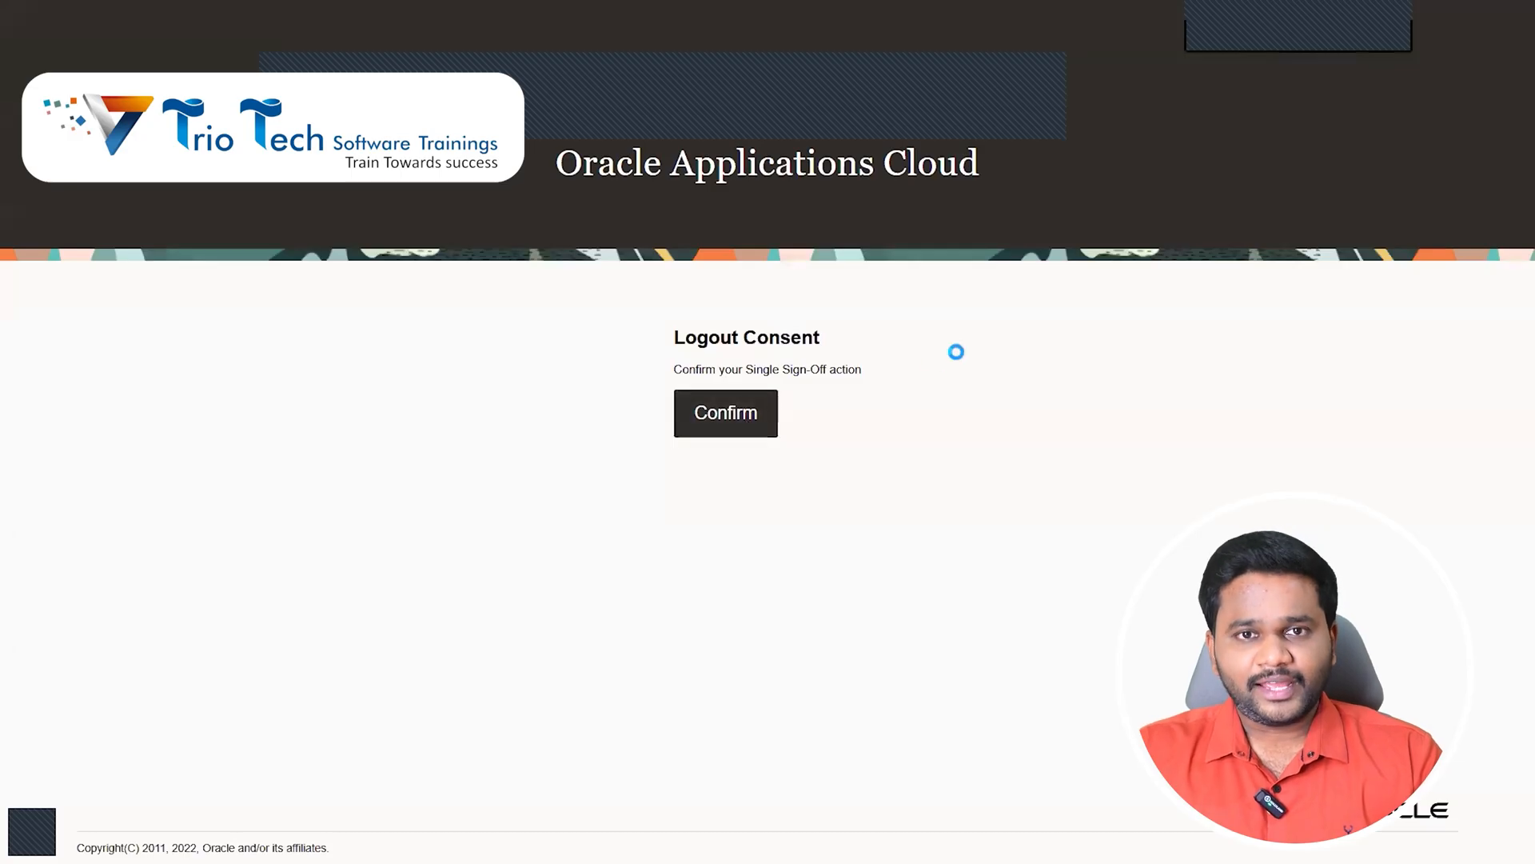
left_click(725, 413)
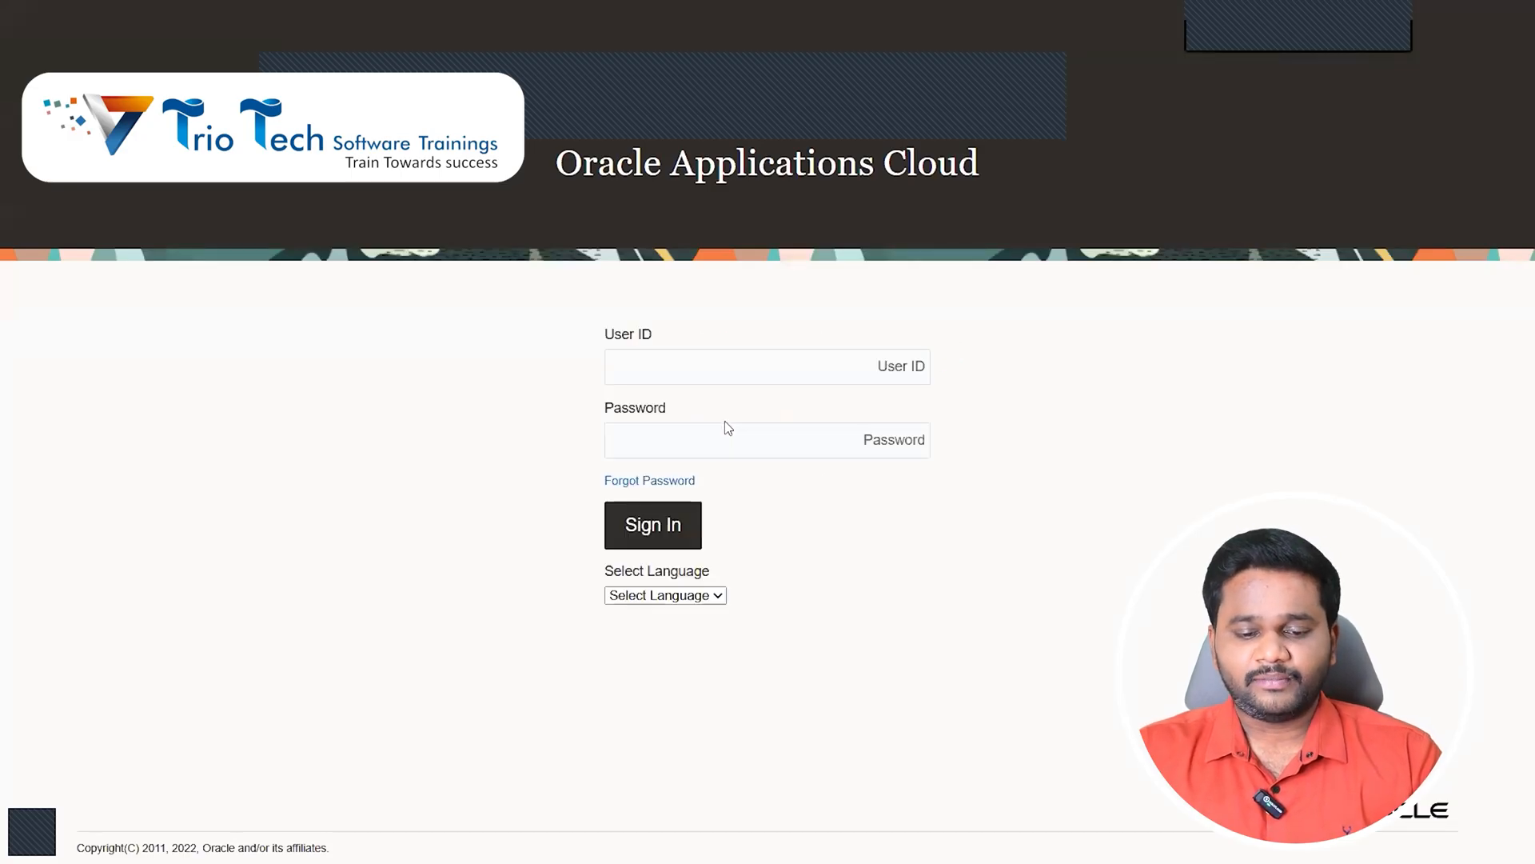
left_click(653, 524)
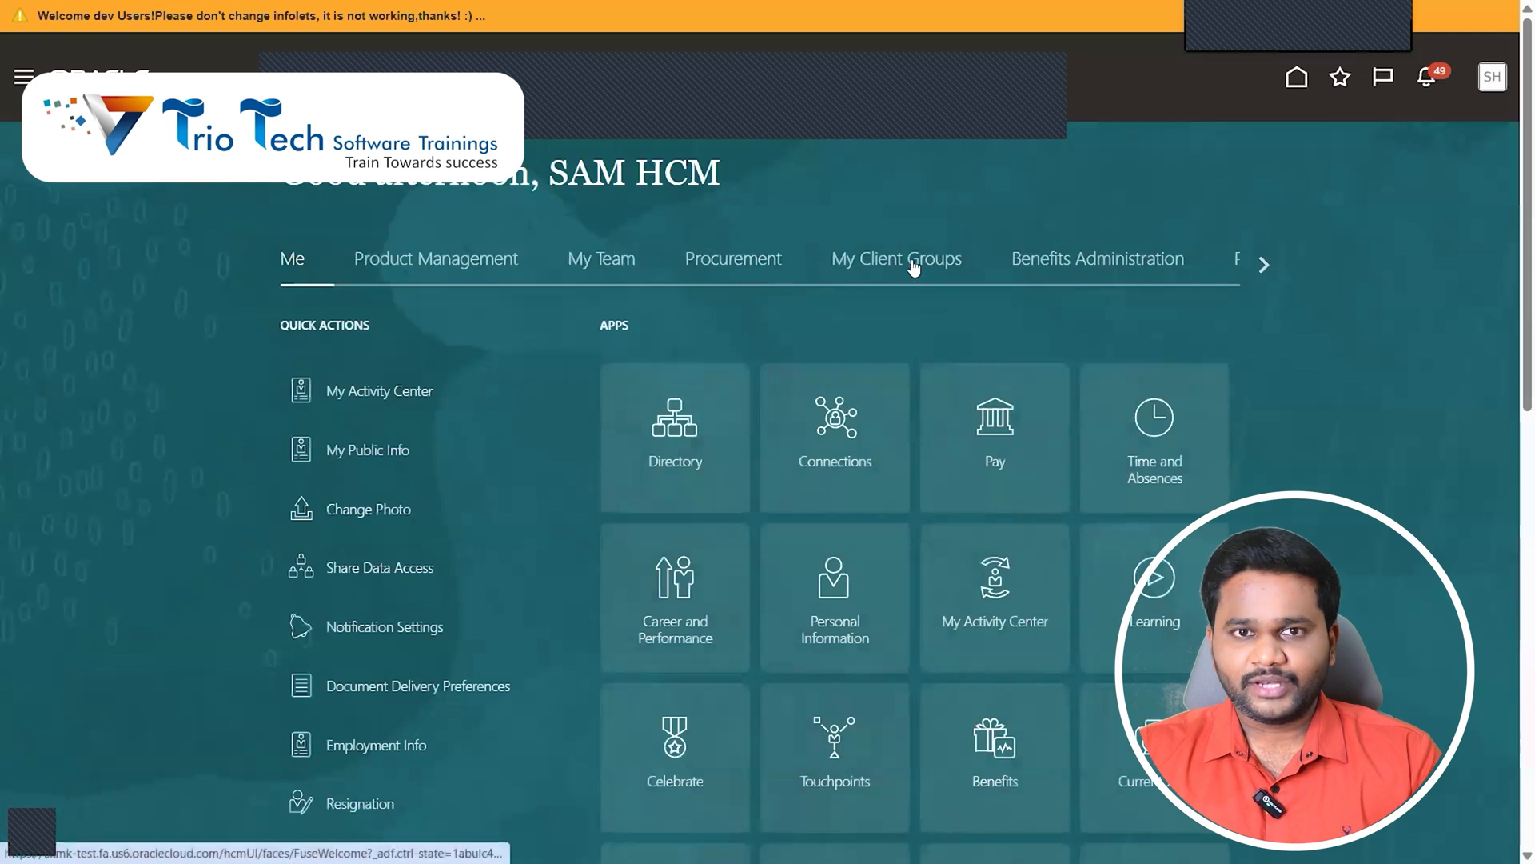
- From My Client Groups quick actions, launch Employment Info under the Employment section
left_click(896, 259)
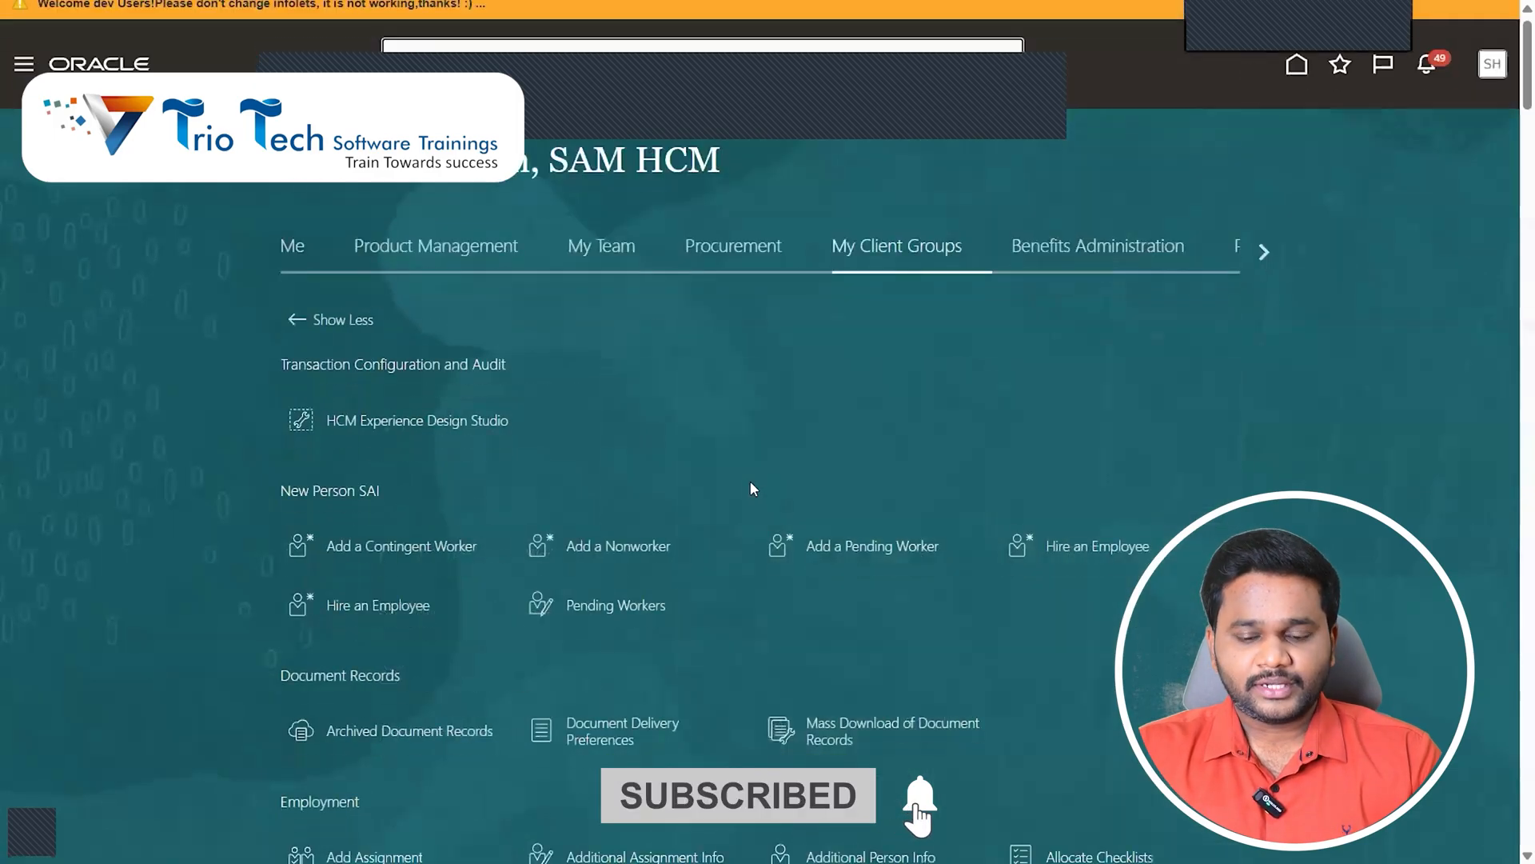
scroll("down", 3)
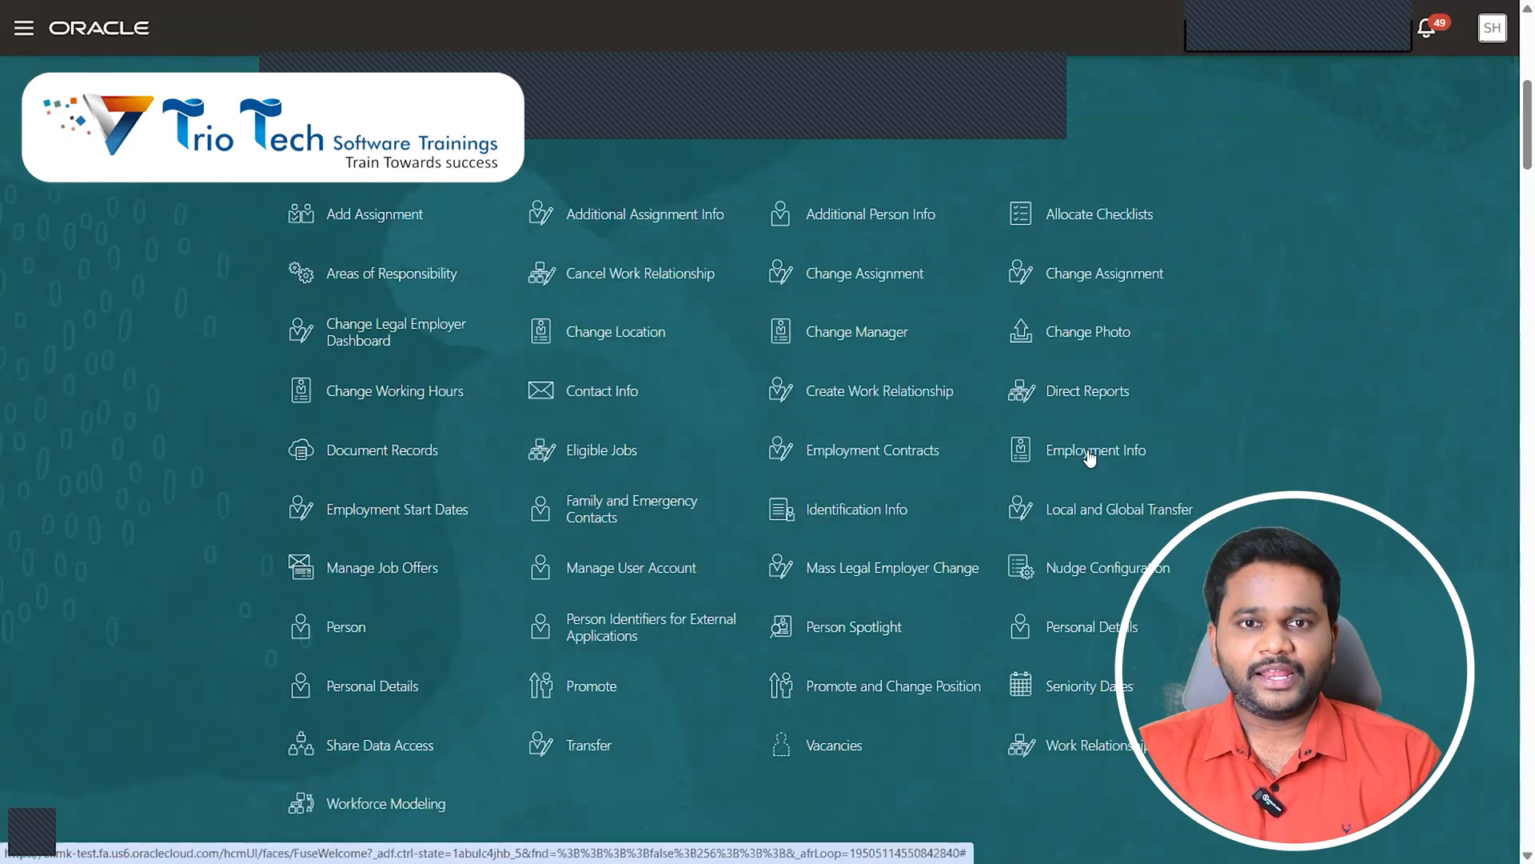
left_click(1097, 450)
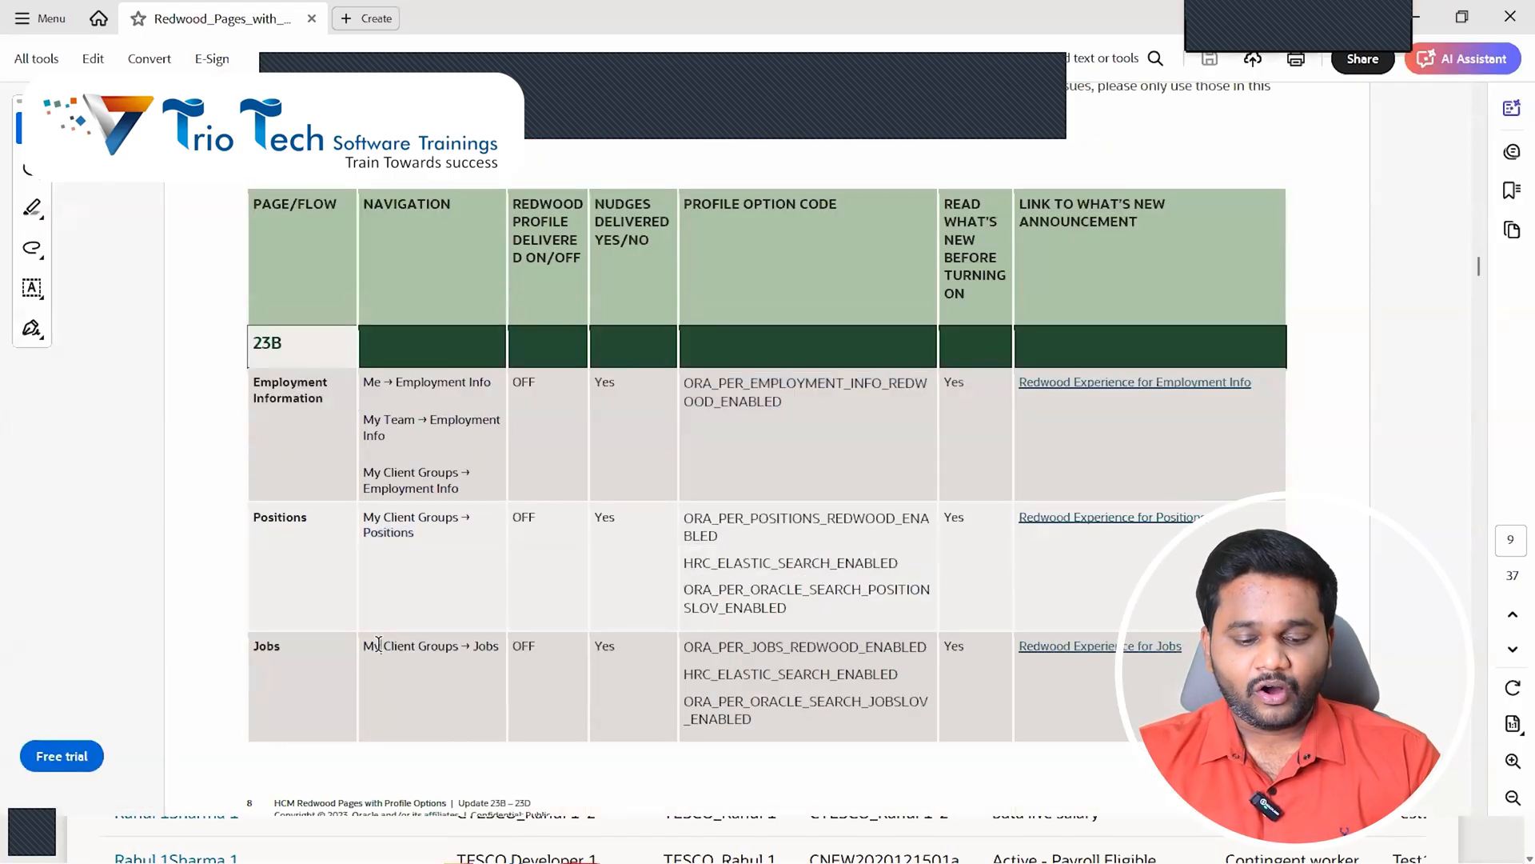
- Scroll the guide to the Steps to Enable Redwood Pages section showing ORA_HCM_VBCS_PWA_ENABLED
scroll("down", 3)
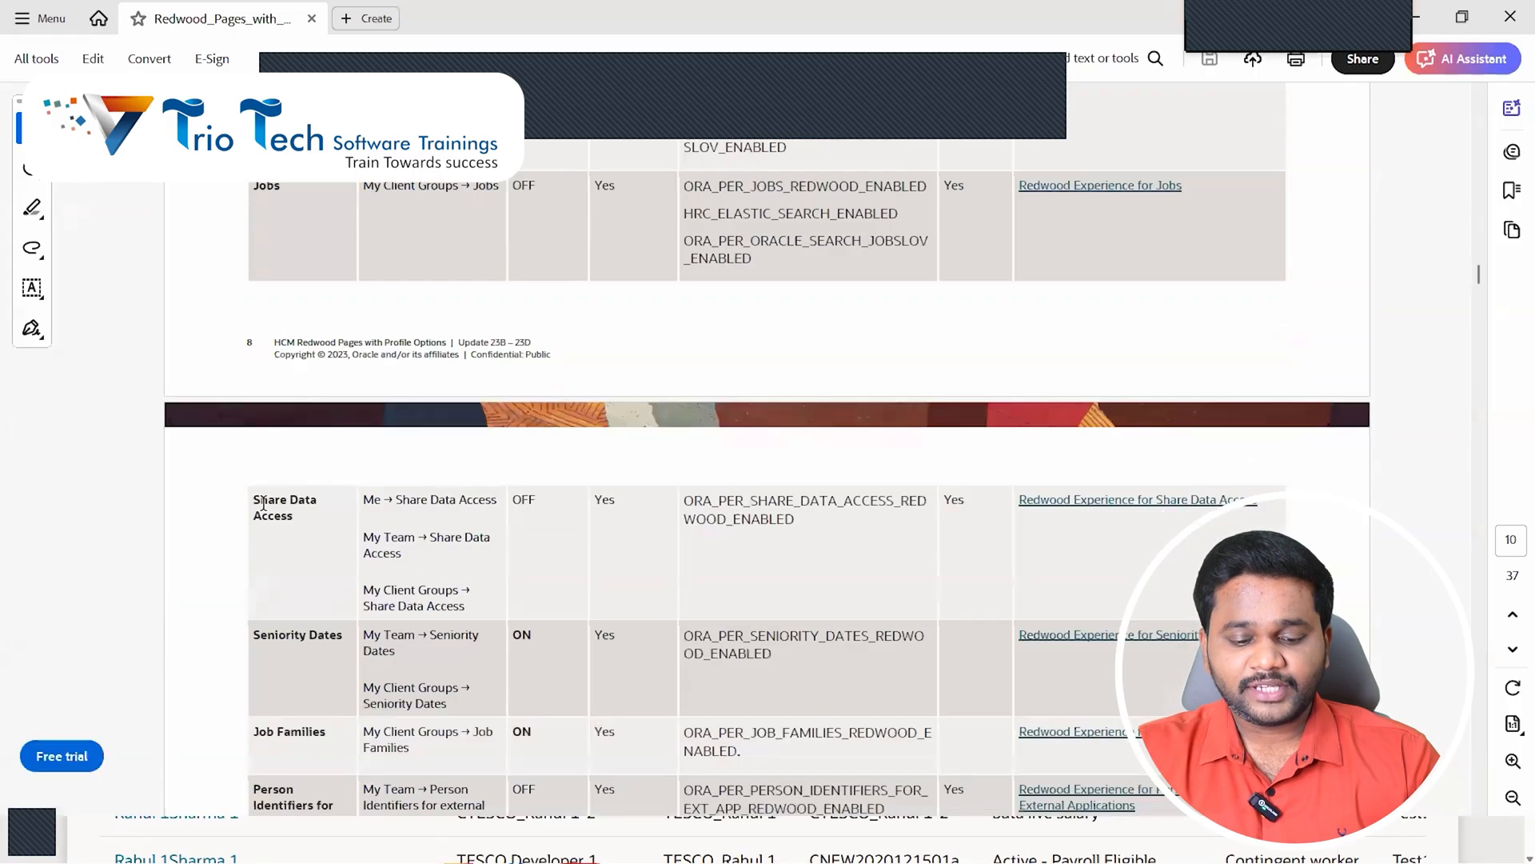
double_click(804, 499)
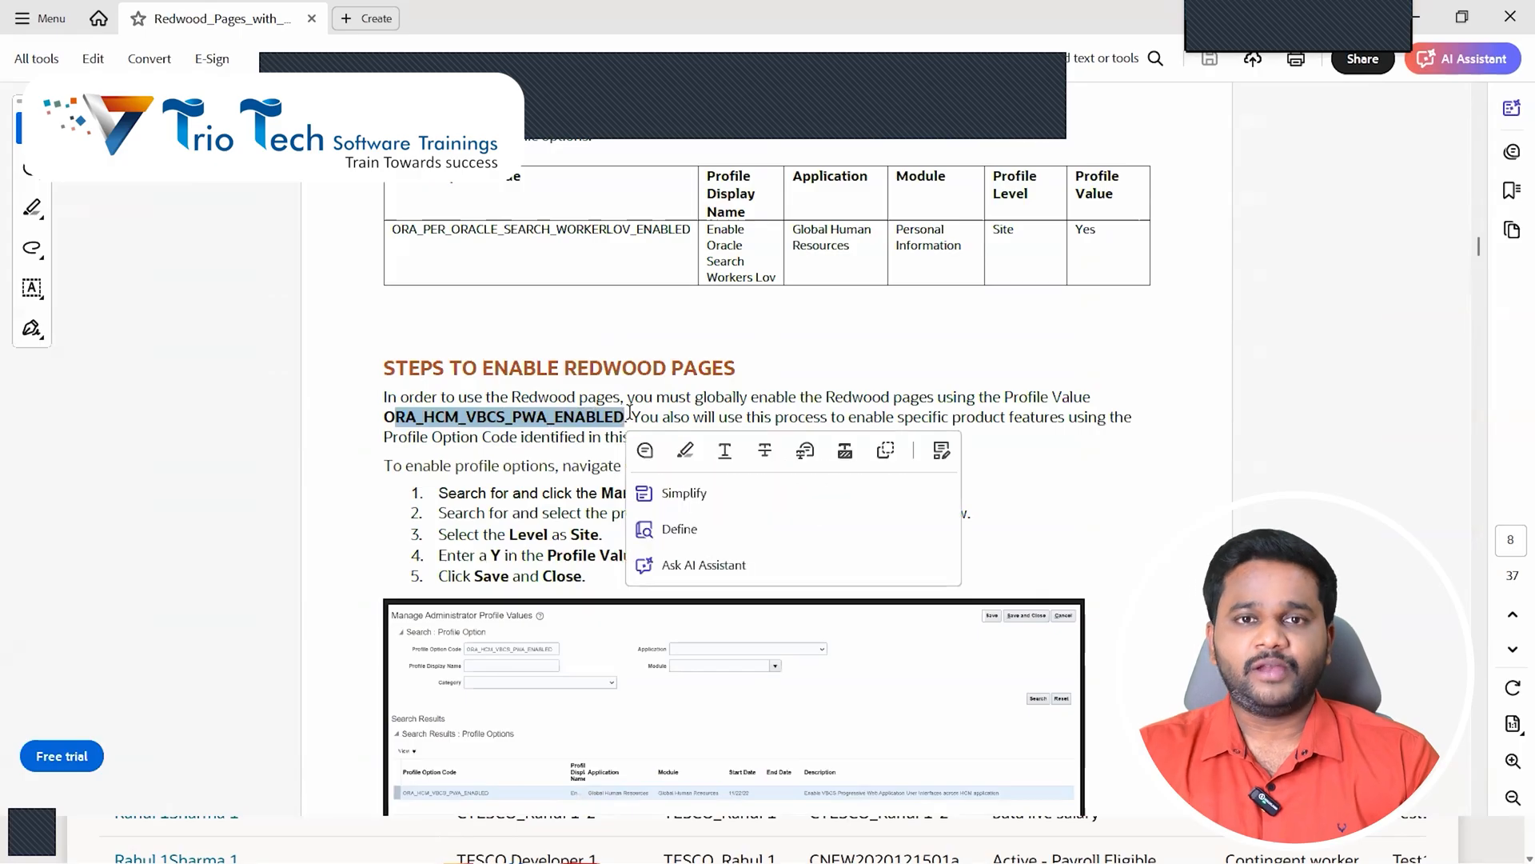
scroll("down", 3)
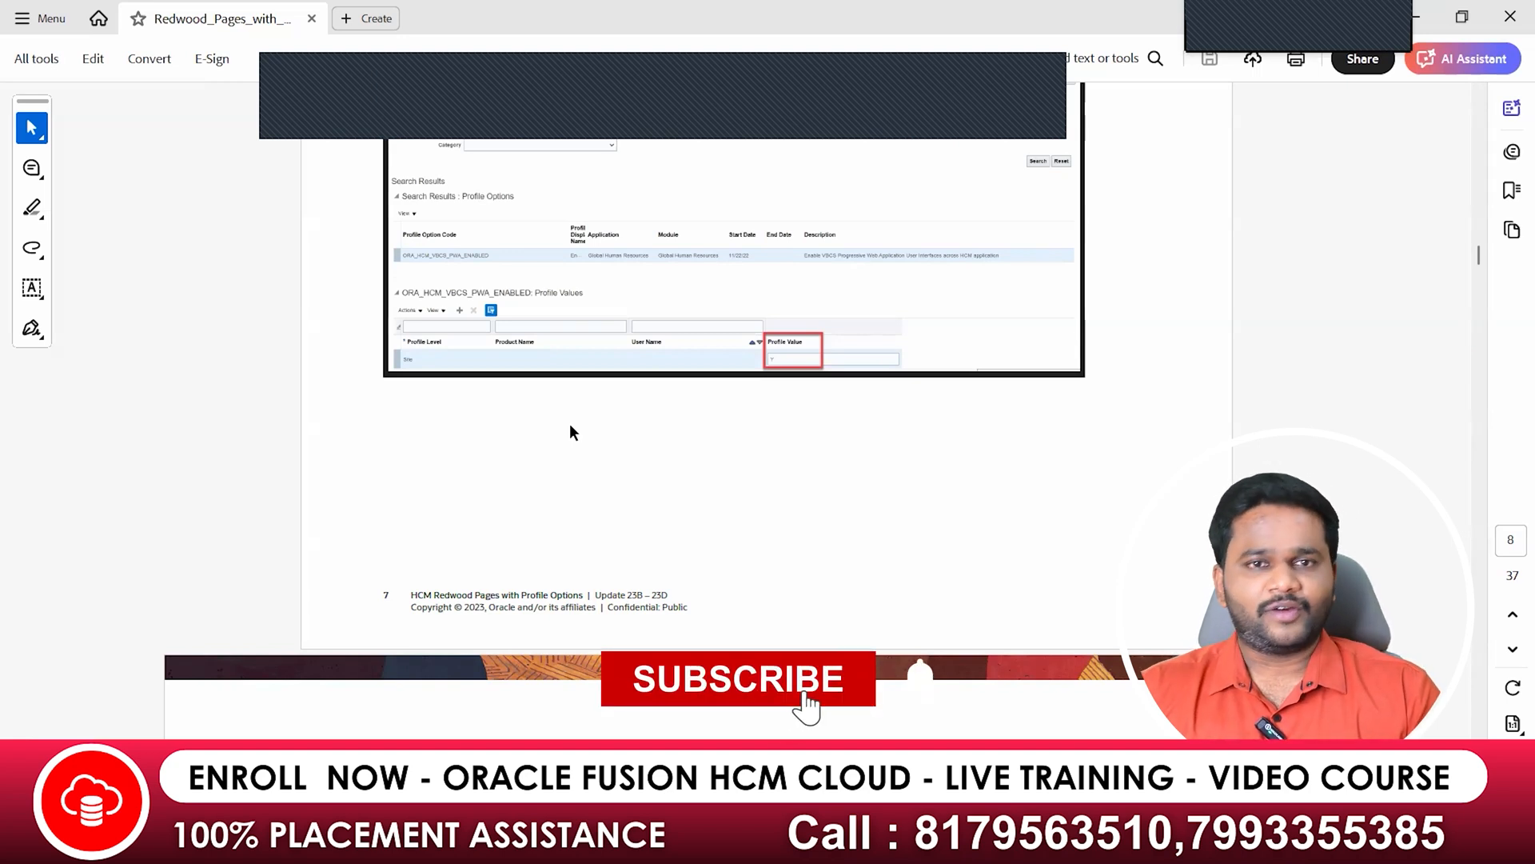
left_click(738, 678)
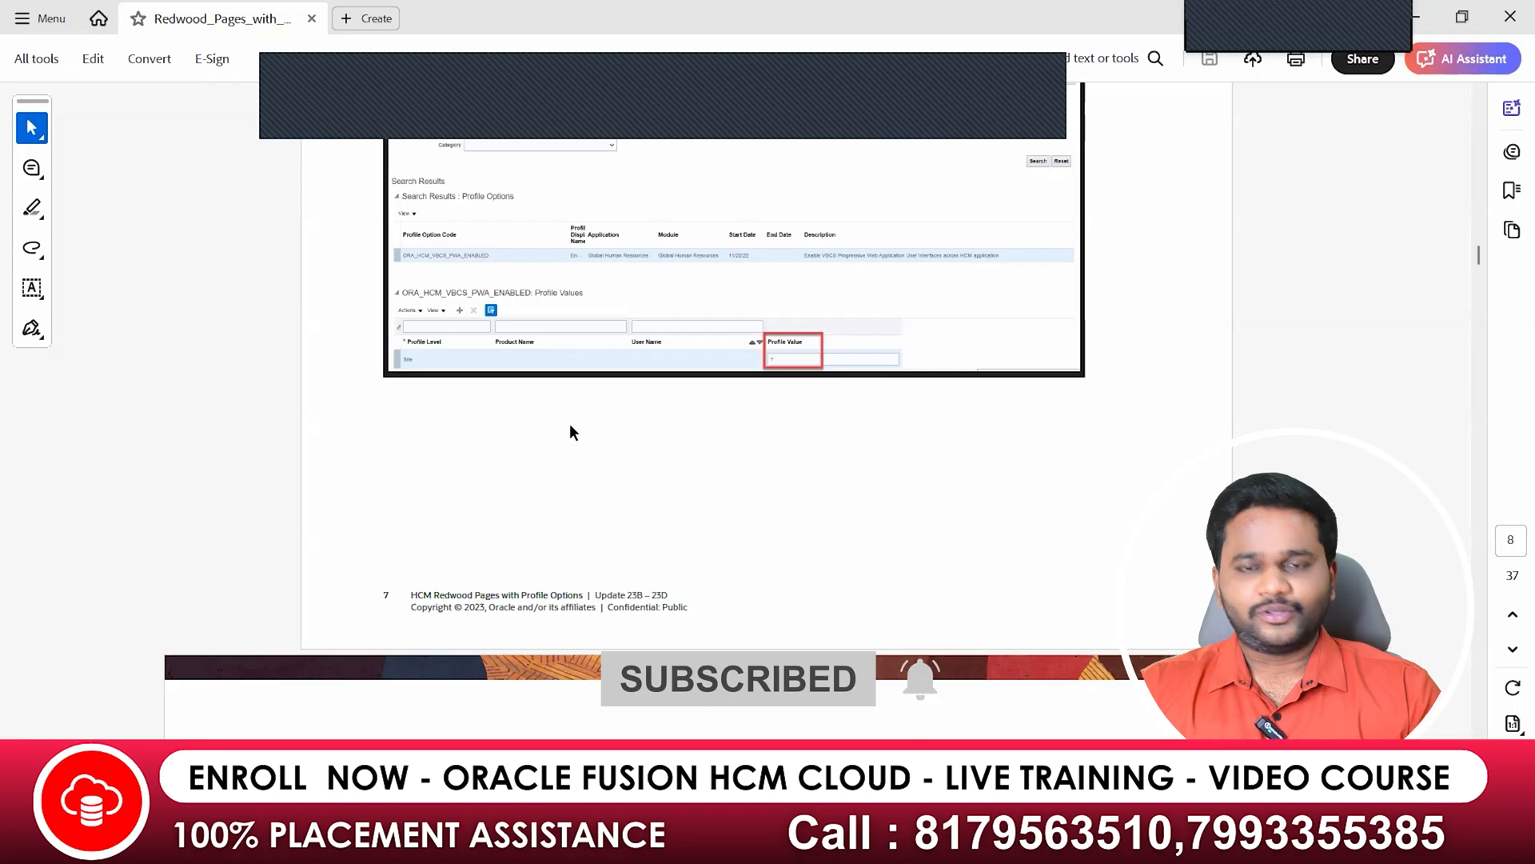